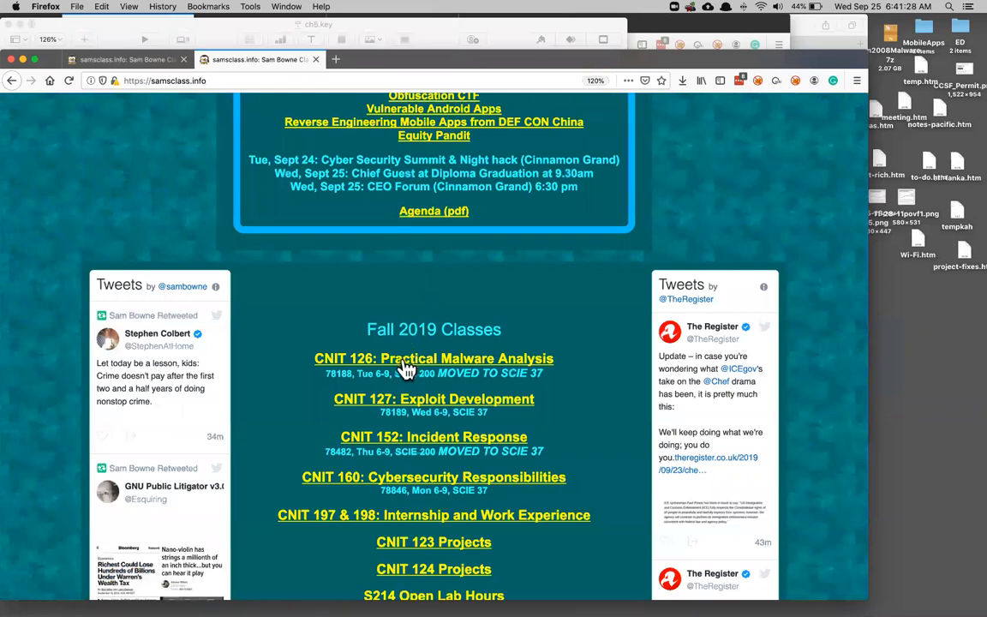
Open the CNIT 126 course page on samsclass.info and scroll to its Projects list.
left_click(434, 358)
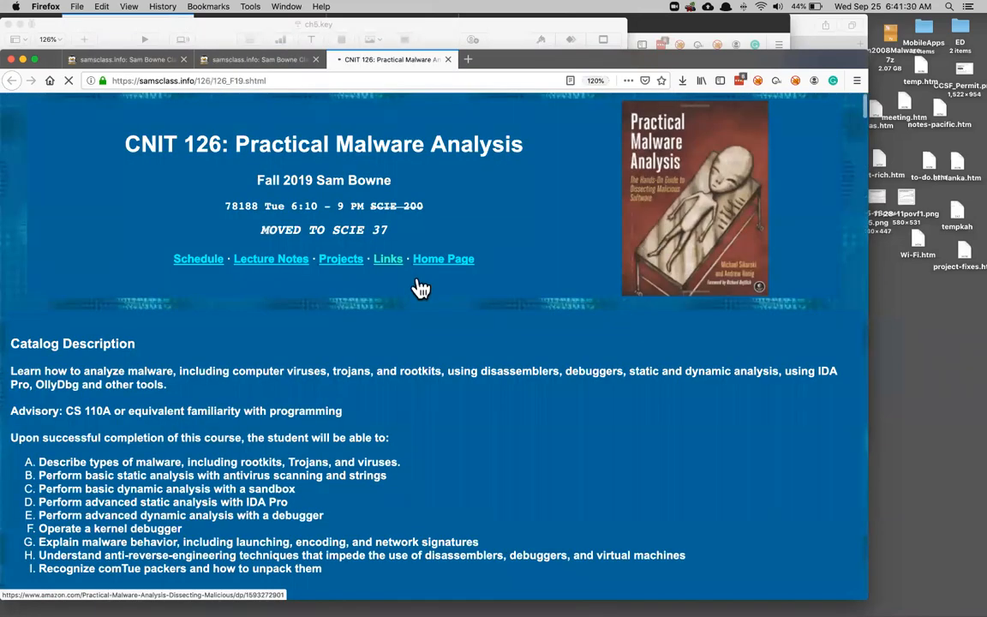
left_click(340, 259)
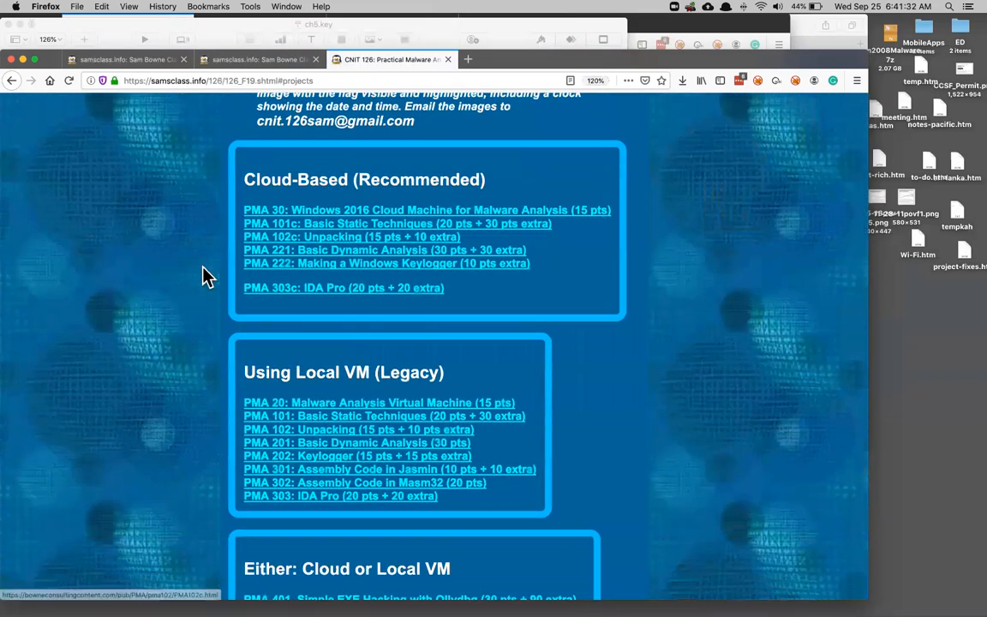
scroll("down", 3)
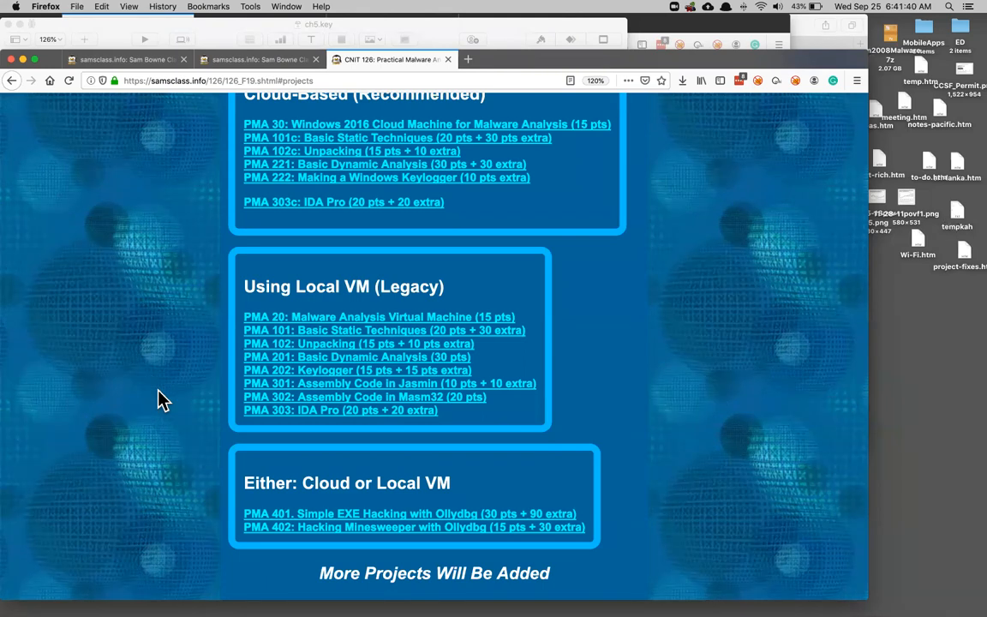
mouse_move(480, 428)
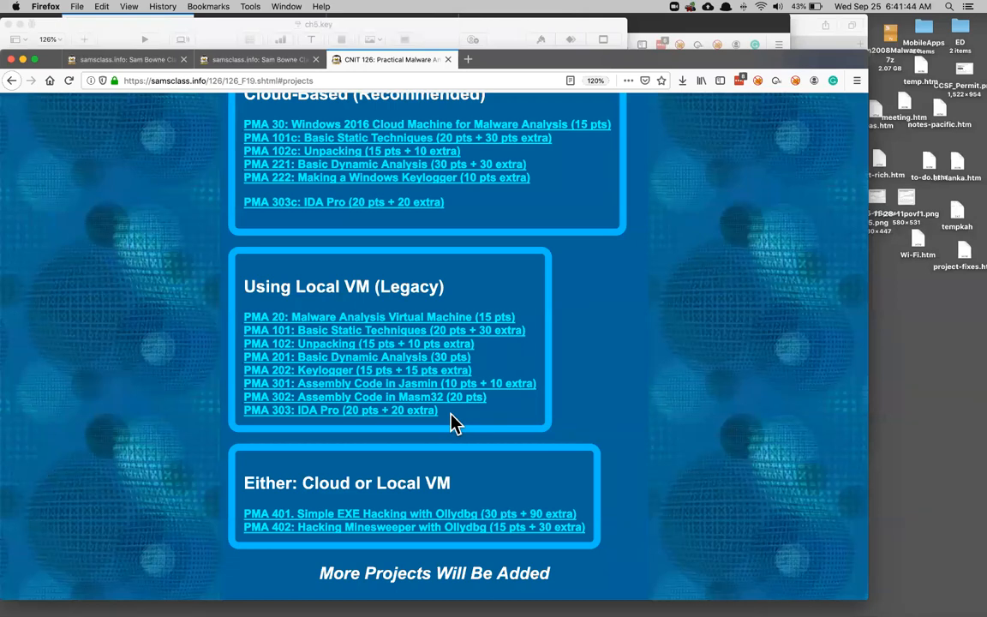
mouse_move(478, 215)
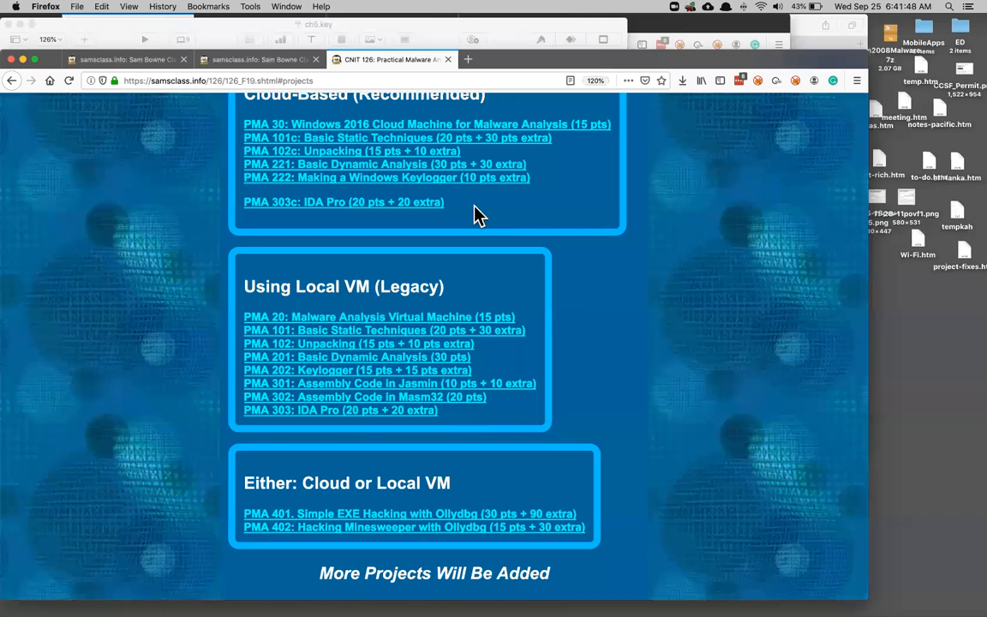
mouse_move(490, 408)
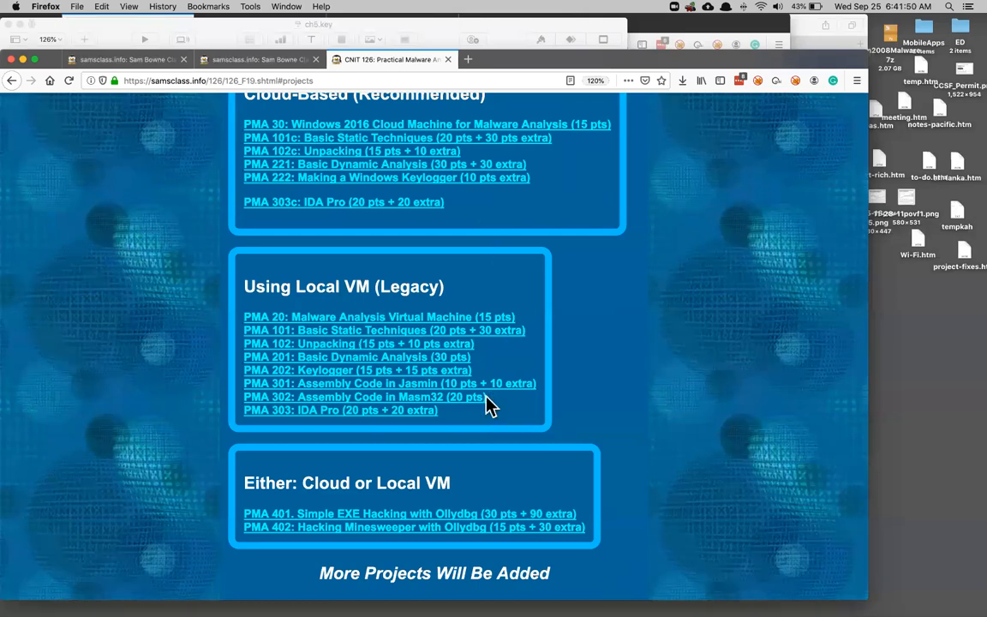
mouse_move(473, 426)
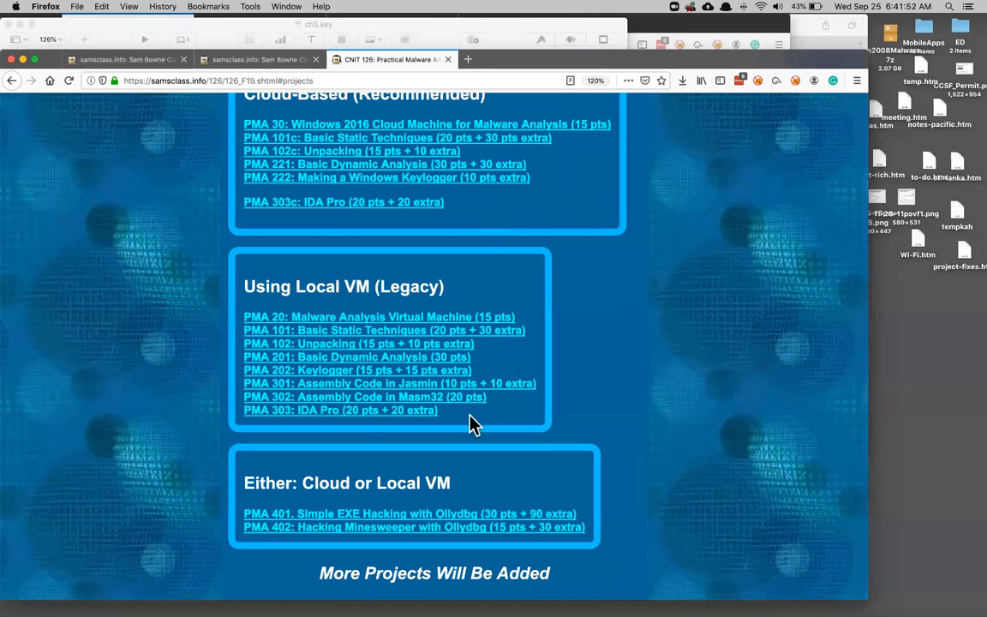
mouse_move(486, 212)
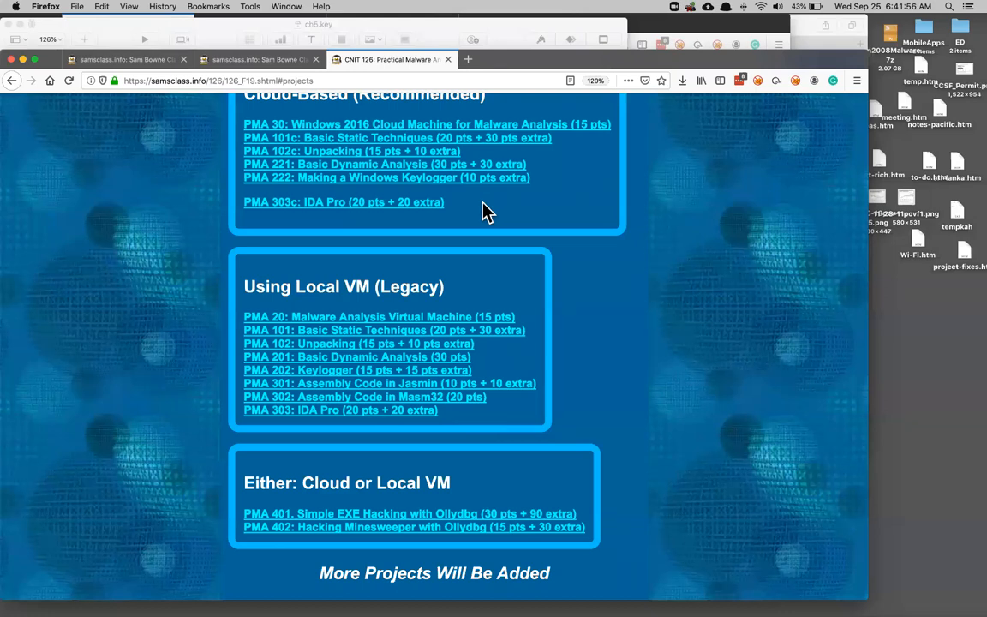
mouse_move(413, 218)
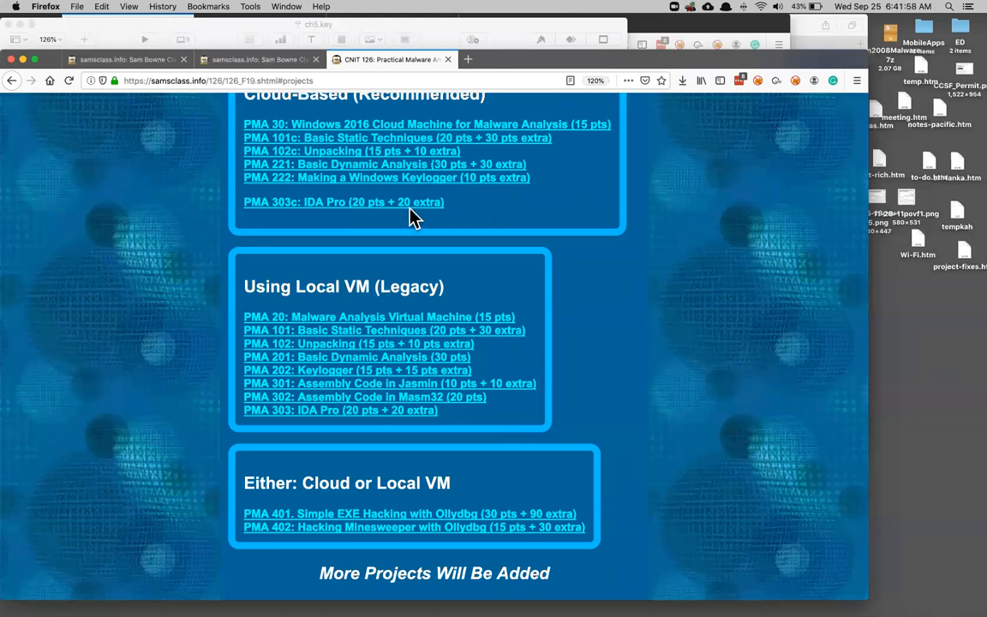
mouse_move(450, 171)
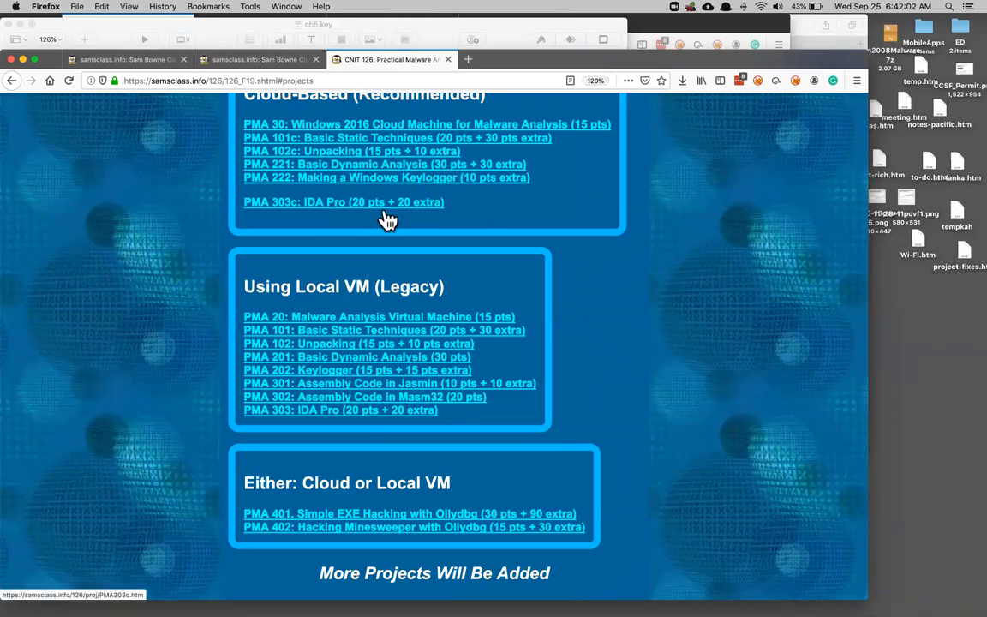
mouse_move(512, 219)
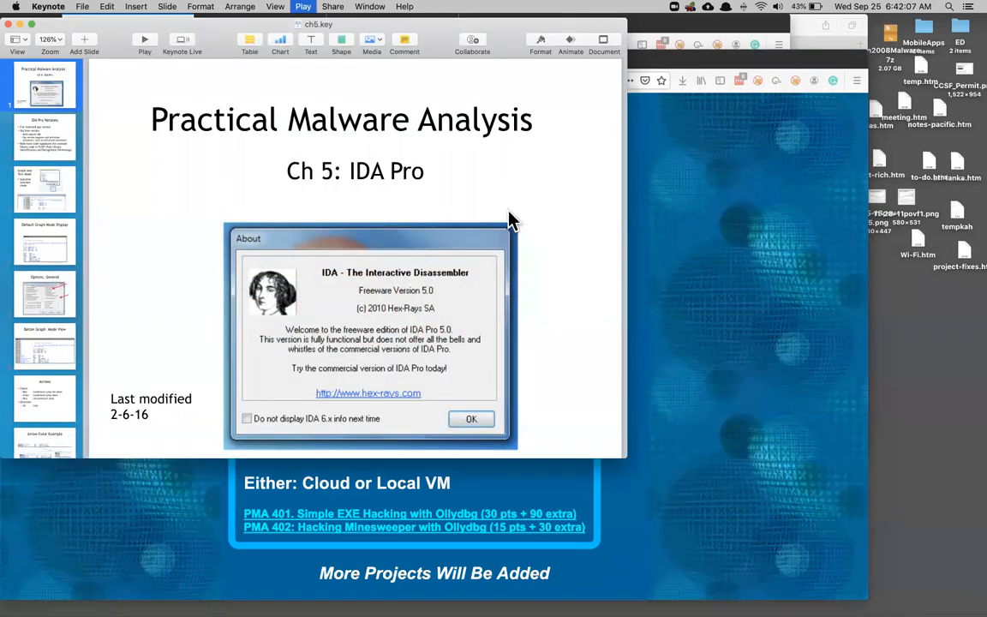
Play the Chapter 5 IDA Pro Keynote deck as a full-screen slideshow.
left_click(144, 40)
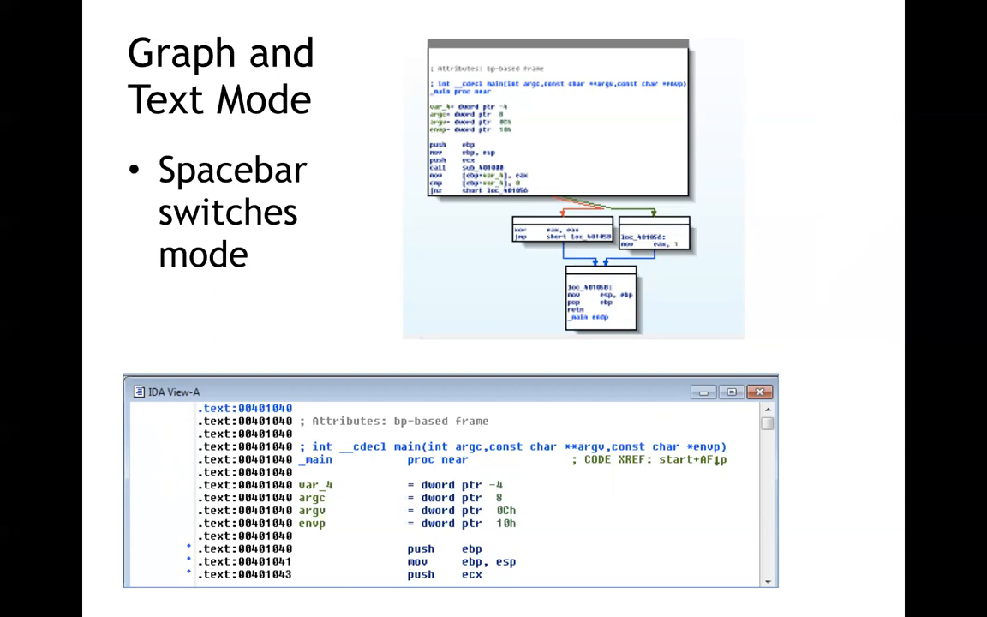
Advance the slideshow to the Functions slide on the functions window and flags.
key("Right")
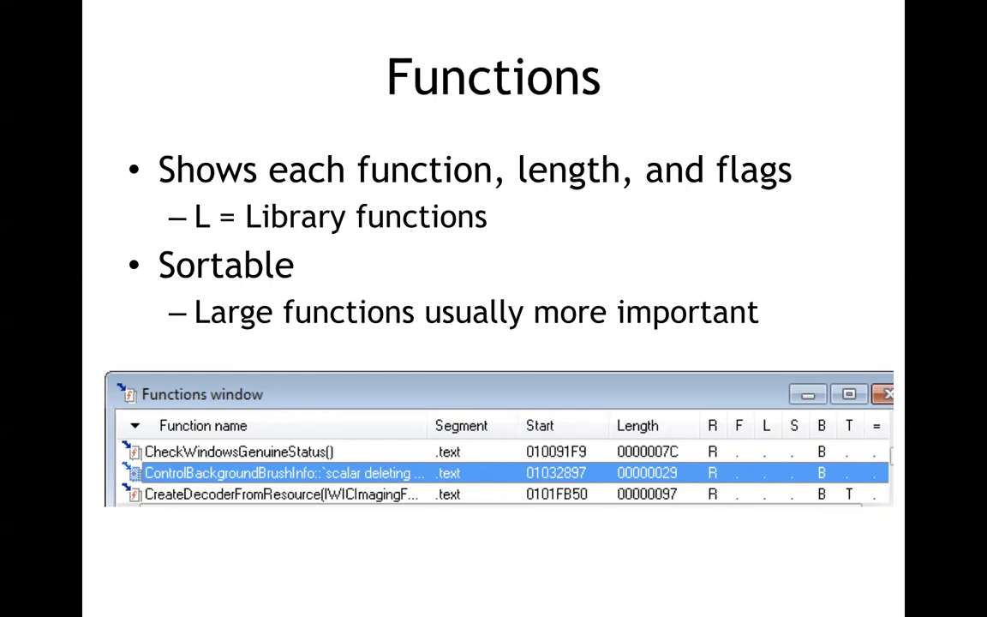
Advance the slideshow to the Function Call slide on pushing parameters before CALL.
key("Right")
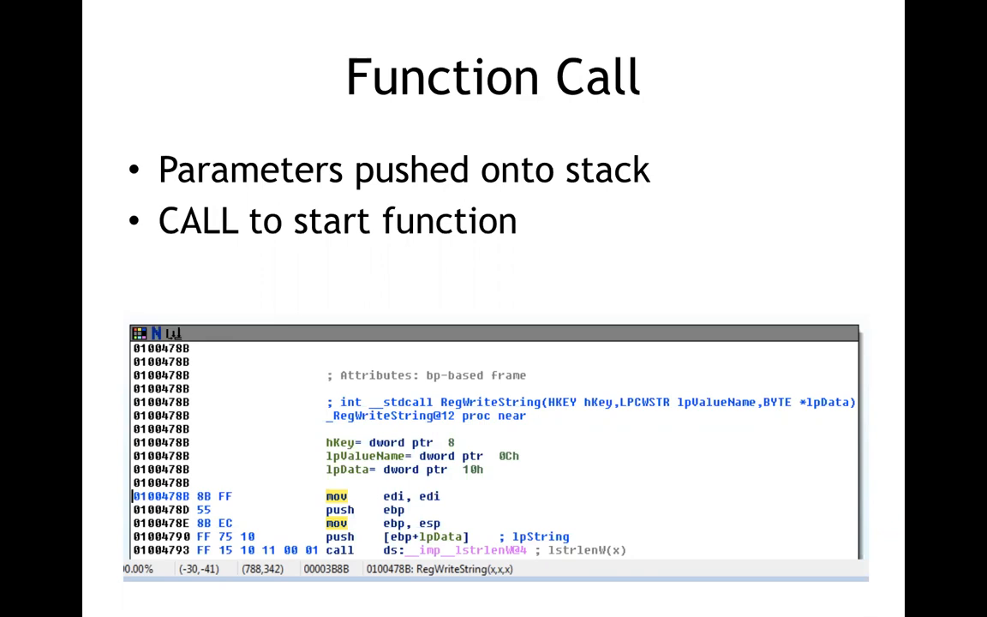
Advance past Imports or Strings to the Navigation Band slide.
key("Right")
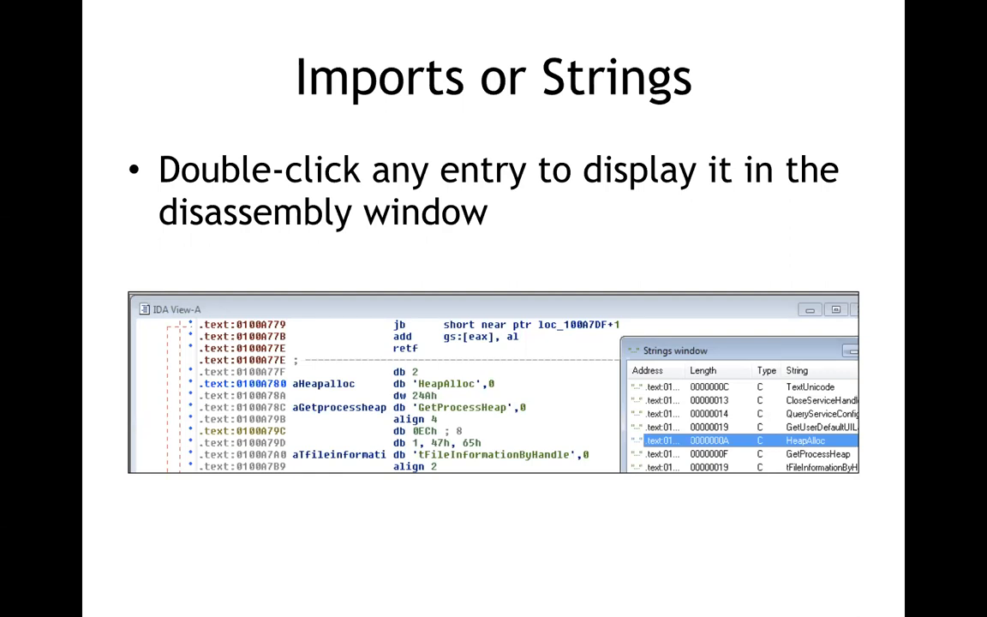
key("Right")
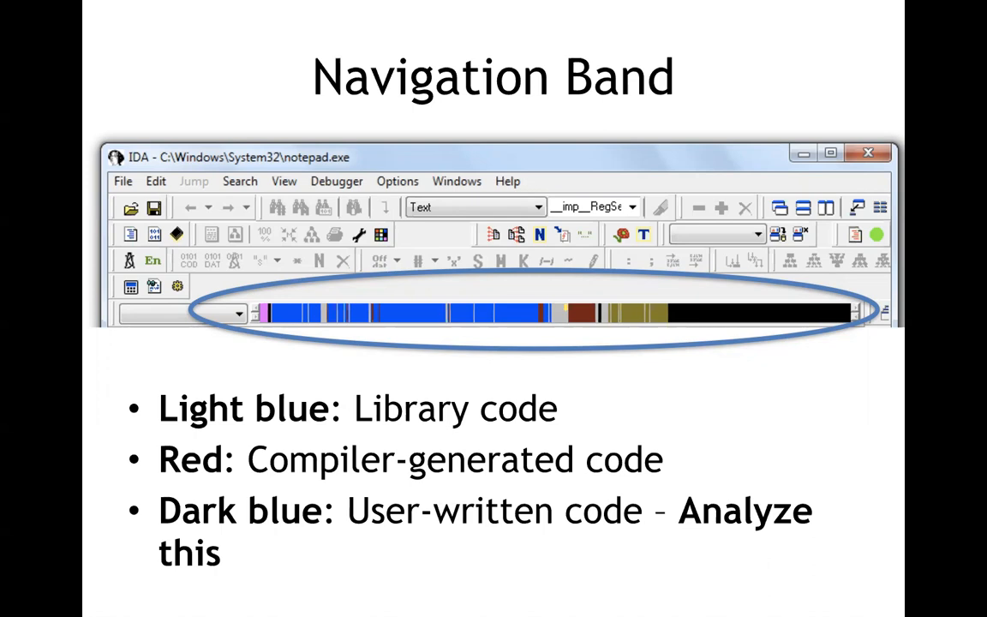
Advance through Code Cross-References to leave the slideshow on Analyzing Functions.
key("Right")
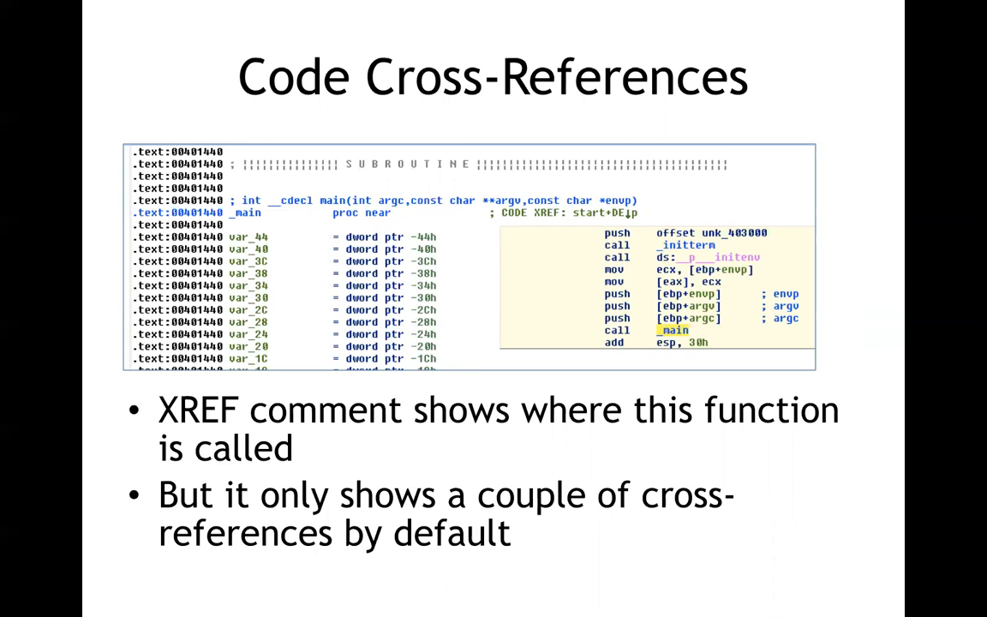
key("Right")
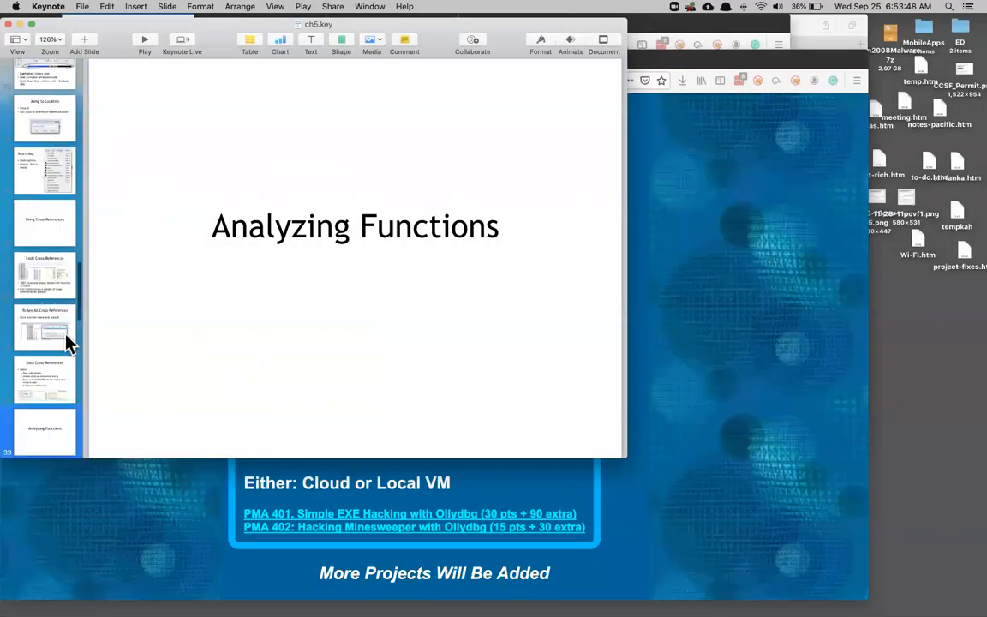
Select the Data Cross-References slide in the Keynote slide navigator.
left_click(44, 381)
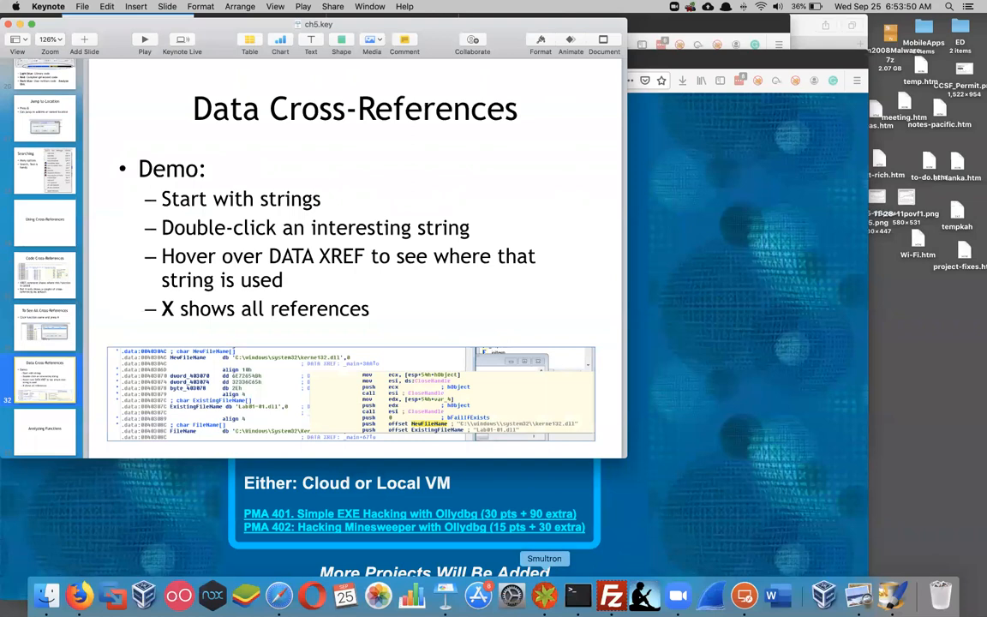
mouse_move(741, 592)
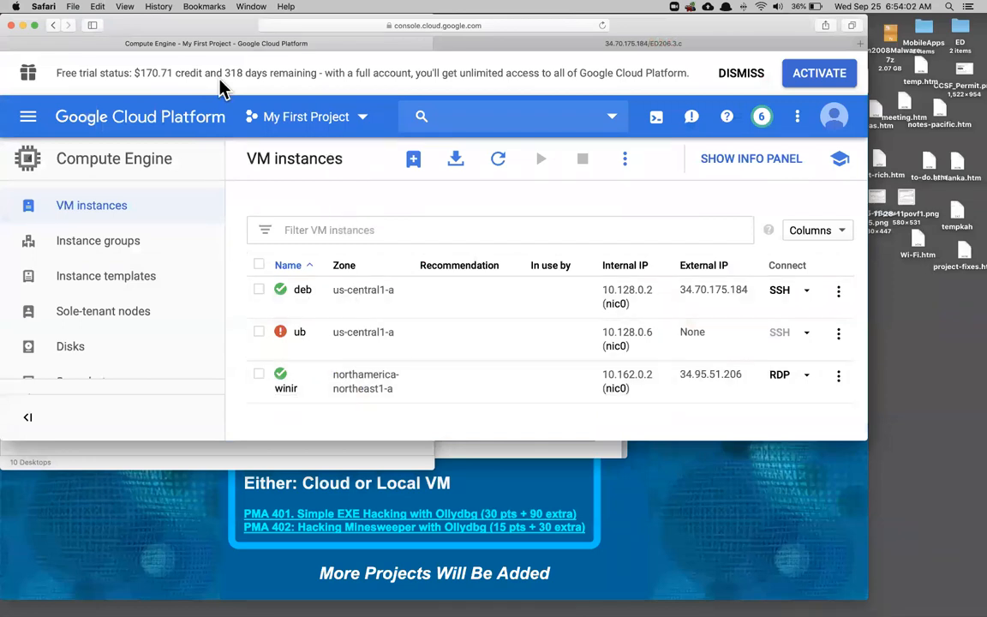
mouse_move(202, 77)
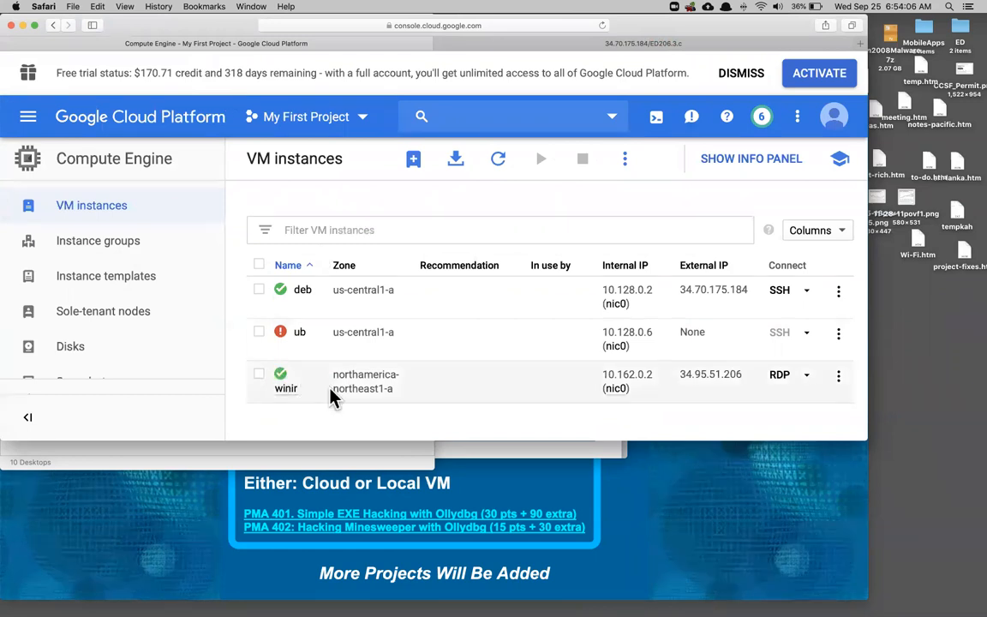
mouse_move(374, 391)
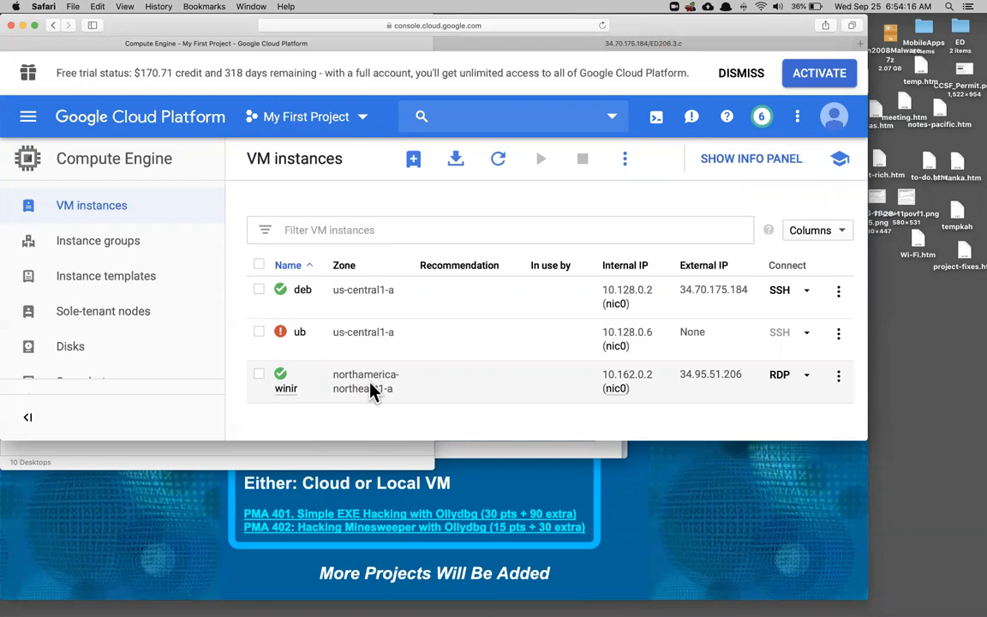
mouse_move(840, 392)
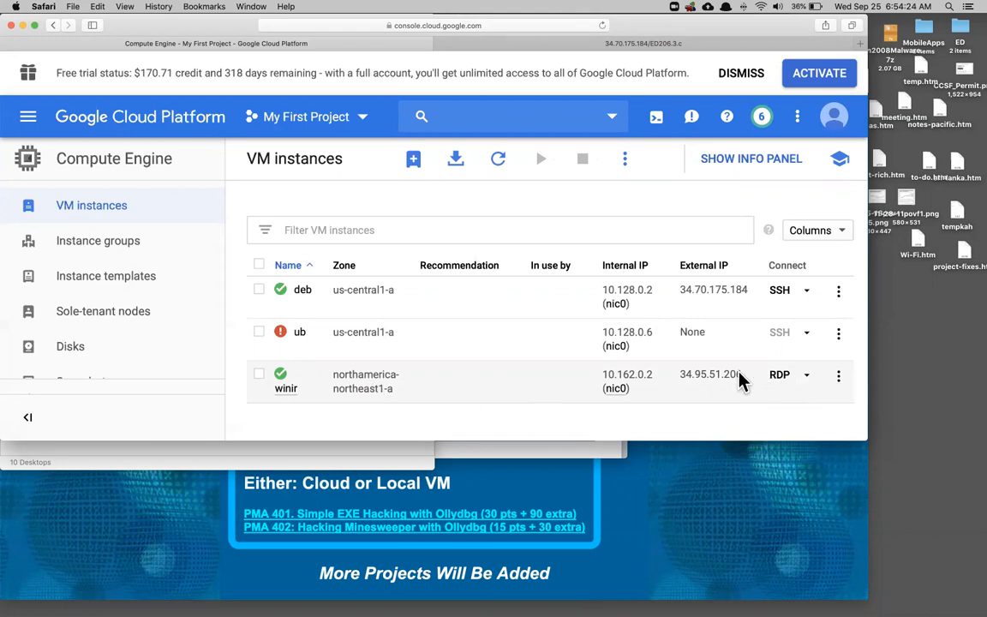
mouse_move(713, 377)
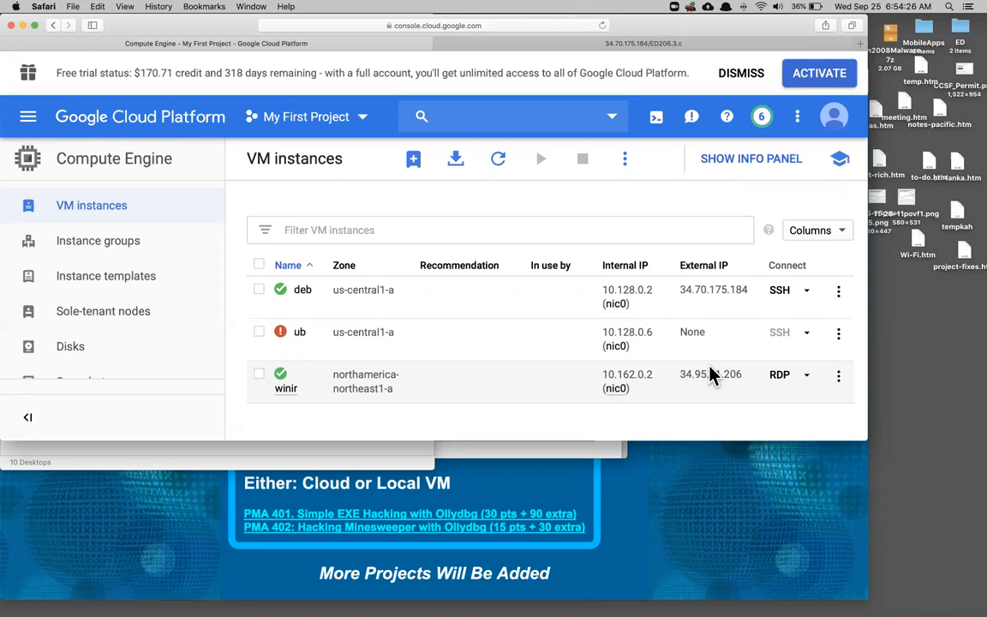
mouse_move(693, 390)
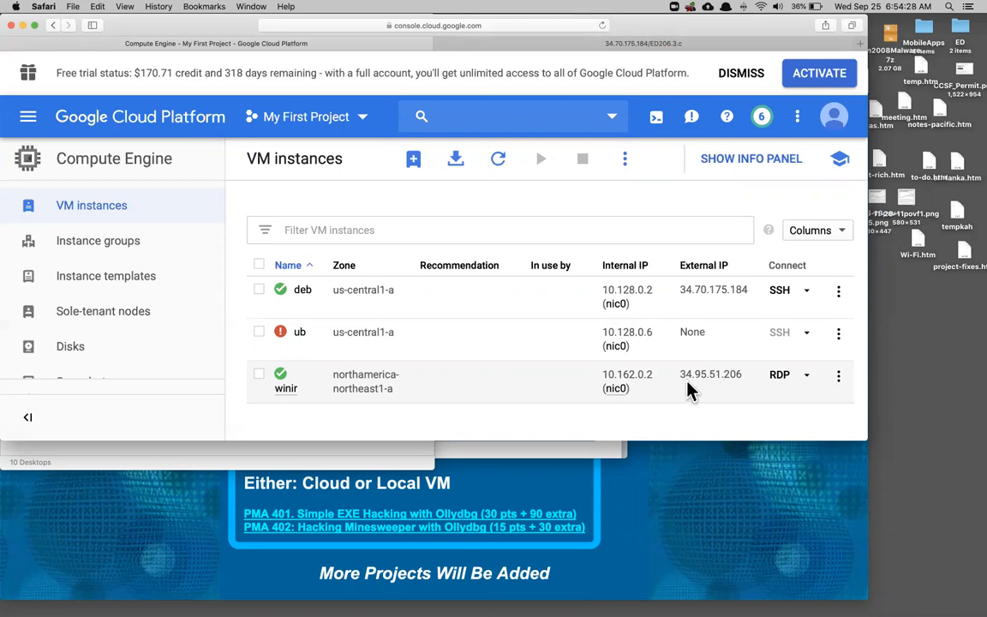
mouse_move(733, 387)
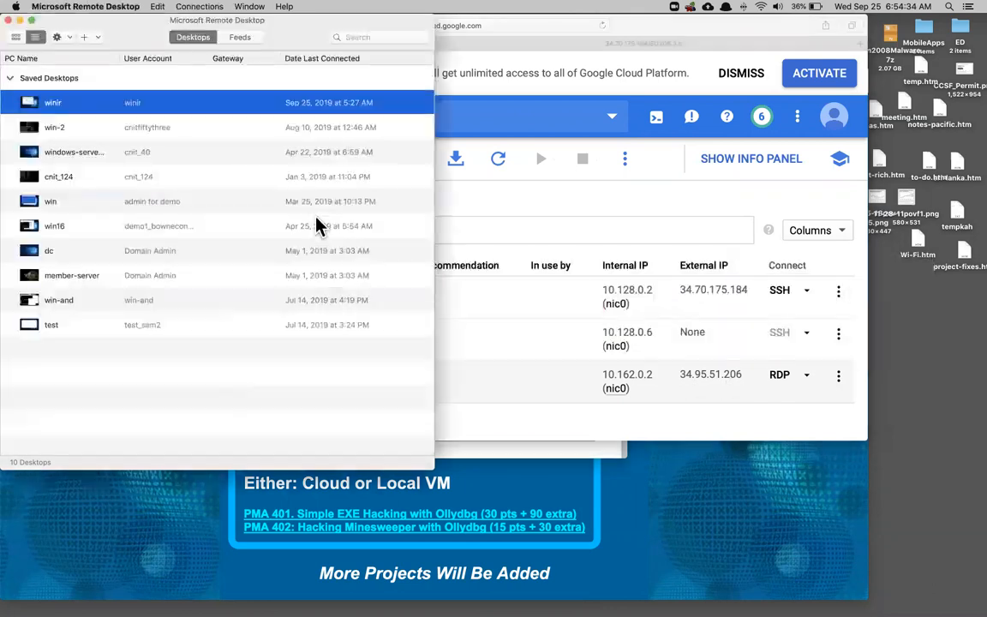
Save the winir desktop settings and connect, accepting the unverified certificate.
right_click(47, 102)
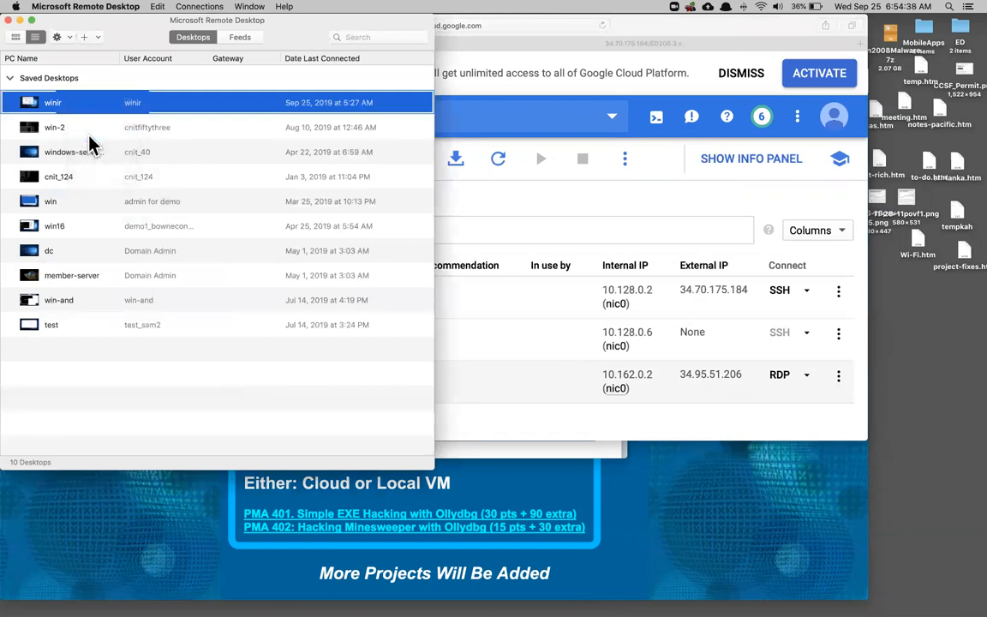
double_click(52, 102)
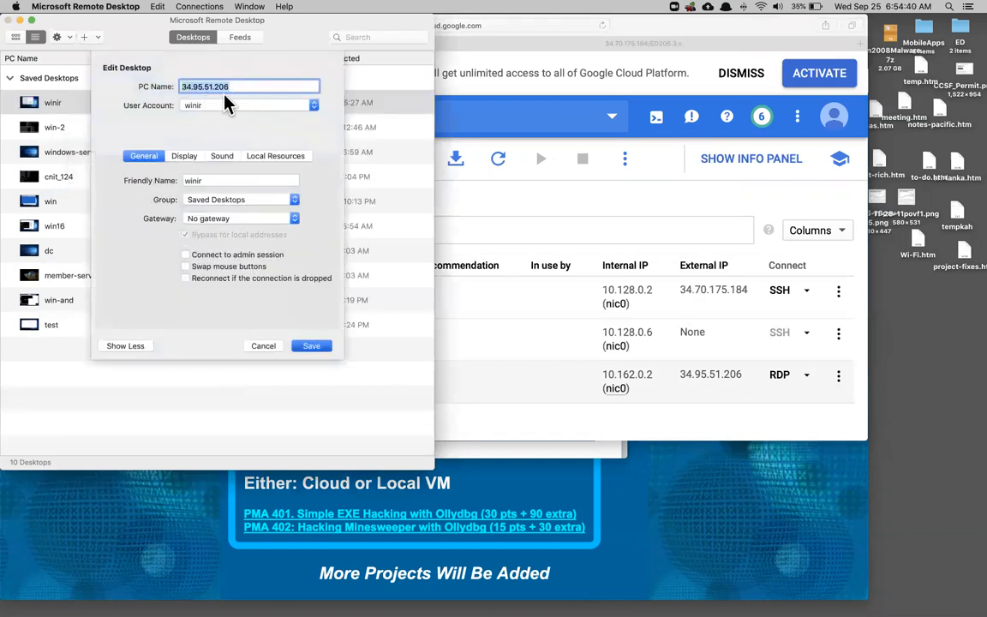
mouse_move(733, 387)
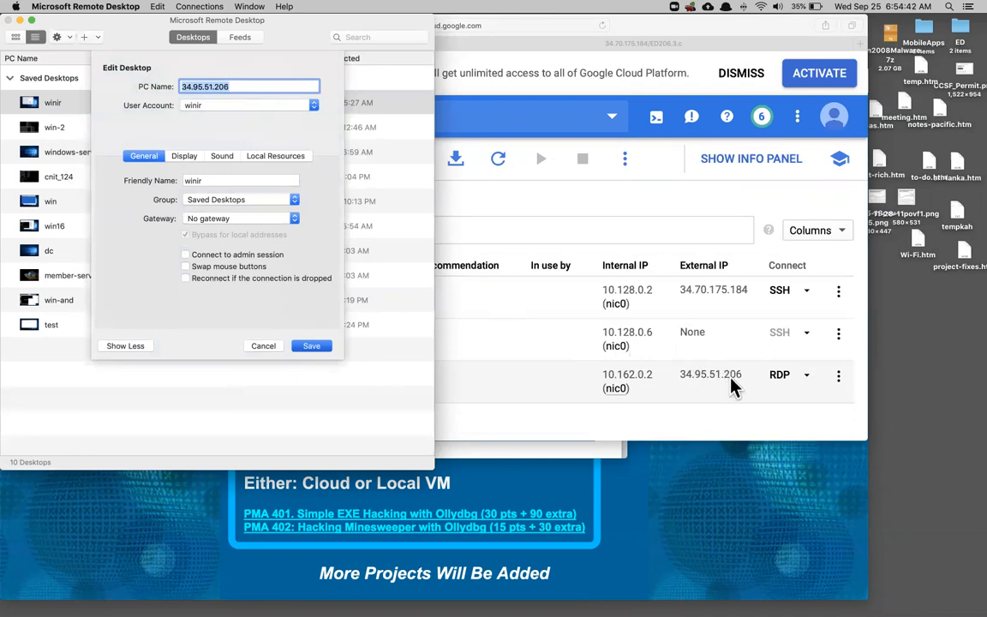
mouse_move(285, 348)
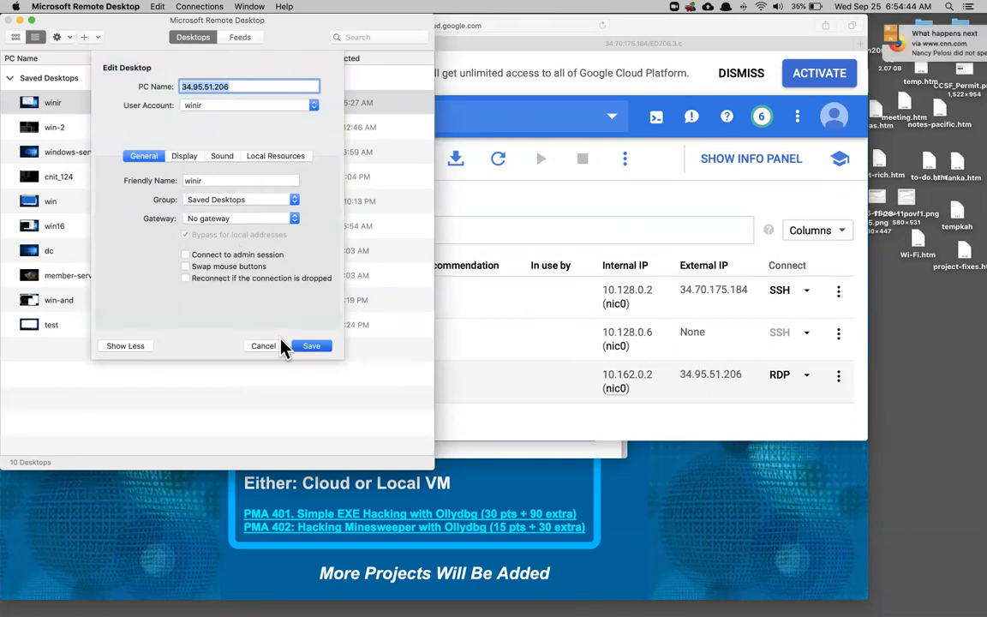
left_click(263, 345)
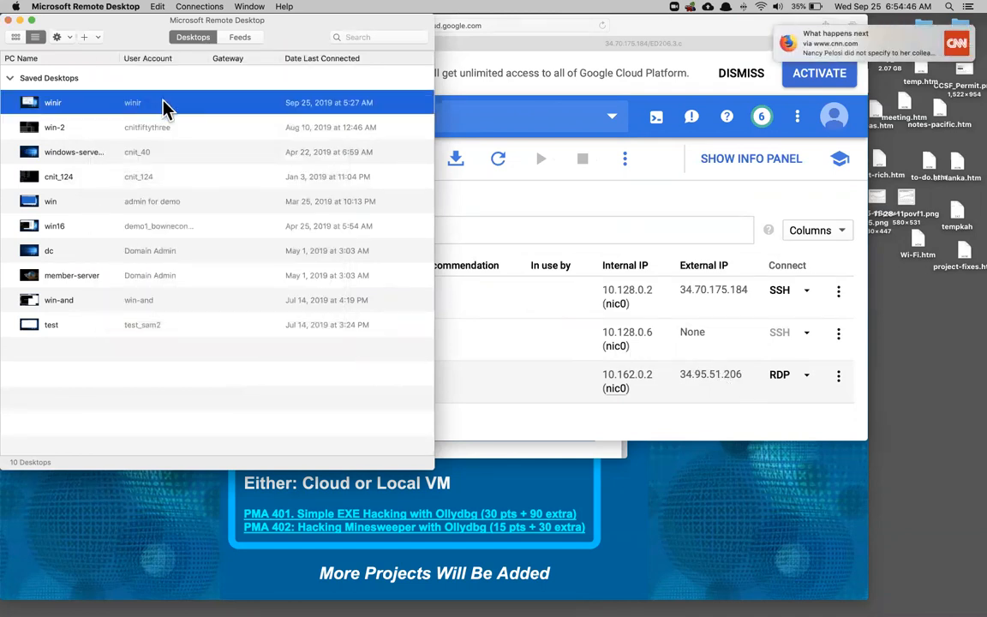
double_click(57, 102)
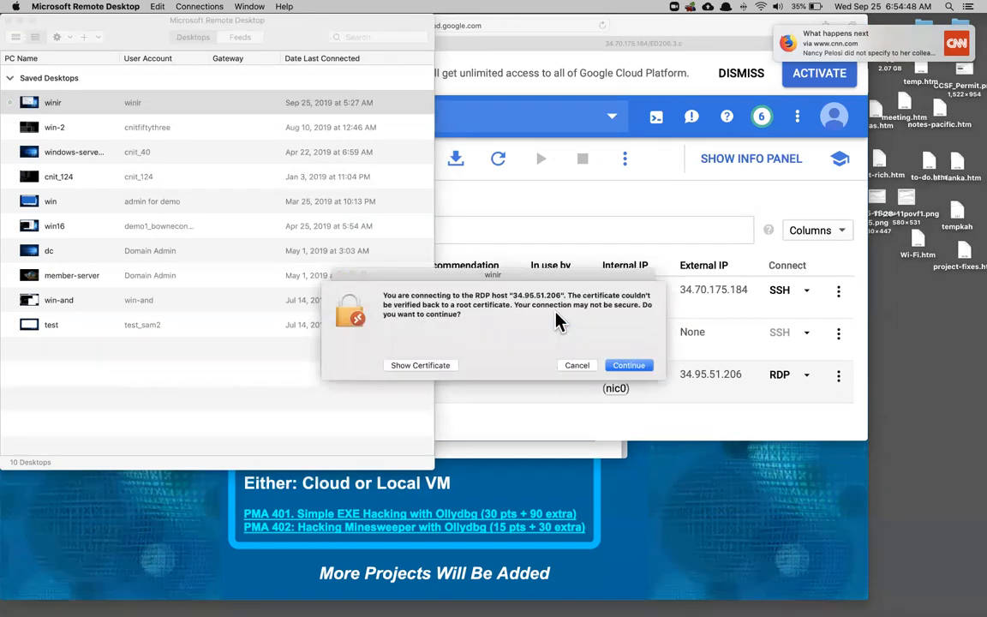
left_click(628, 365)
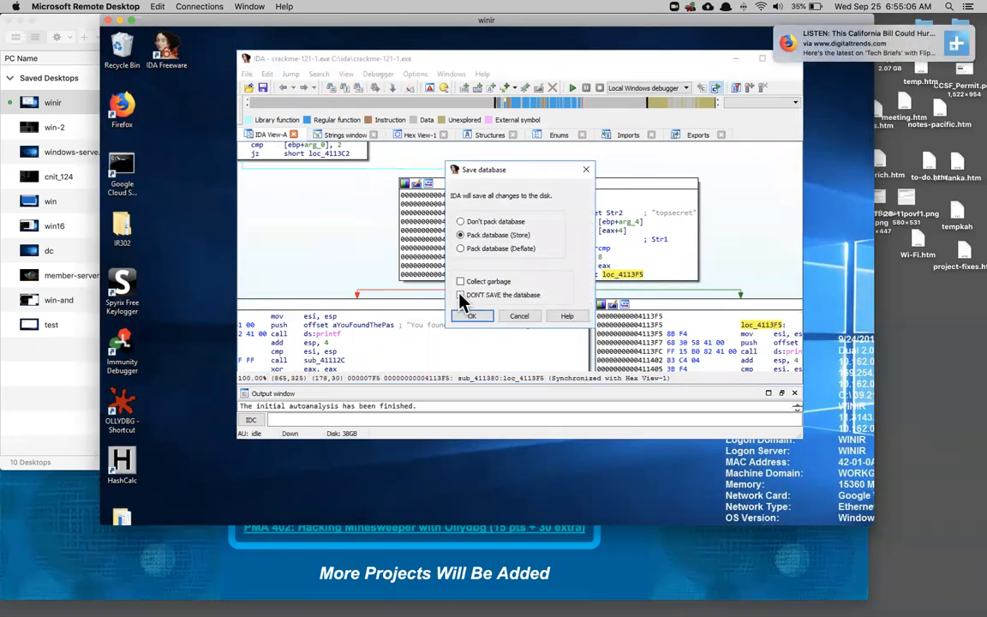
Close crackme-121-1 without saving the database and relaunch IDA Freeware from the desktop.
left_click(461, 295)
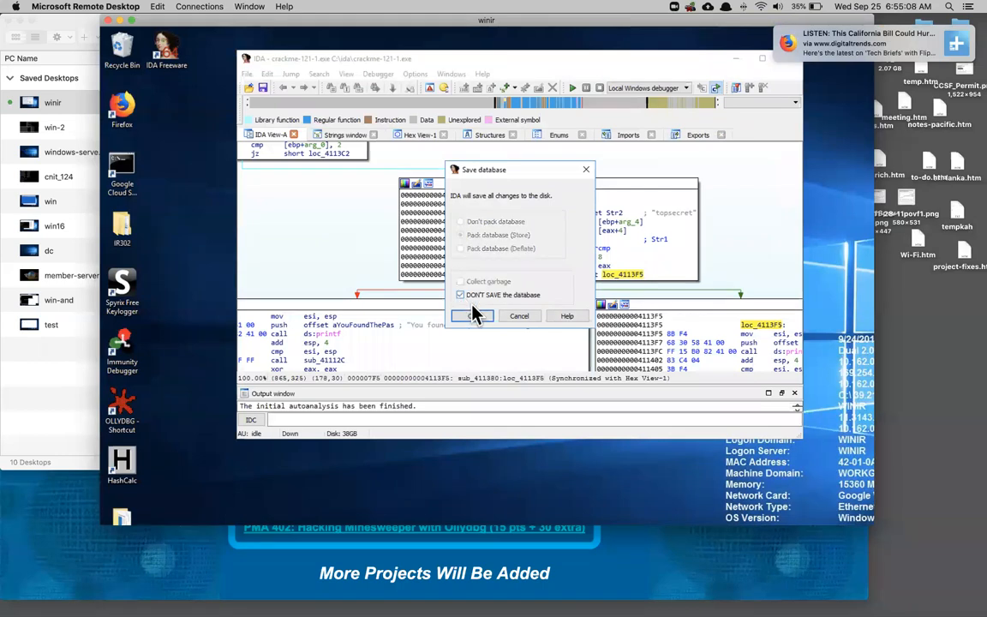
left_click(475, 315)
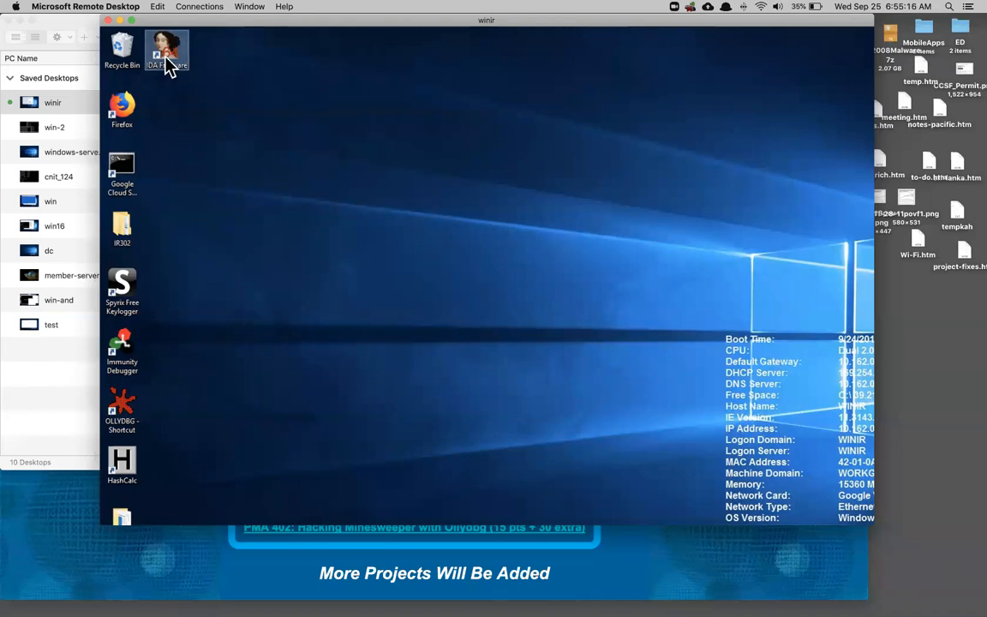
double_click(167, 45)
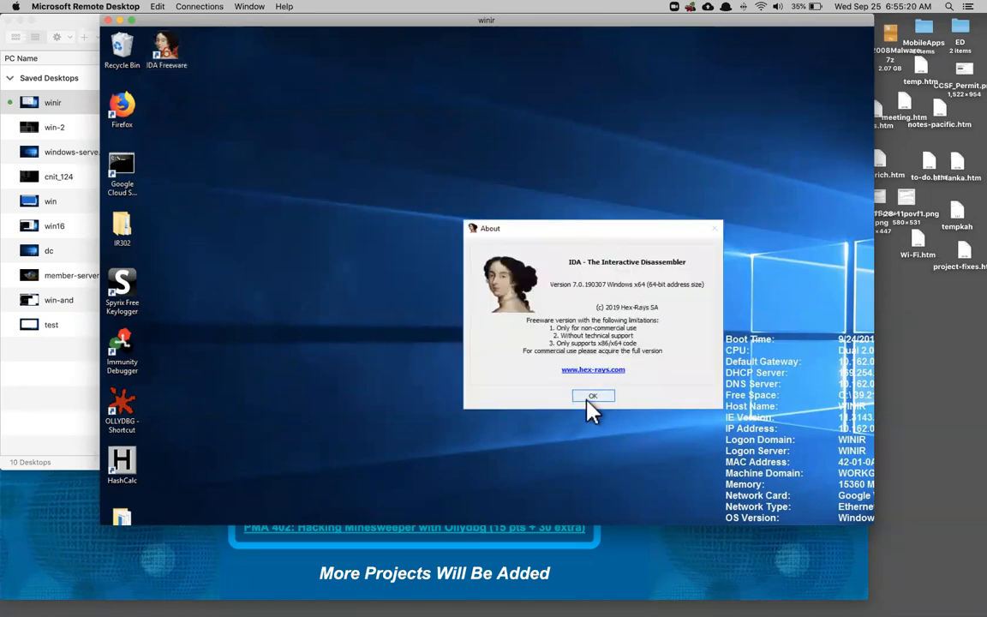
left_click(594, 396)
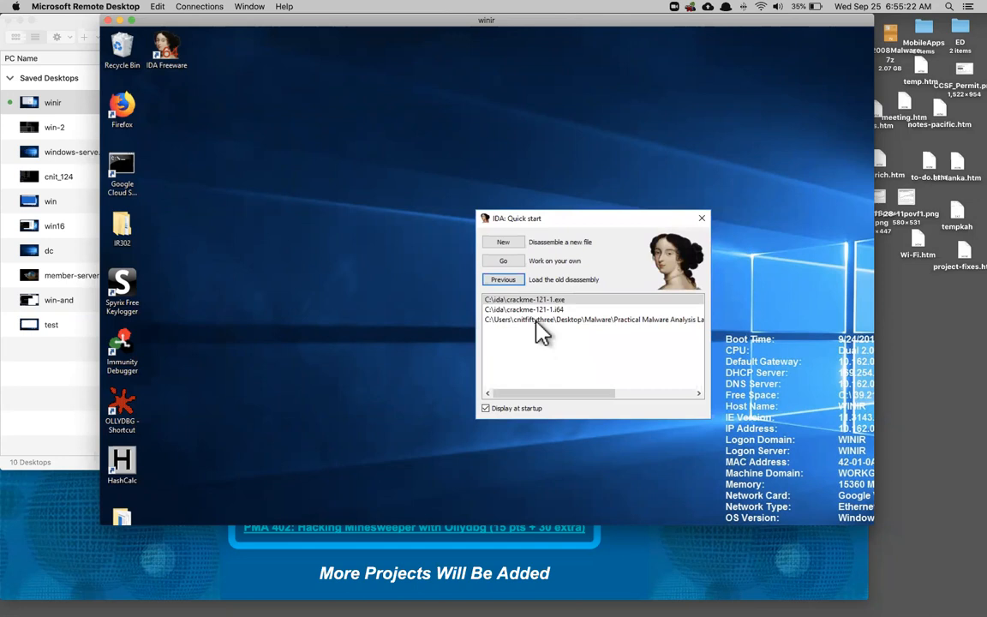
mouse_move(507, 264)
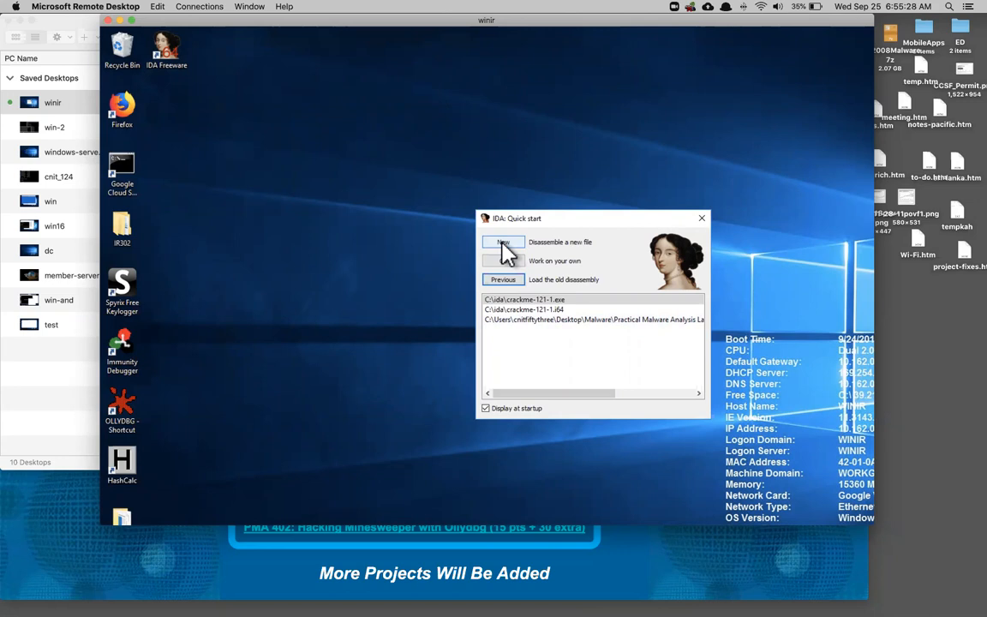
Start a new disassembly, browsing Desktop > Malware > Practical Malware Analysis Labs > BinaryCollection > Chapter_5L.
left_click(503, 242)
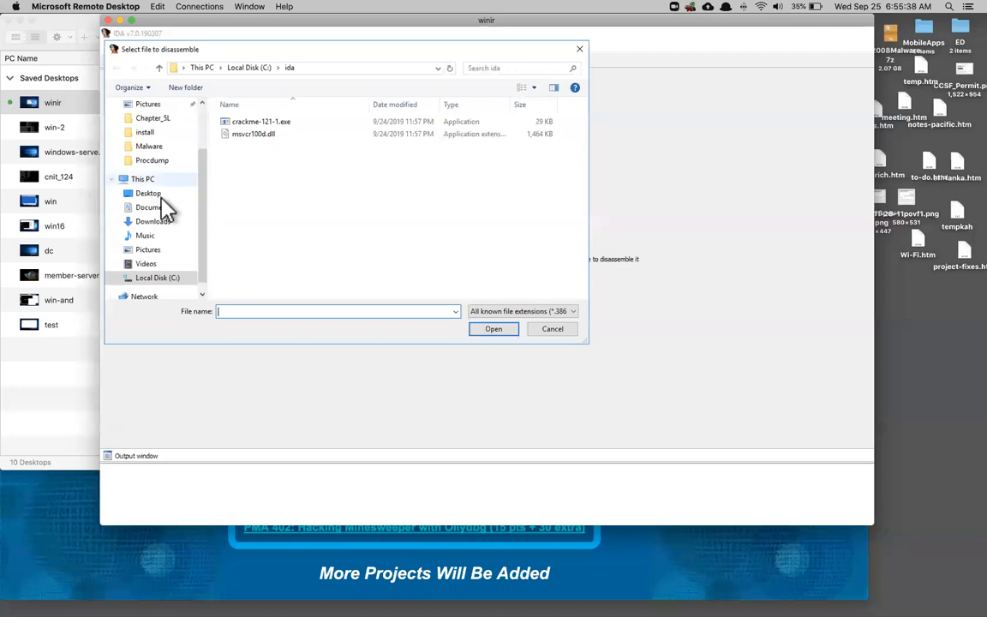
left_click(148, 193)
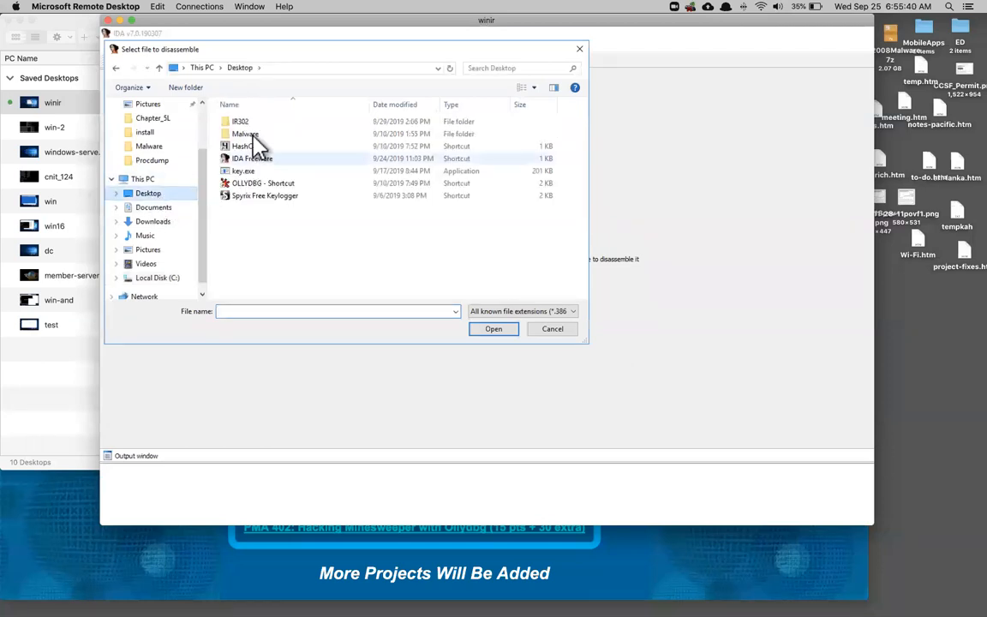
left_click(247, 133)
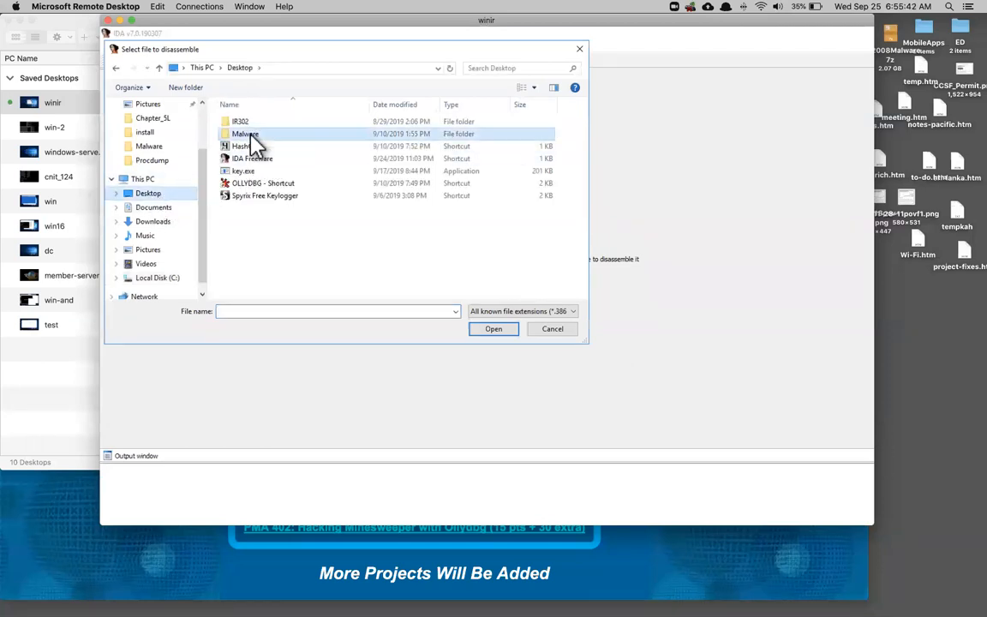
double_click(245, 133)
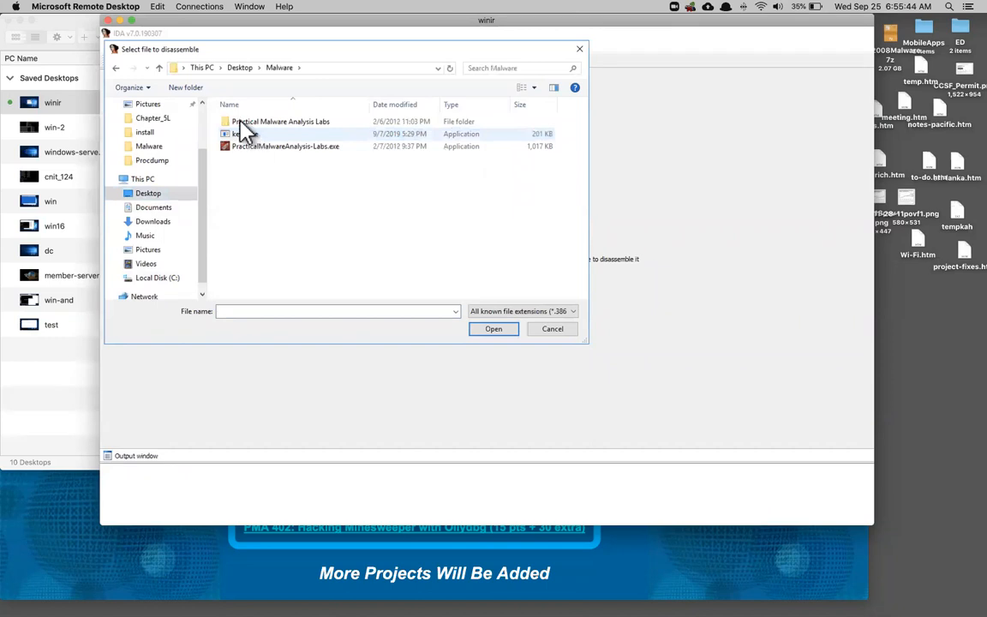
double_click(281, 121)
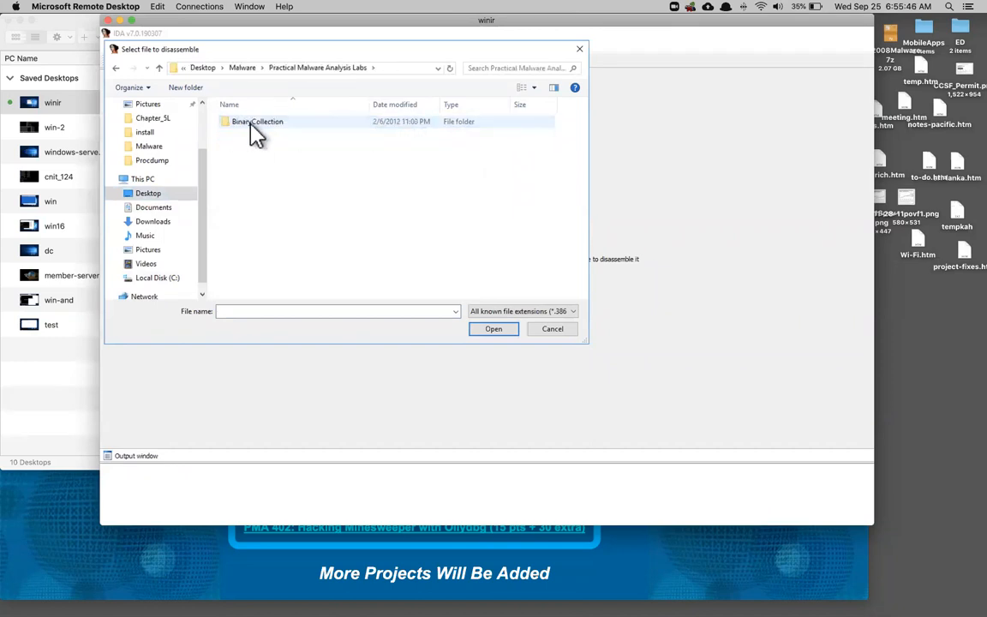
double_click(256, 121)
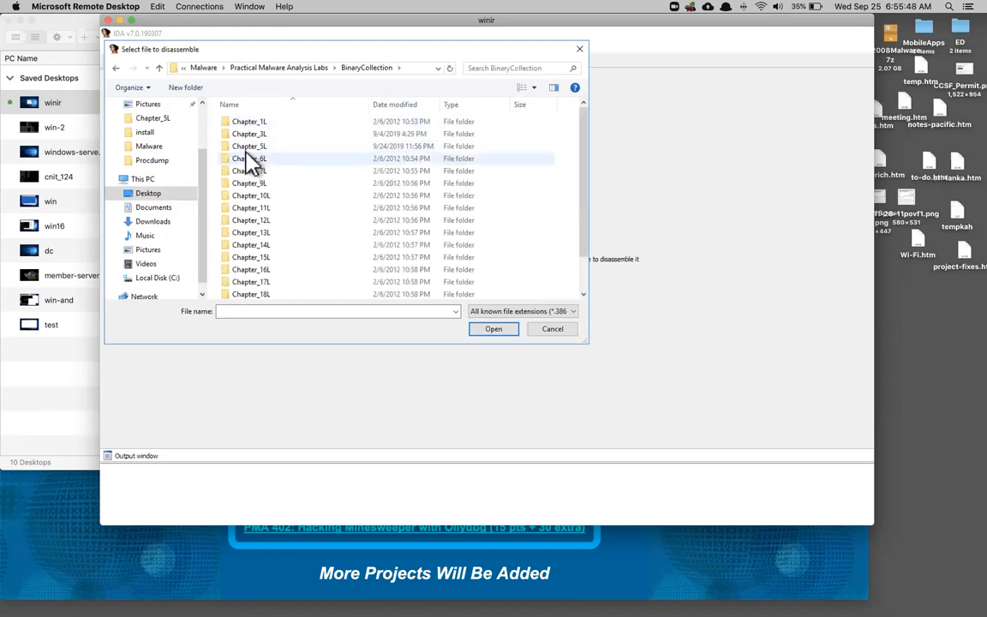
double_click(250, 146)
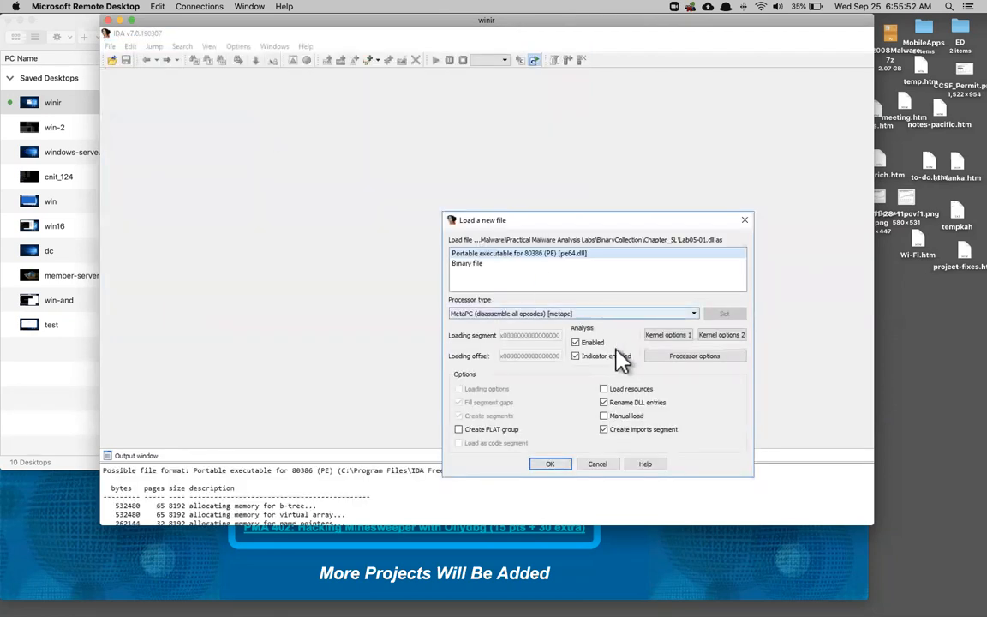
Load Lab05-01.dll with default settings and let the analysis complete.
left_click(550, 464)
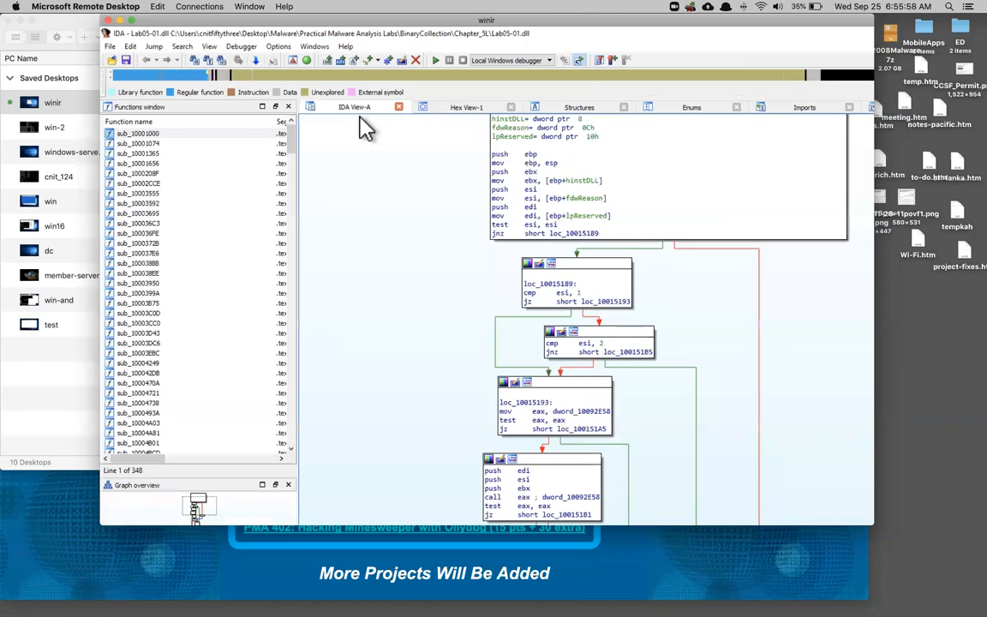
mouse_move(315, 96)
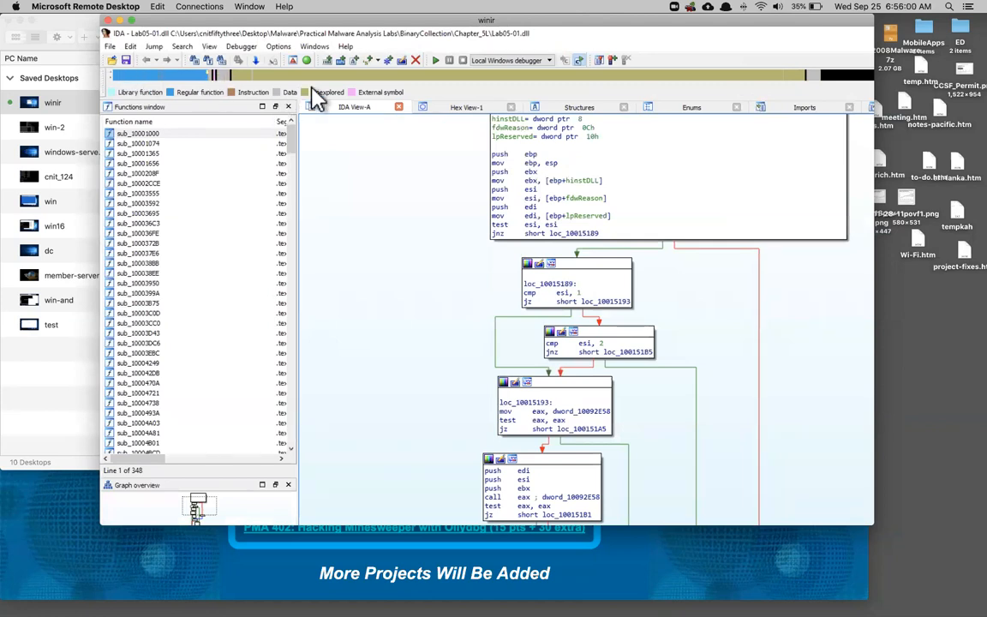
mouse_move(257, 91)
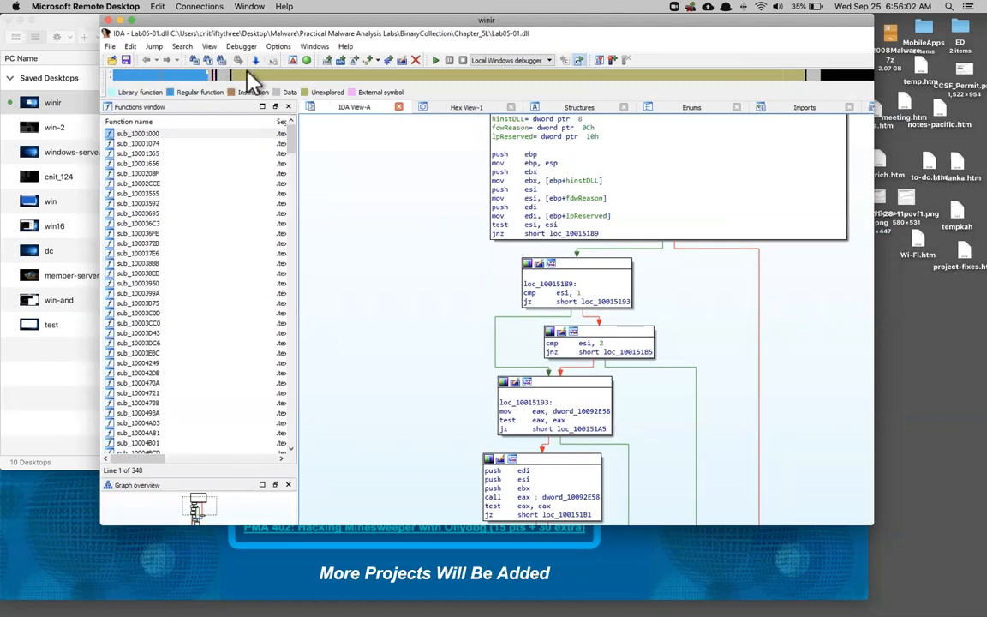
mouse_move(287, 118)
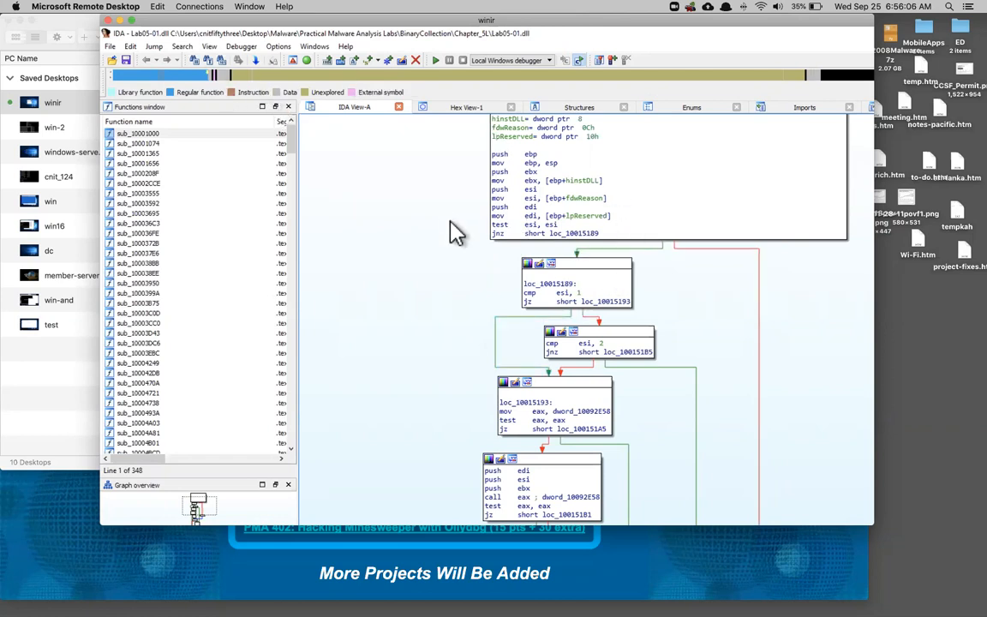
mouse_move(661, 273)
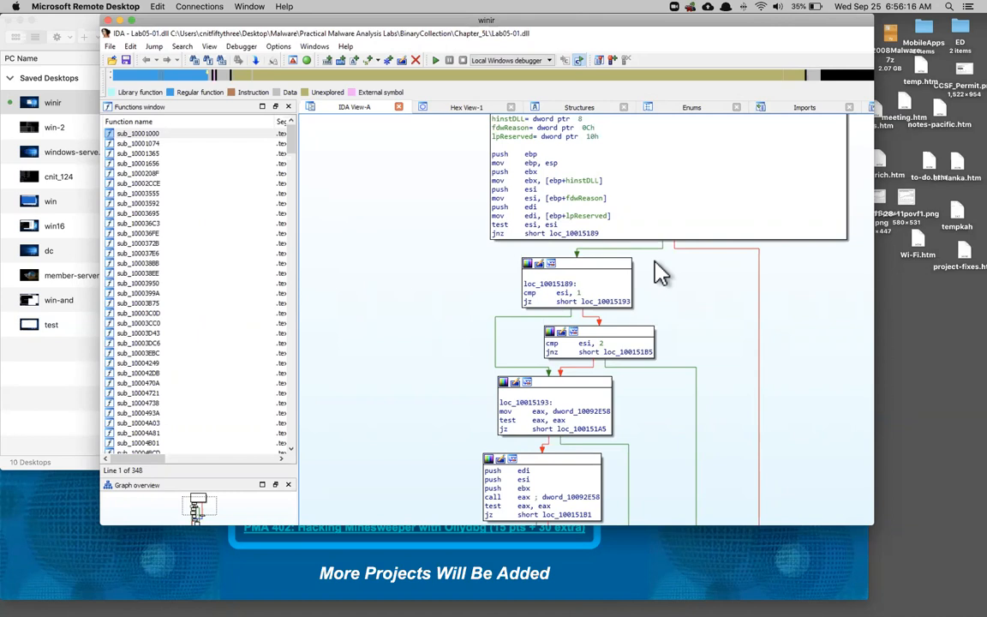
mouse_move(330, 195)
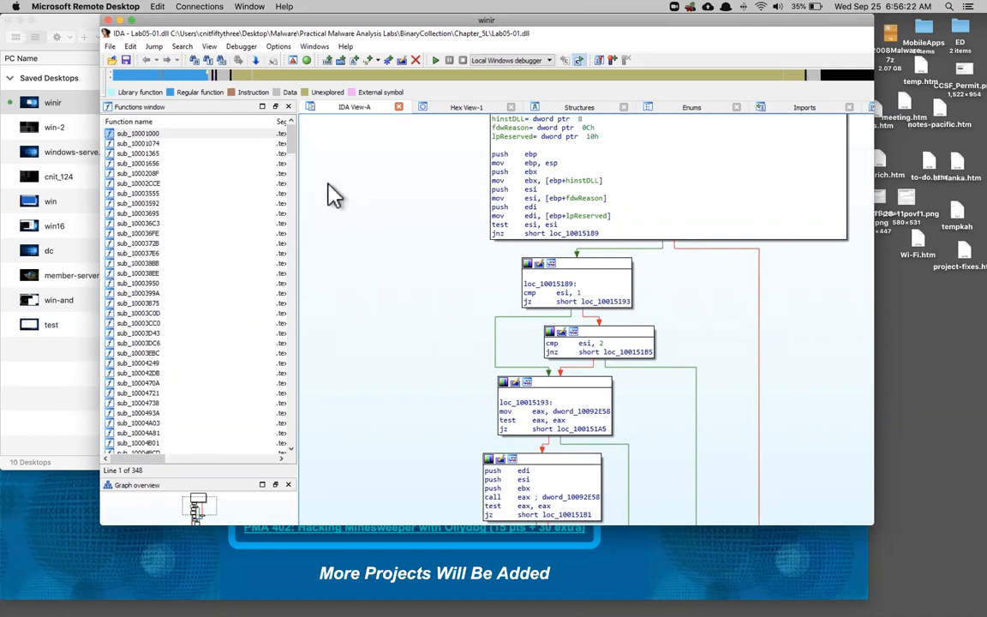
mouse_move(433, 233)
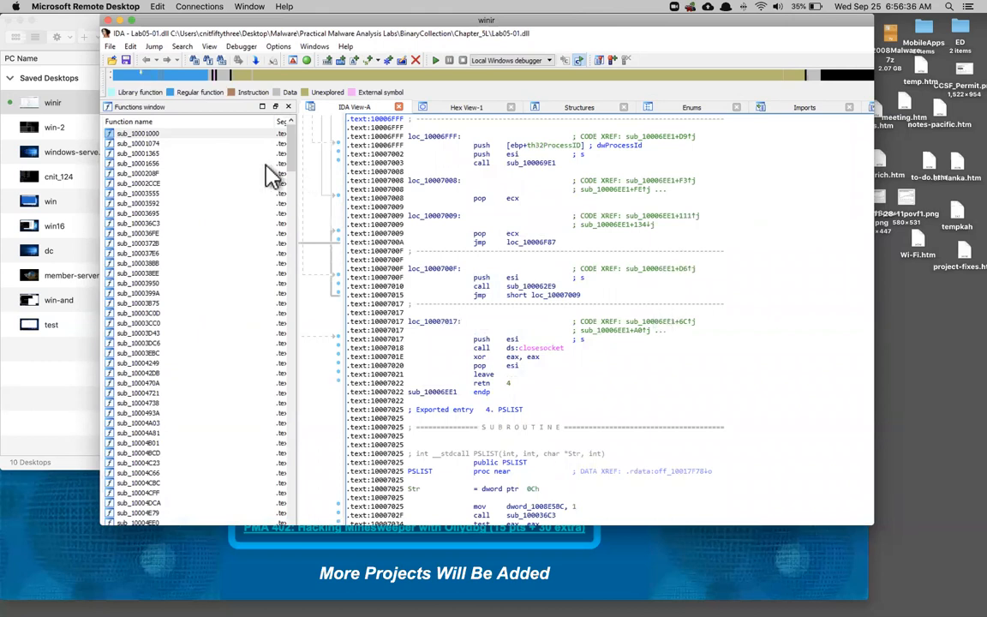
mouse_move(299, 113)
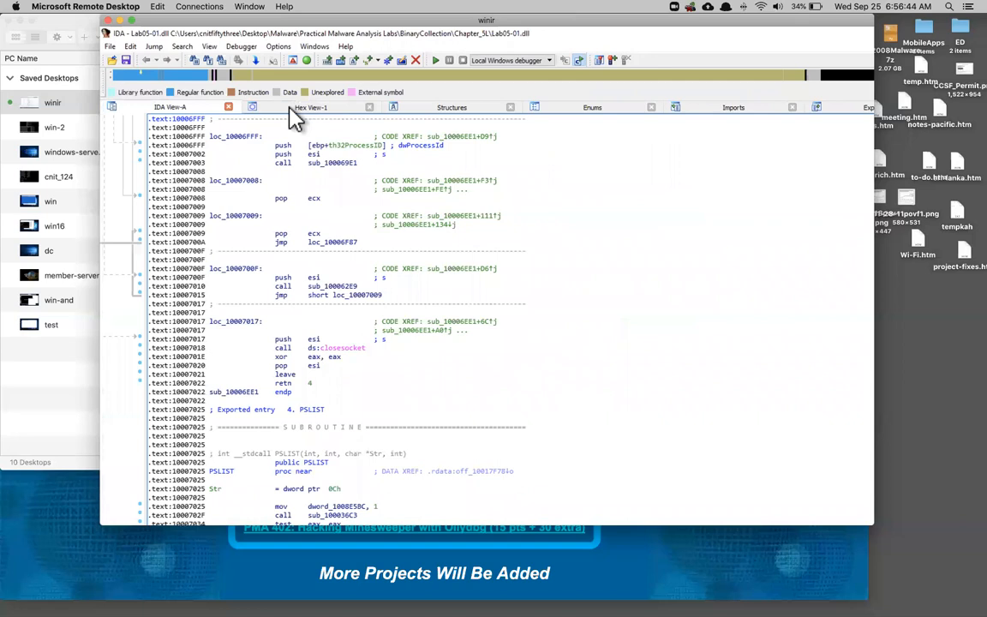
mouse_move(572, 280)
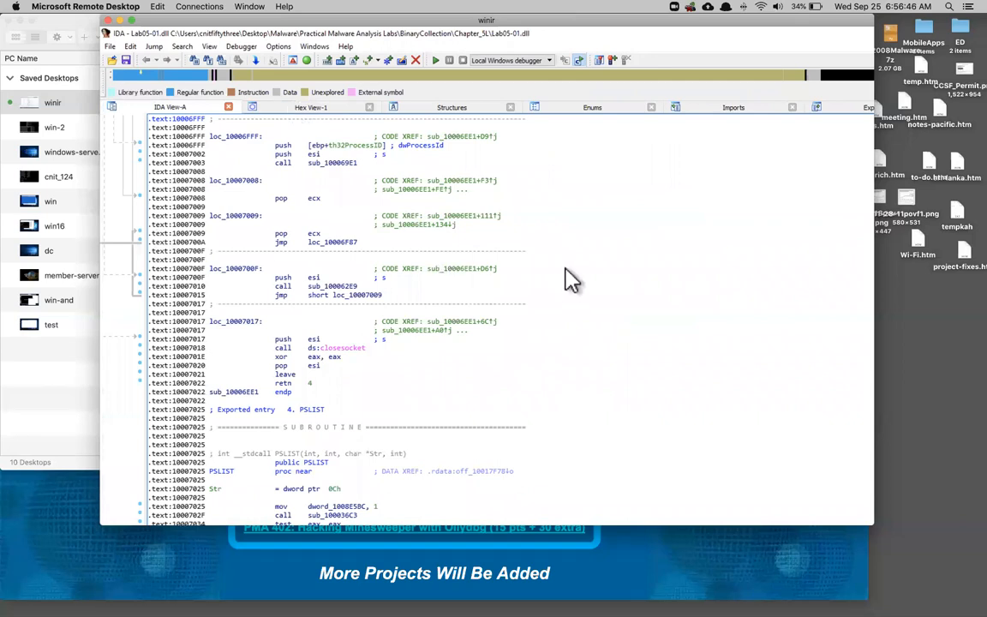
mouse_move(420, 248)
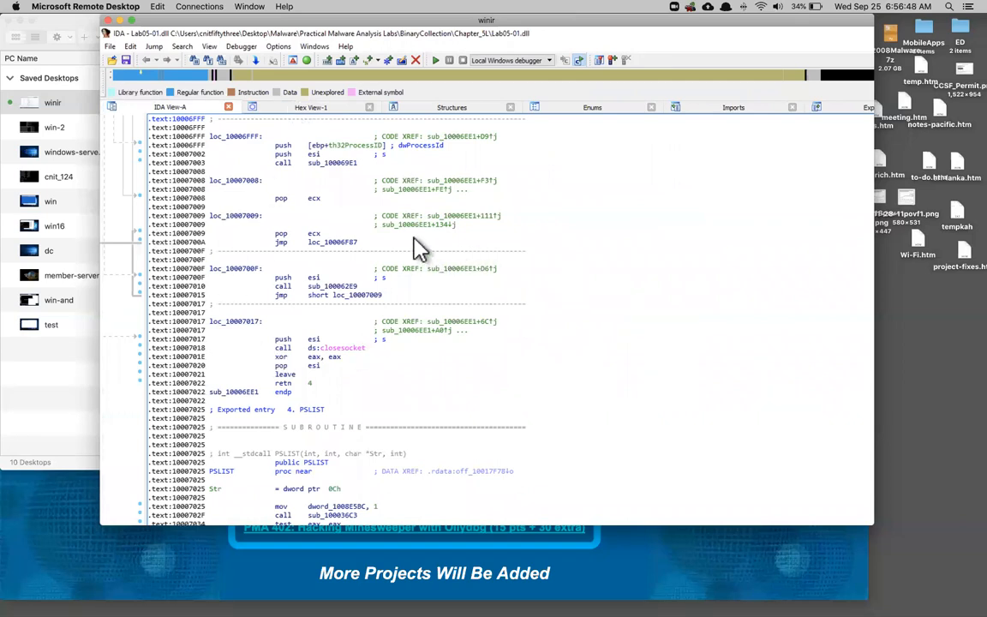
mouse_move(470, 355)
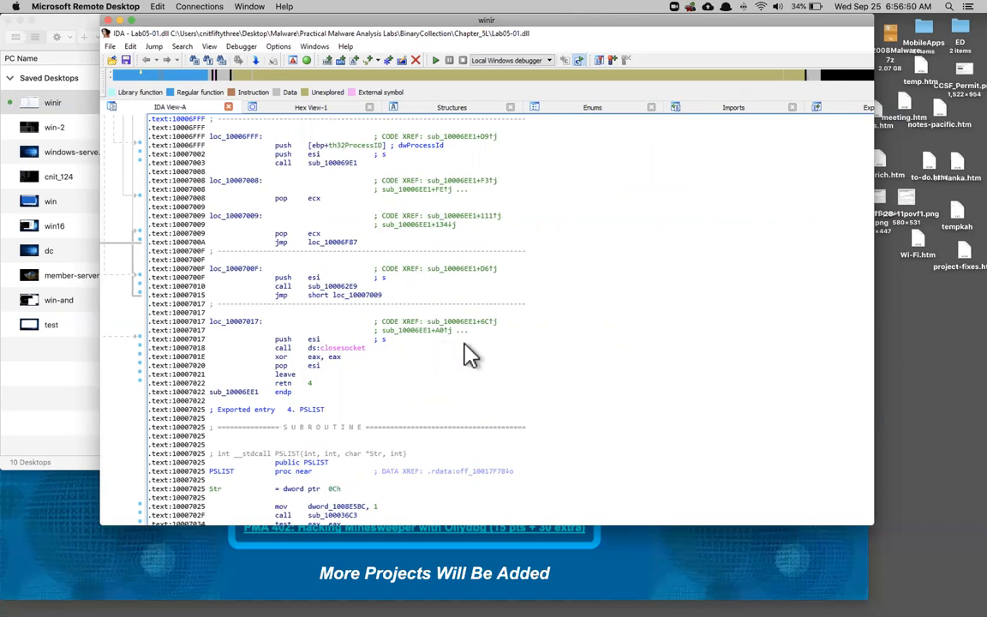
mouse_move(353, 285)
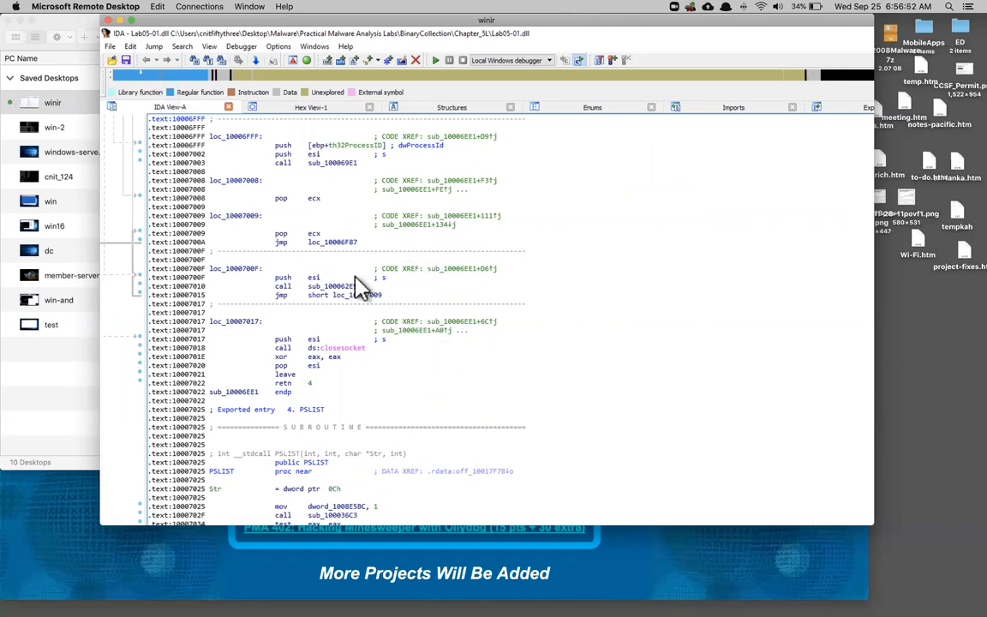
mouse_move(333, 463)
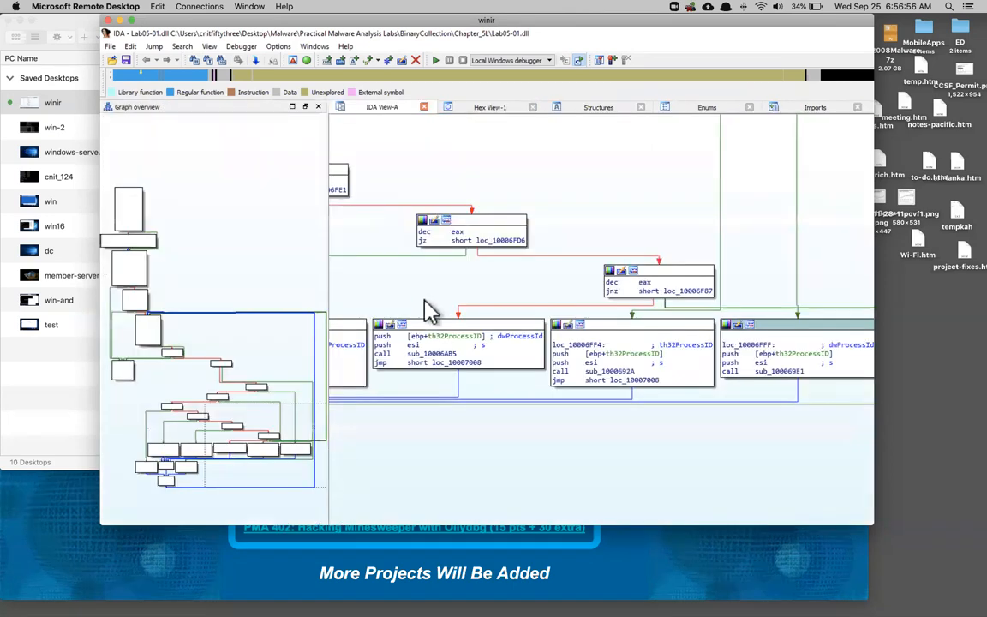
mouse_move(154, 143)
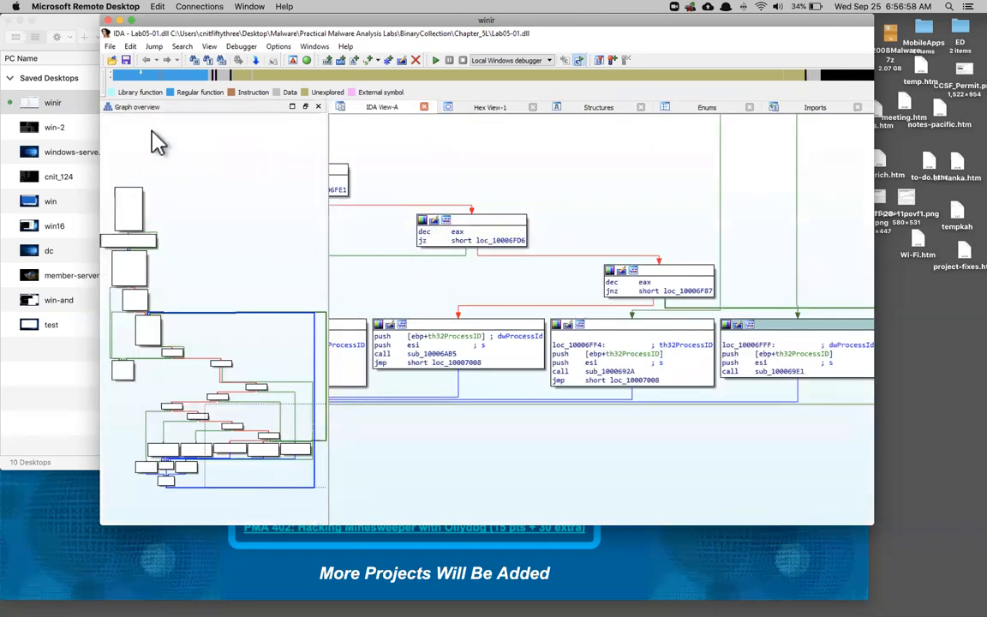
mouse_move(195, 500)
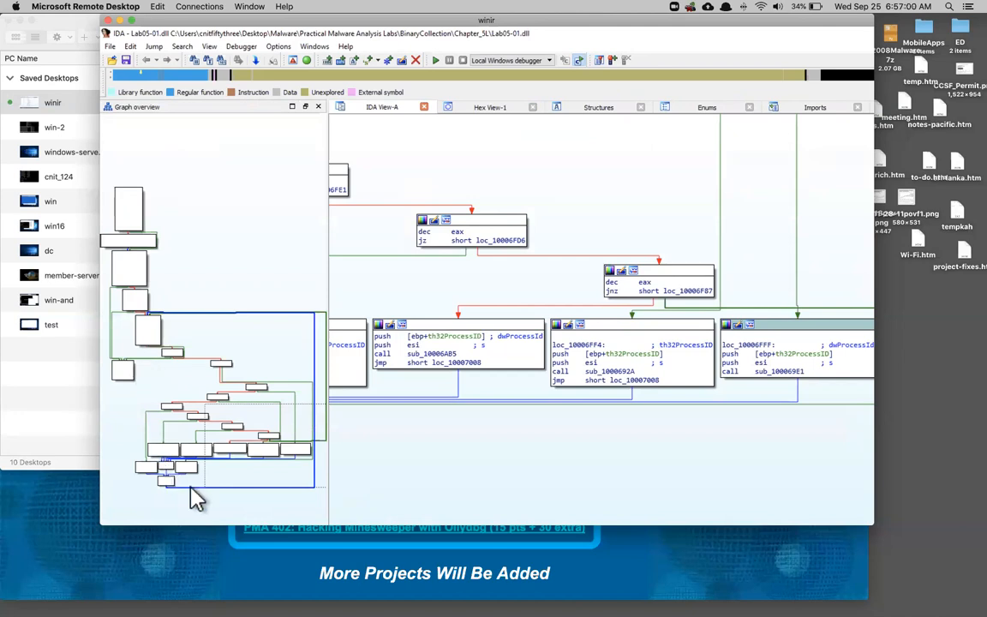
mouse_move(163, 450)
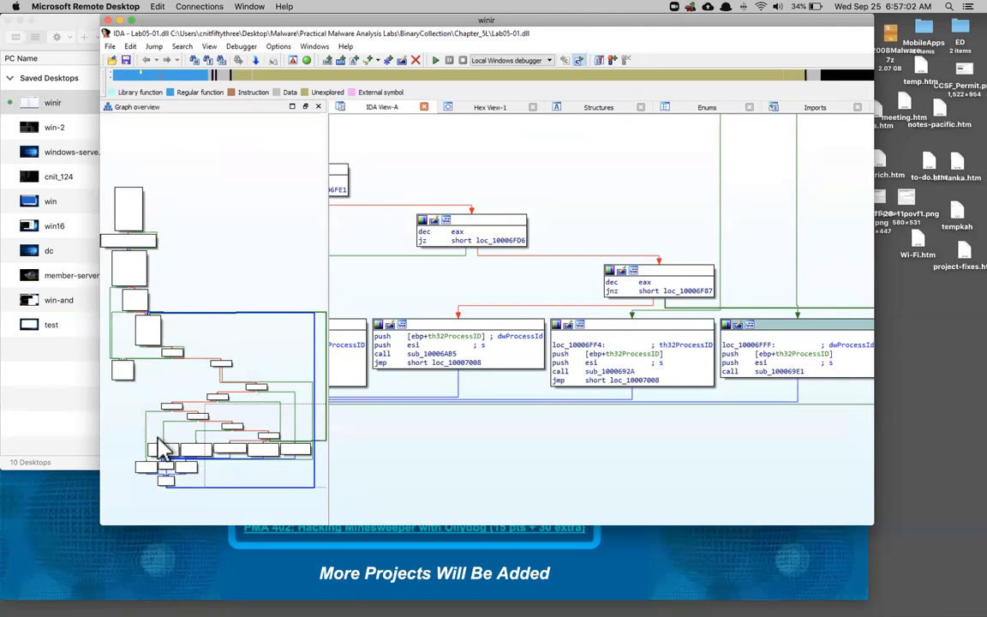
mouse_move(124, 244)
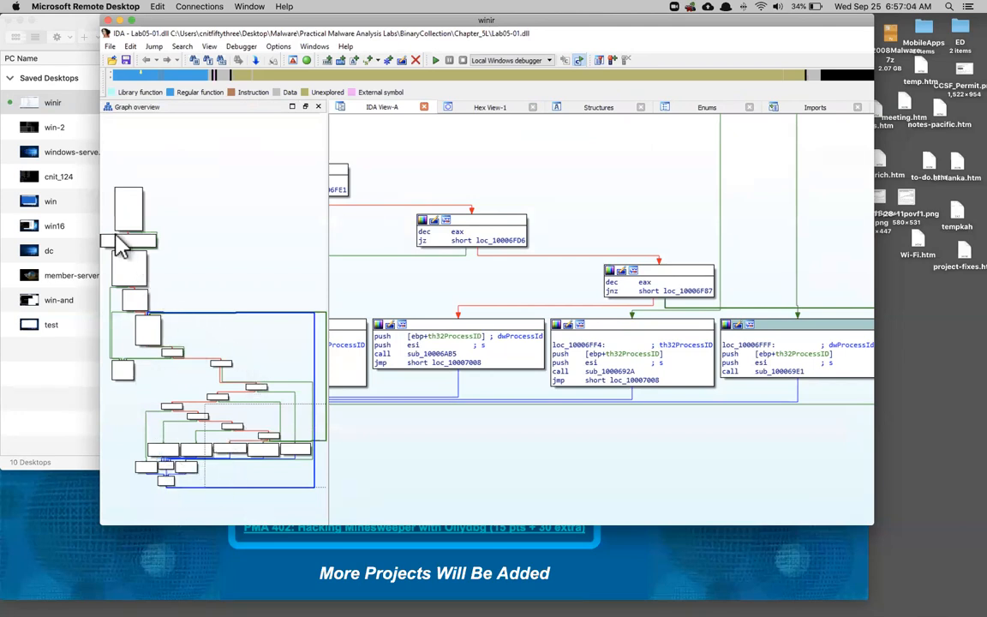
mouse_move(321, 120)
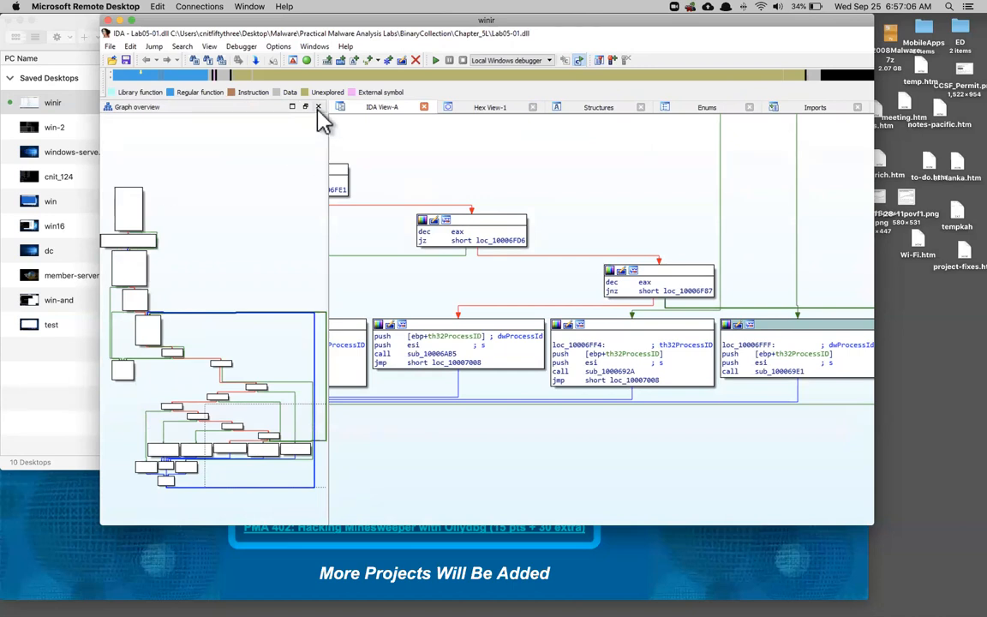
Close the Graph overview pane.
left_click(317, 107)
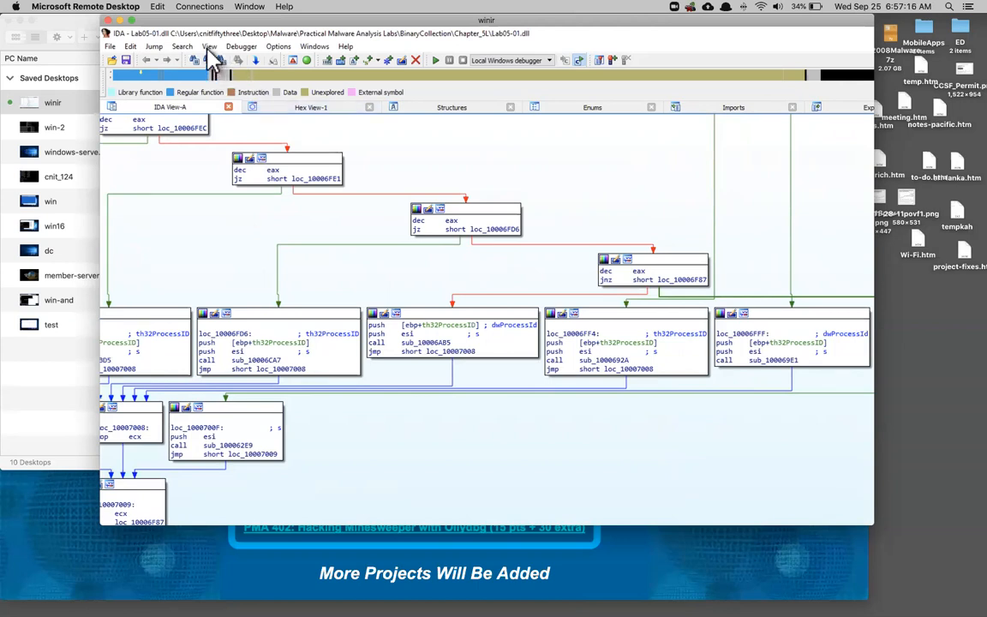
Open the Strings subview listing Lab05-01.dll's DLL names and service functions.
left_click(201, 46)
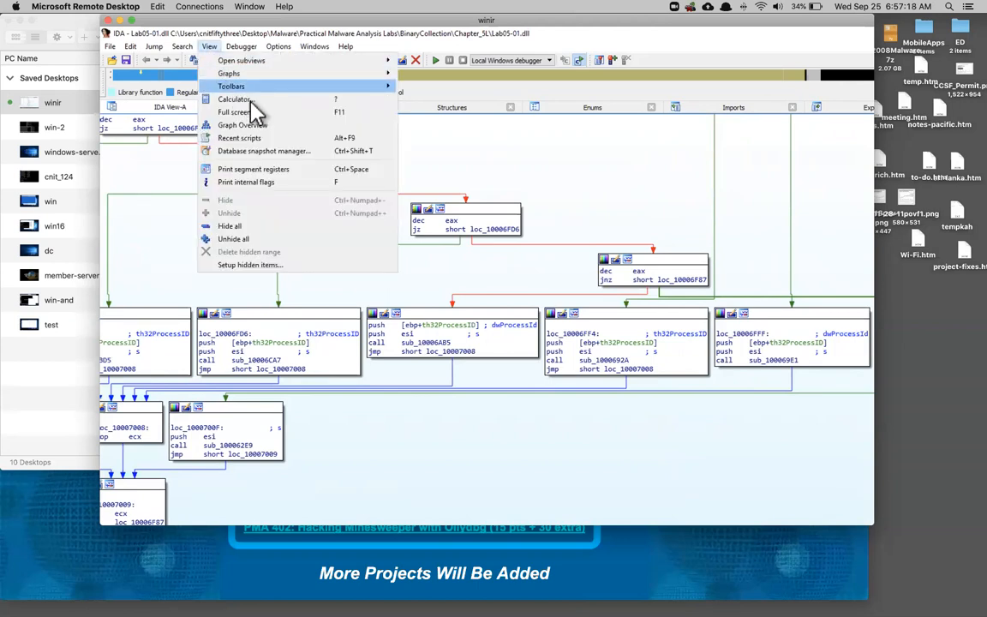
mouse_move(248, 75)
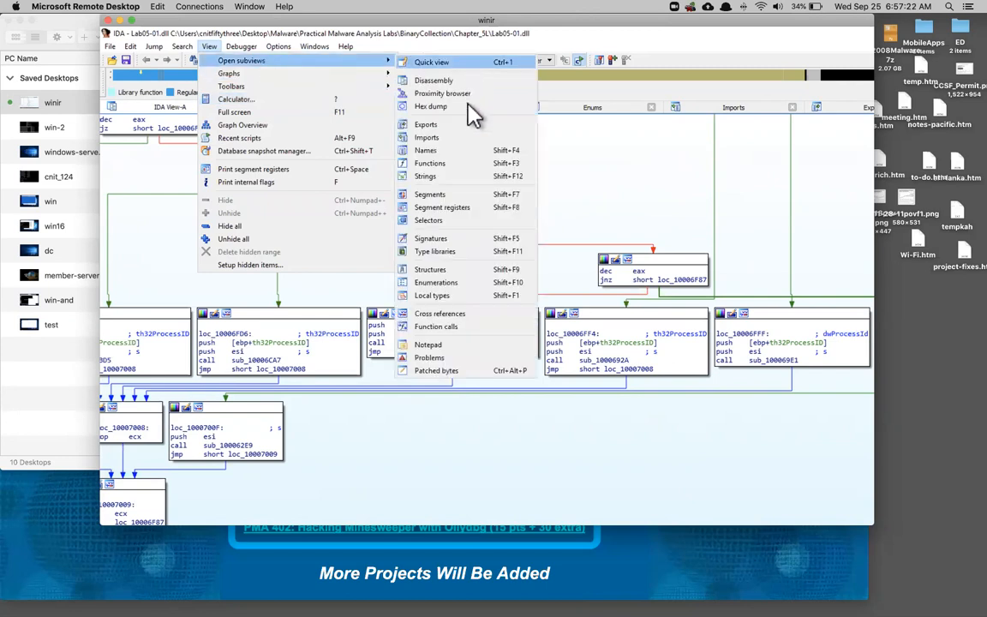
mouse_move(450, 180)
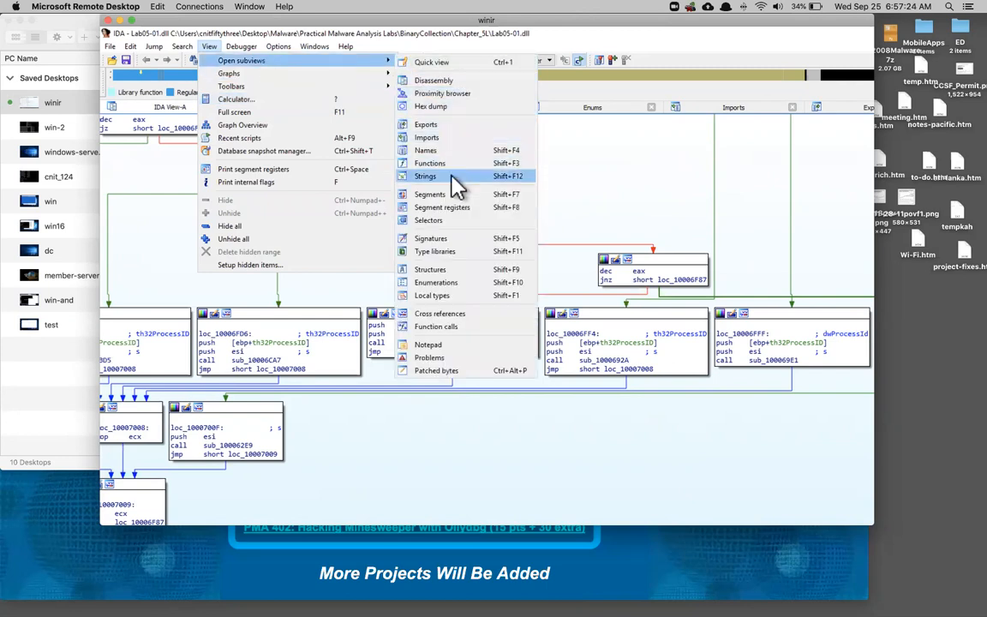
left_click(426, 175)
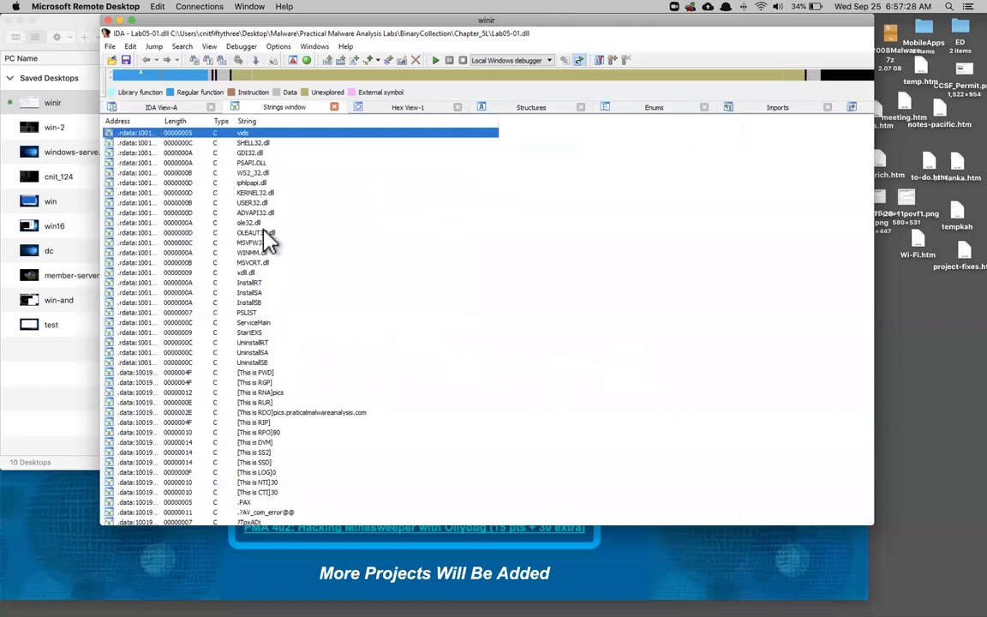
mouse_move(872, 240)
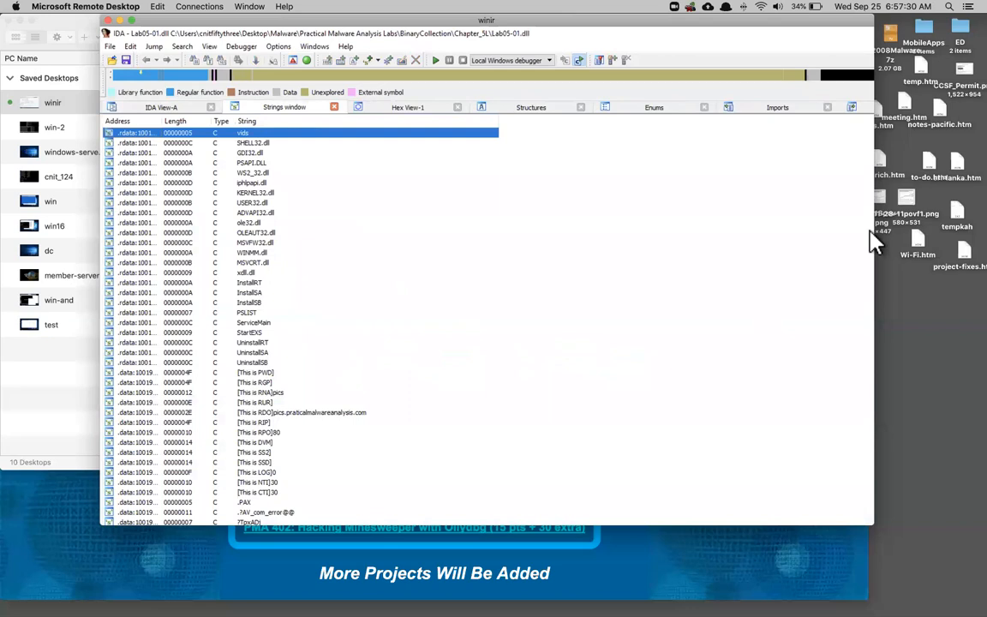
mouse_move(264, 148)
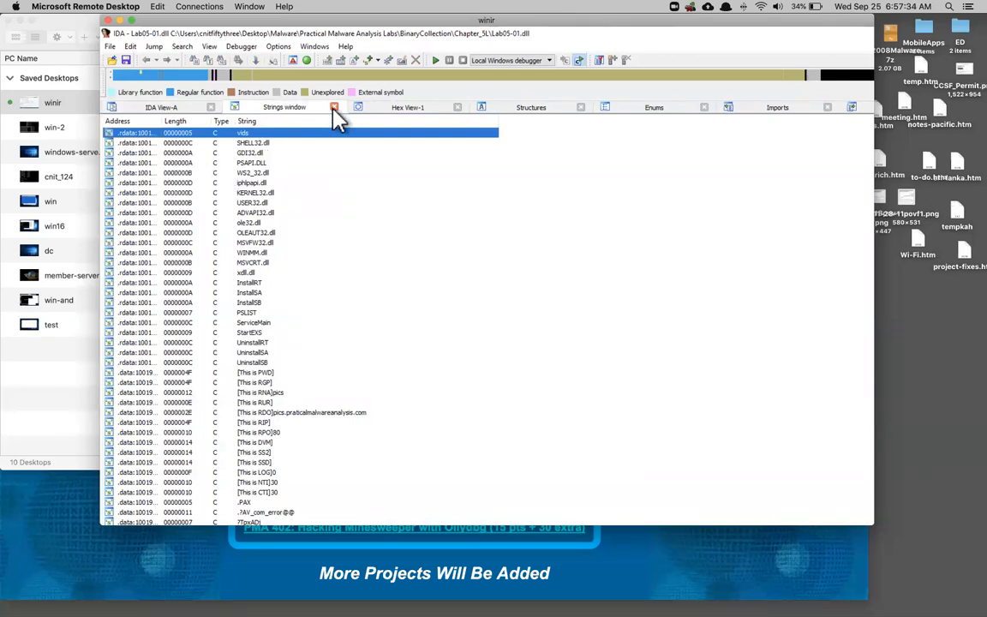
mouse_move(335, 108)
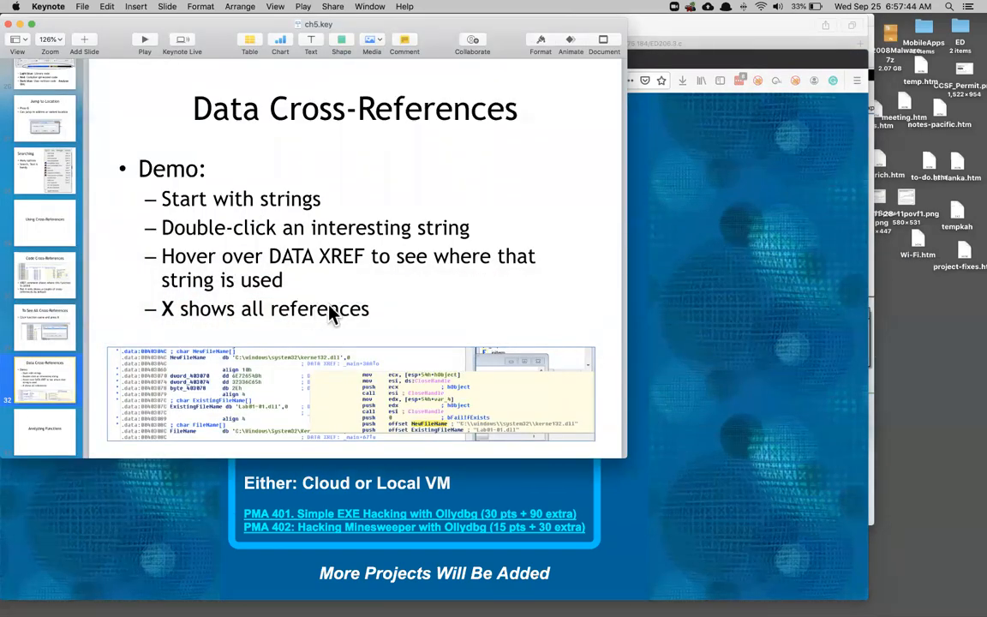
mouse_move(465, 368)
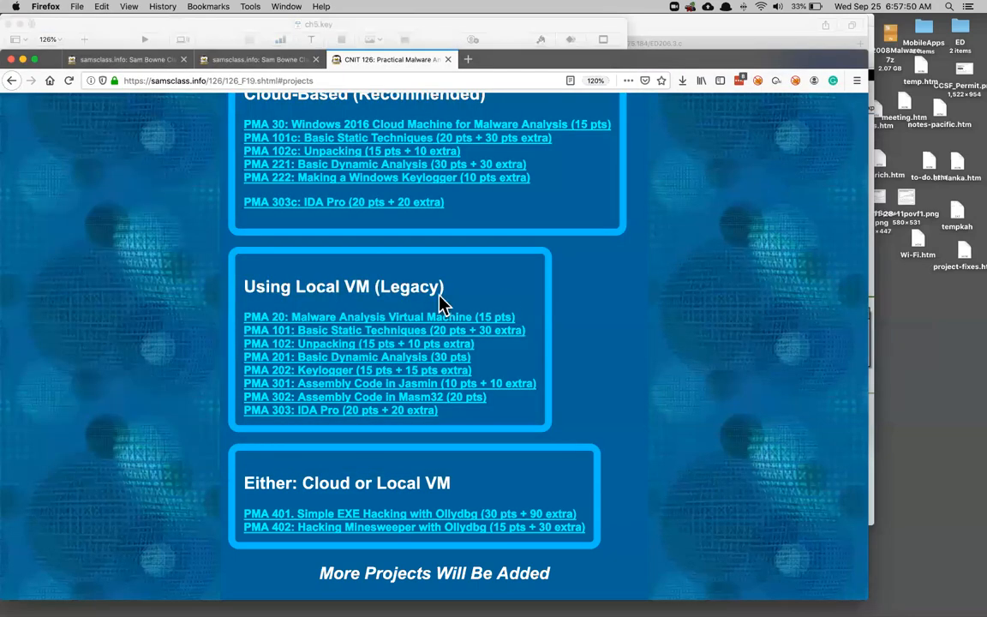
mouse_move(311, 420)
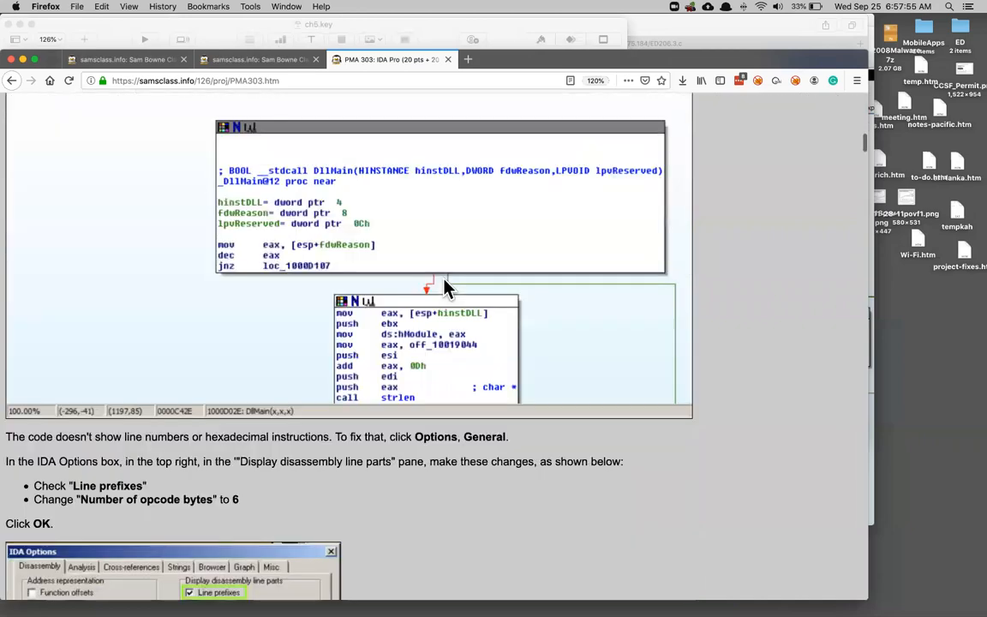
Scroll the PMA 303 page down to the gethostbyname imports instructions.
scroll("down", 3)
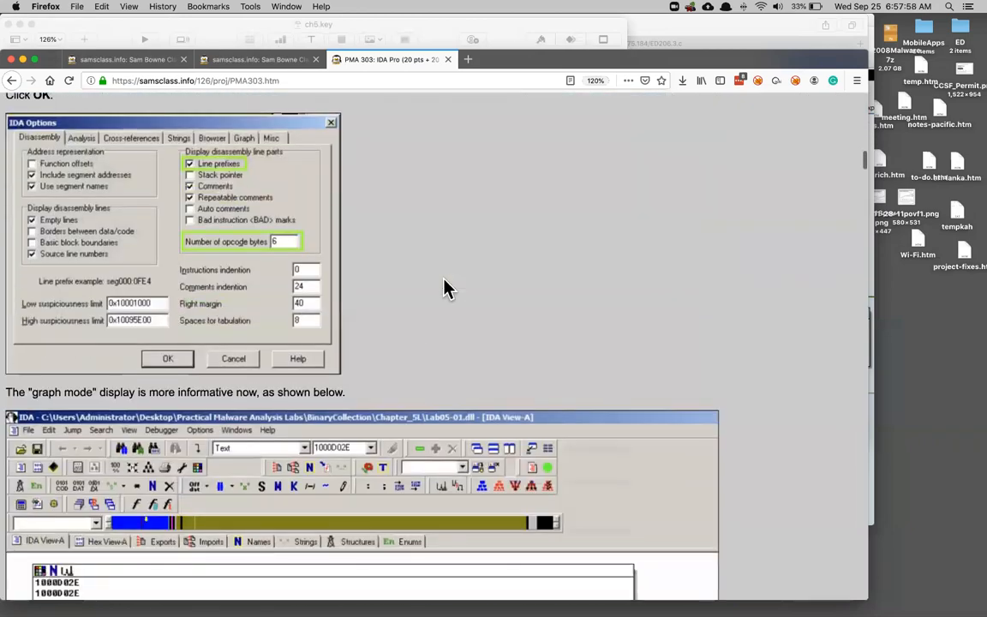
scroll("down", 3)
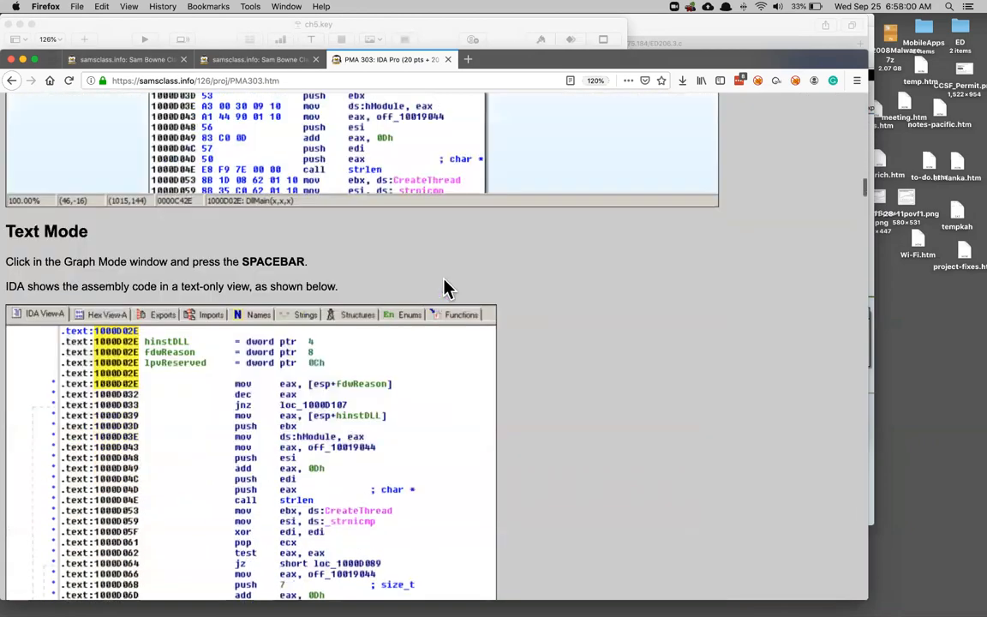
scroll("down", 3)
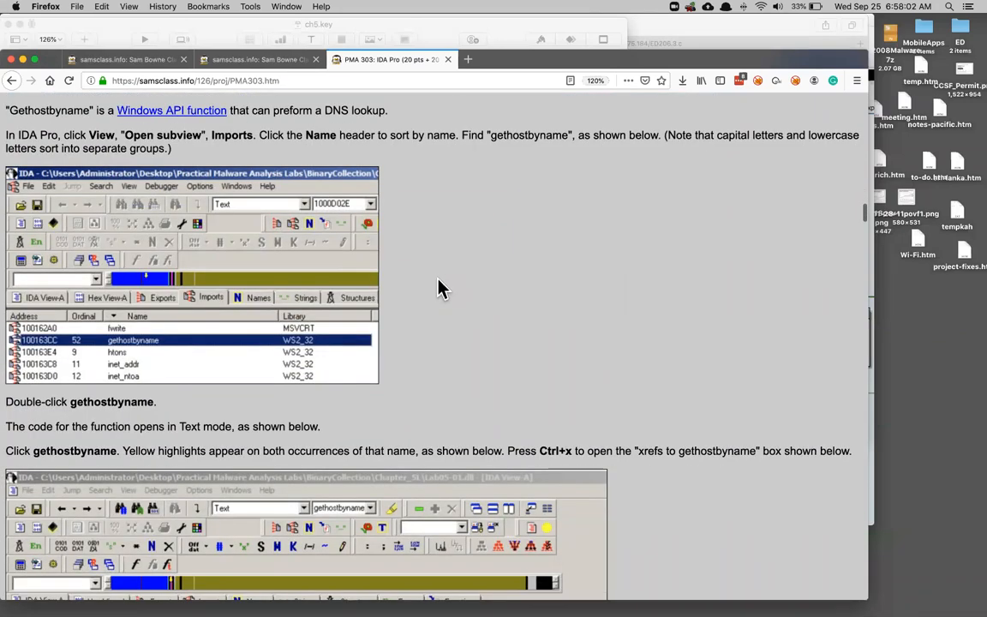
mouse_move(85, 127)
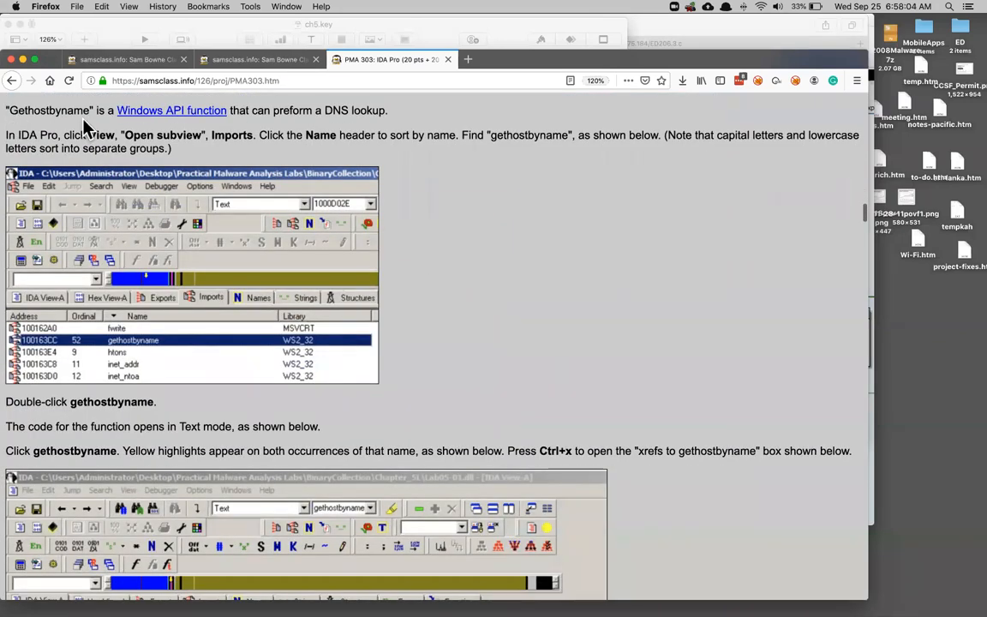
mouse_move(210, 165)
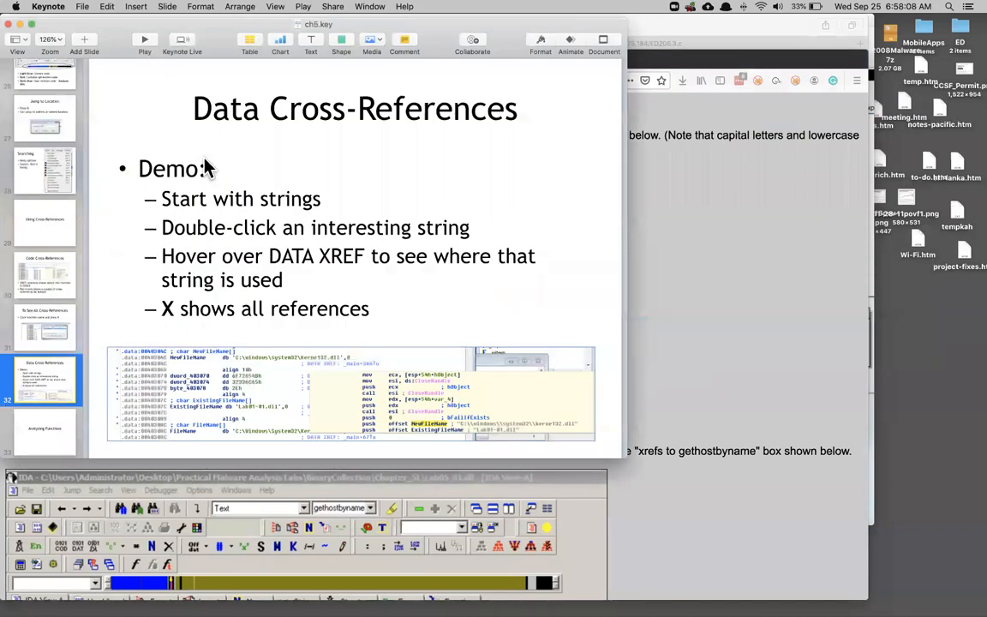
Switch from Keynote back to the remote IDA Freeware session.
key("cmd+tab")
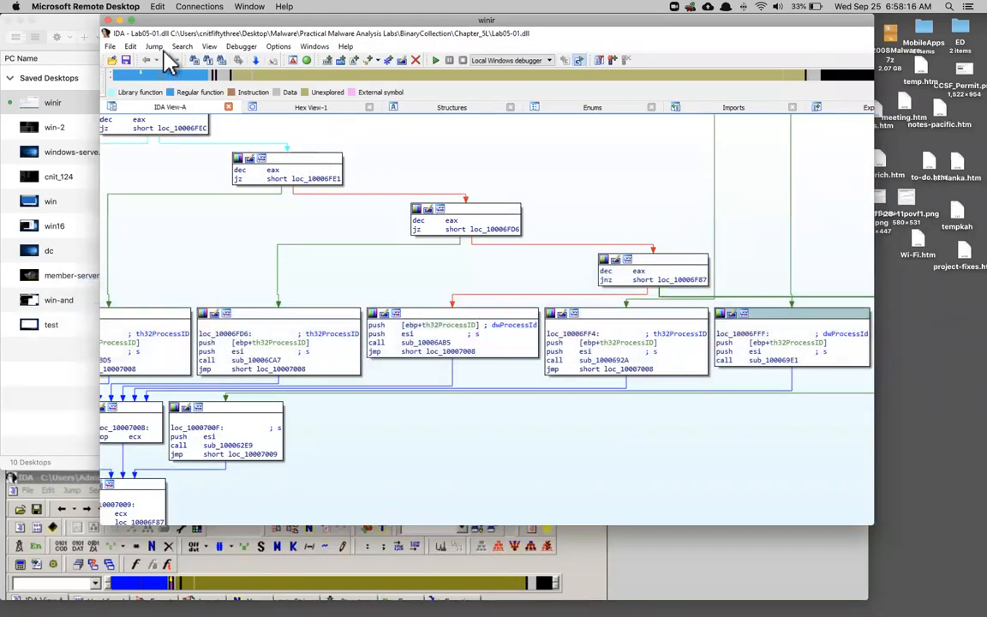
Open the Imports subview showing ADVAPI32 and GDI32 functions.
left_click(205, 47)
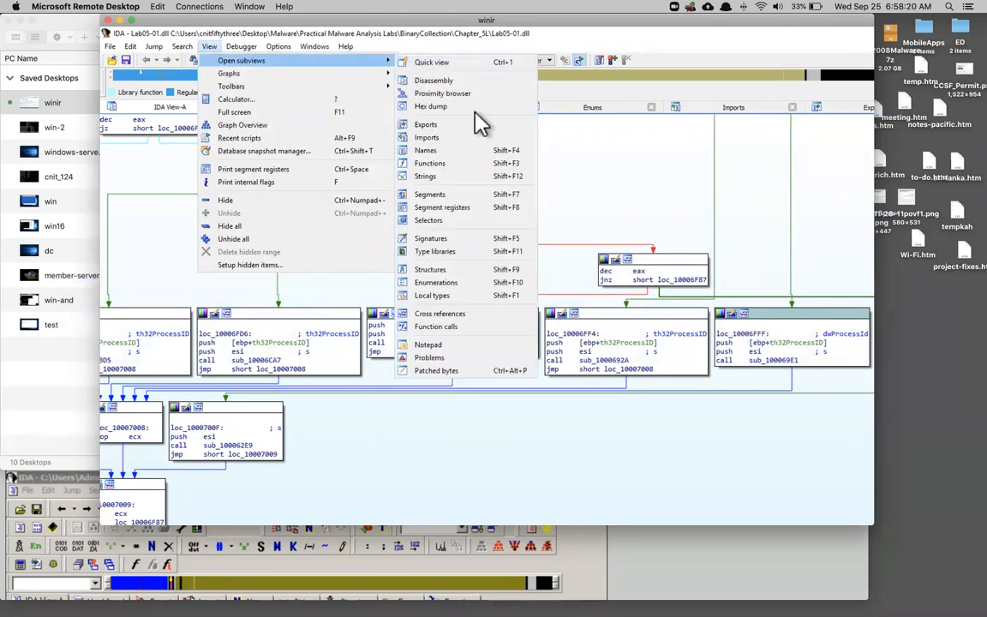
mouse_move(427, 137)
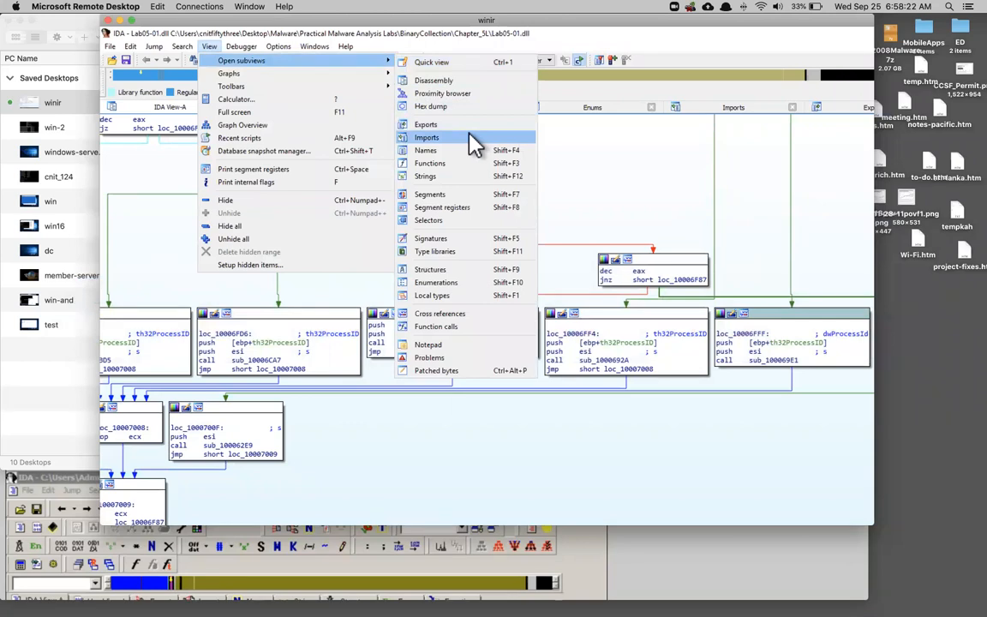
left_click(426, 137)
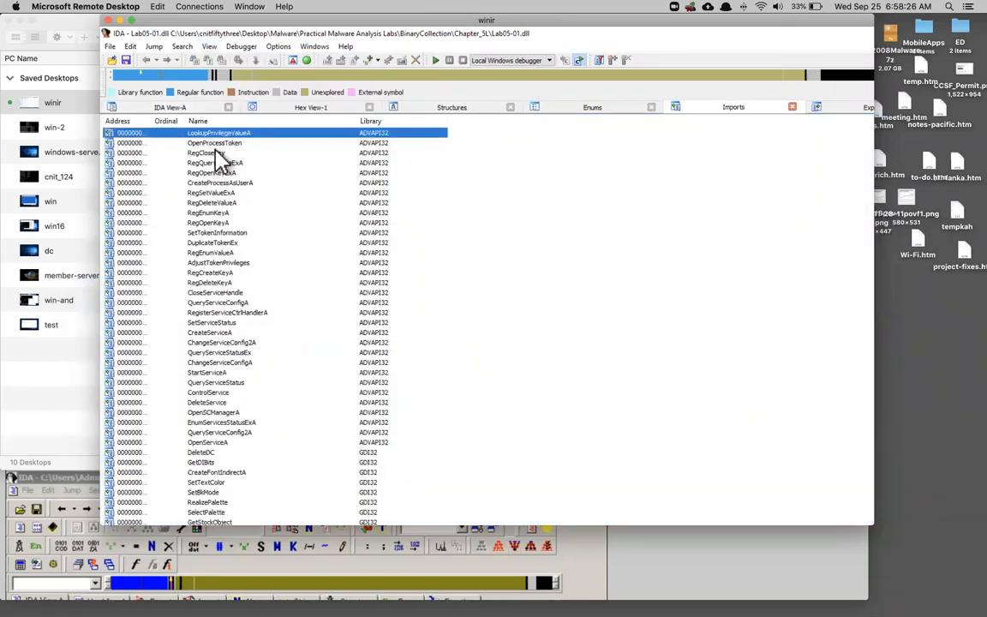
mouse_move(247, 272)
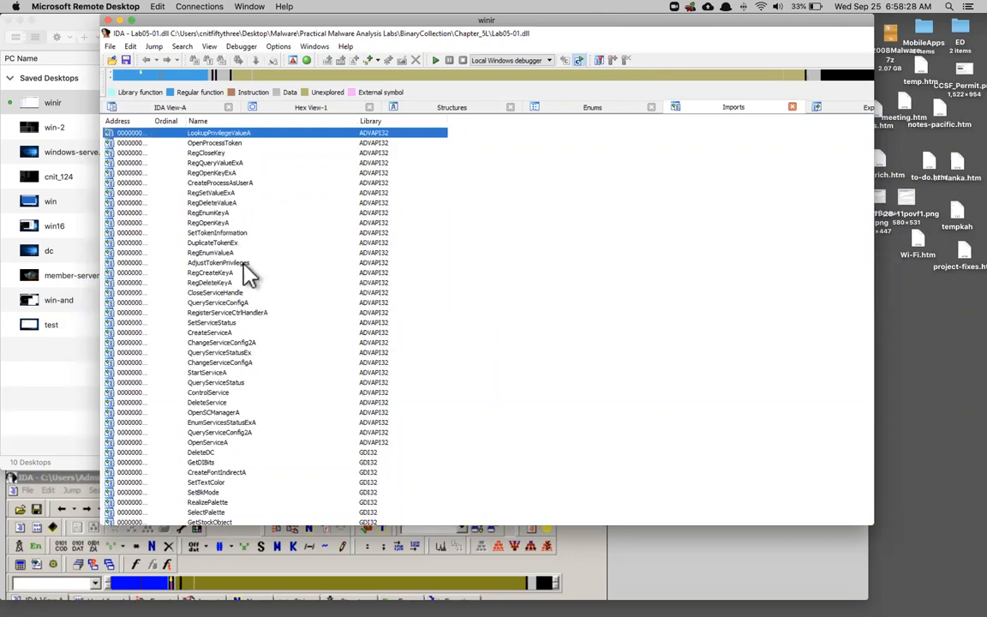
mouse_move(224, 97)
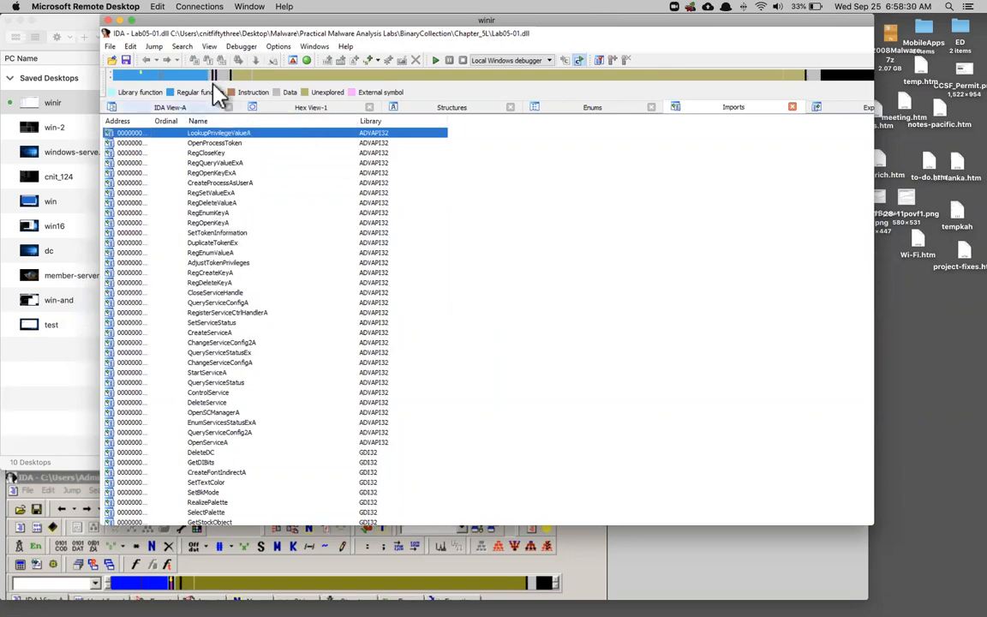
Open IDA's general Options dialog and close it without applying changes.
left_click(196, 46)
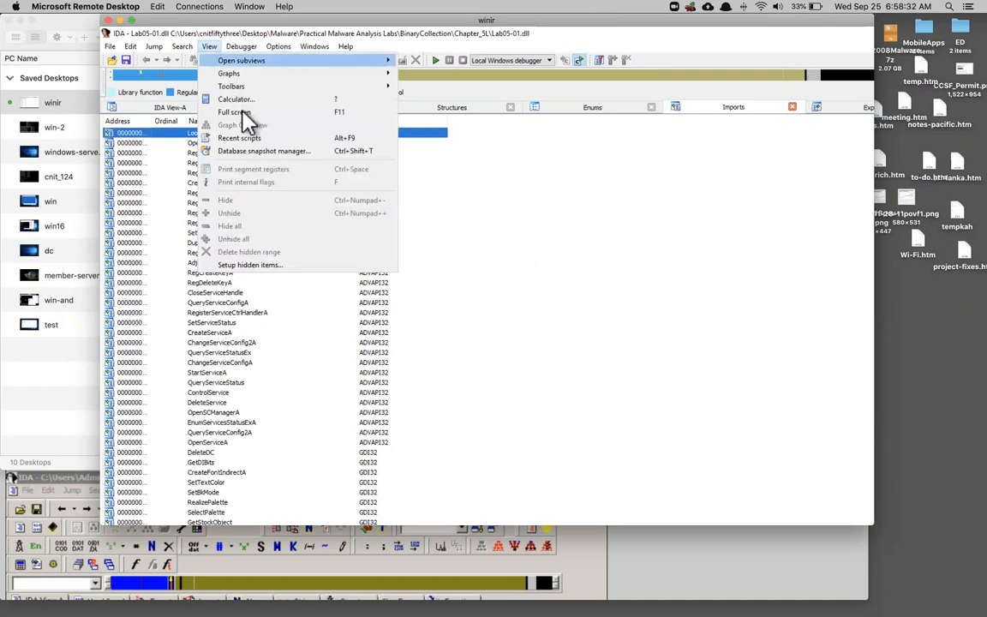
mouse_move(248, 115)
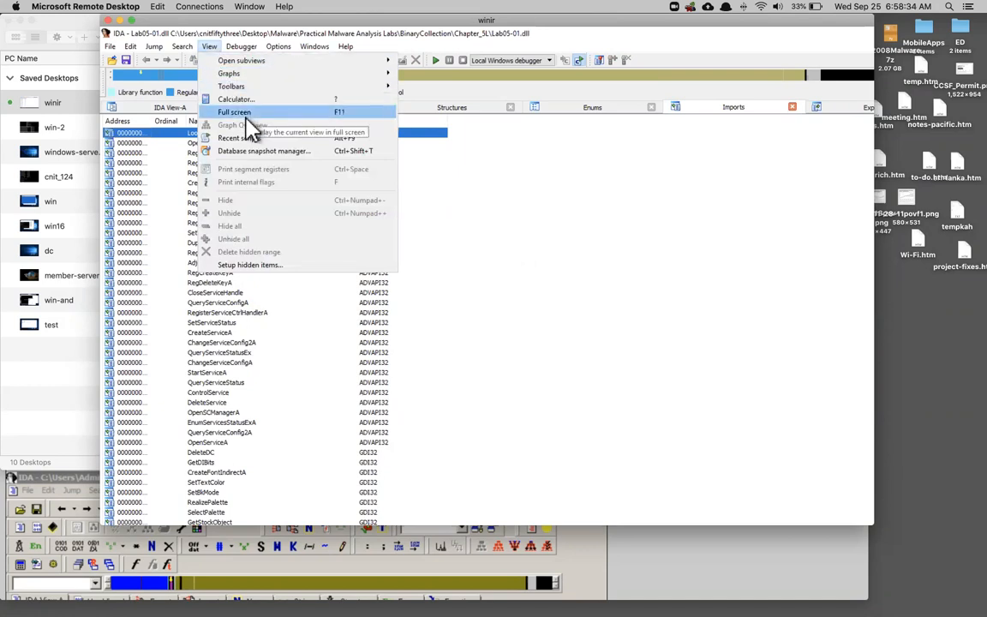
mouse_move(241, 99)
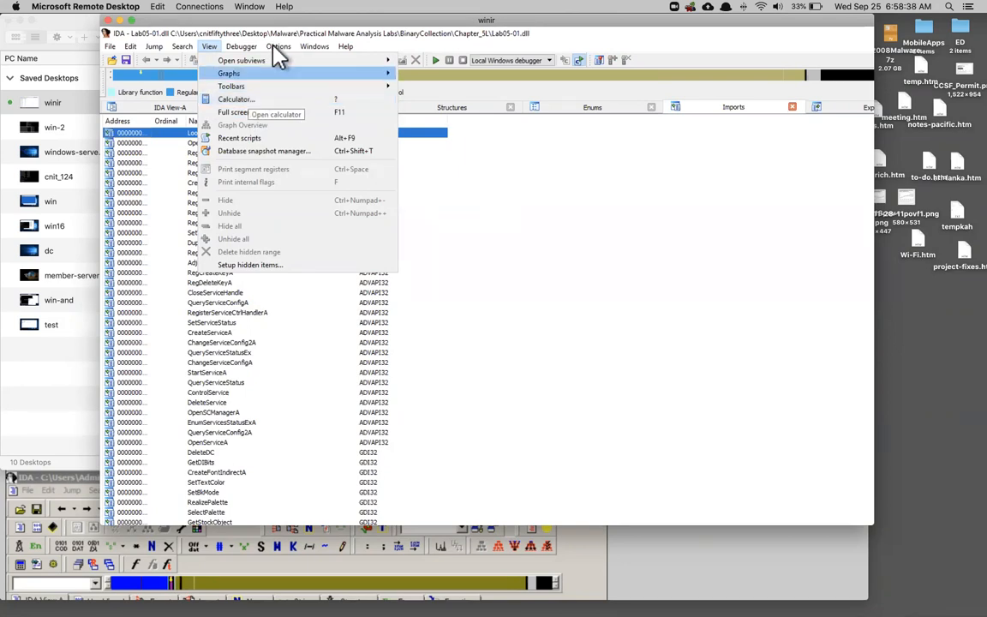
left_click(300, 47)
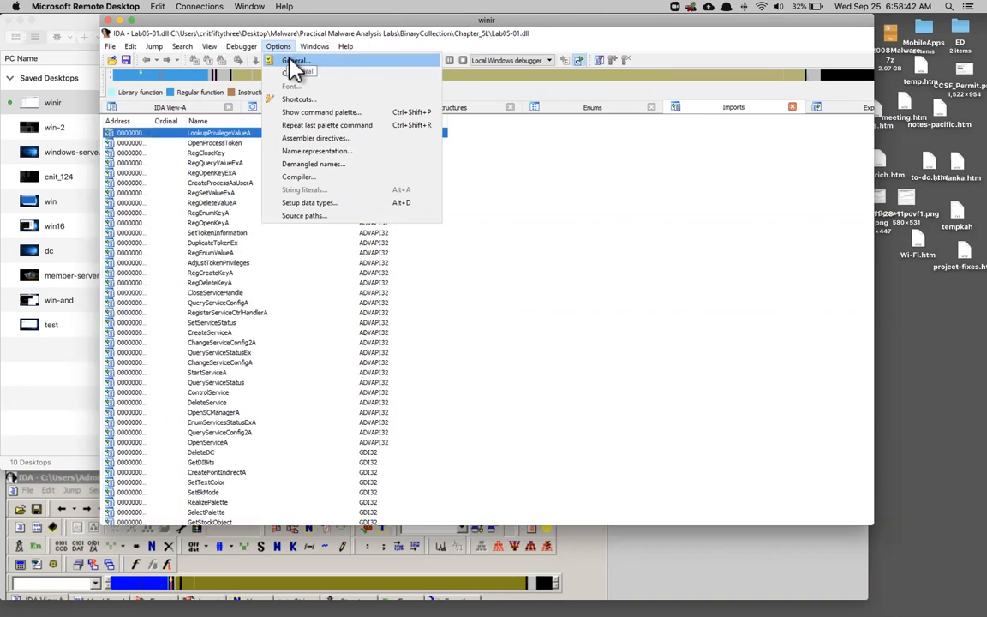
left_click(289, 59)
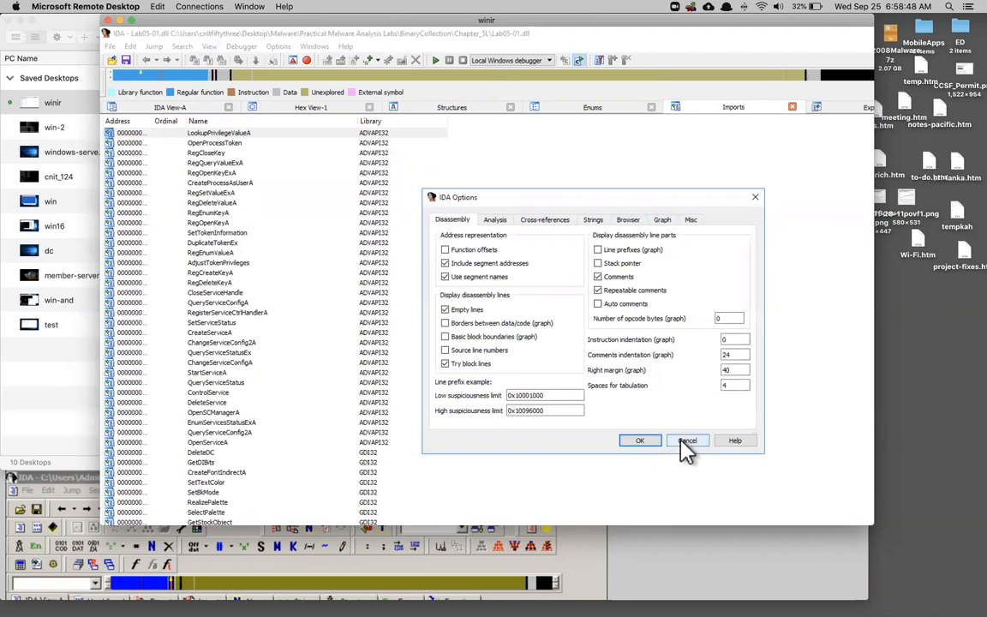
left_click(688, 440)
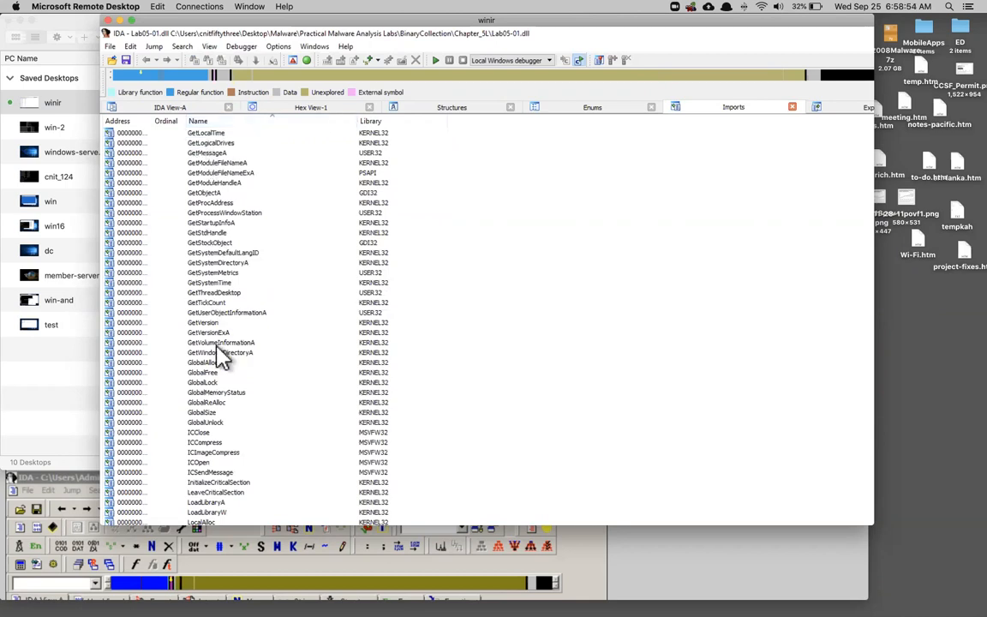
Scroll the Imports list to WS2_32 and select gethostbyname (ordinal 52).
left_click(209, 282)
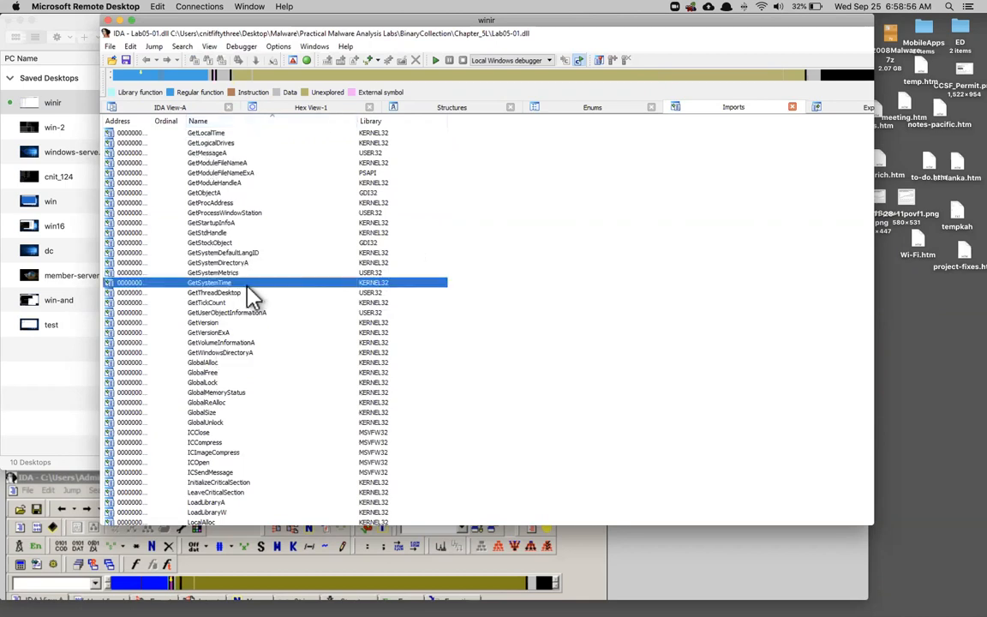
scroll("down", 3)
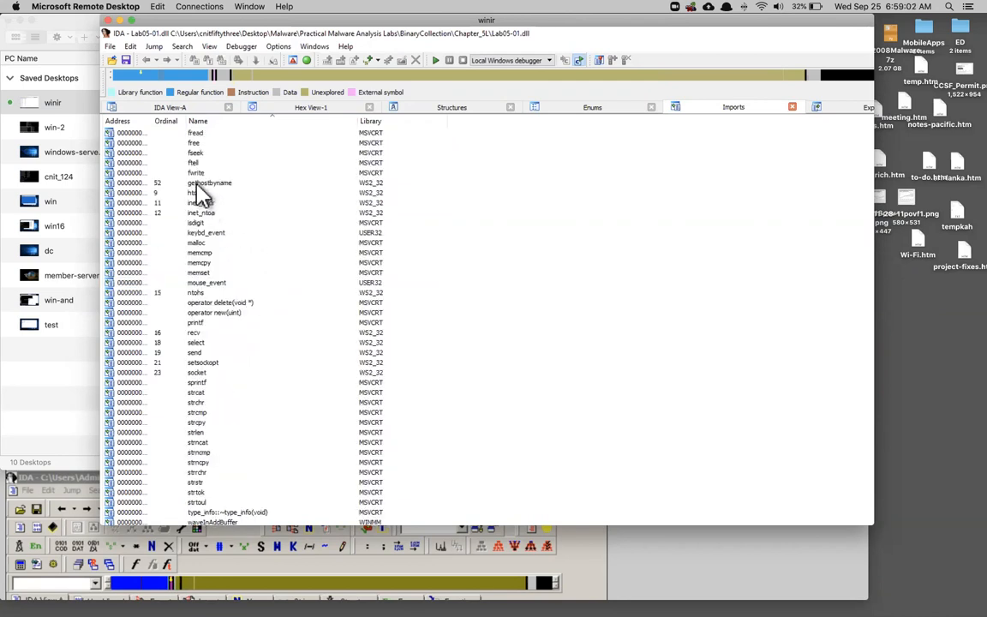
left_click(208, 182)
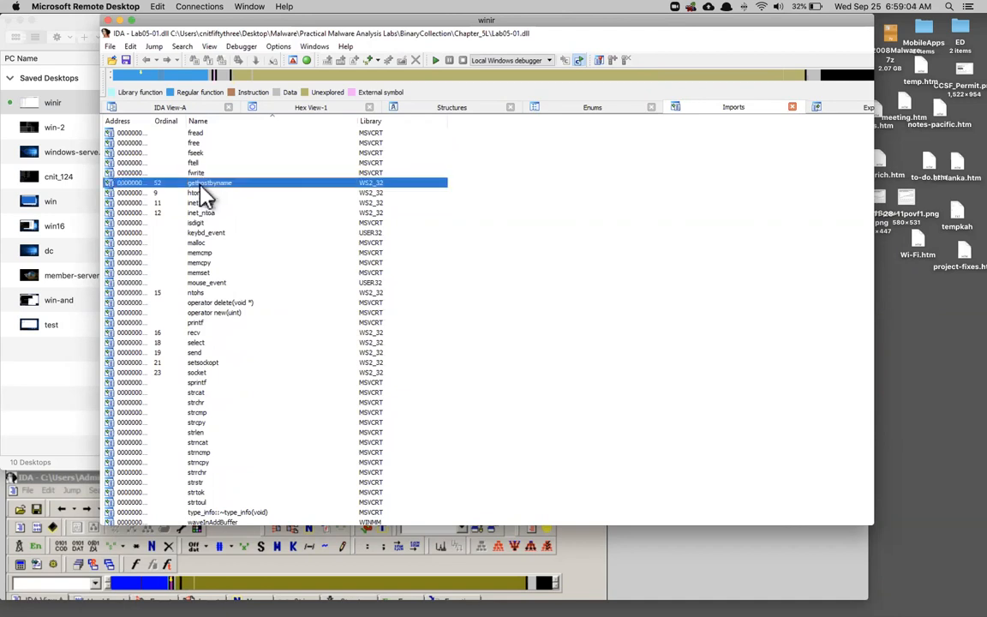
mouse_move(225, 193)
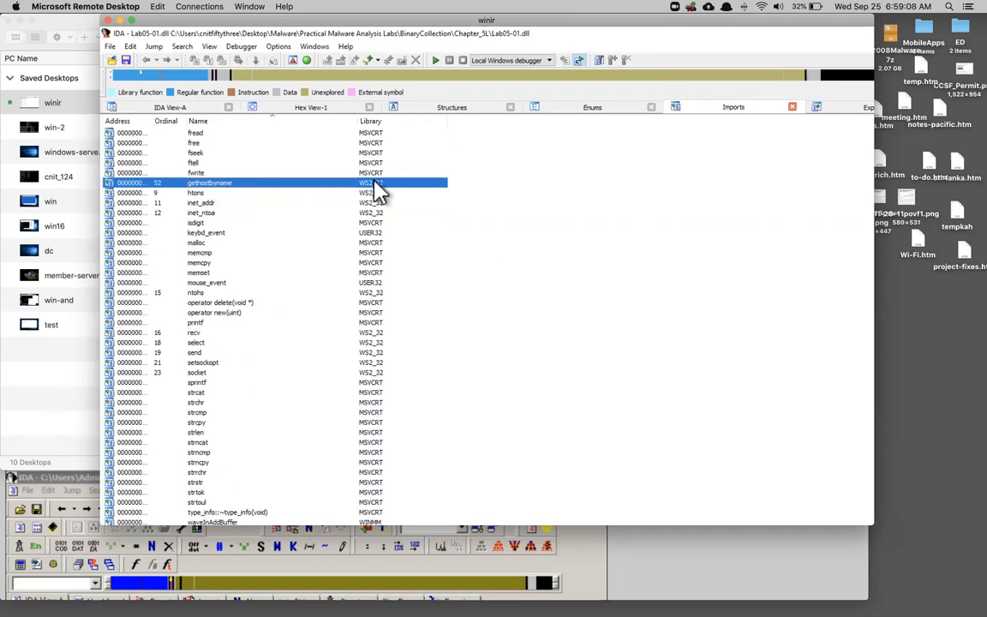
mouse_move(389, 202)
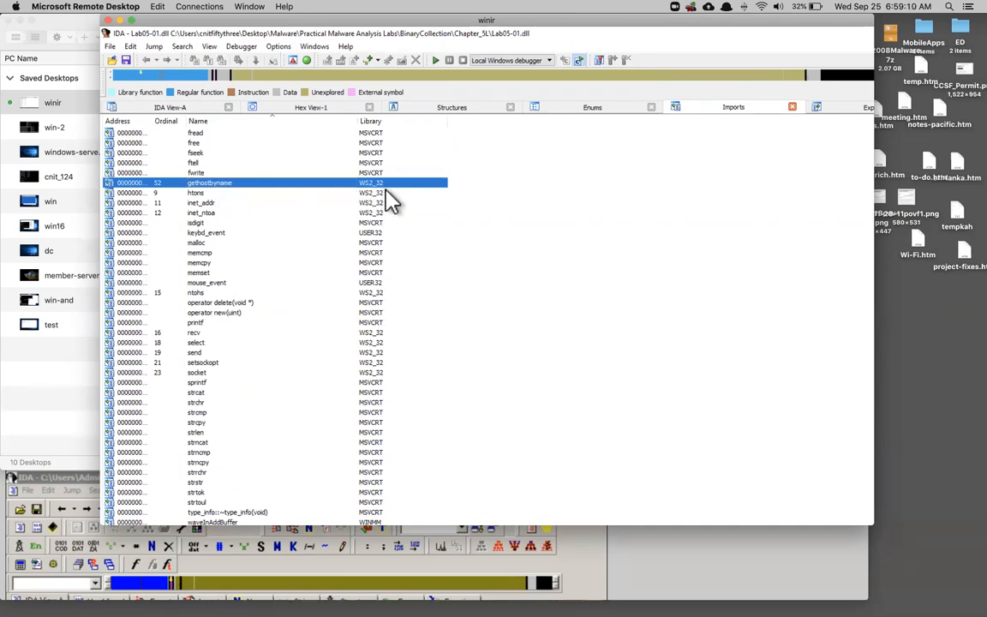
mouse_move(203, 192)
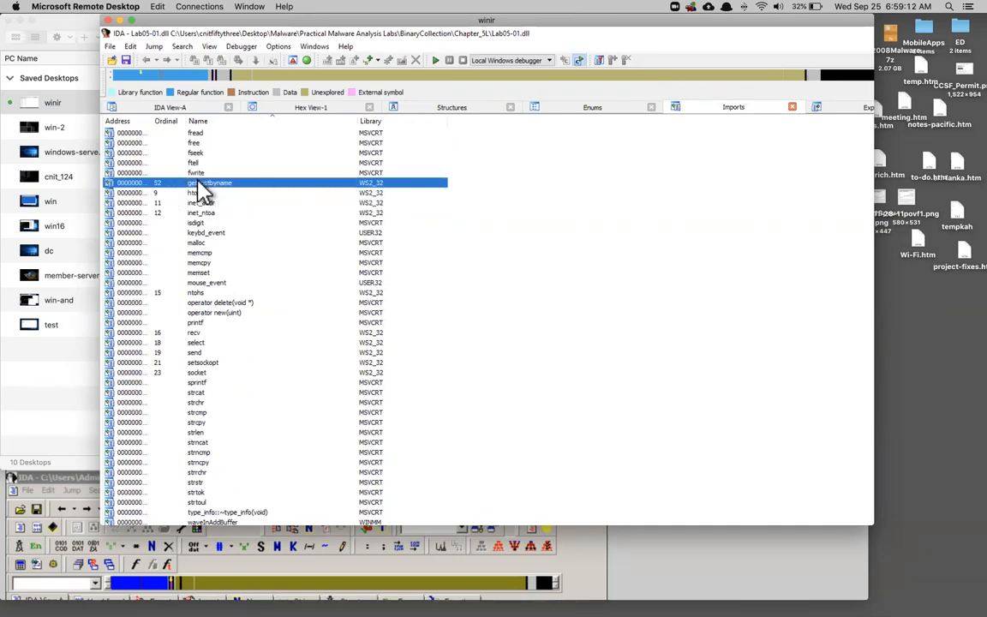
Jump to gethostbyname in the .idata disassembly and highlight its occurrences.
double_click(210, 182)
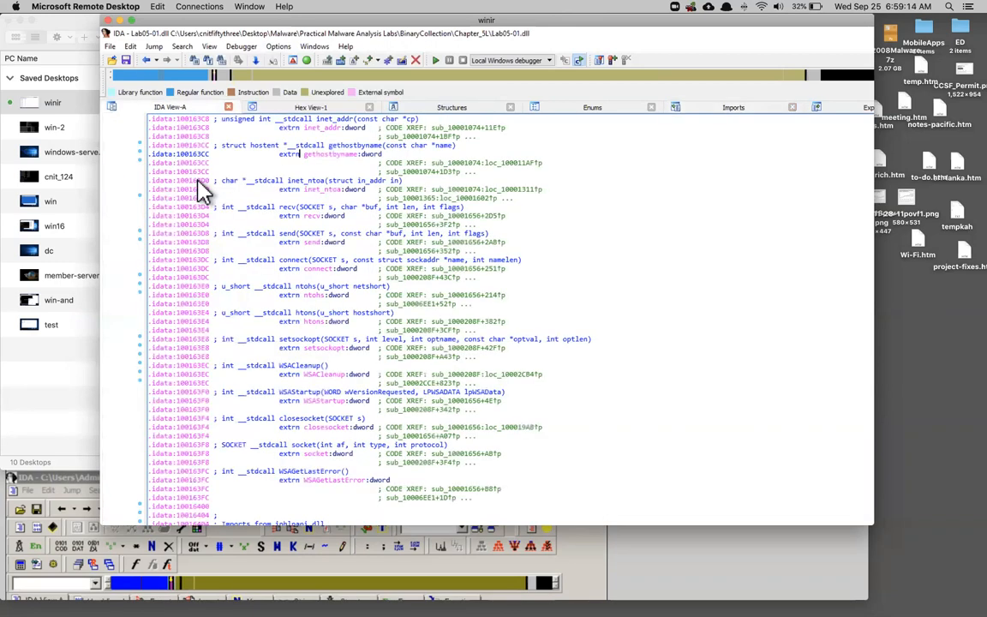
mouse_move(171, 159)
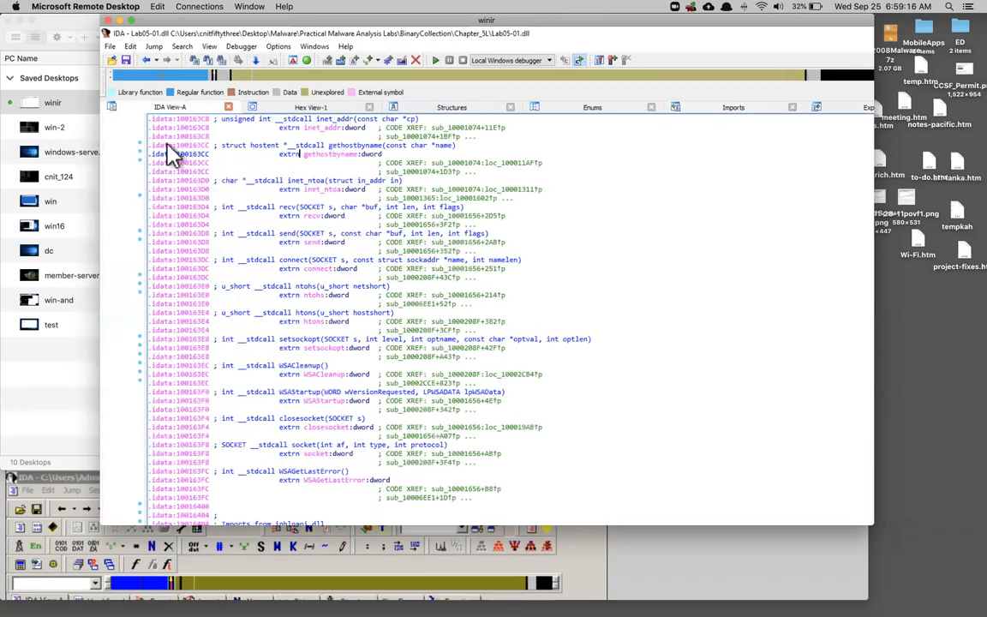
mouse_move(276, 168)
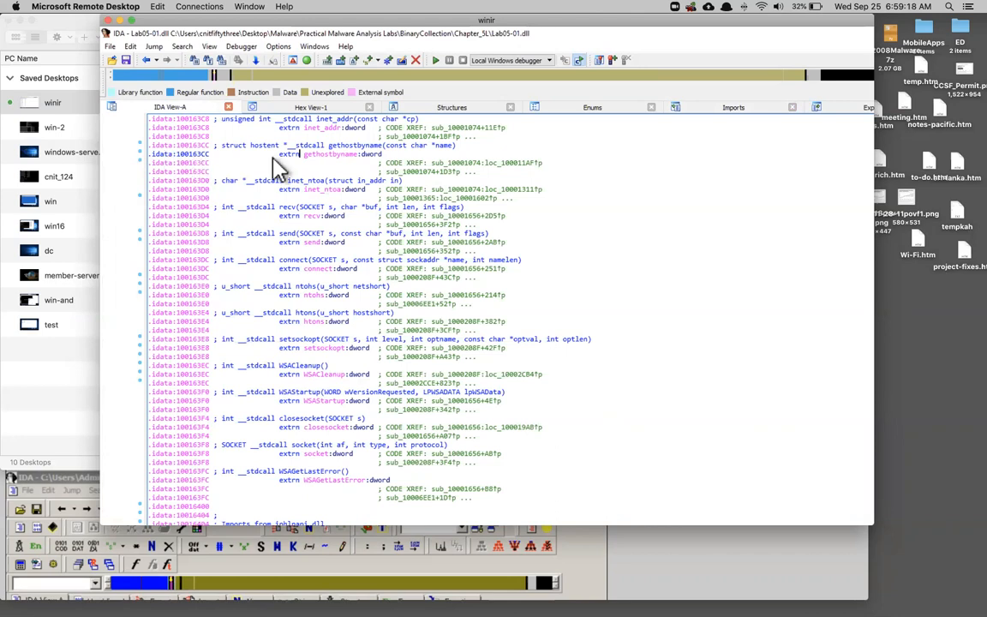
mouse_move(355, 171)
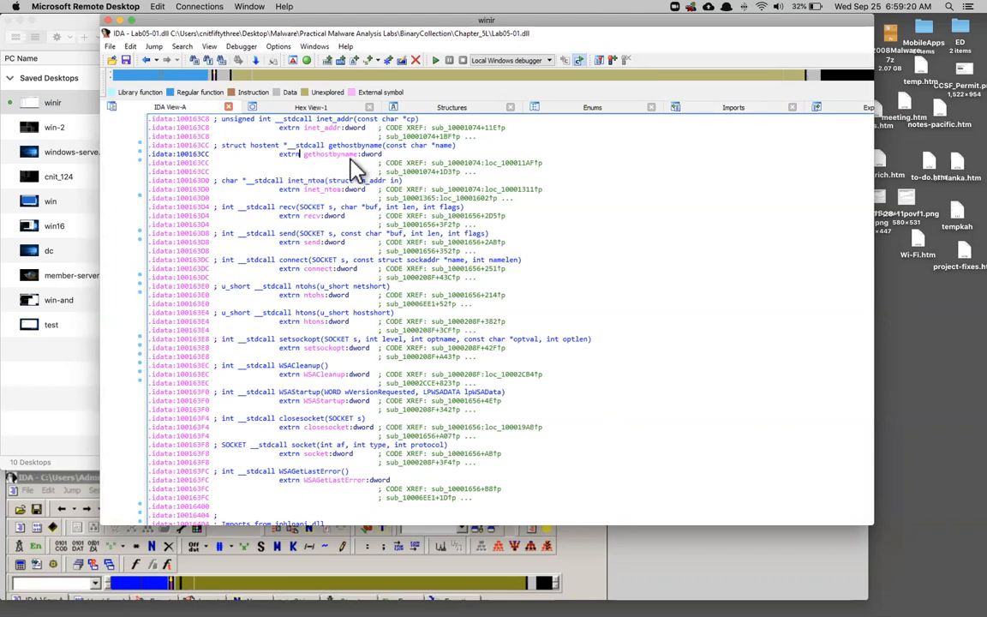
mouse_move(350, 161)
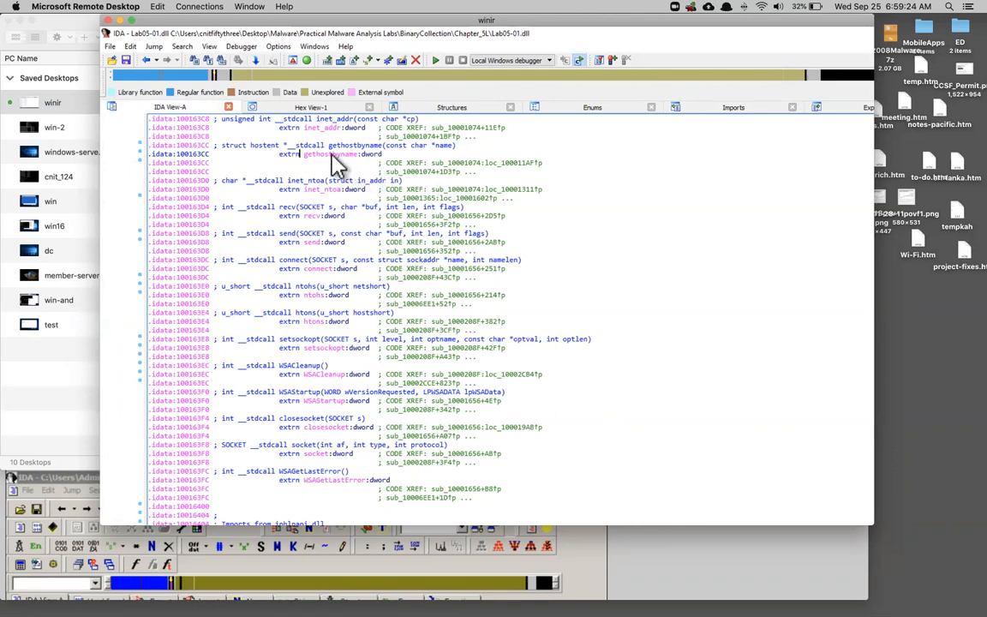
double_click(325, 153)
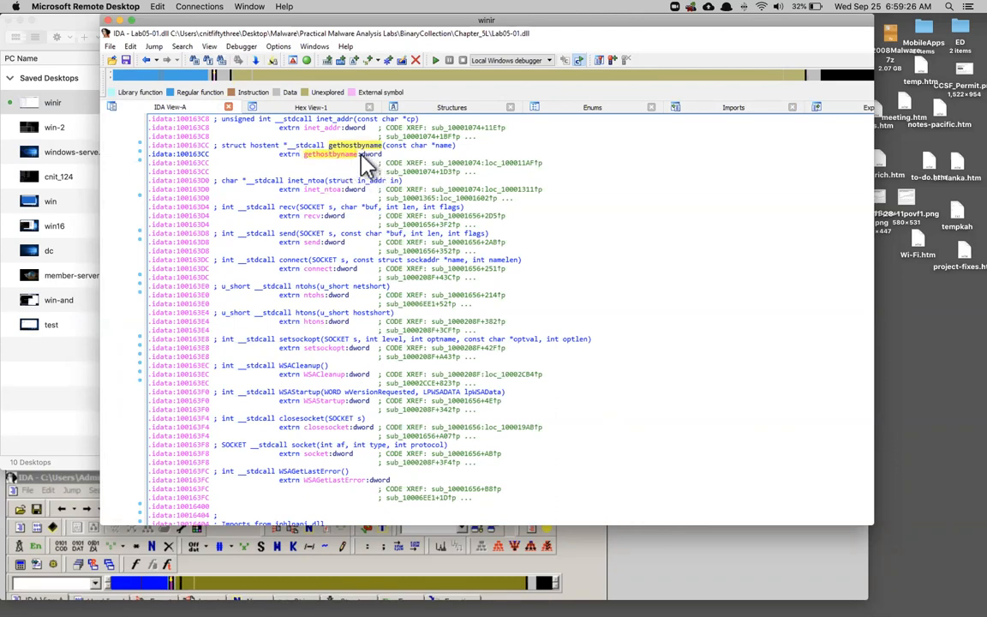
mouse_move(417, 174)
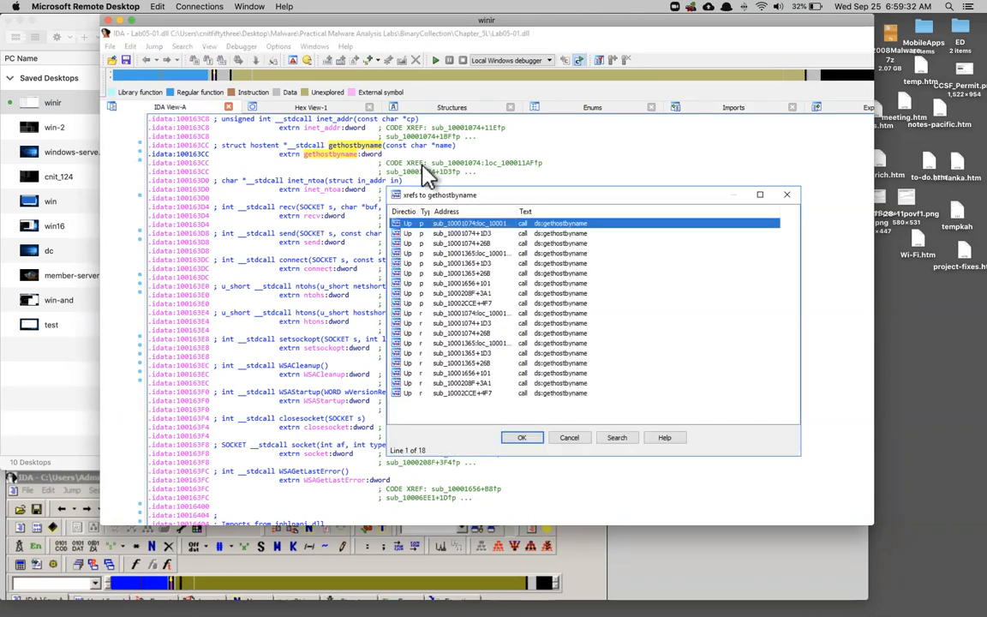
mouse_move(441, 206)
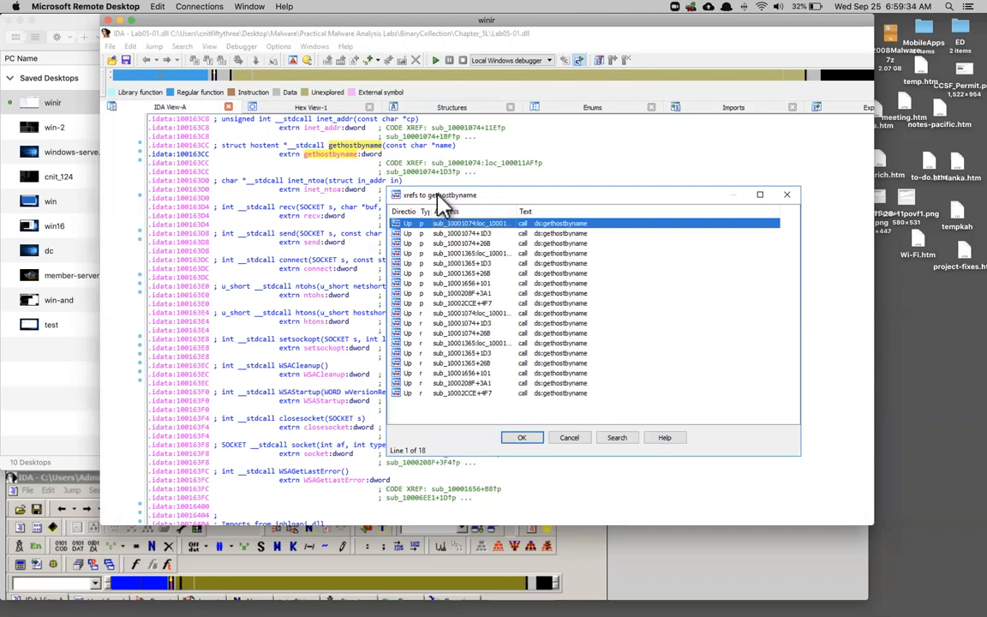
mouse_move(507, 248)
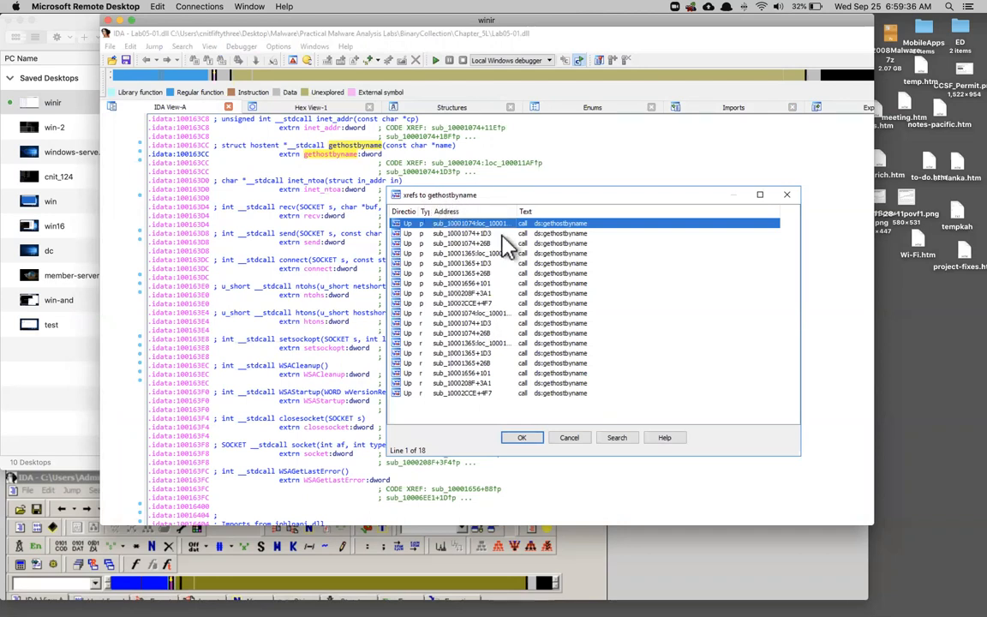
mouse_move(490, 263)
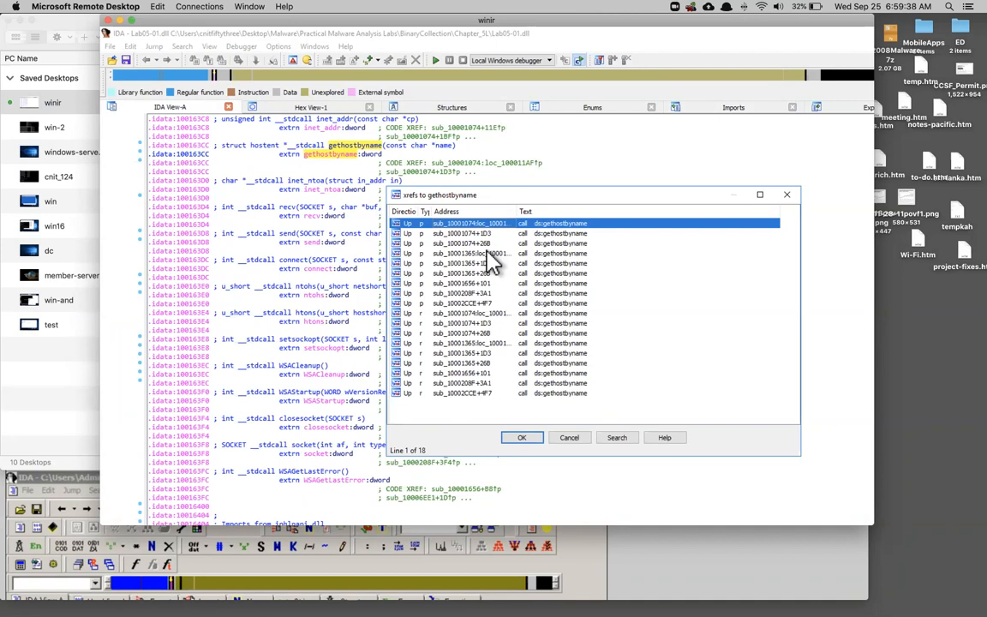
mouse_move(480, 272)
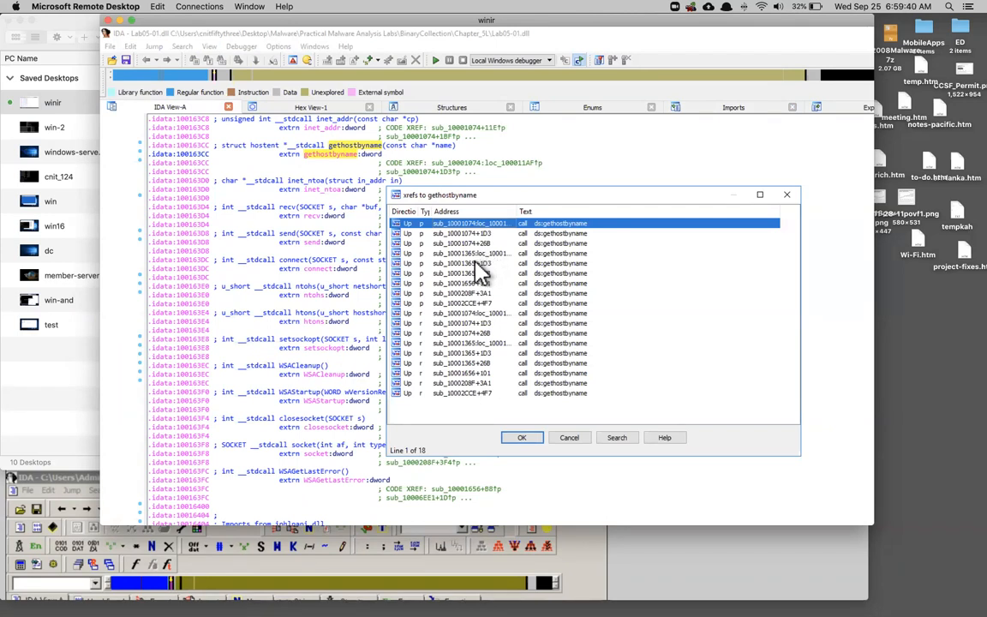
mouse_move(475, 268)
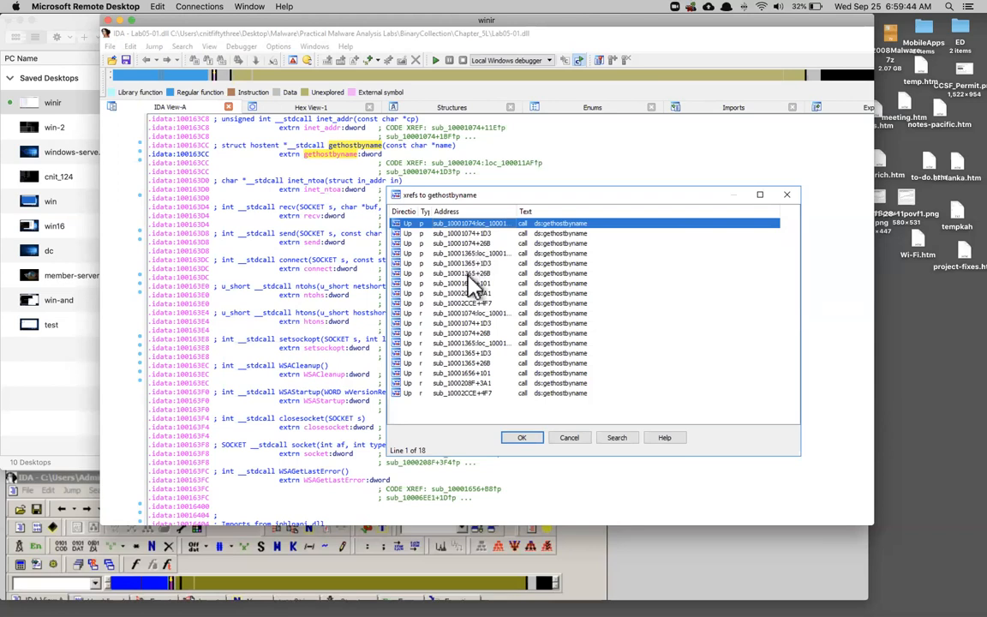
Select one of the 18 callers in the gethostbyname cross-references list.
left_click(471, 283)
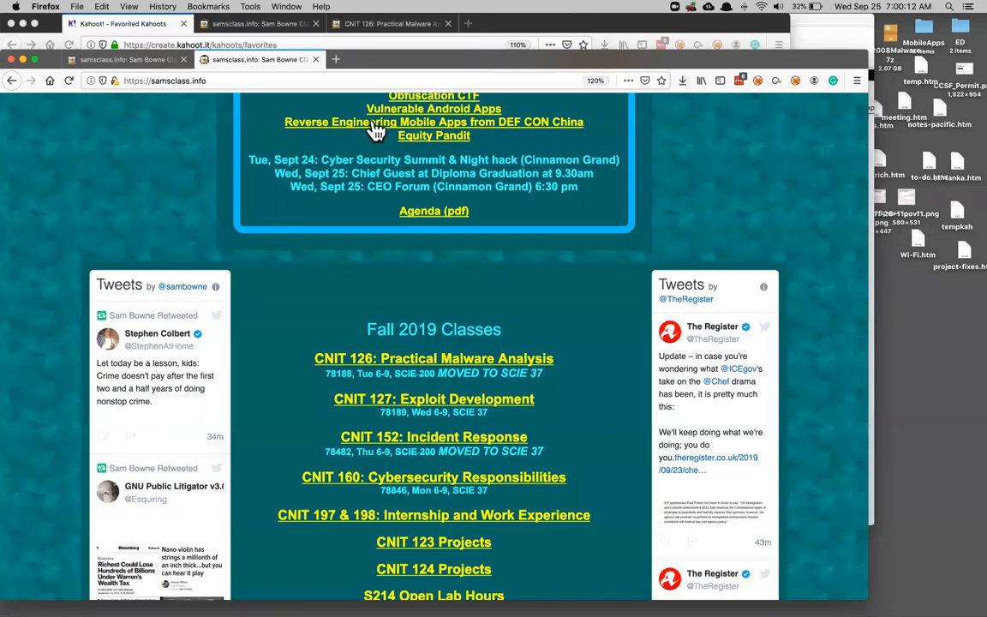
Navigate CNIT 126 → Projects → PMA 303c: IDA Pro and scroll to the gethostbyname step.
left_click(434, 358)
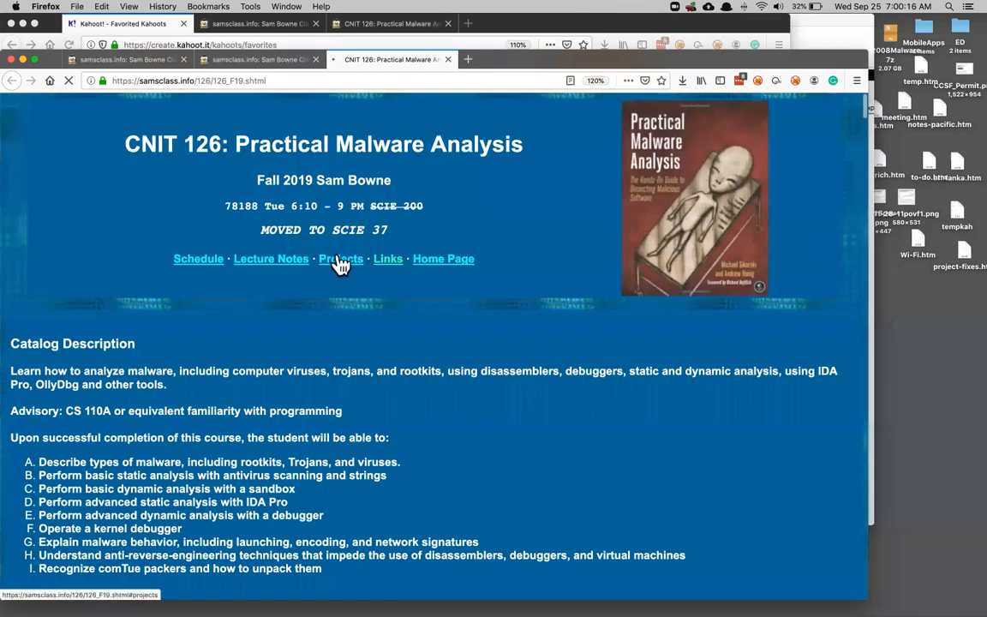
left_click(340, 258)
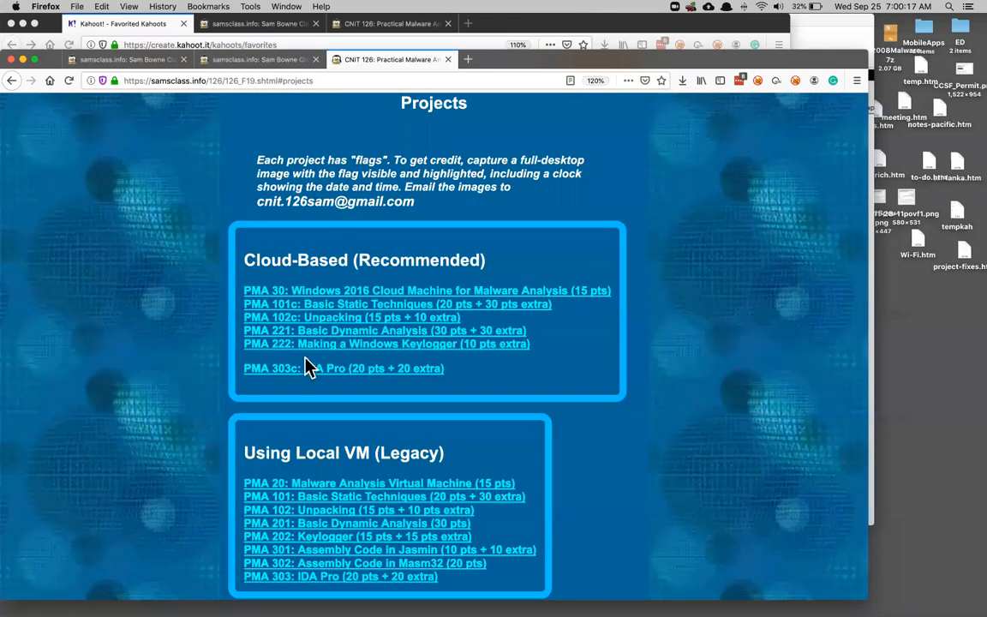
left_click(292, 369)
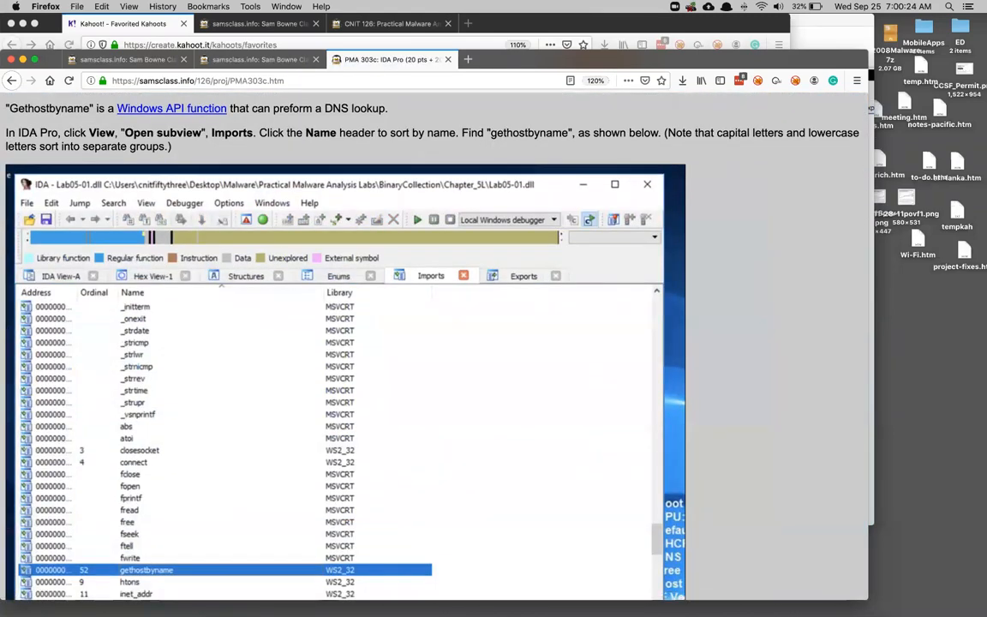
double_click(133, 568)
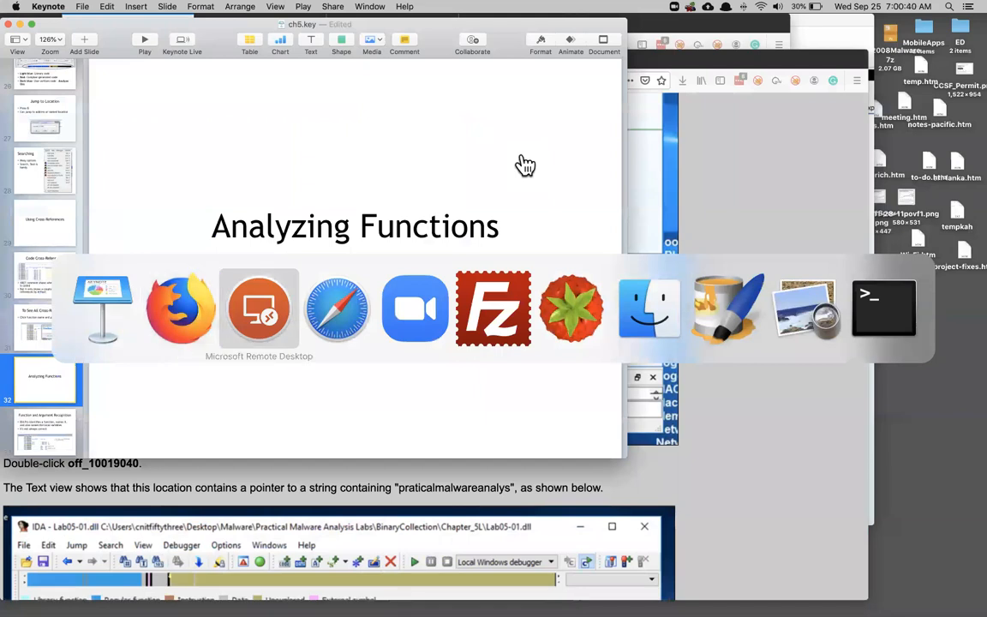
Return to the winir remote IDA session showing the gethostbyname call at off_10019040.
left_click(258, 309)
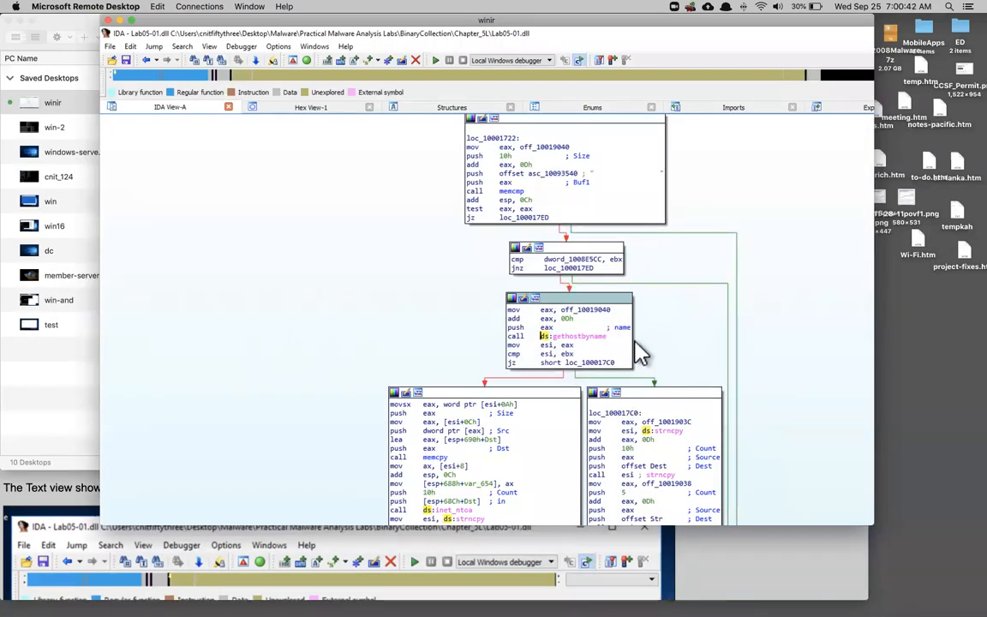
mouse_move(591, 317)
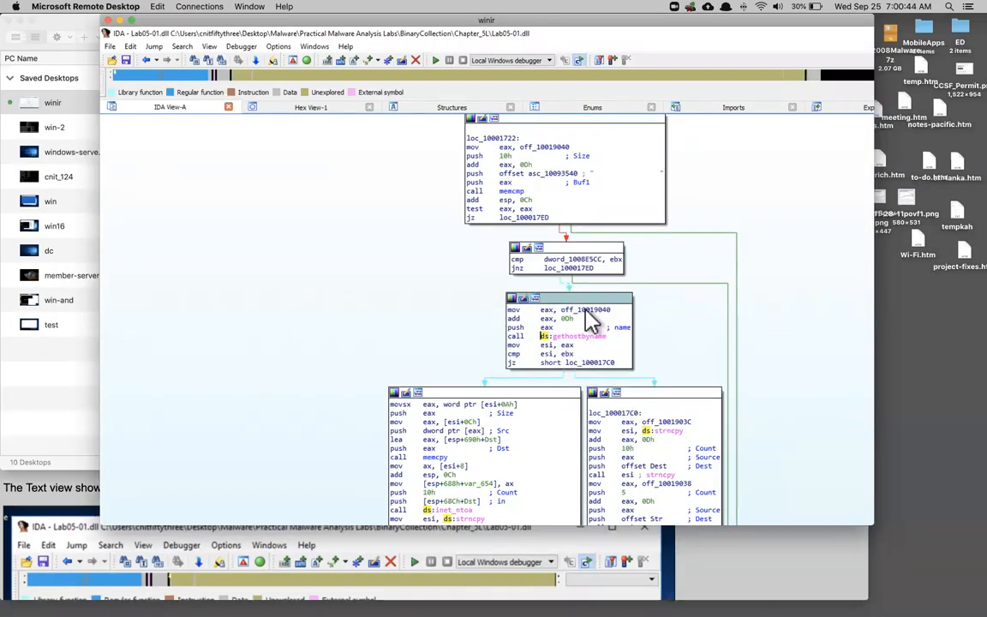
mouse_move(587, 313)
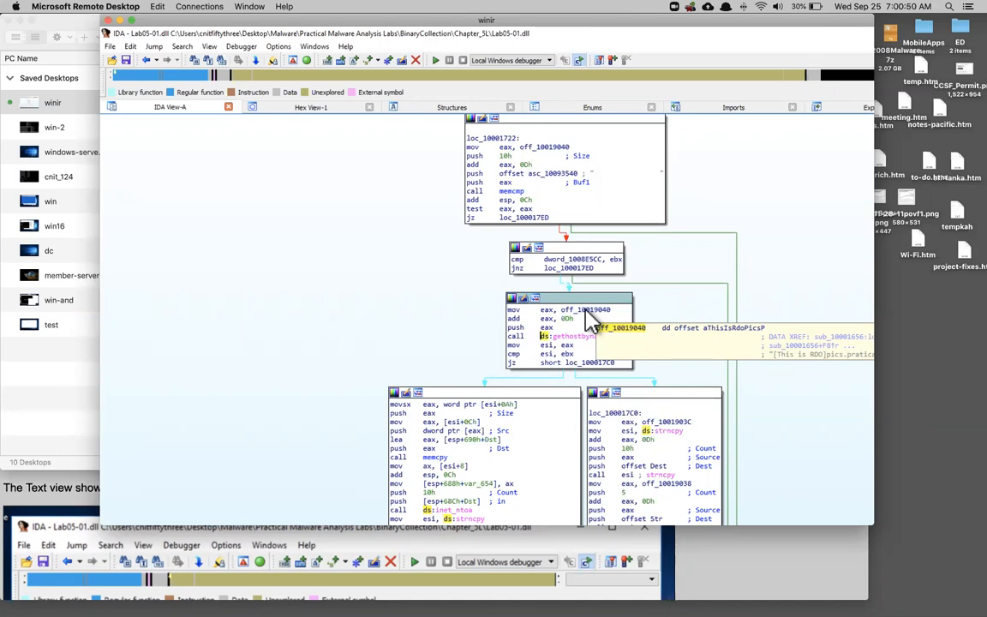
mouse_move(598, 319)
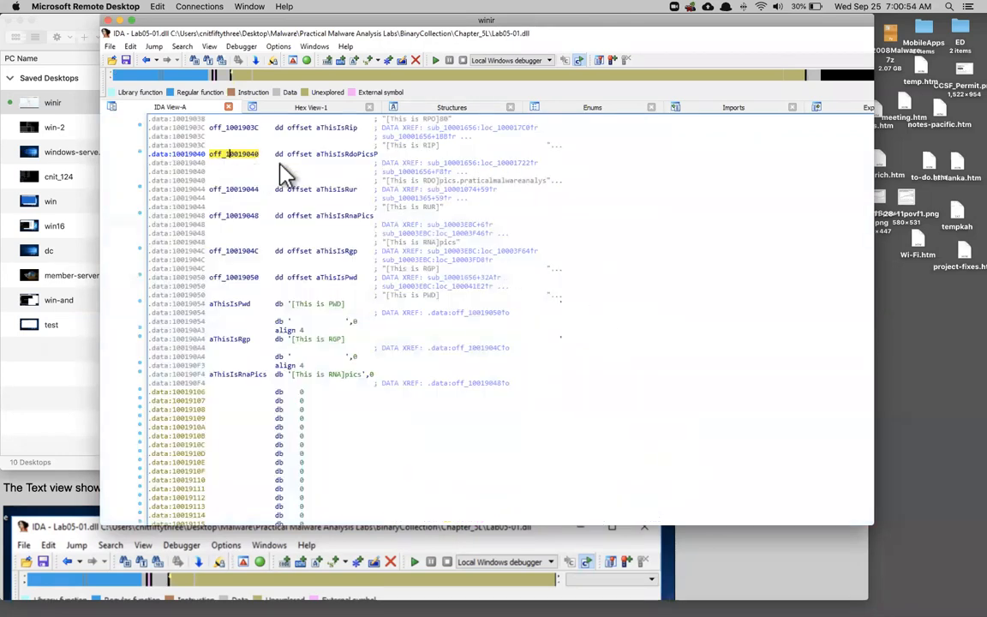
mouse_move(230, 164)
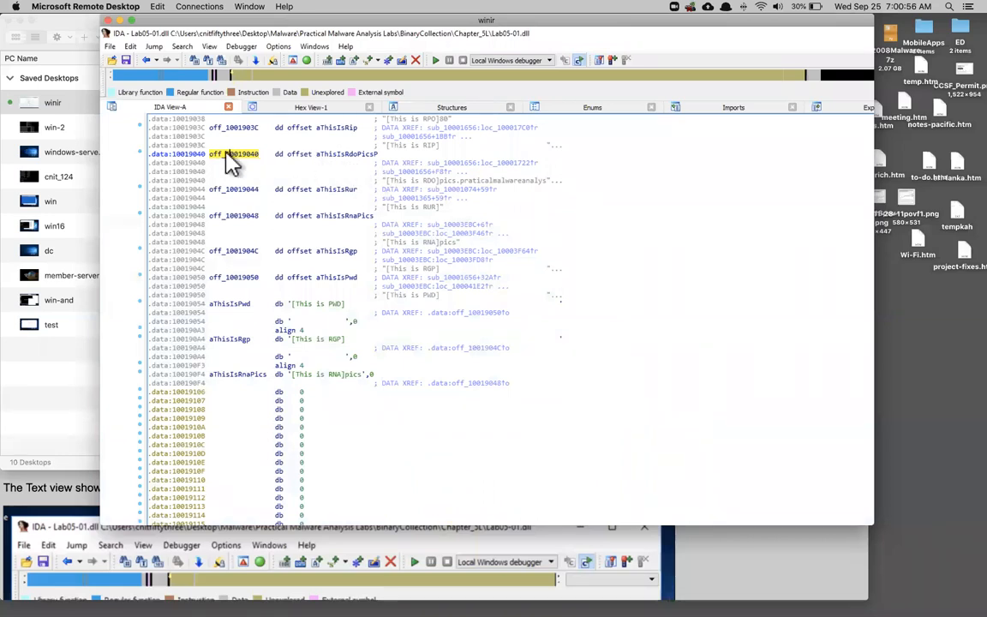
mouse_move(248, 163)
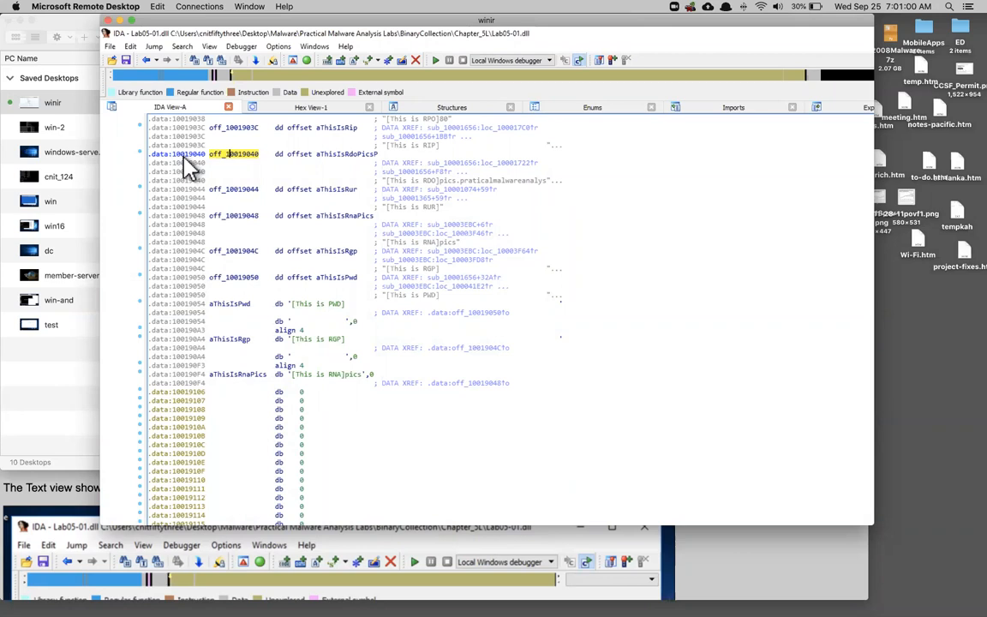
mouse_move(475, 182)
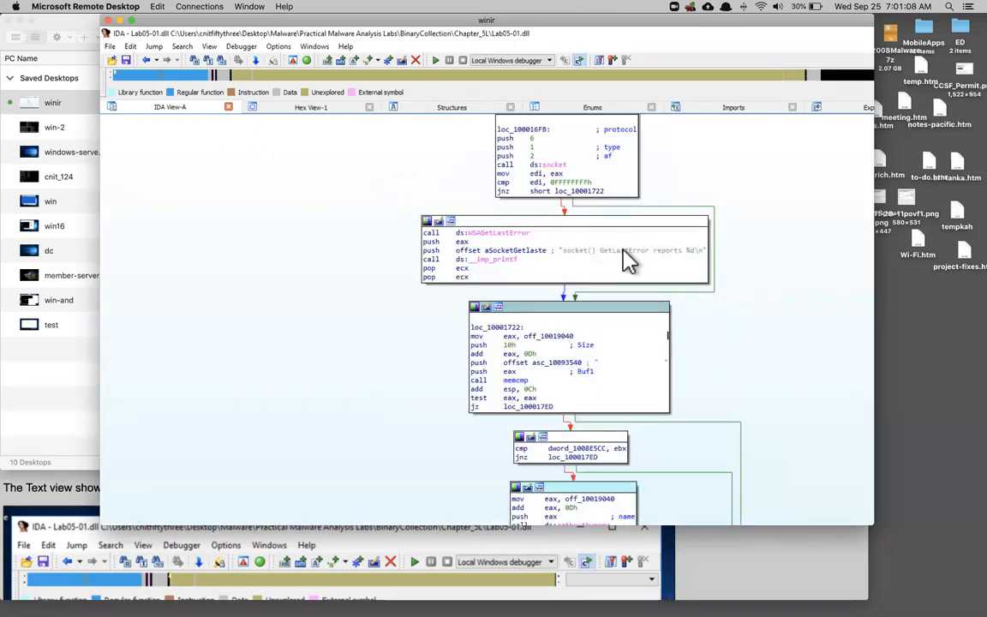
mouse_move(604, 362)
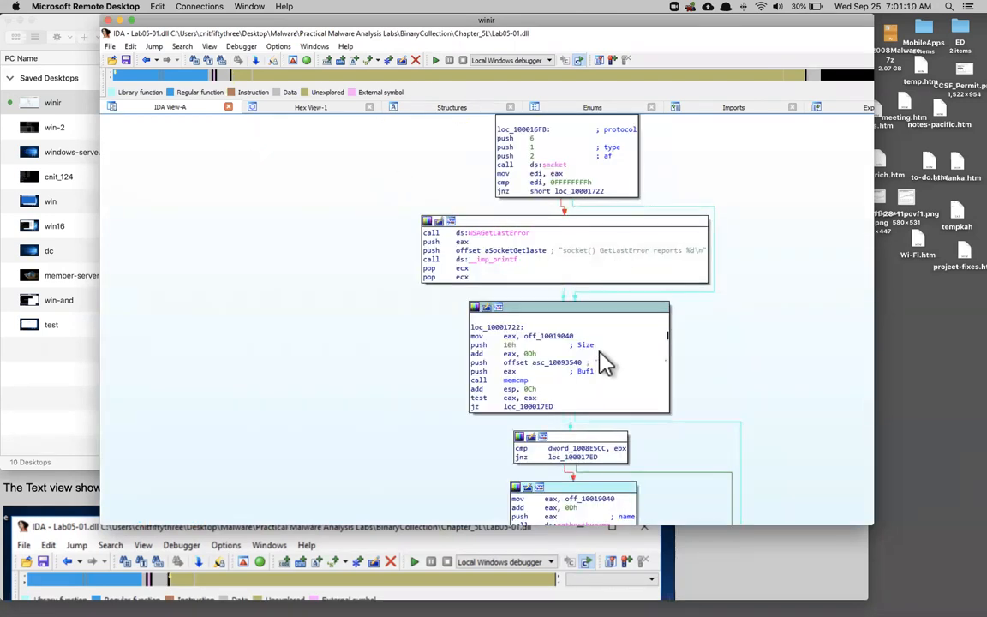
mouse_move(626, 338)
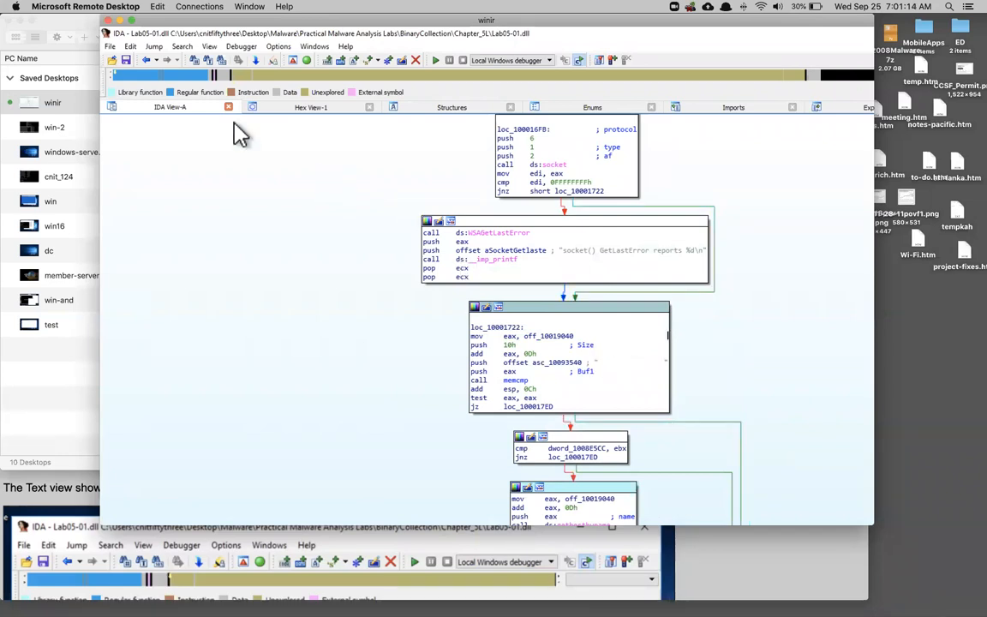
mouse_move(151, 68)
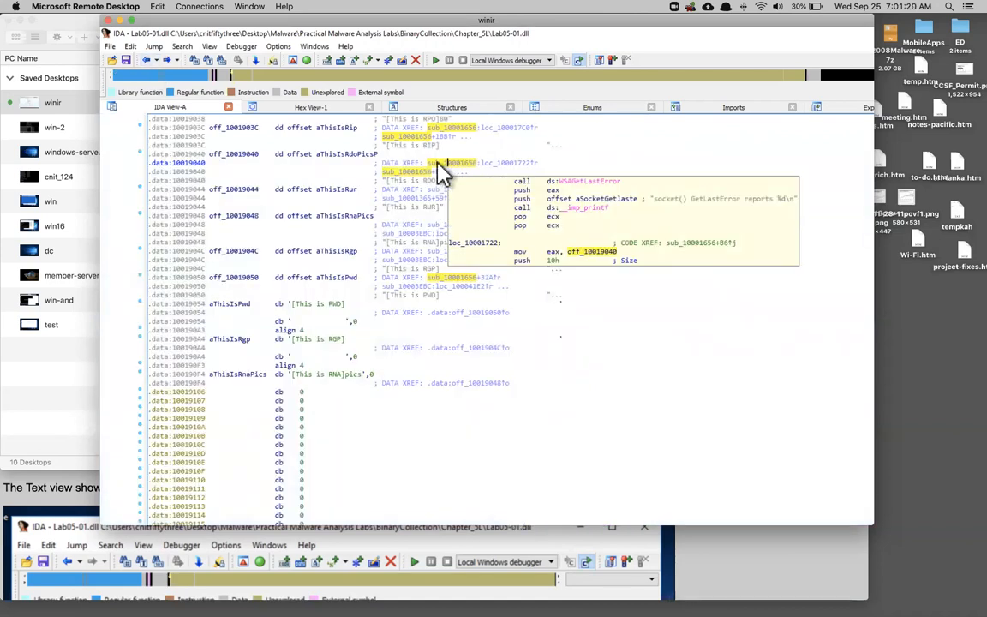
Show Hex View-1 at 10019040 beside the praticalmalwareanalysis strings.
left_click(311, 107)
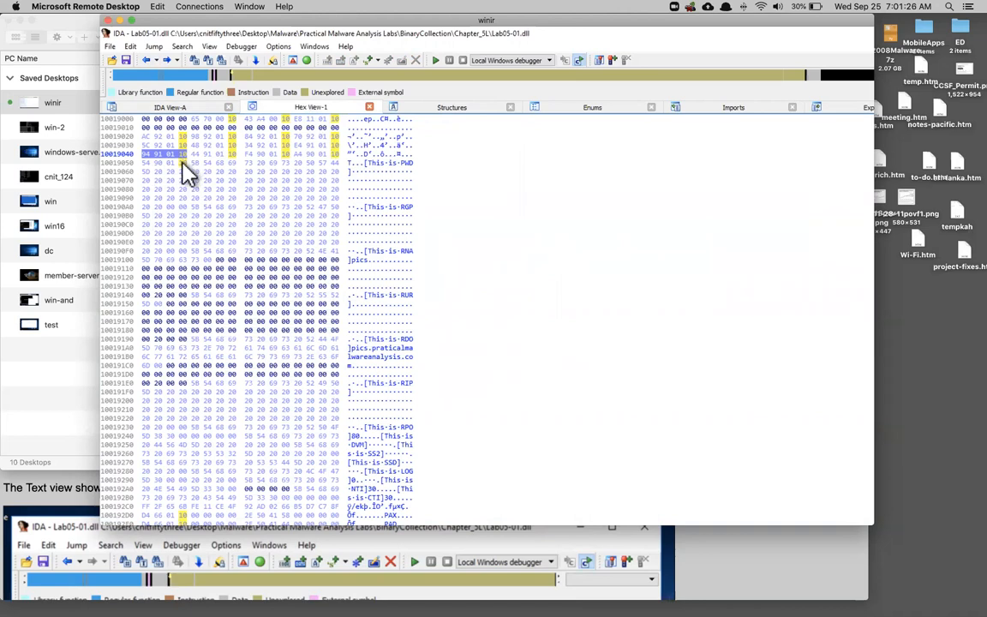
mouse_move(159, 172)
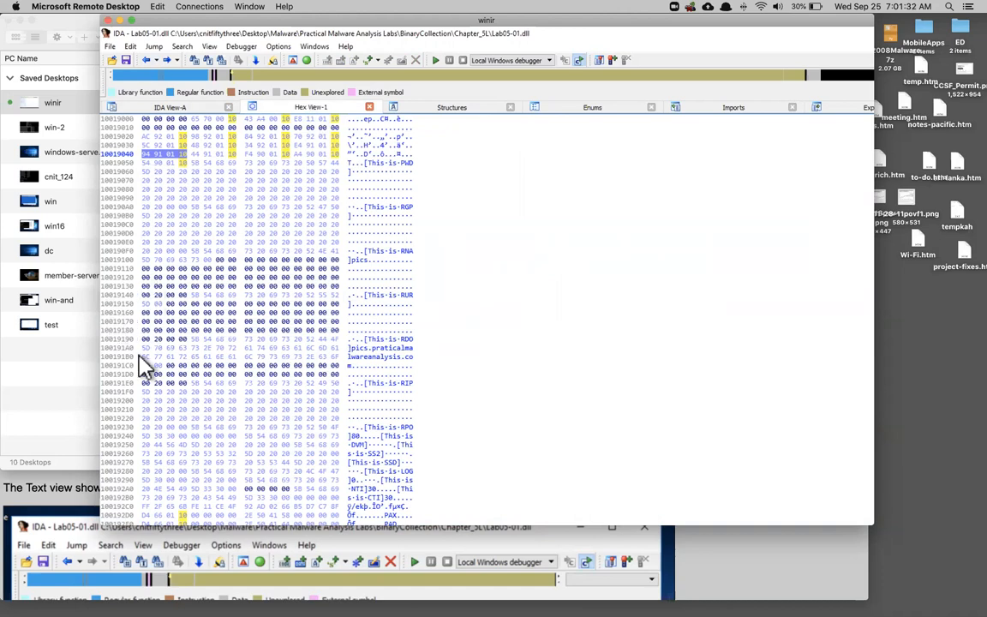
mouse_move(131, 360)
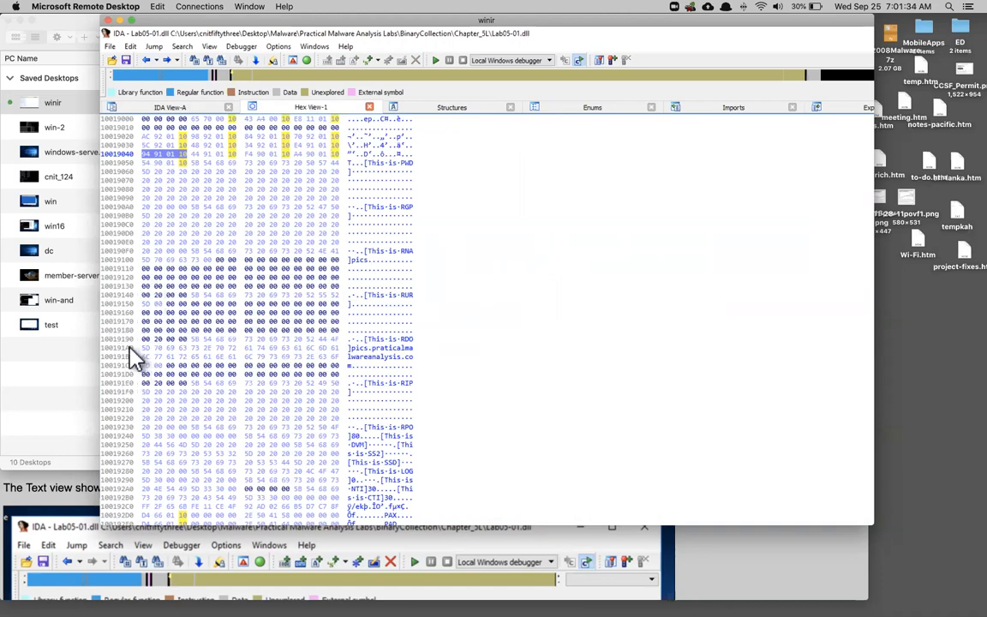
mouse_move(203, 349)
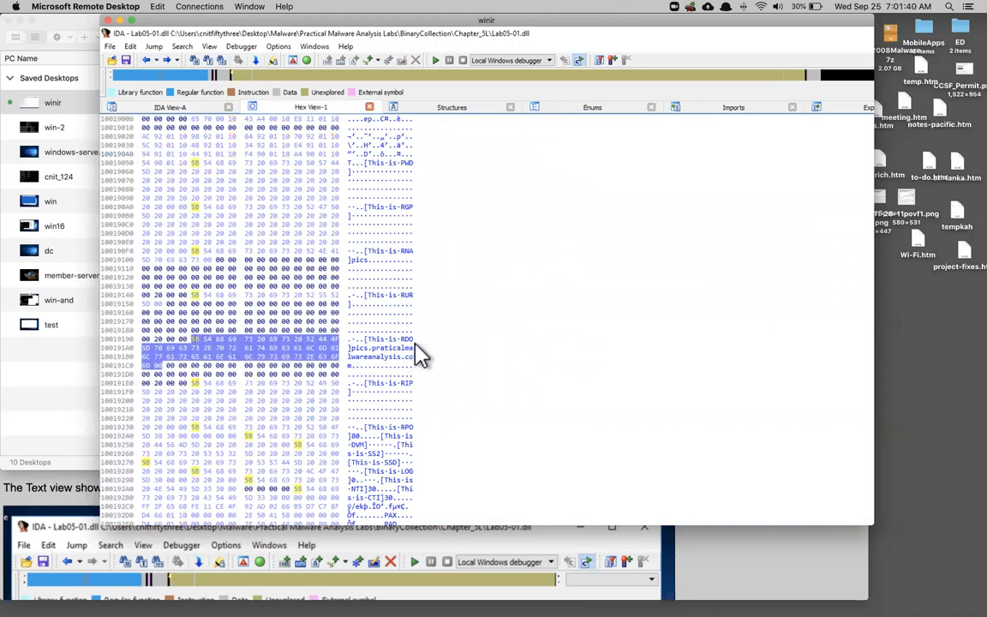
mouse_move(388, 366)
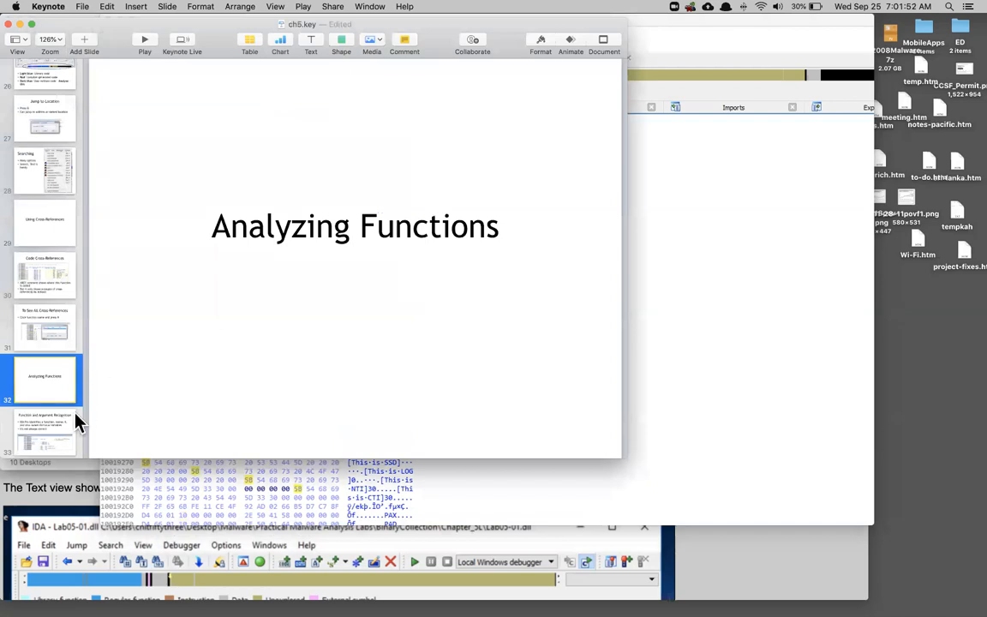
Advance through slide 33 to slide 34, Using Graphing Options.
left_click(44, 309)
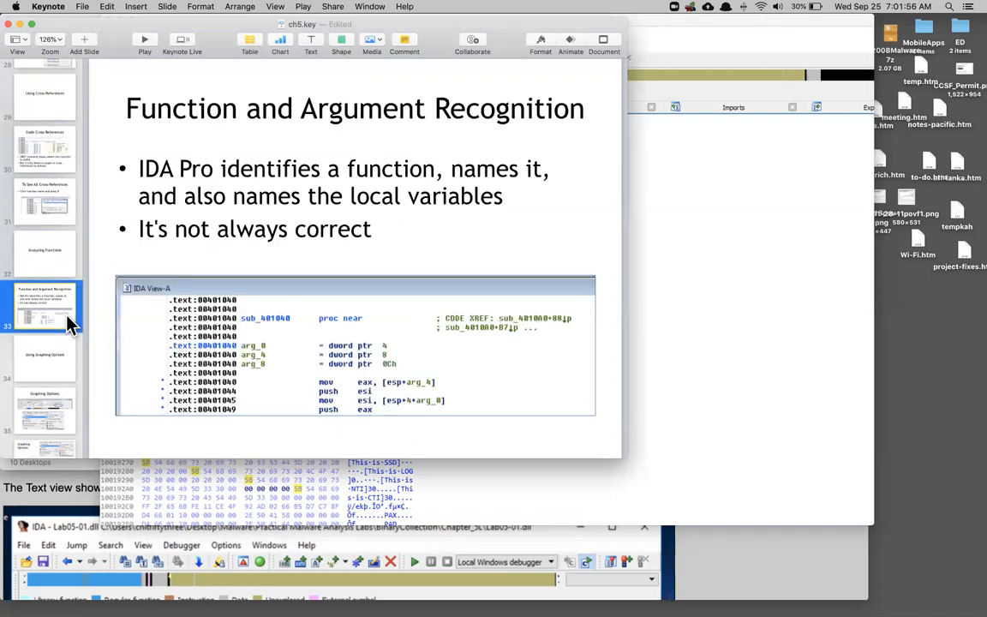
mouse_move(120, 322)
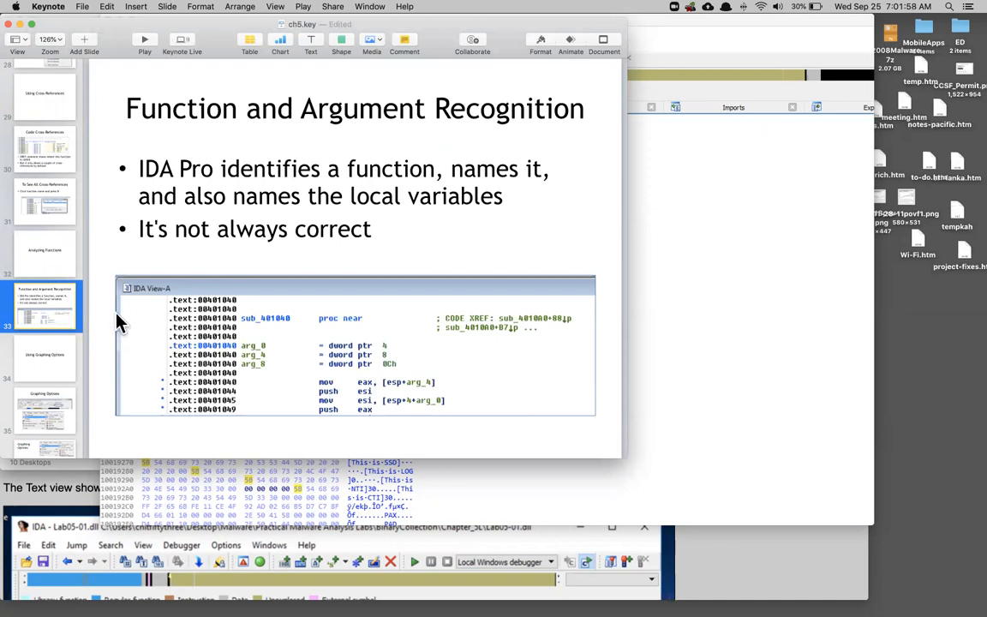
mouse_move(377, 375)
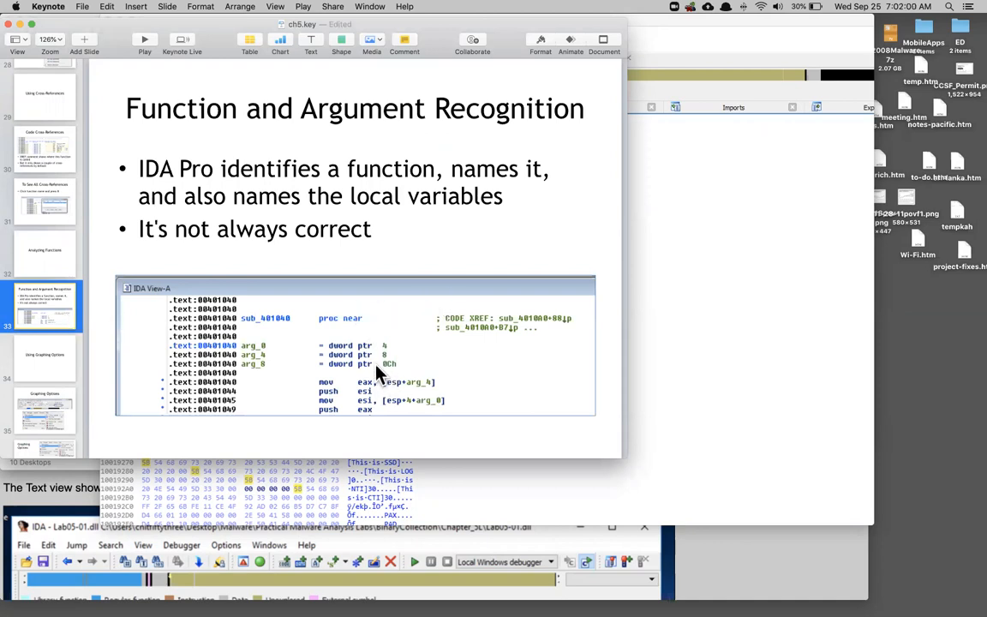
mouse_move(624, 457)
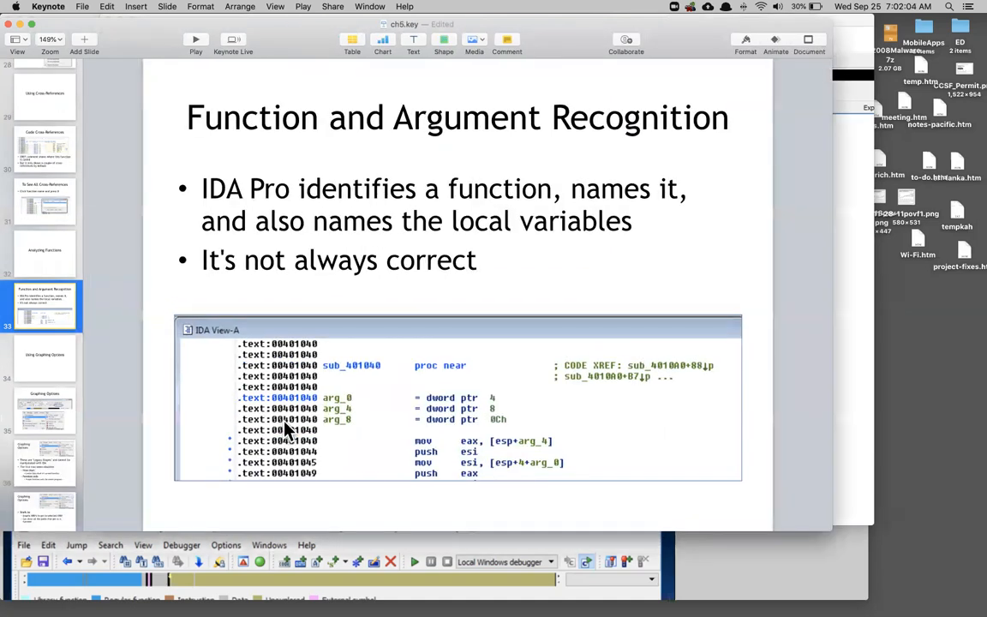
left_click(43, 356)
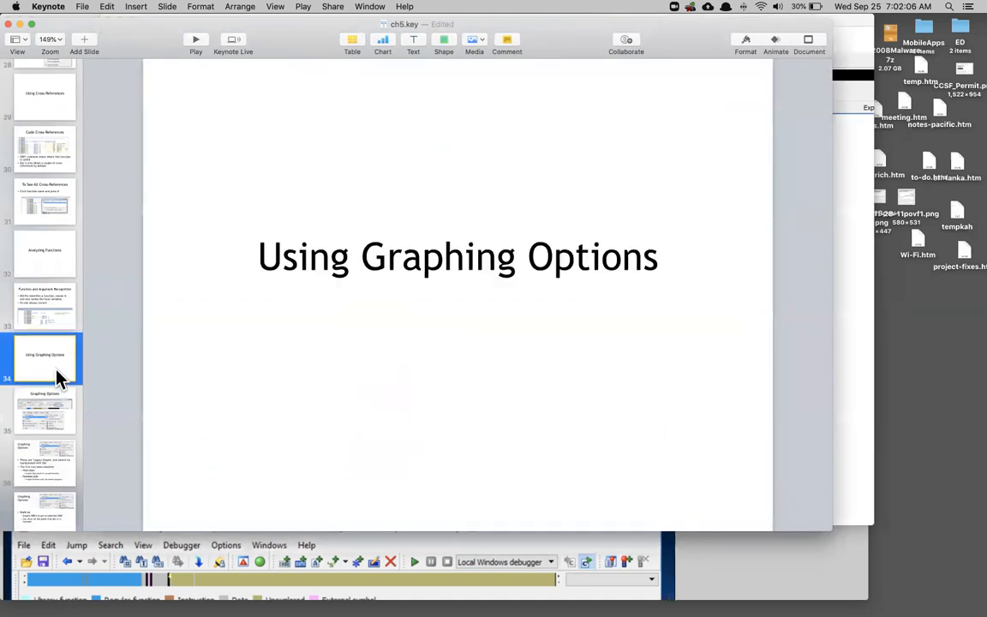
Visit slides 35, 38 and 39, revisit the Calc.exe graph, and reach slide 41.
left_click(45, 411)
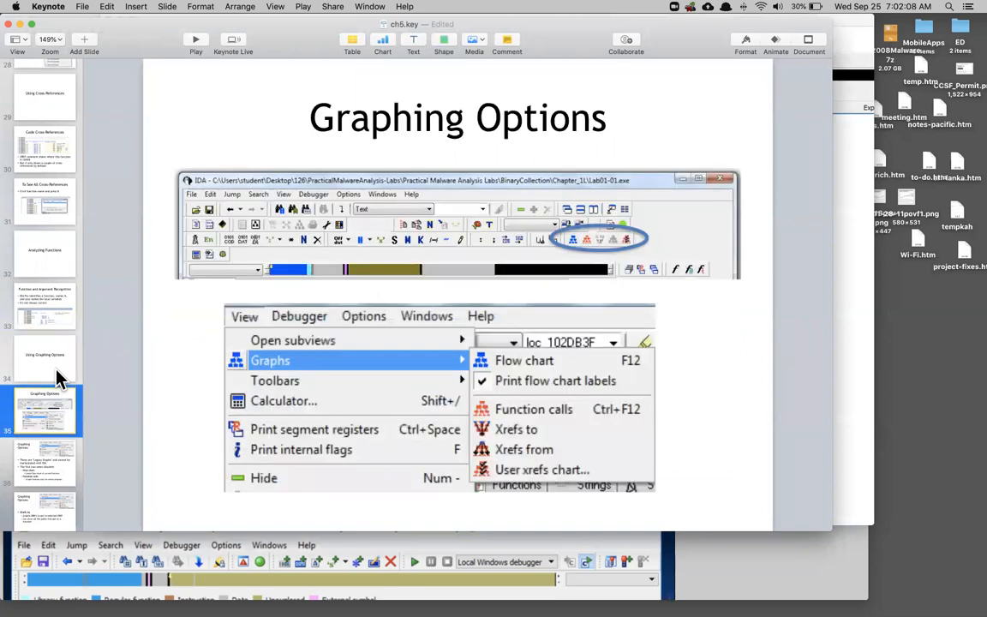
mouse_move(630, 258)
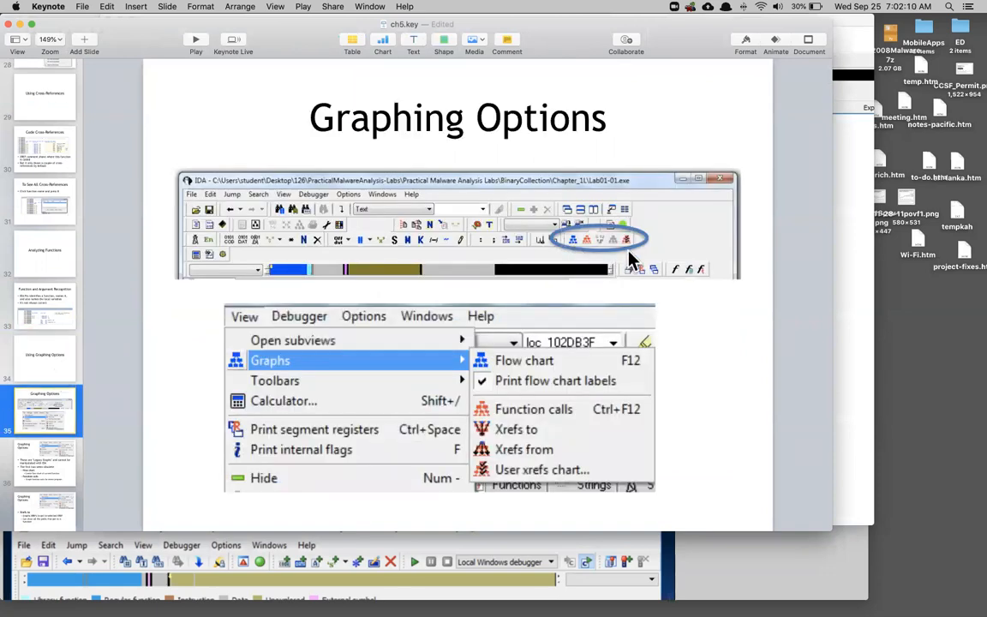
mouse_move(574, 246)
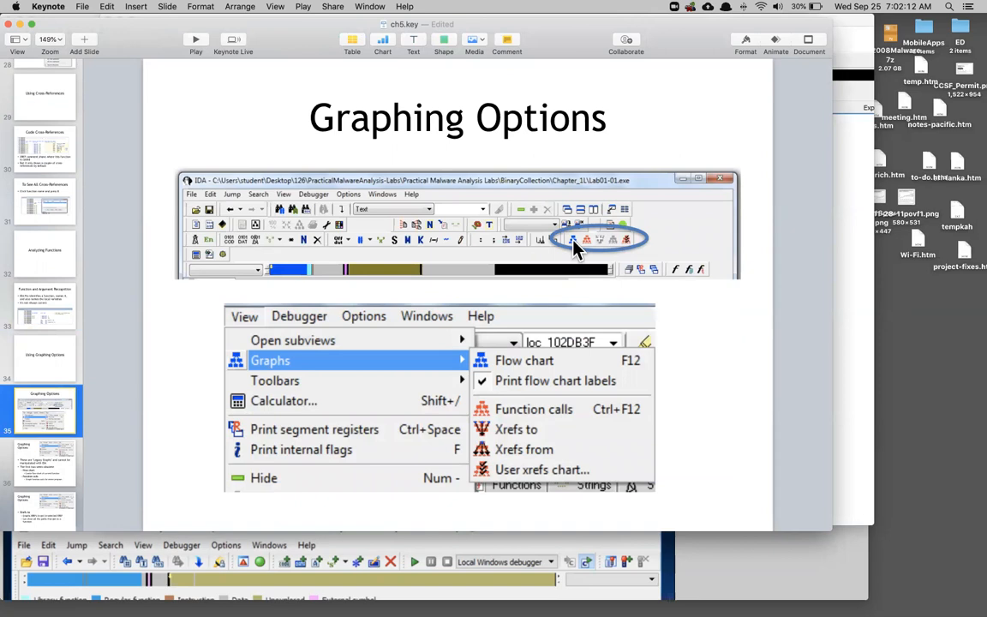
mouse_move(533, 414)
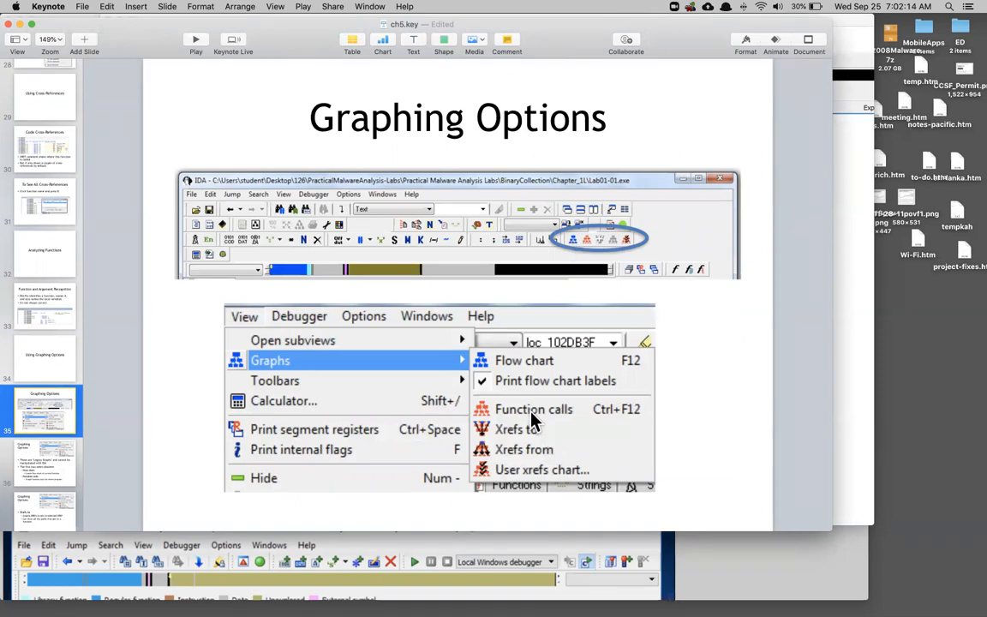
mouse_move(55, 459)
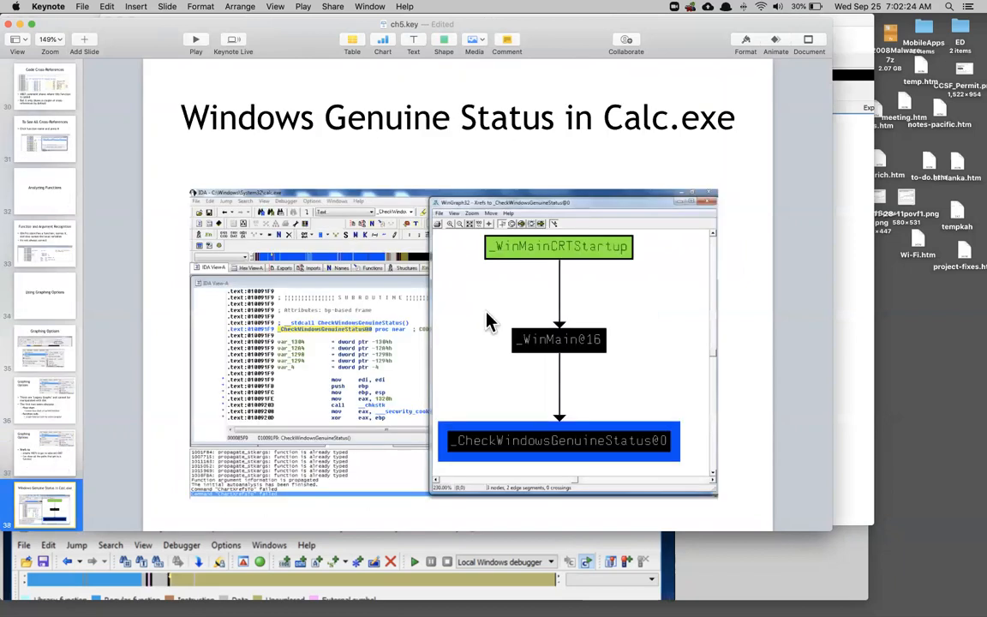
mouse_move(564, 341)
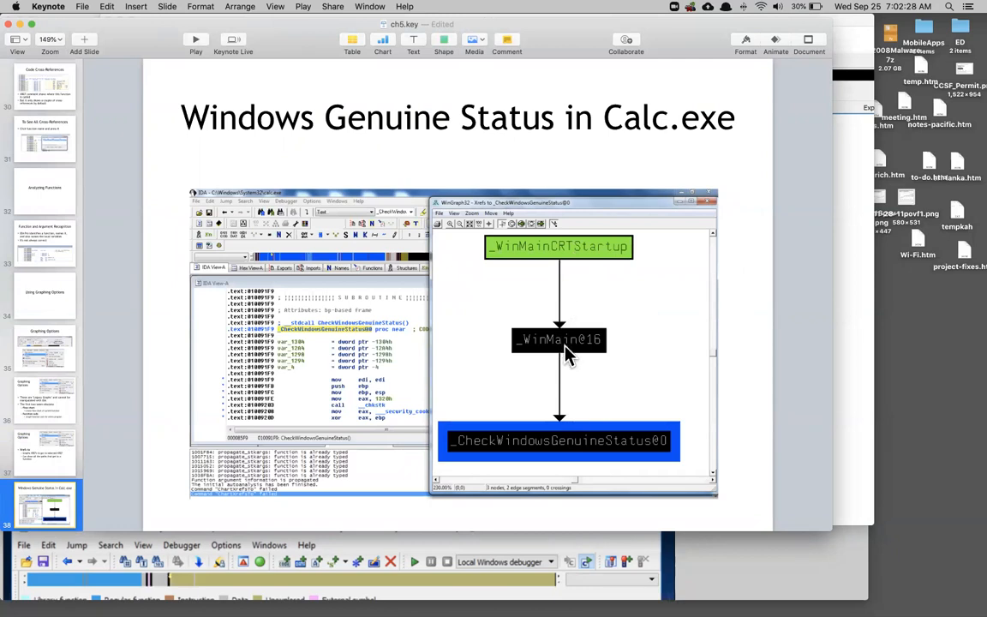
mouse_move(574, 460)
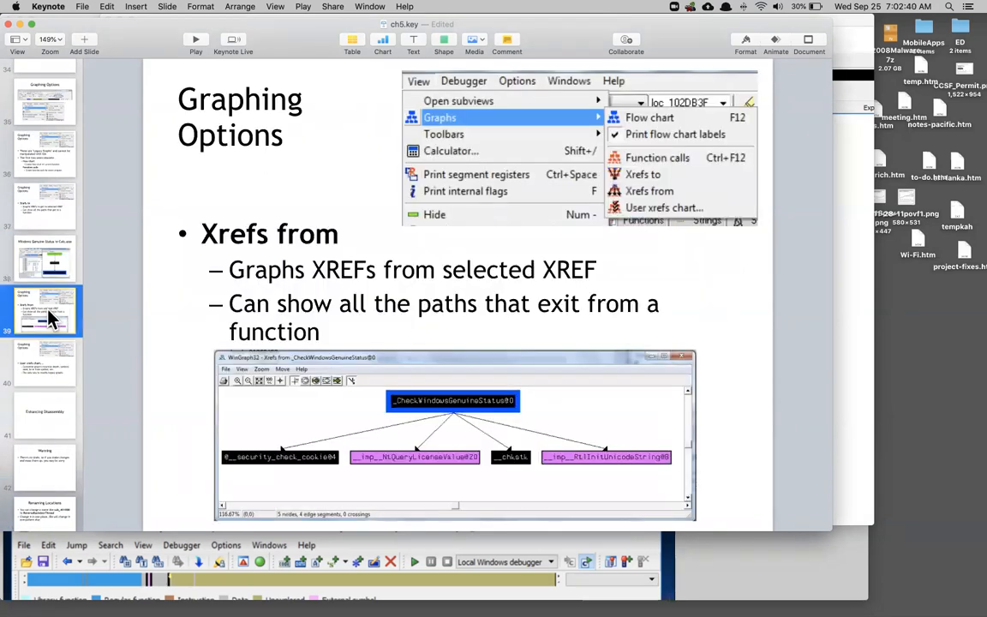
mouse_move(181, 356)
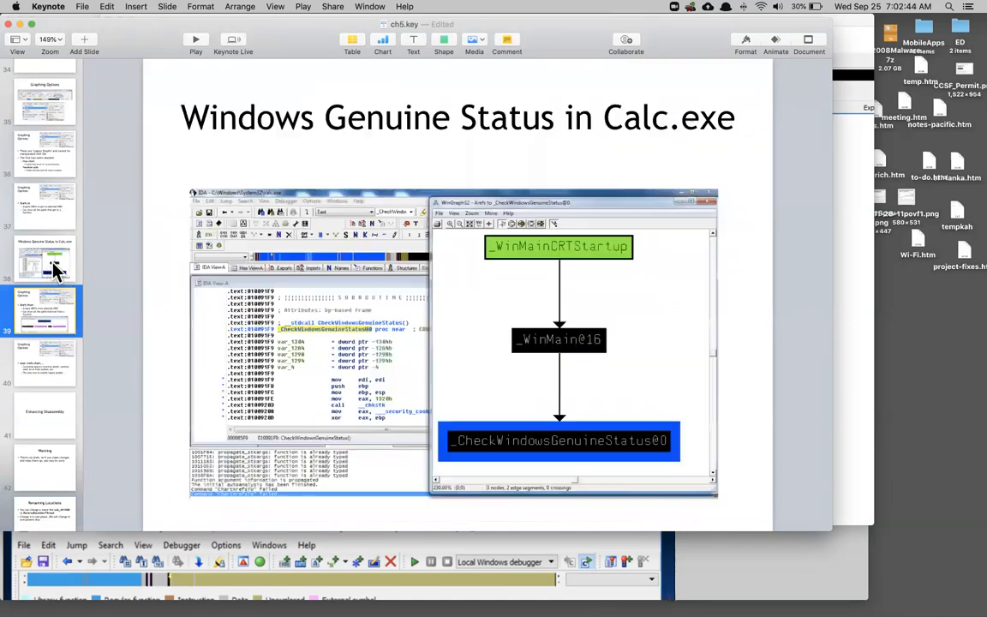
left_click(45, 259)
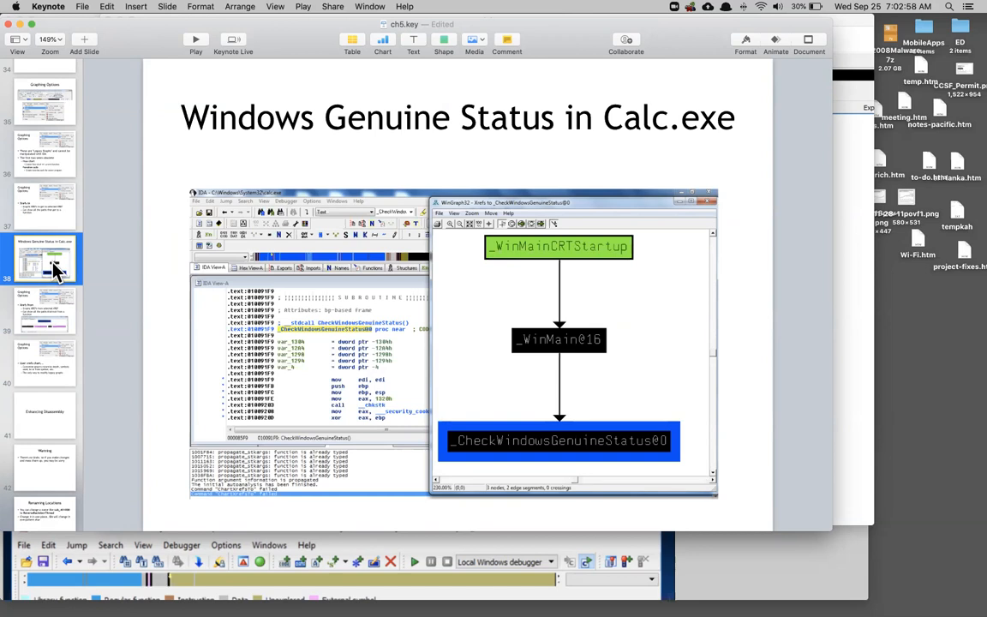
left_click(44, 312)
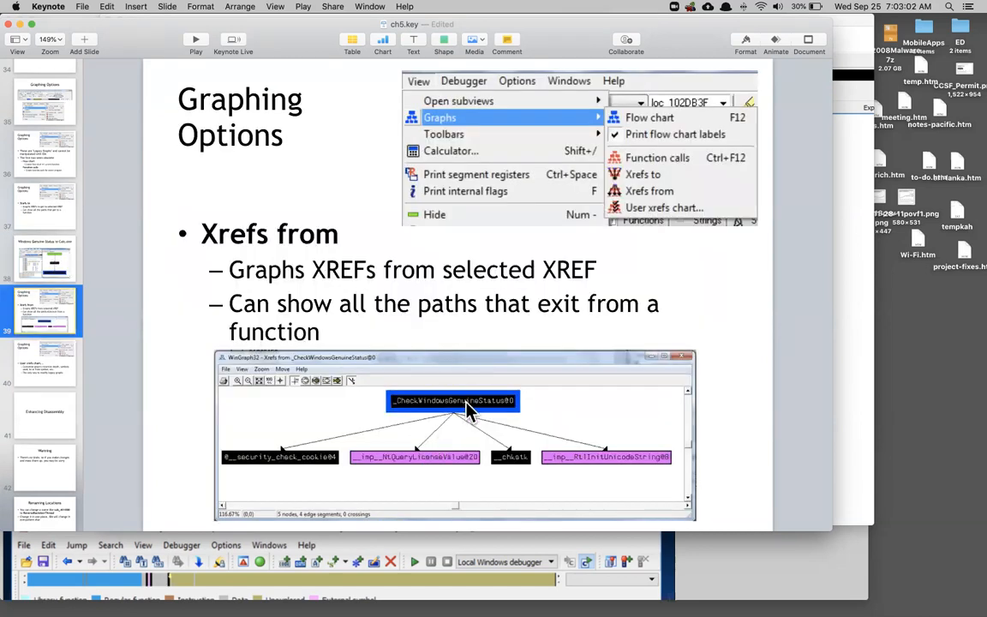
mouse_move(587, 467)
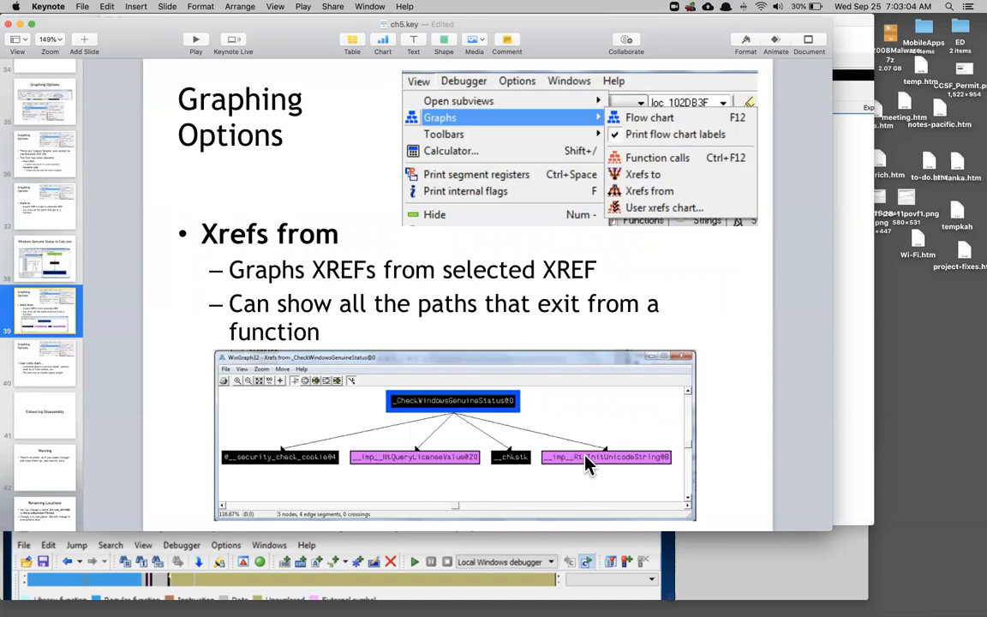
mouse_move(39, 370)
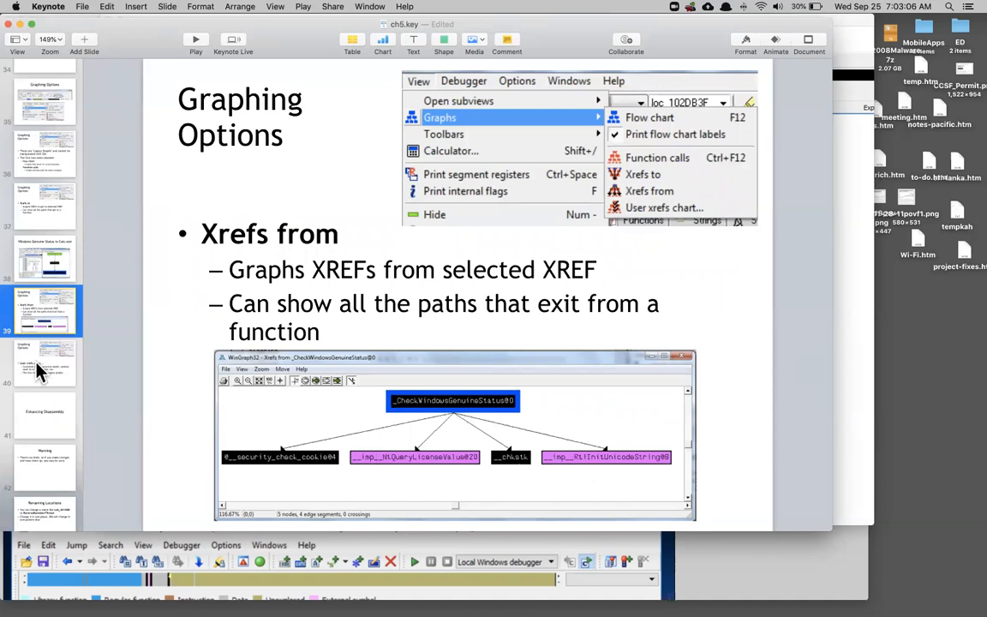
left_click(44, 361)
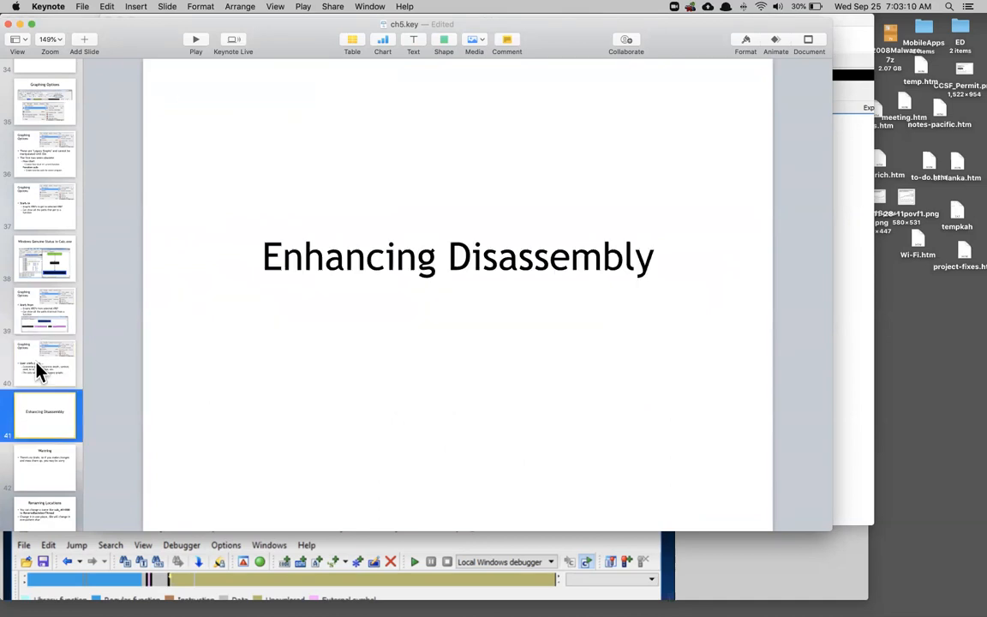
Step through the Warning and Renaming Locations slides to slide 44's operand table.
left_click(45, 468)
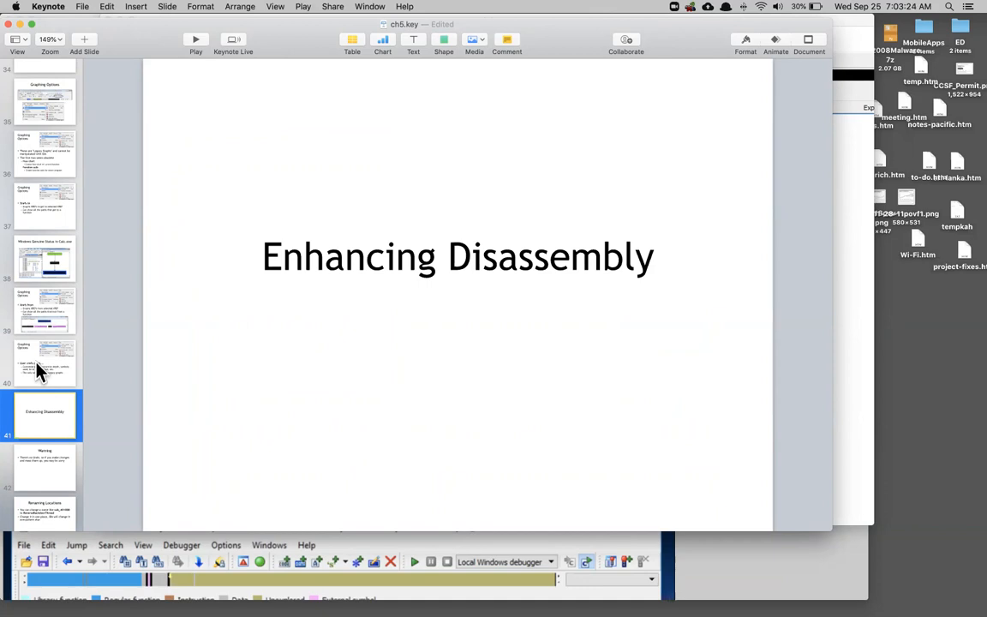
left_click(45, 468)
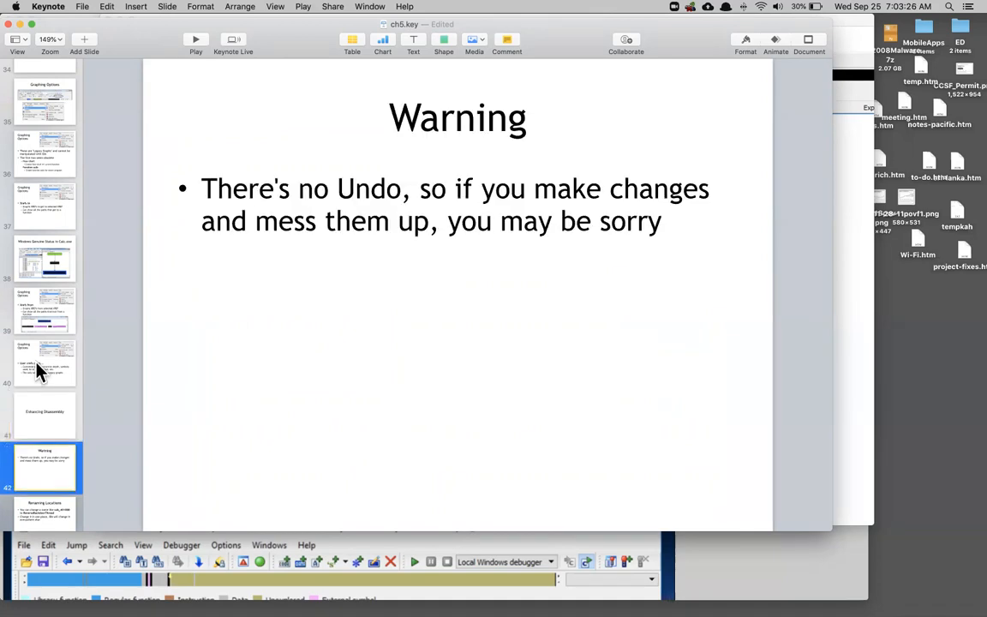
left_click(45, 506)
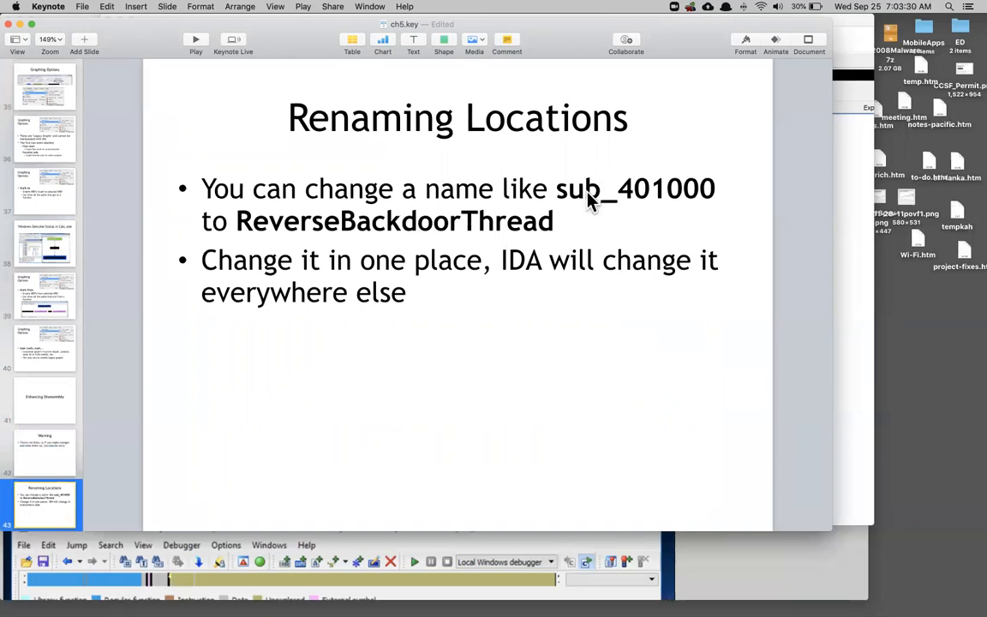
mouse_move(582, 215)
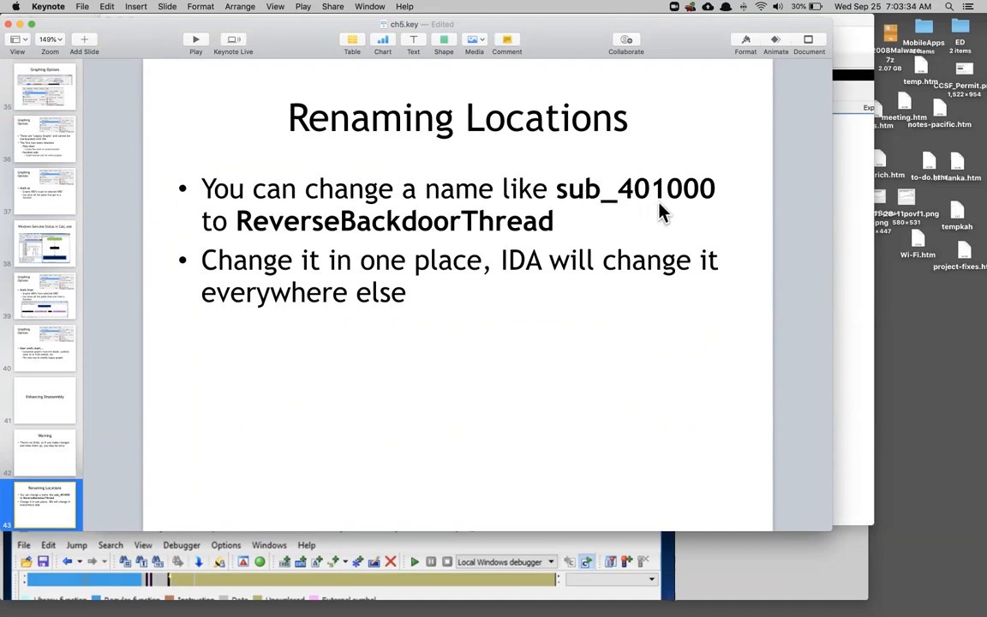
mouse_move(690, 211)
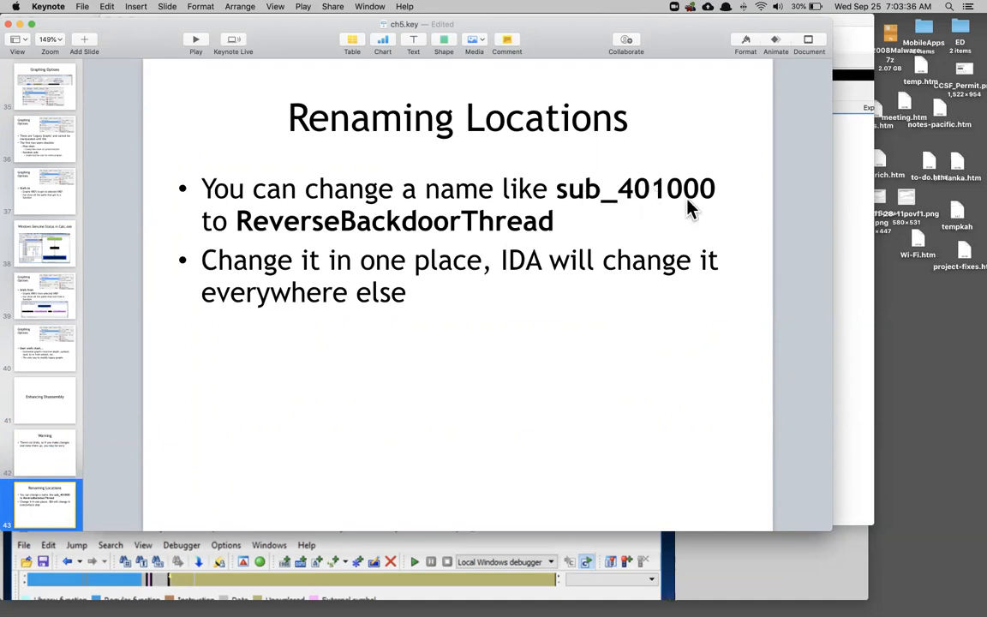
mouse_move(704, 203)
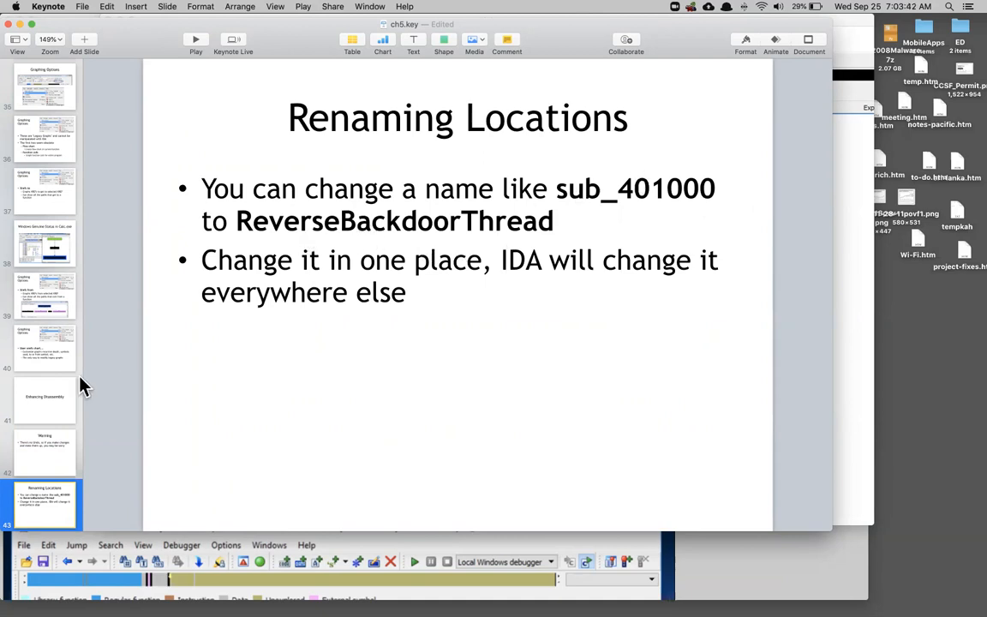
scroll("down", 3)
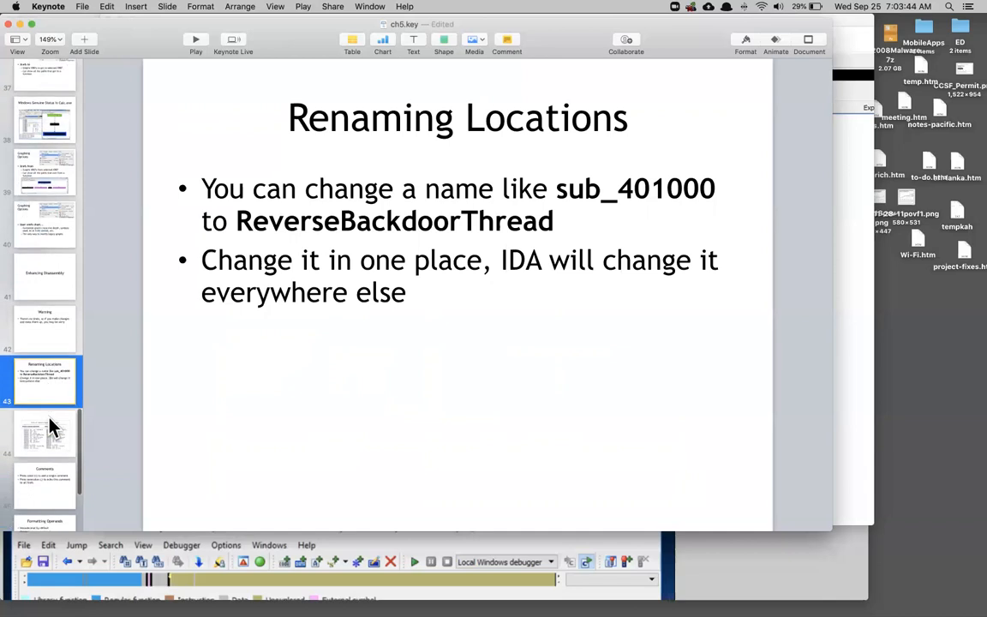
mouse_move(55, 437)
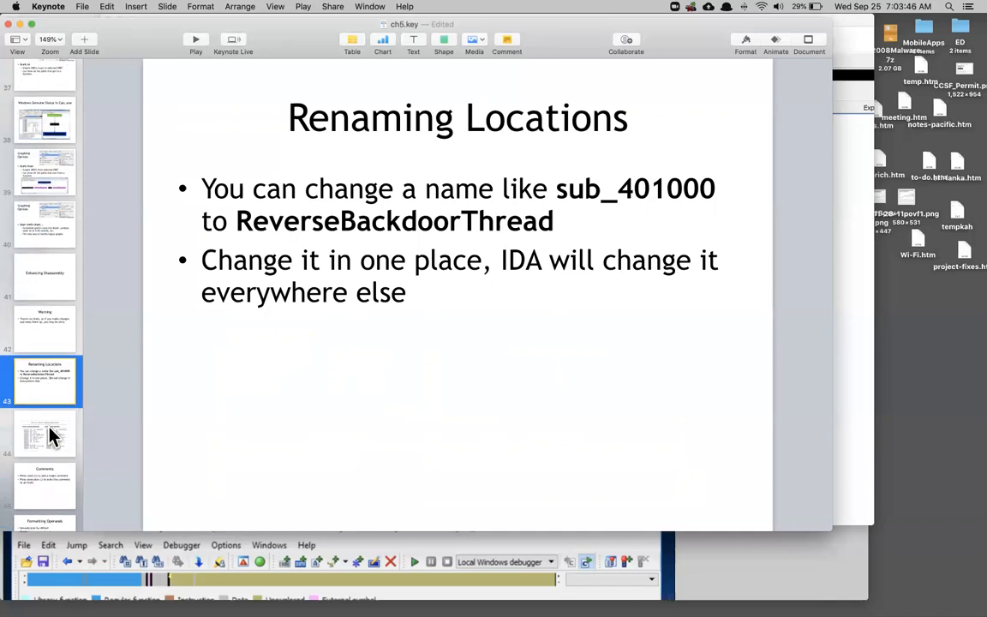
left_click(44, 434)
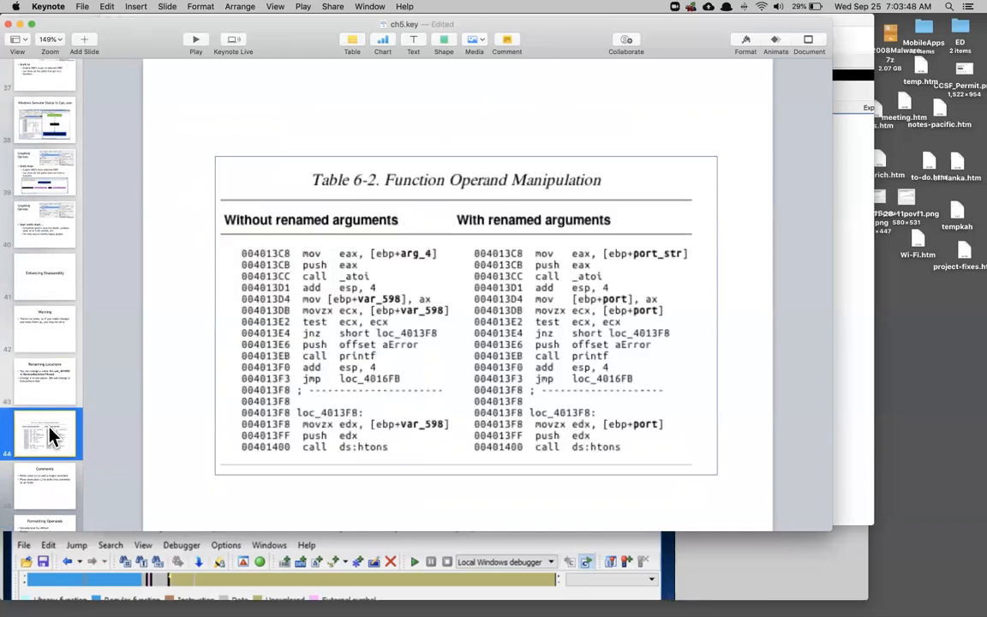
mouse_move(313, 324)
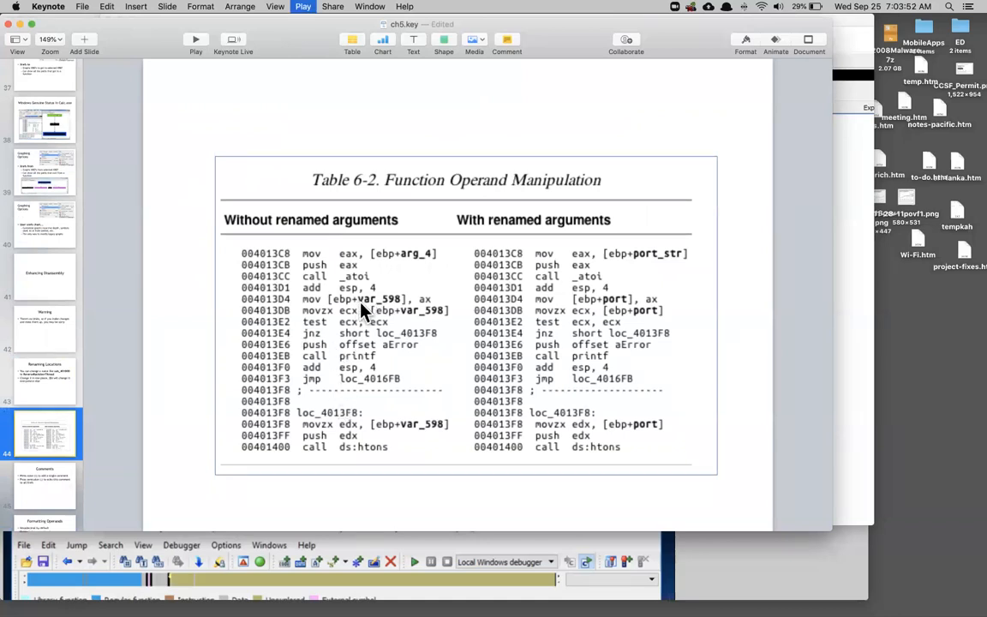
mouse_move(688, 343)
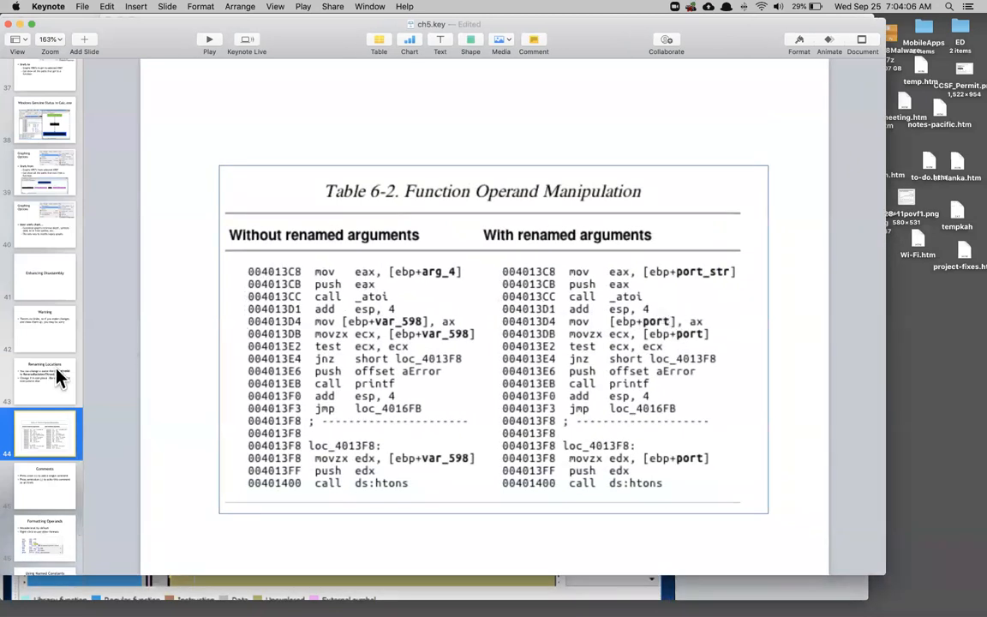
Show slide 46, Formatting Operands, covering hexadecimal defaults and other number formats.
left_click(44, 372)
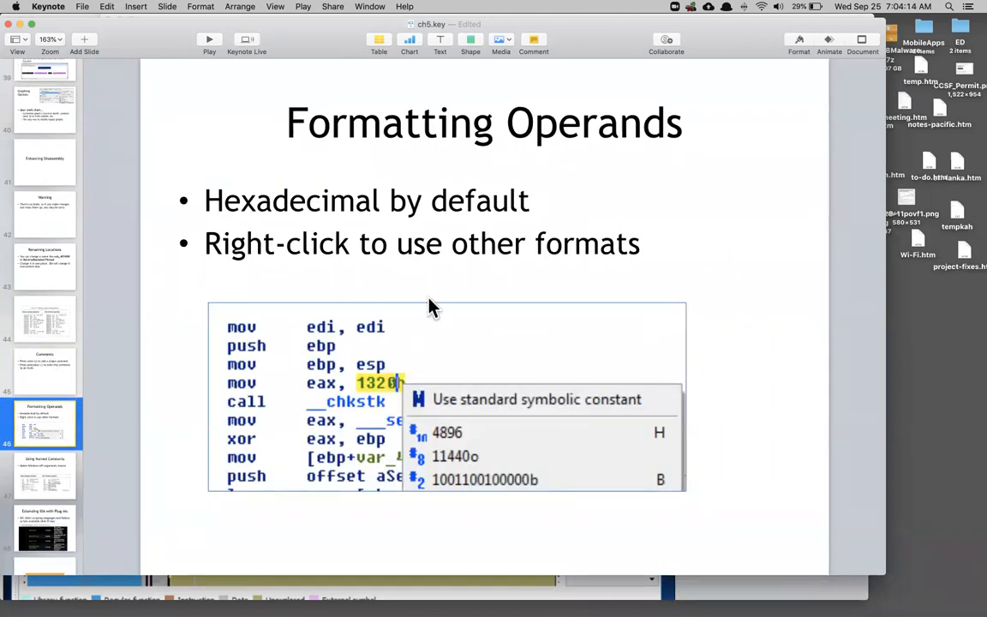
mouse_move(385, 403)
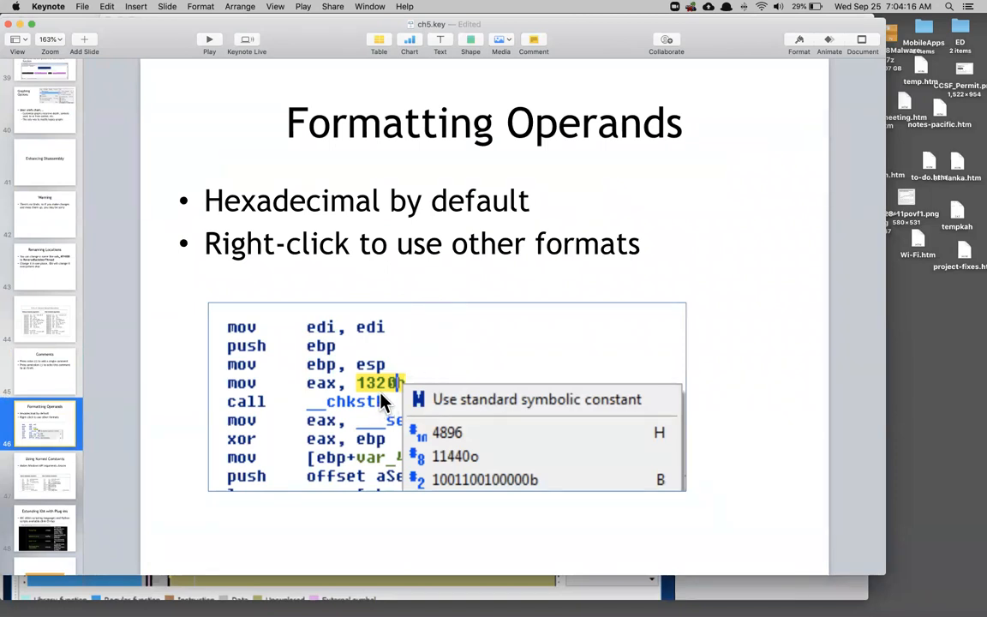
mouse_move(490, 469)
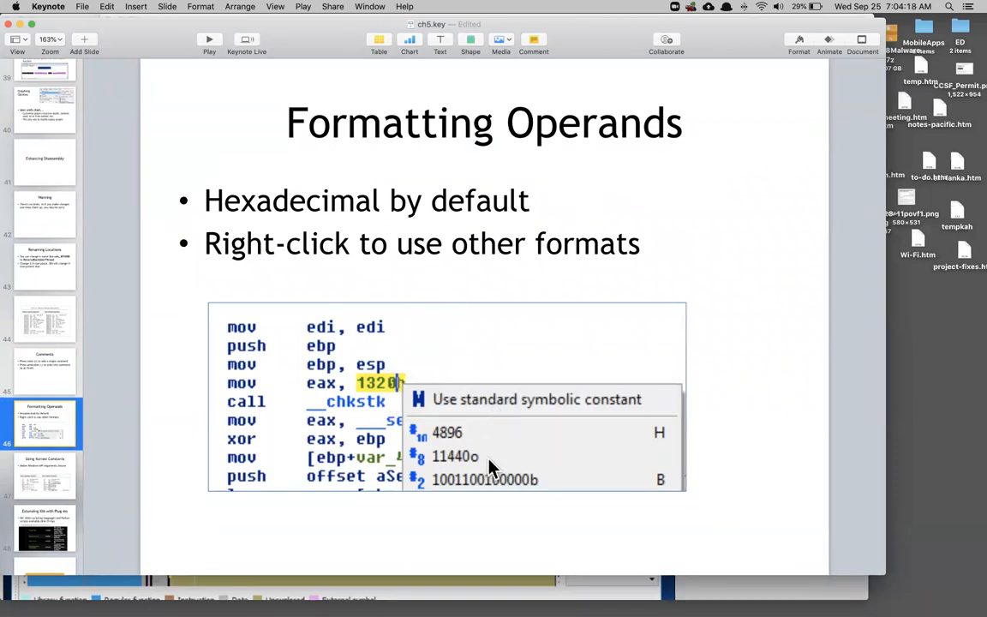
mouse_move(35, 474)
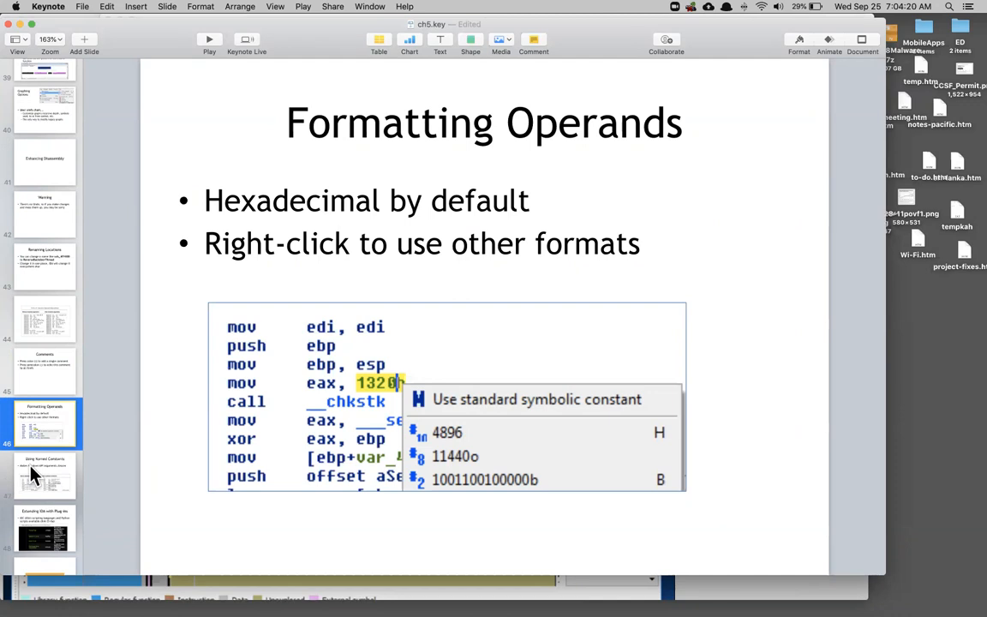
Show slide 47, Using Named Constants, then slide 48 on IDA plug-ins.
left_click(45, 476)
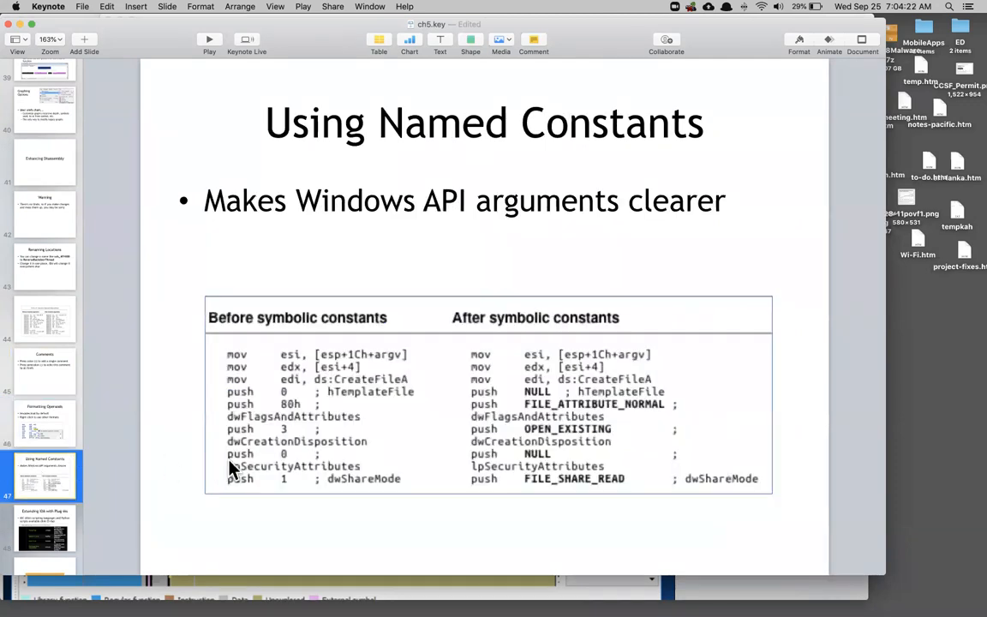
mouse_move(535, 301)
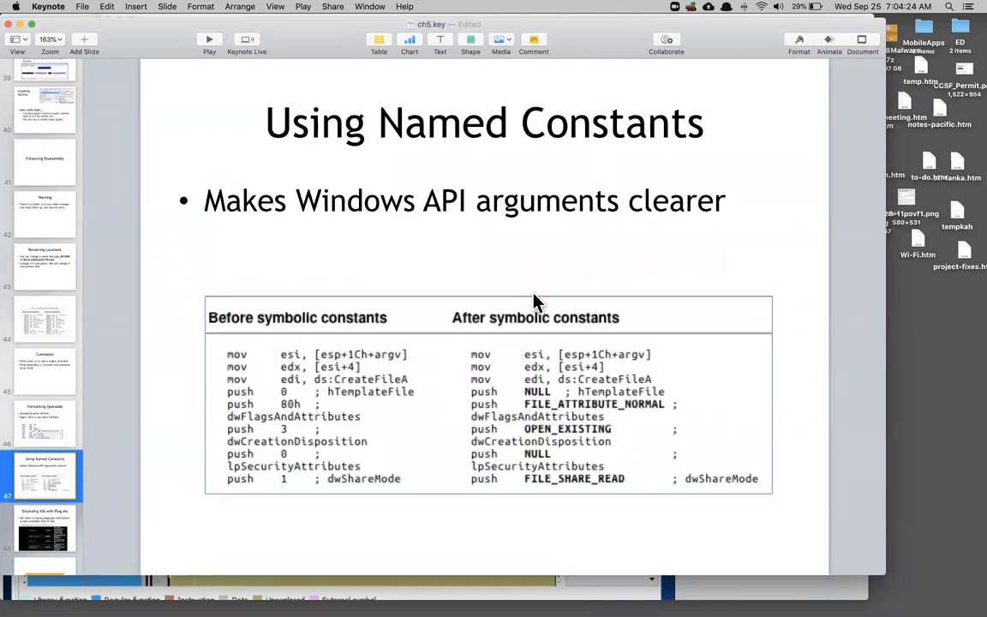
mouse_move(591, 417)
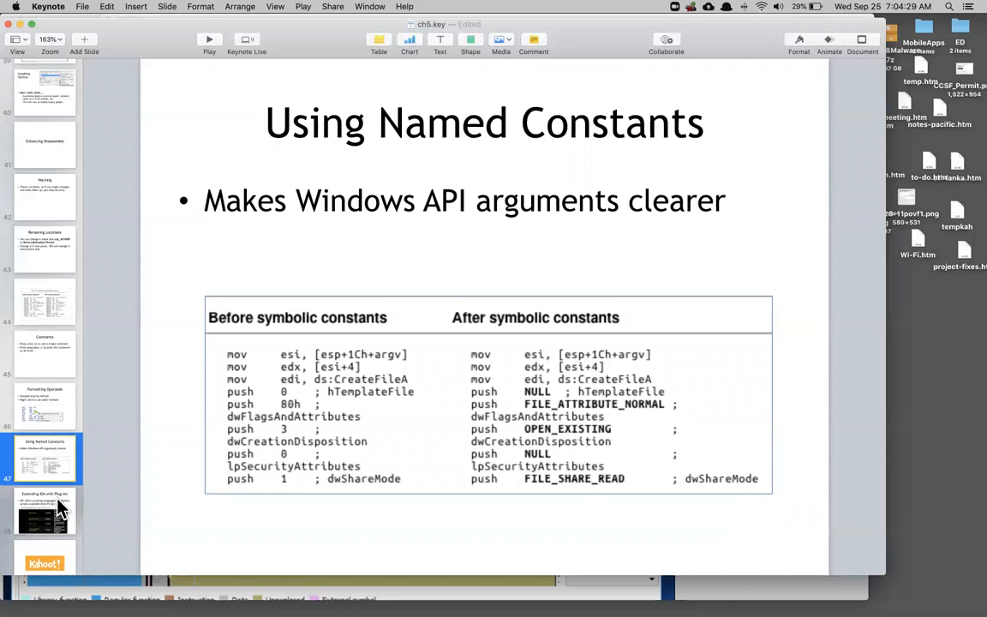
left_click(44, 511)
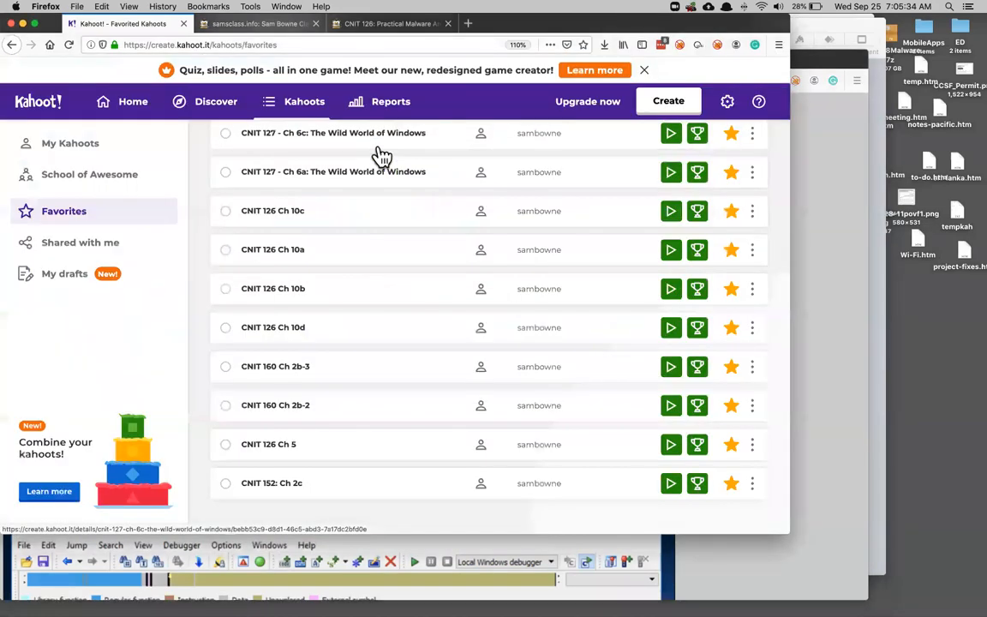
mouse_move(310, 333)
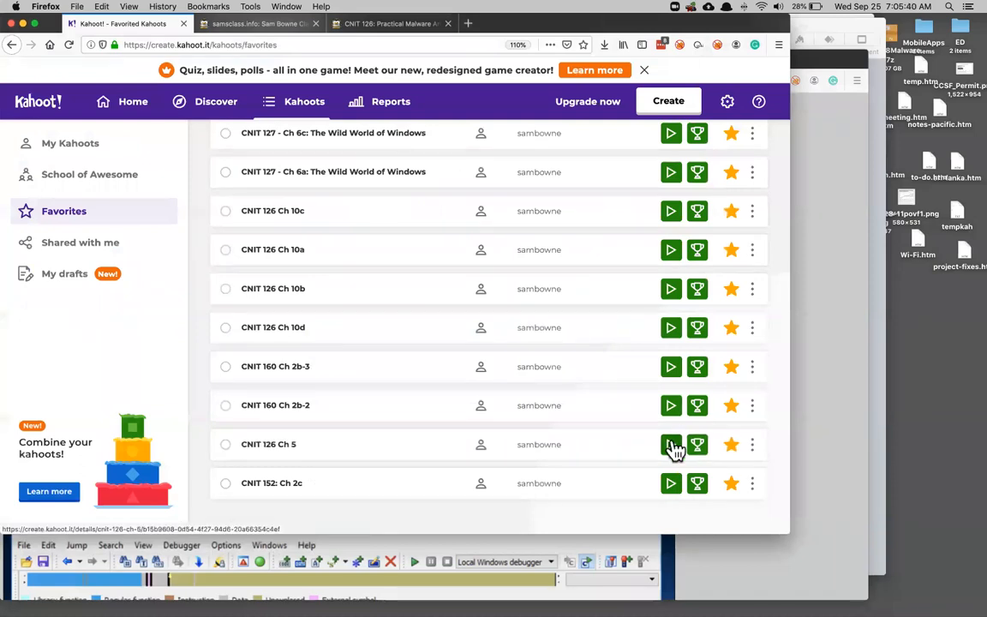
Play the CNIT 126 Ch 5 quiz from the Kahoot favourites list.
left_click(670, 444)
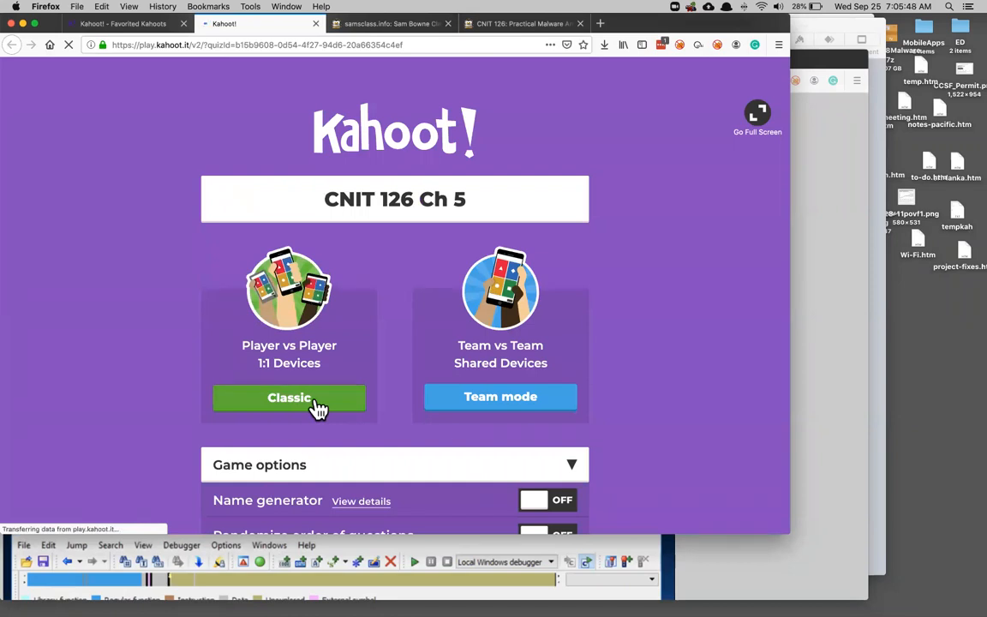
Host CNIT 126 Ch 5 in Classic mode and reach the game PIN lobby.
left_click(289, 397)
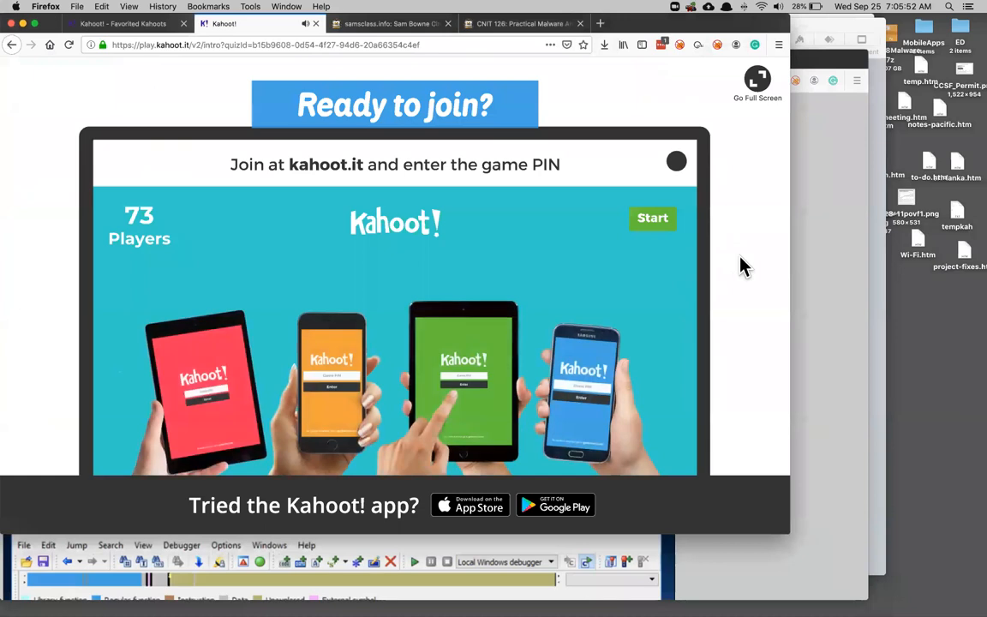
left_click(652, 217)
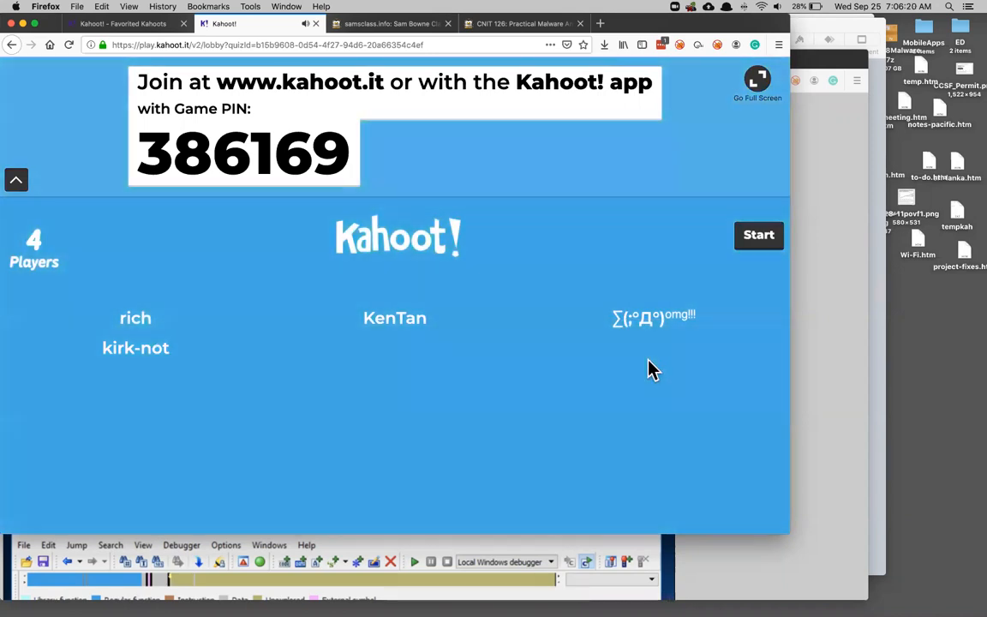
mouse_move(691, 340)
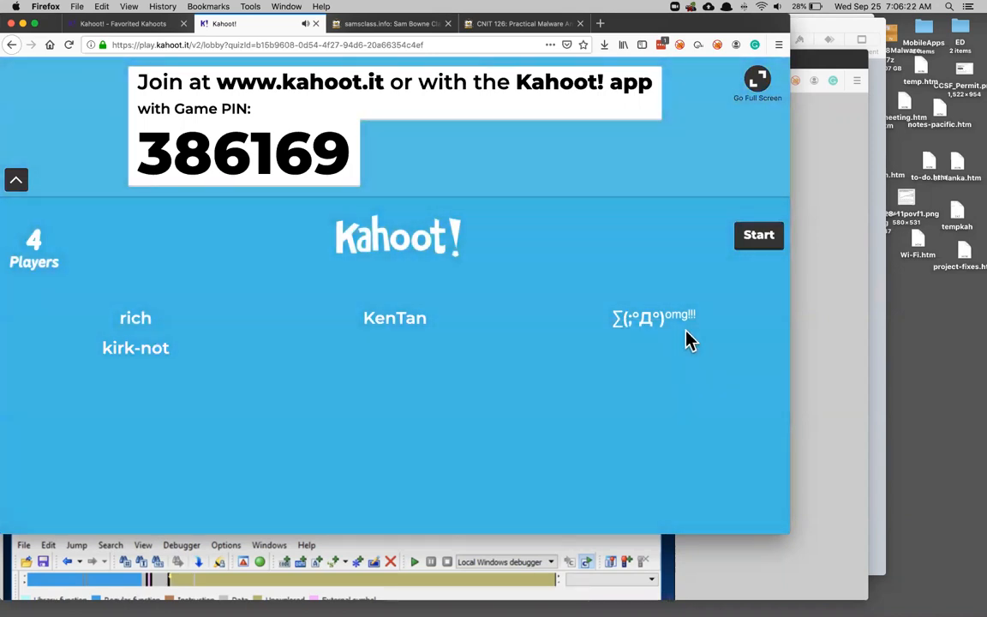
mouse_move(670, 365)
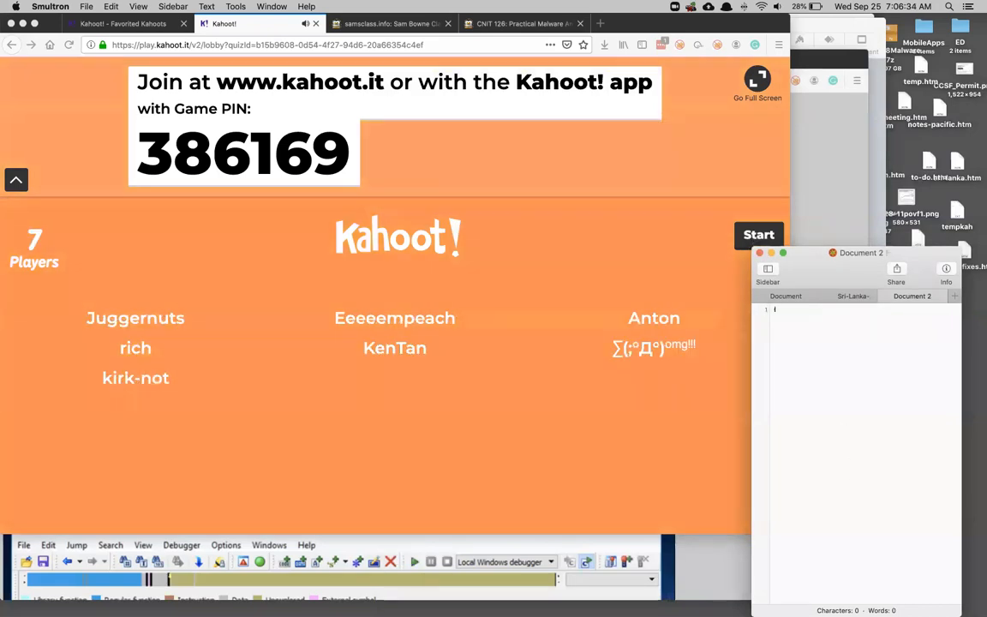
Type the heading 'CNIT 126 Kahoots 9-24-19' in Smultron and save the note as tempkah.
type("CNIT 126 Kahoots")
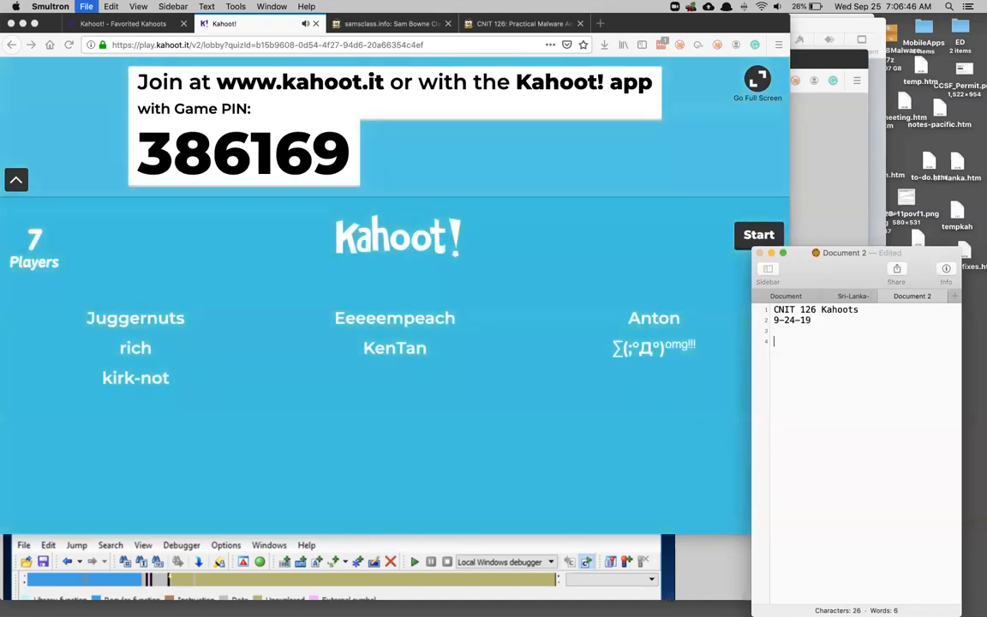
key("cmd+s")
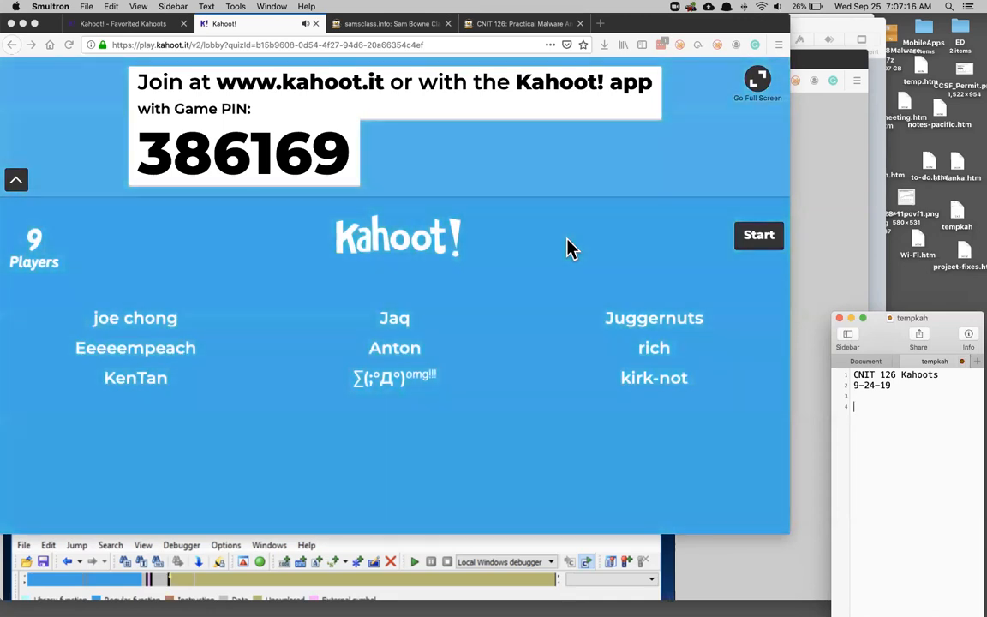
mouse_move(768, 235)
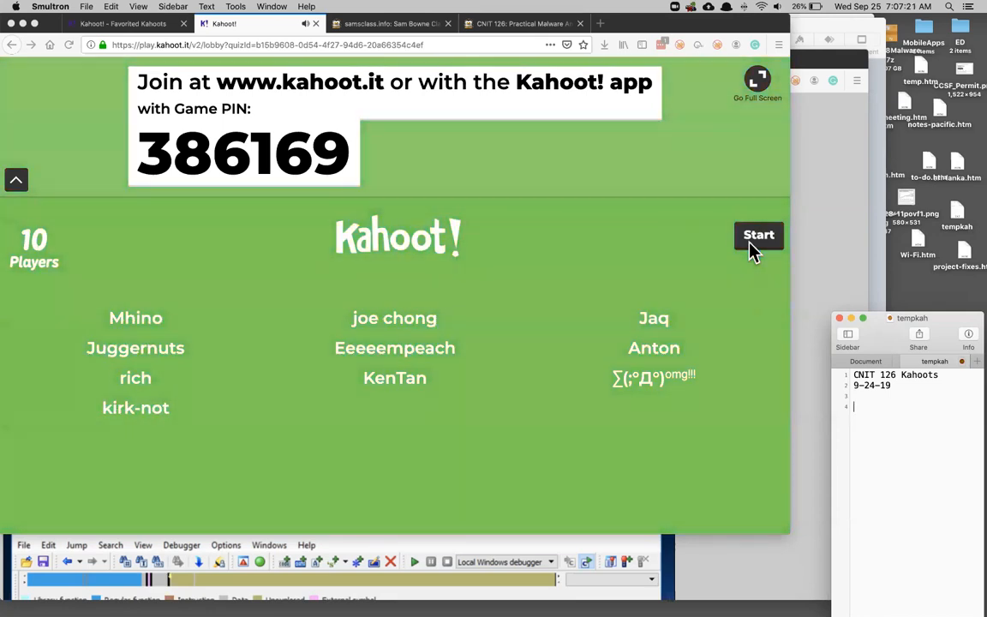
mouse_move(921, 198)
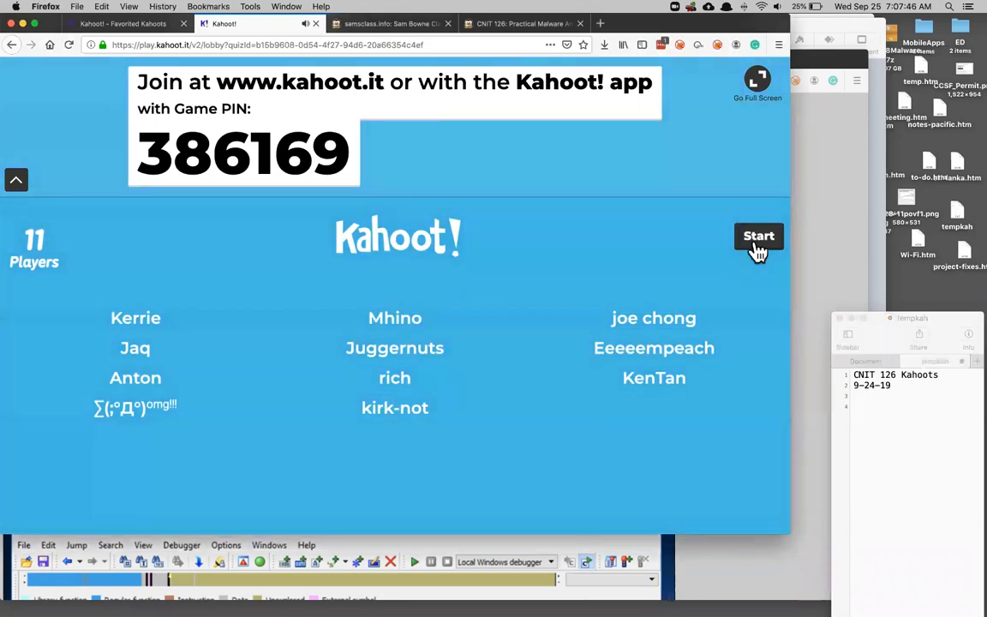
Start the Kahoot! game and let the boxes-and-arrows question reveal Graph mode as correct.
left_click(757, 235)
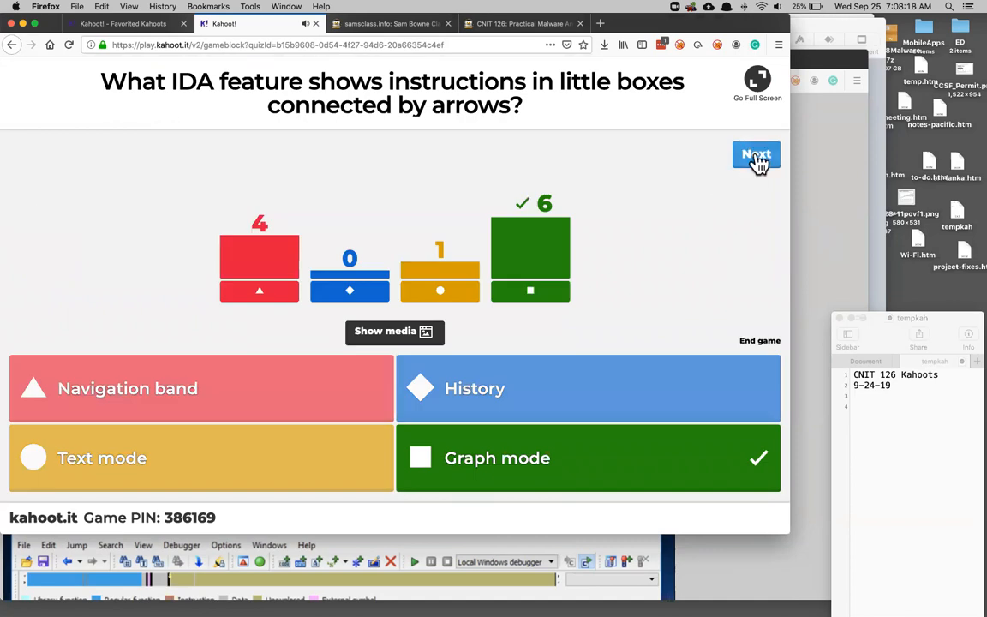
Advance through each scoreboard and question to the final podium, with Juggernuts first at 5,671.
left_click(756, 156)
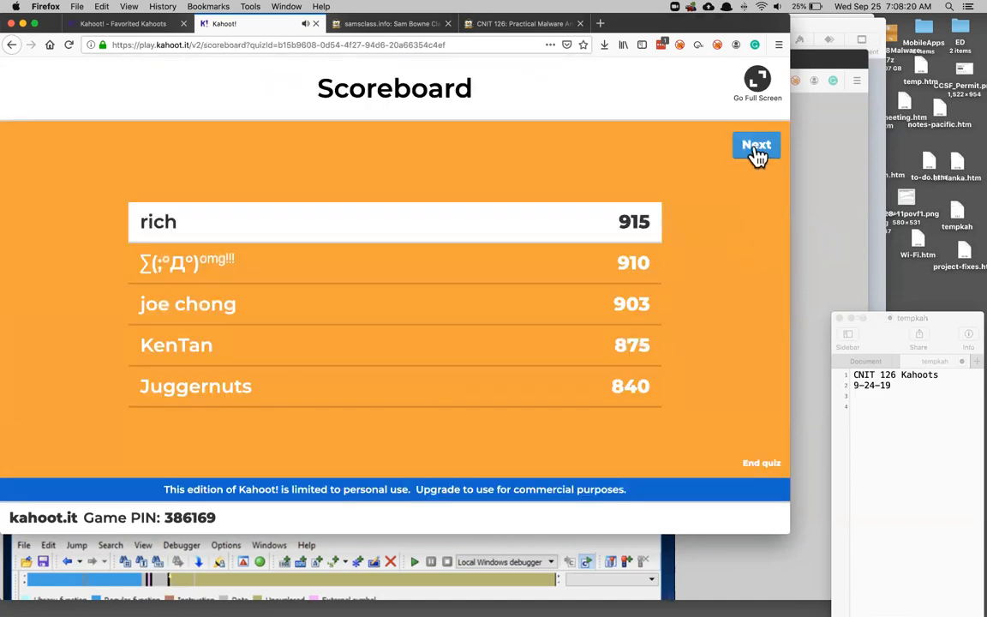
left_click(756, 145)
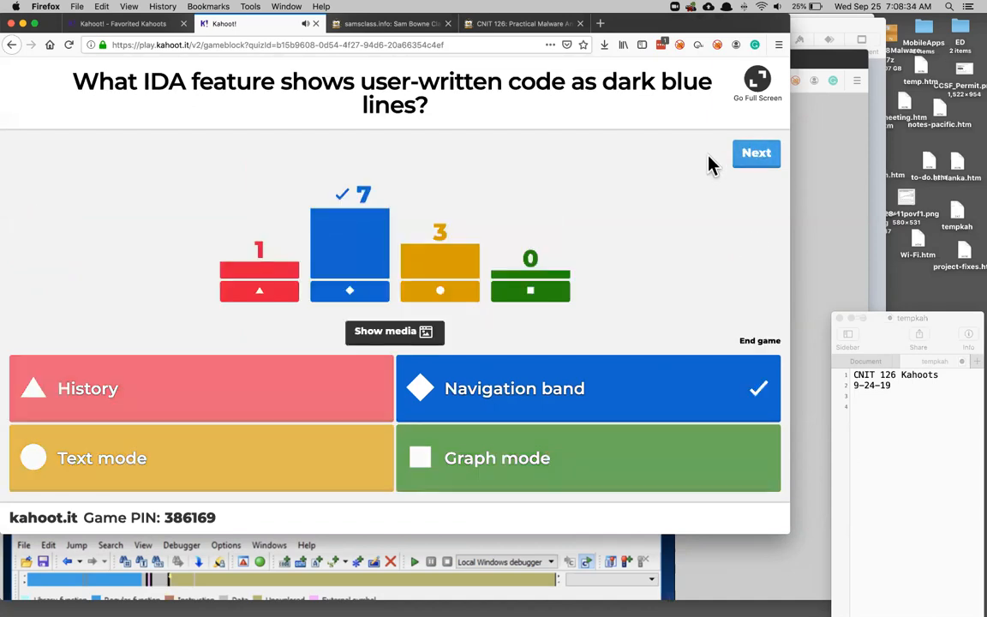
left_click(756, 145)
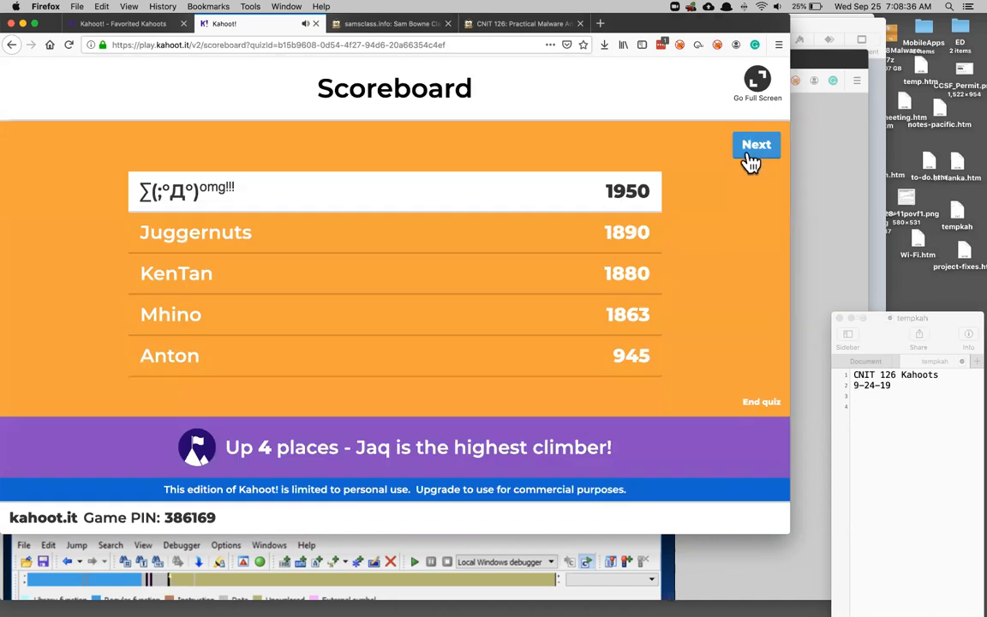
left_click(756, 143)
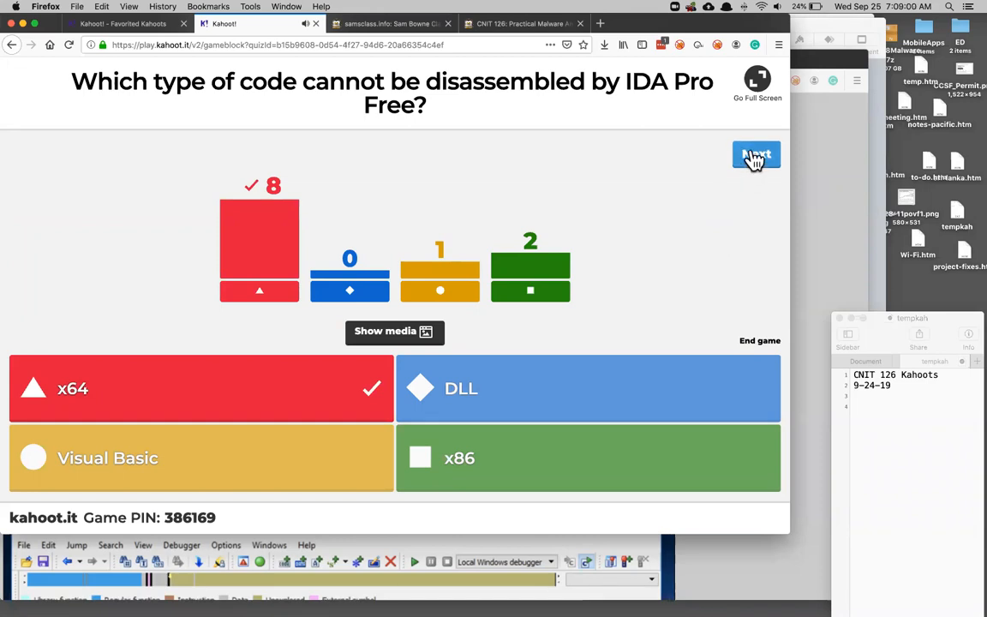
left_click(756, 155)
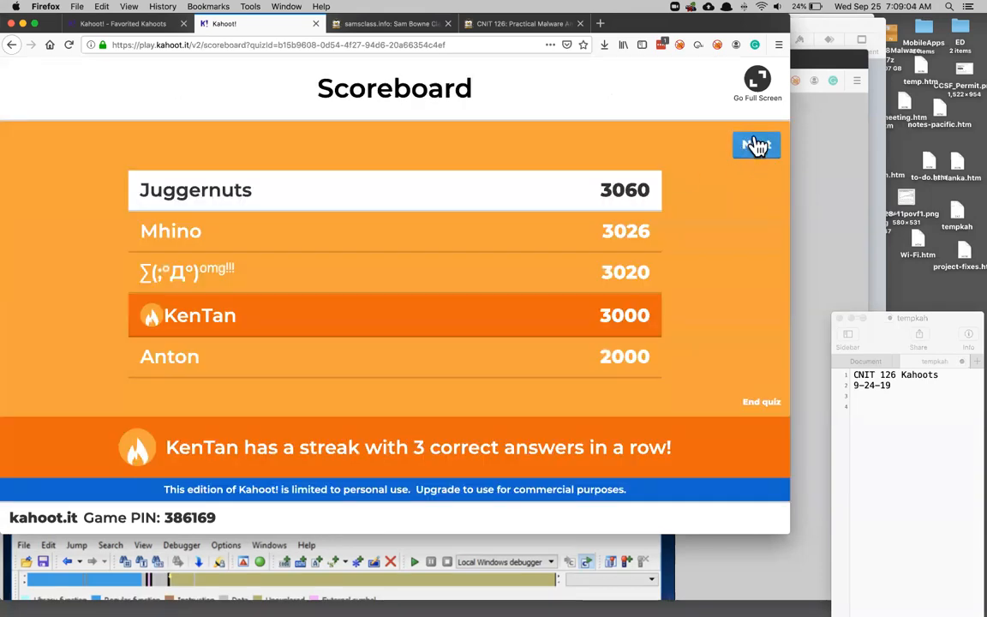
left_click(756, 145)
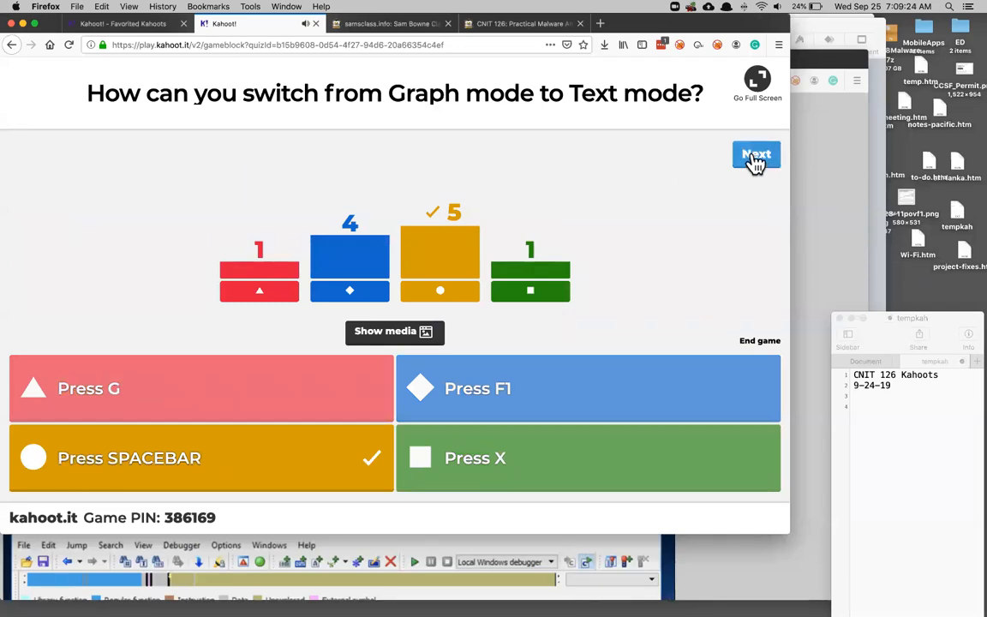
left_click(756, 154)
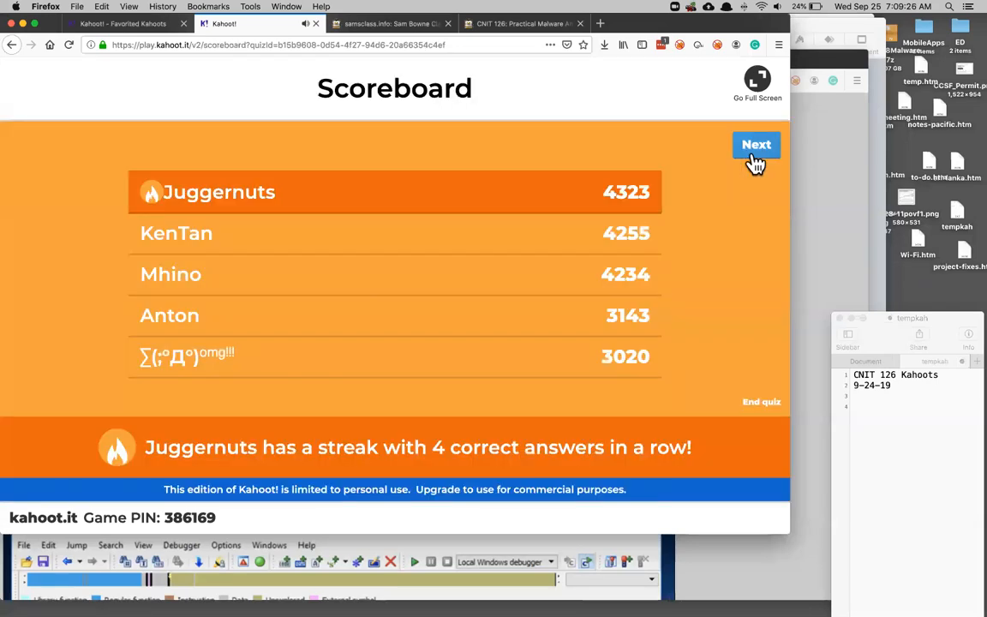
left_click(756, 144)
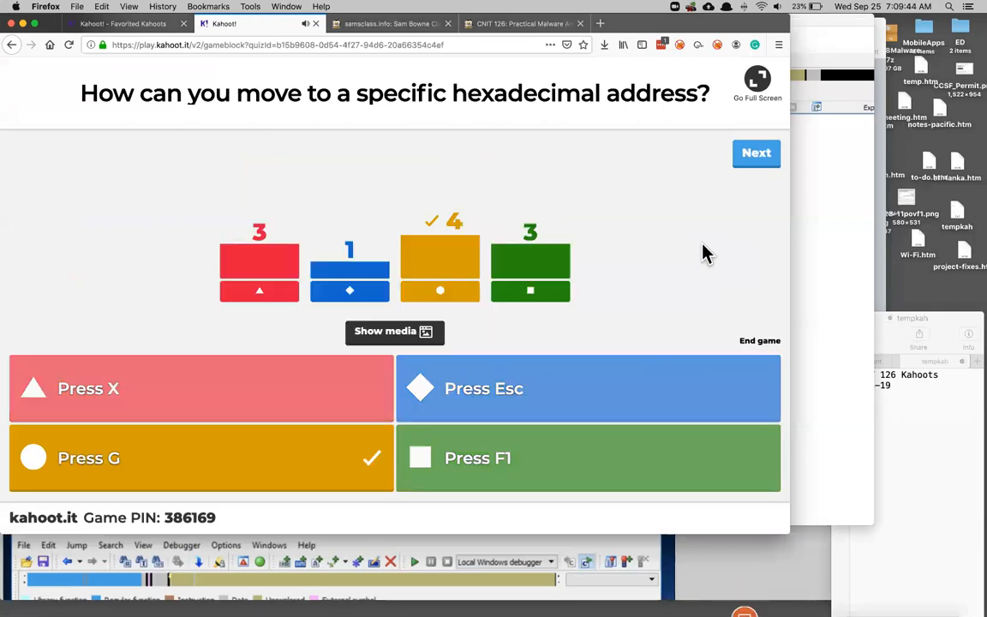
mouse_move(753, 176)
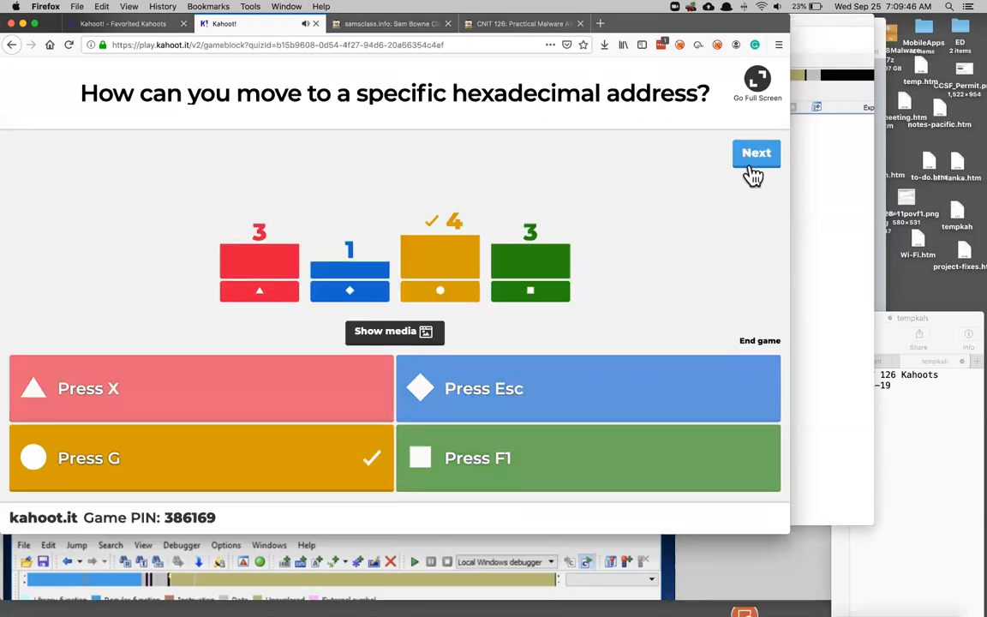
left_click(756, 153)
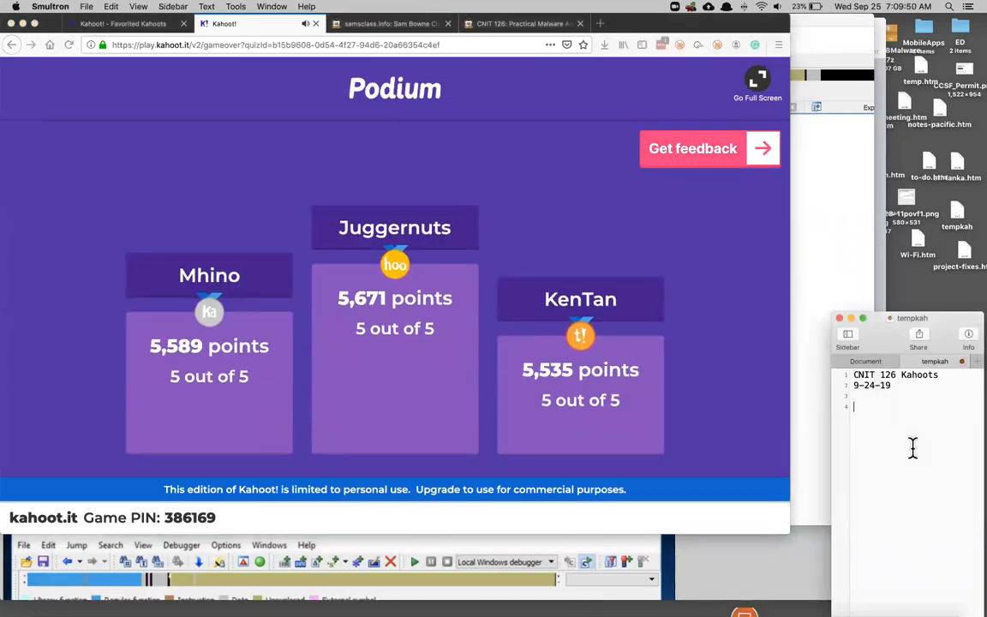
type("Jugger")
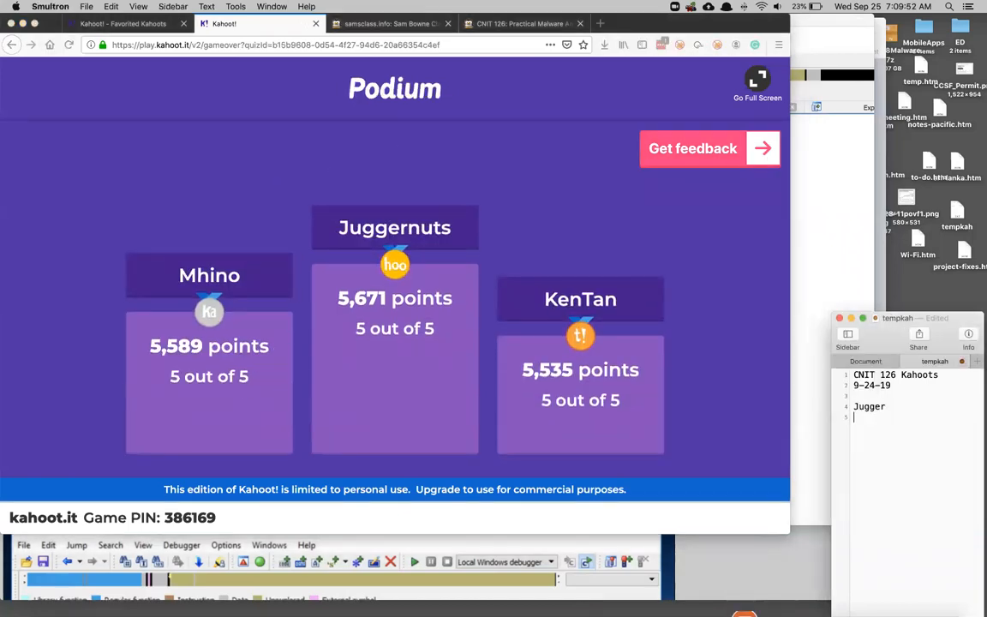
type("M Hino")
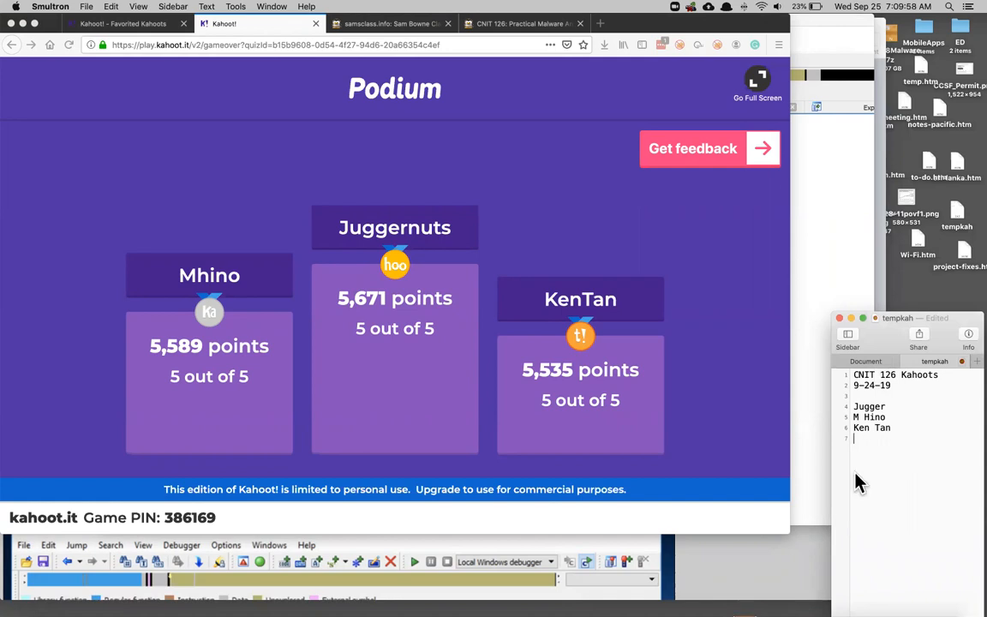
mouse_move(748, 381)
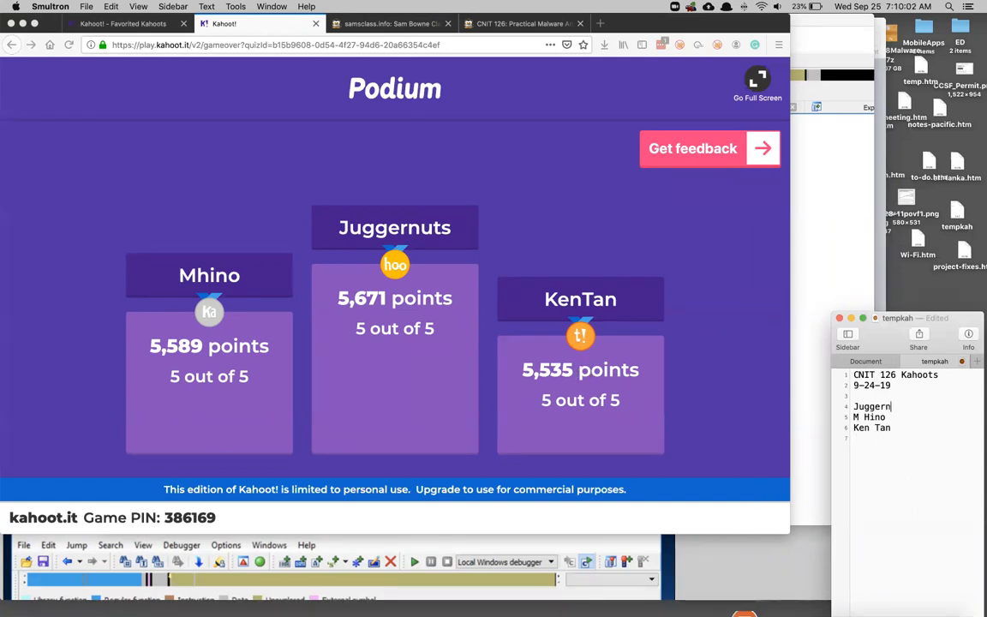
type("uts")
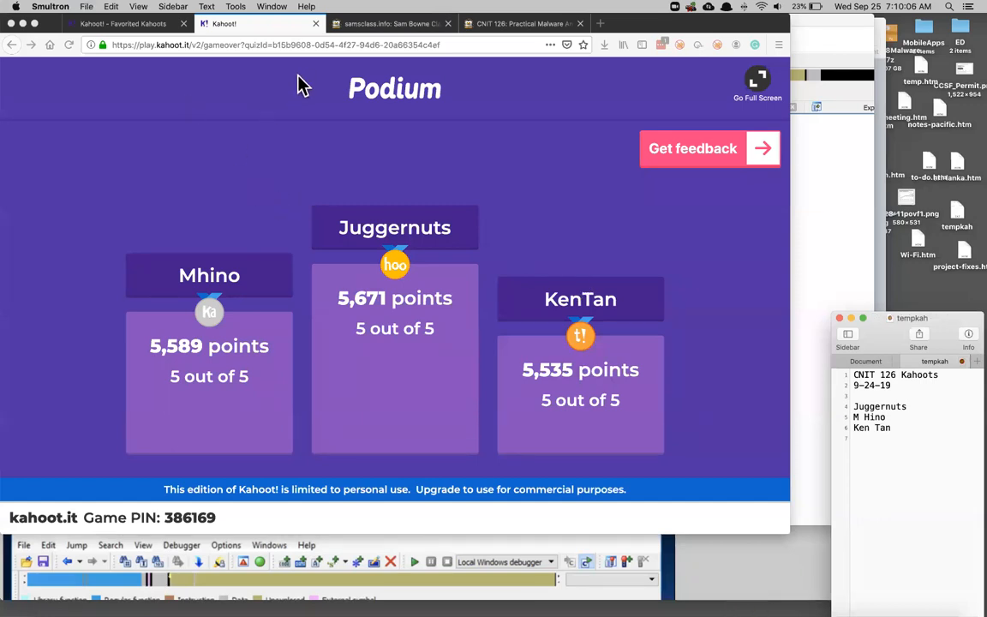
mouse_move(701, 276)
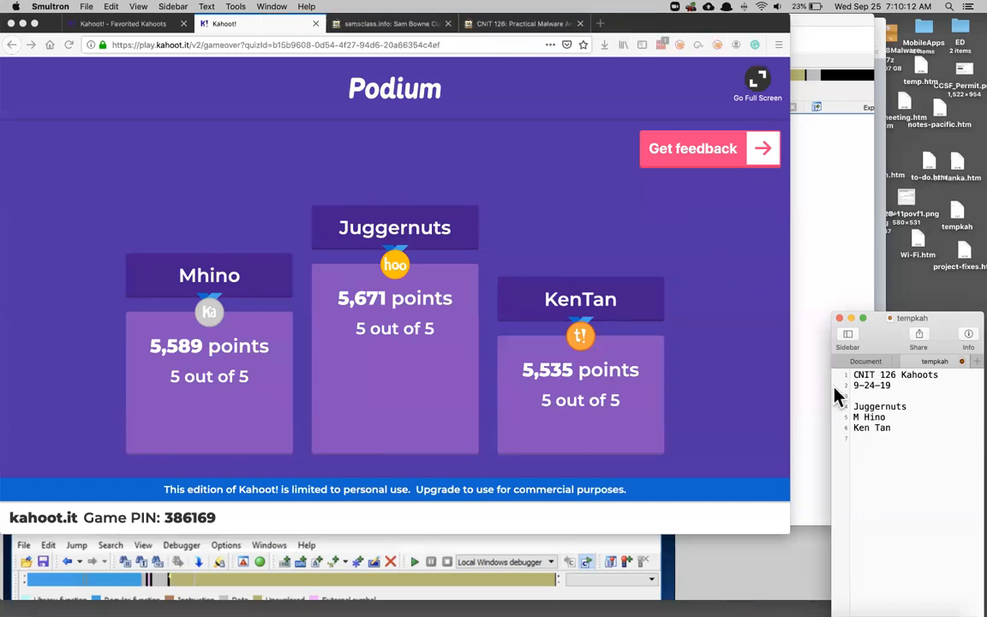
left_click(909, 406)
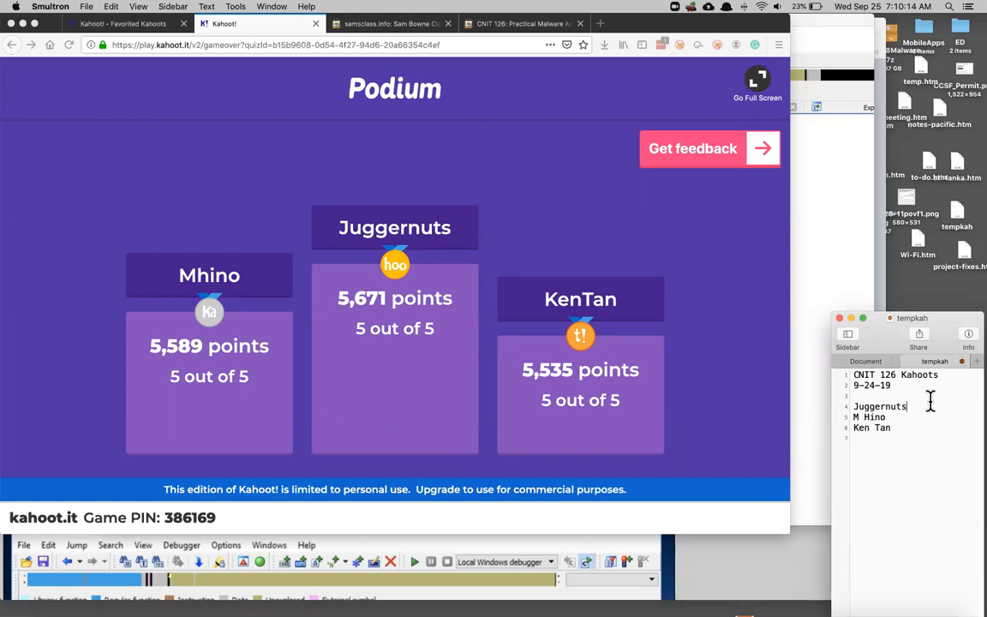
type("ERd")
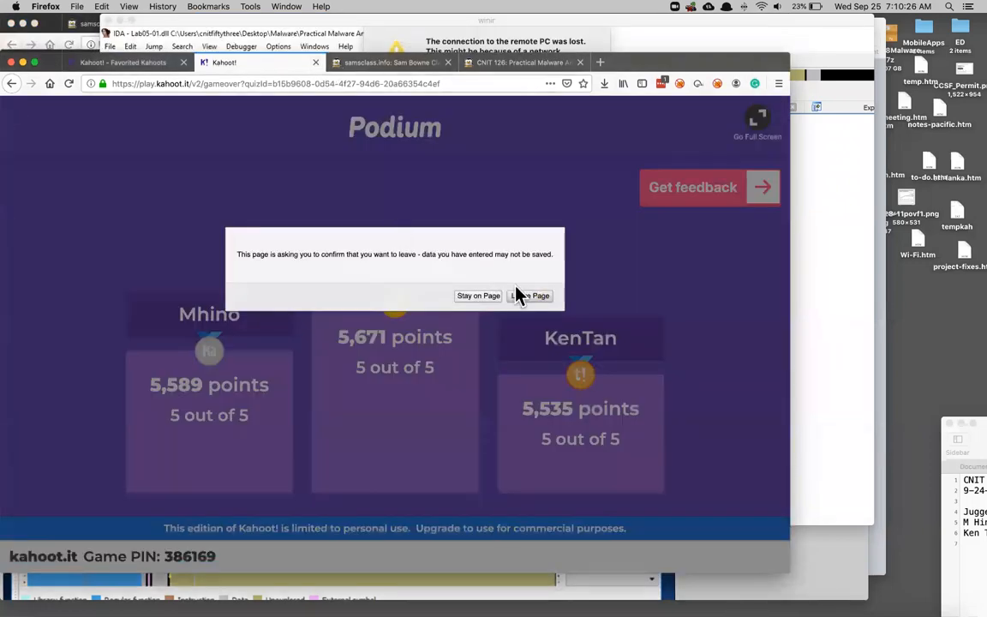
Leave the finished Kahoot game and open the PMA 303c: IDA Pro page from CNIT 126.
left_click(530, 295)
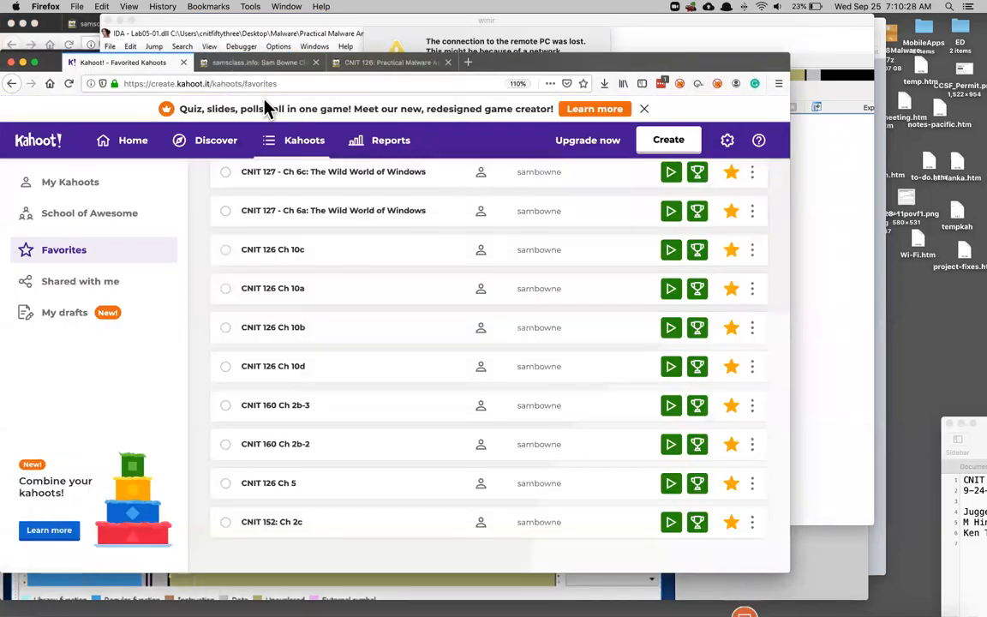
left_click(257, 62)
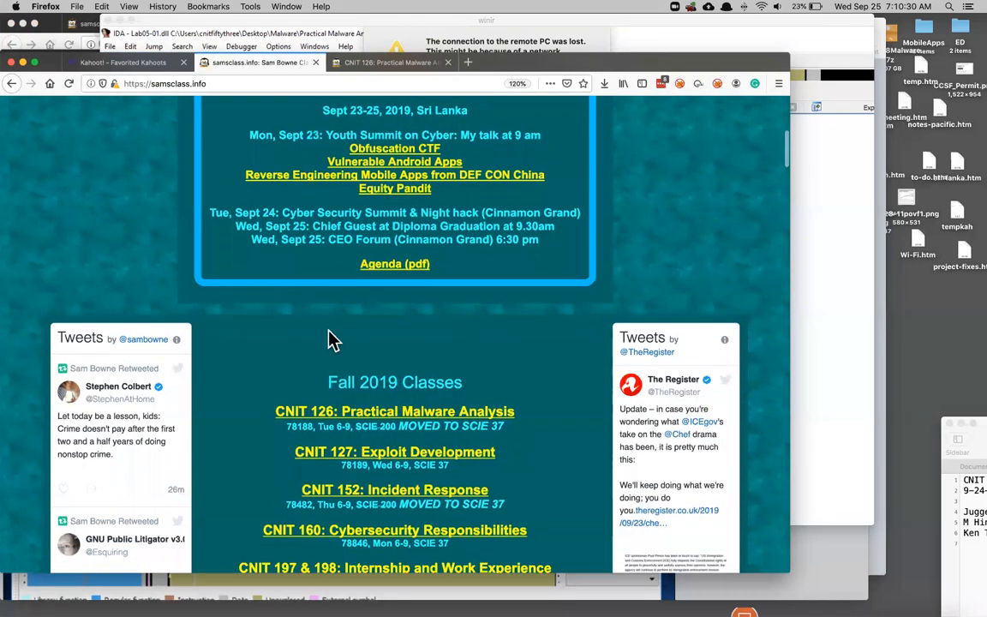
left_click(394, 411)
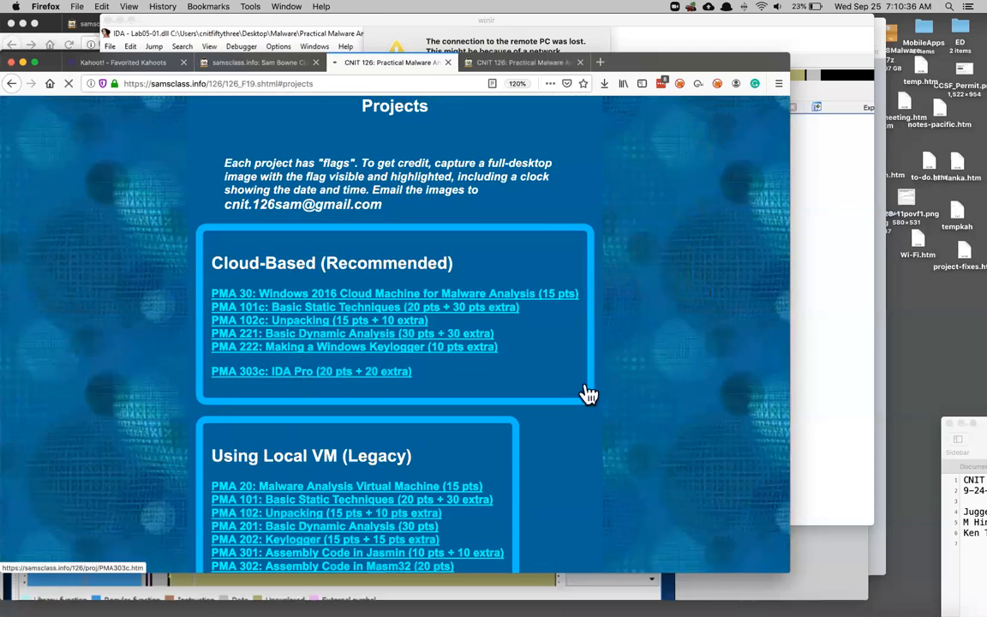
left_click(310, 371)
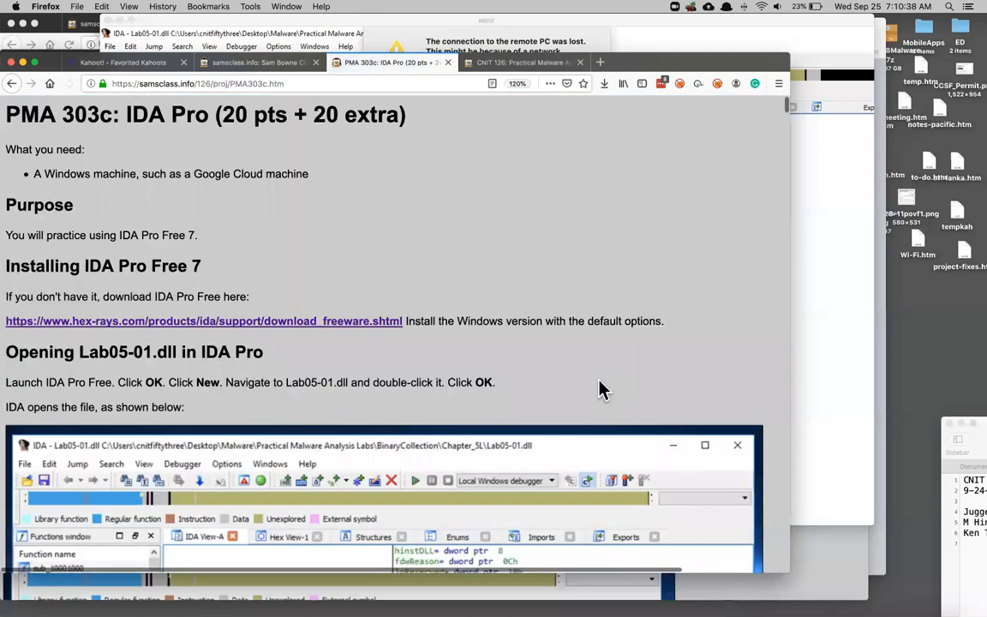
Scroll the PMA 303c page down to the step on finding \cmd.exe /c in Strings.
scroll("down", 3)
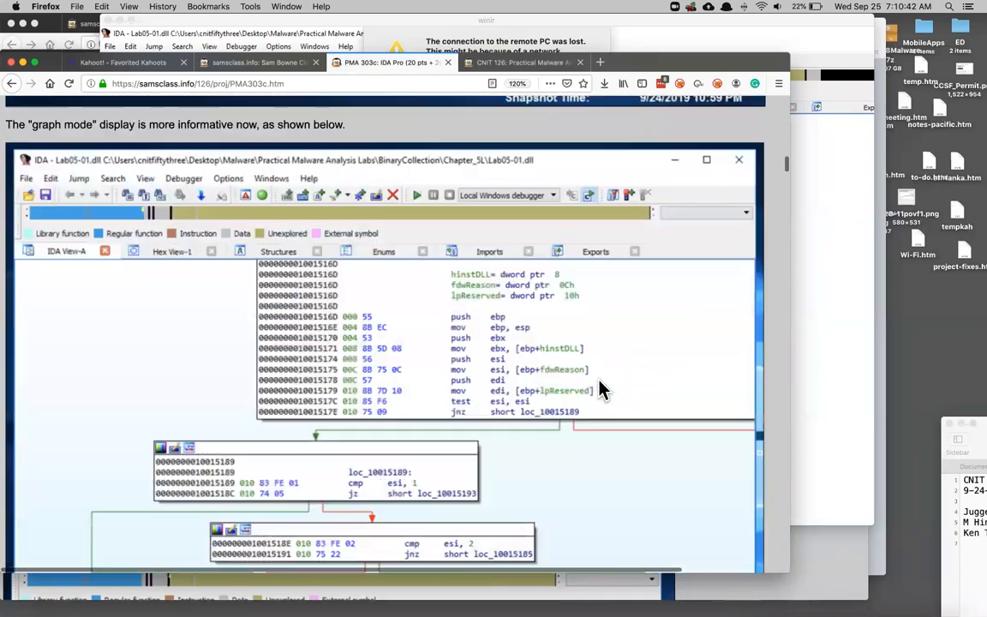
scroll("down", 3)
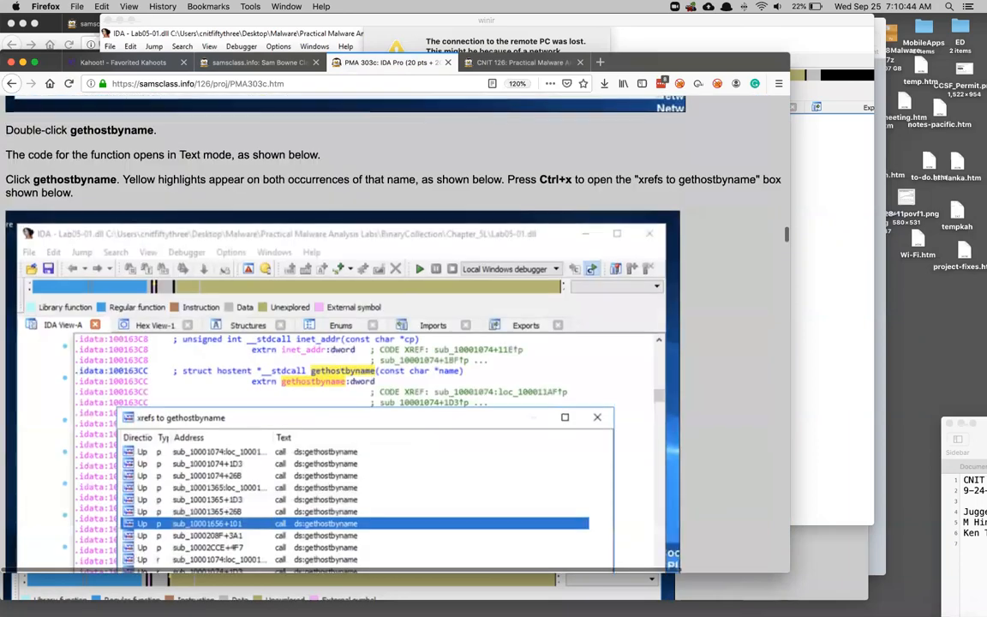
scroll("down", 3)
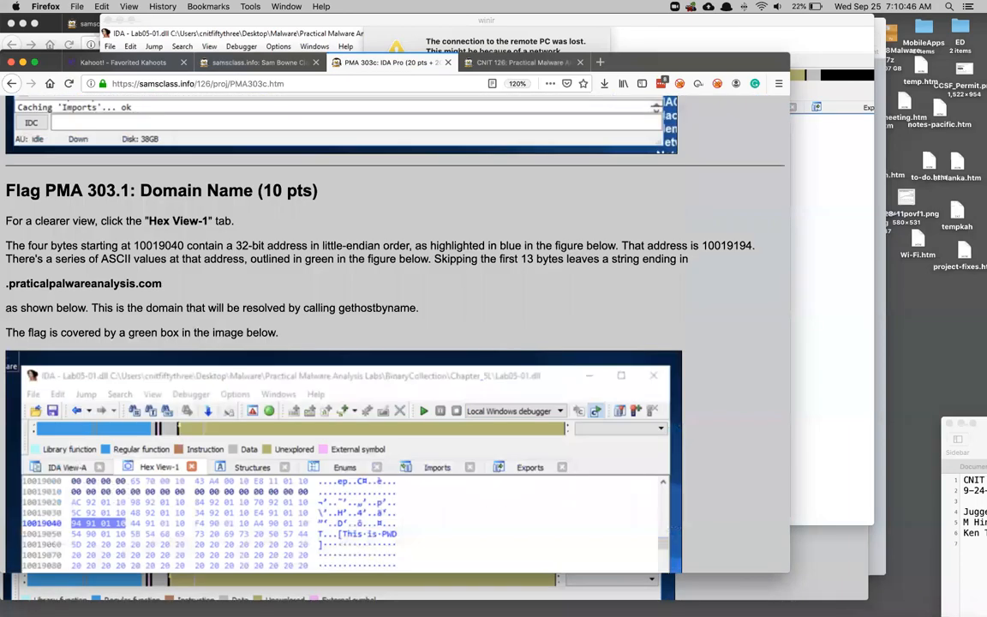
scroll("down", 3)
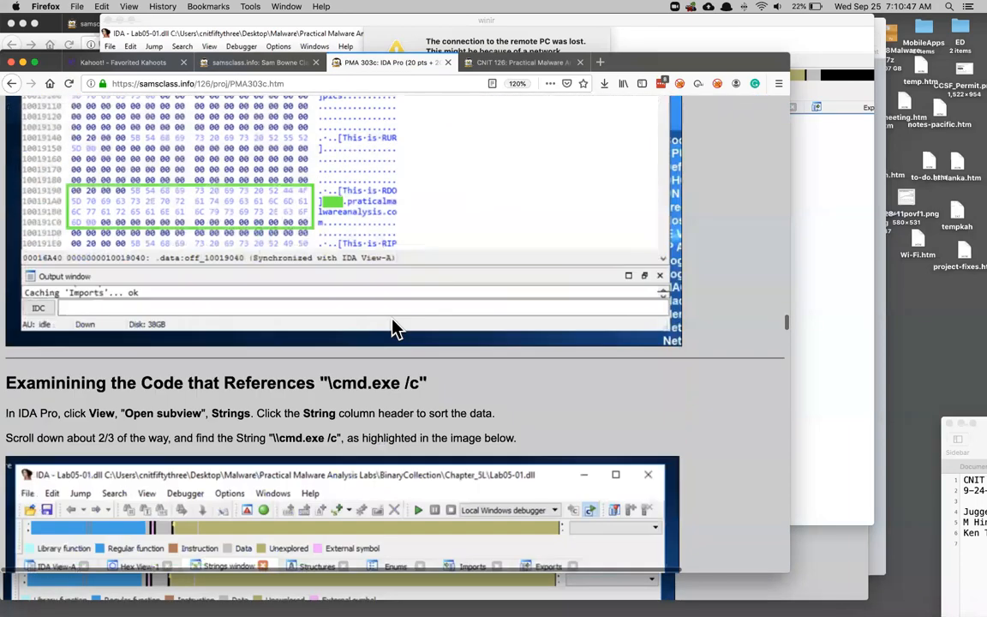
scroll("down", 3)
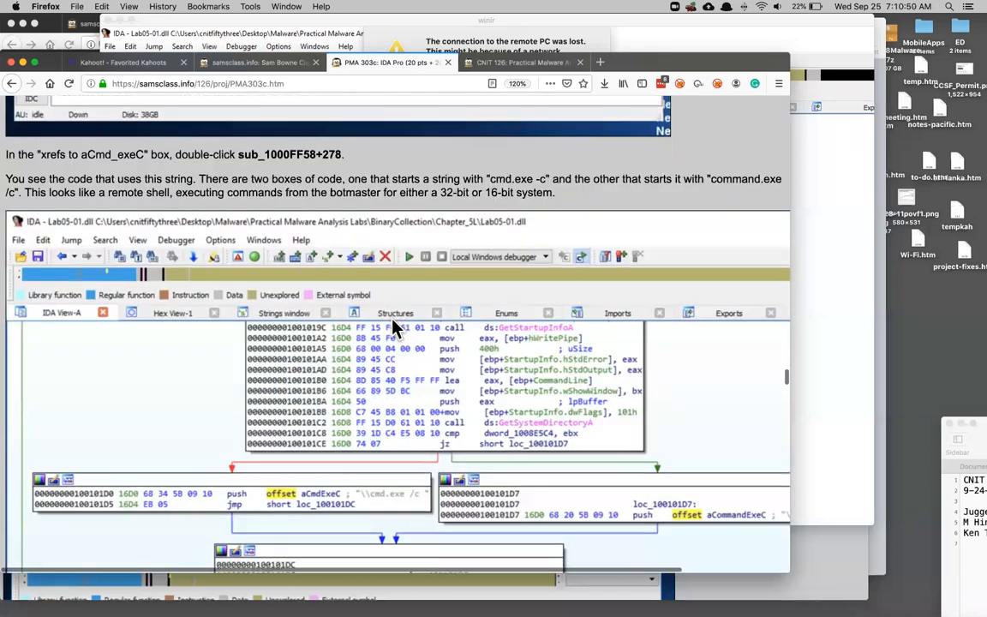
scroll("down", 3)
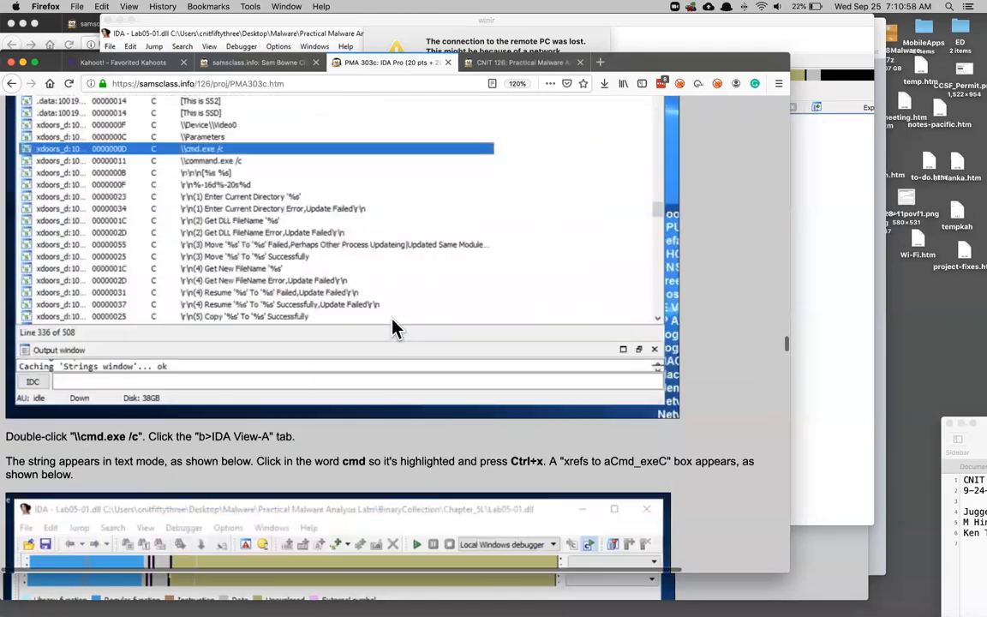
mouse_move(356, 436)
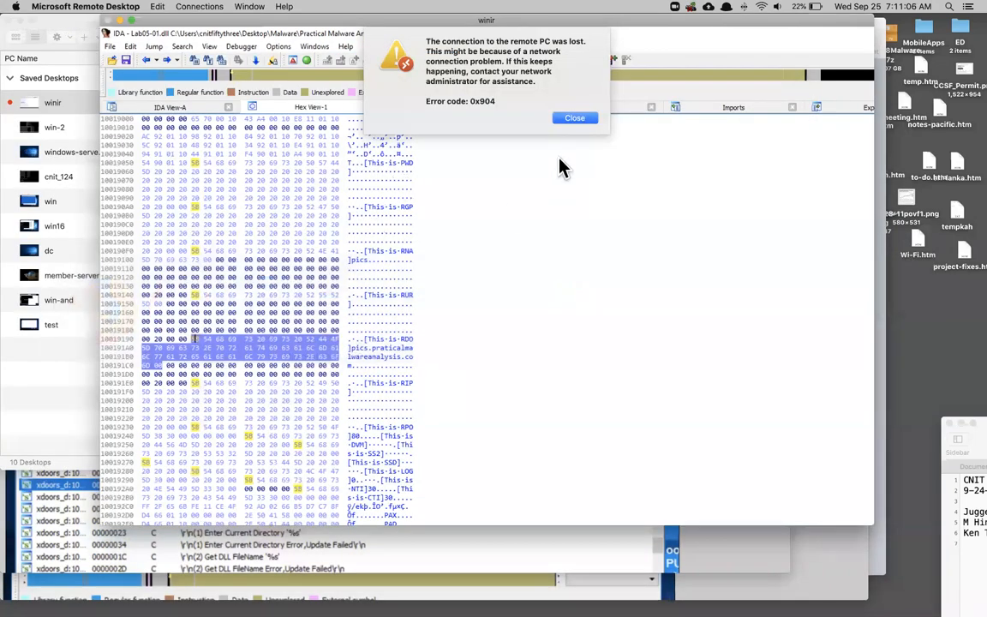
Dismiss the lost-connection alert, reconnect to winir and accept its certificate warning.
left_click(574, 118)
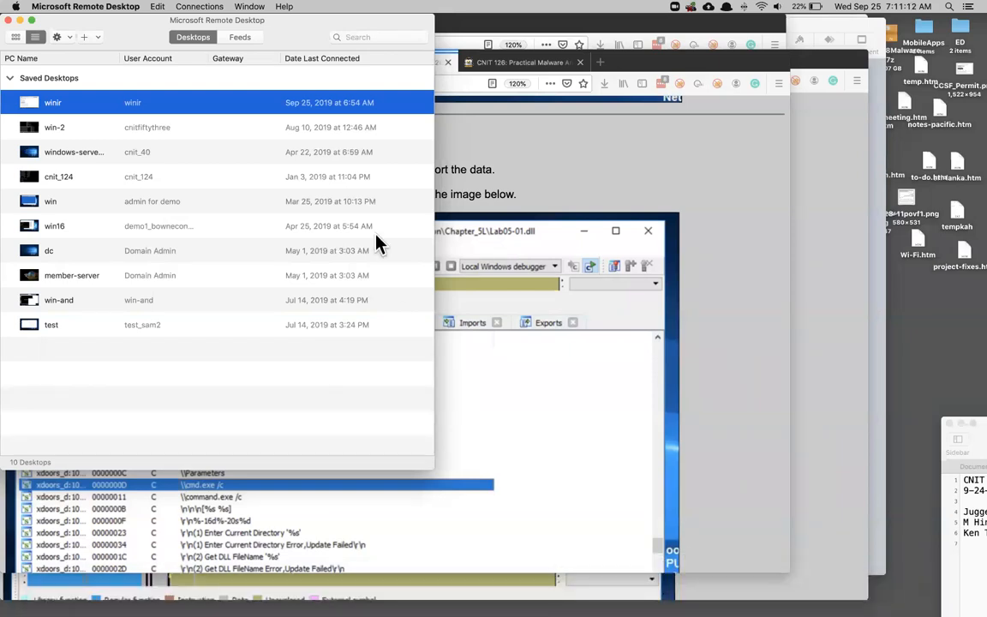
double_click(53, 102)
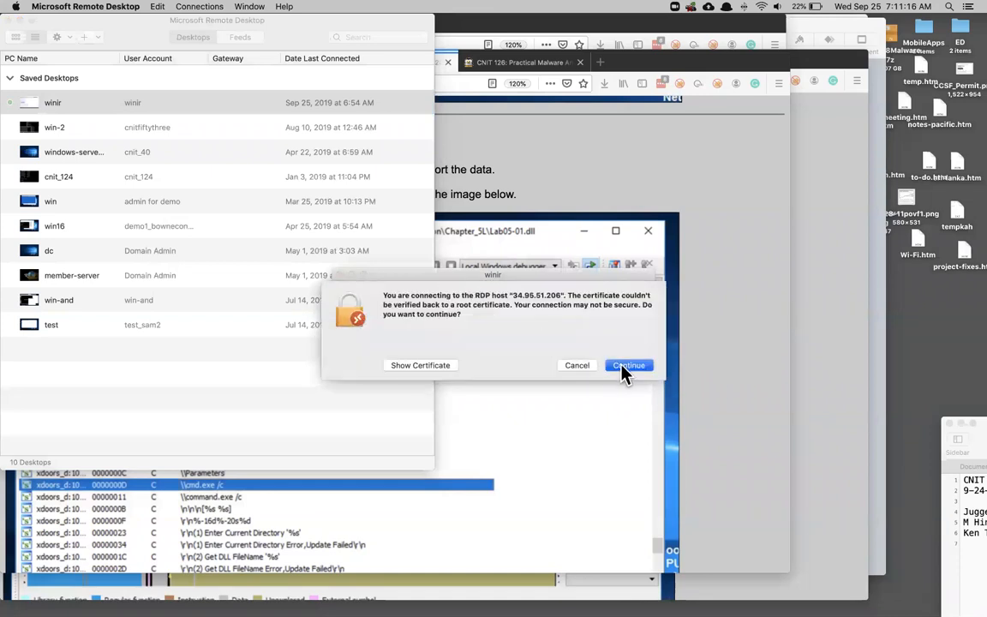
left_click(629, 365)
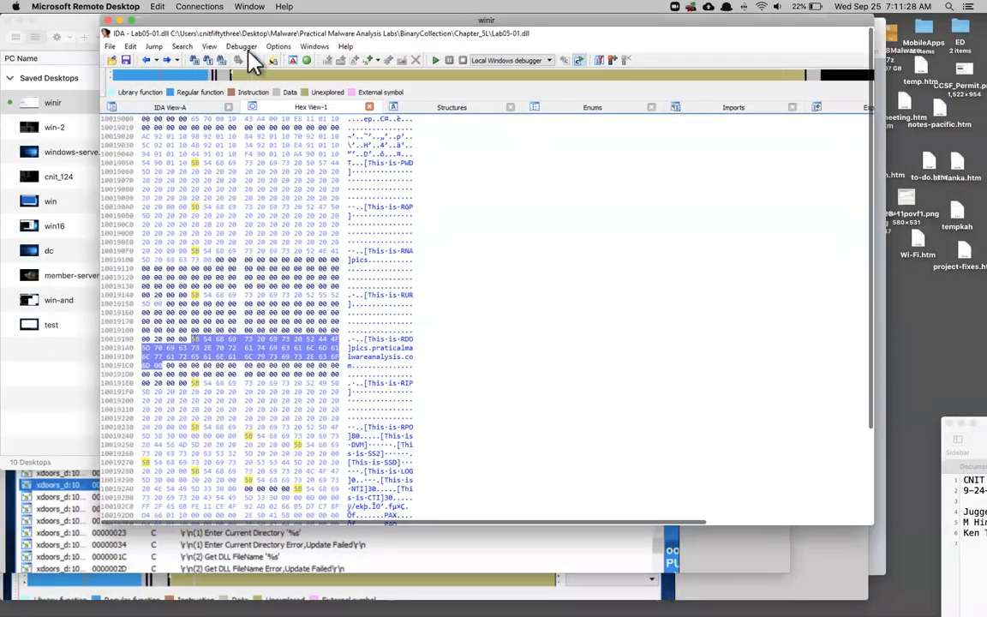
Open IDA's Strings window for Lab05-01.dll and select the \cmd.exe /c entry.
left_click(212, 47)
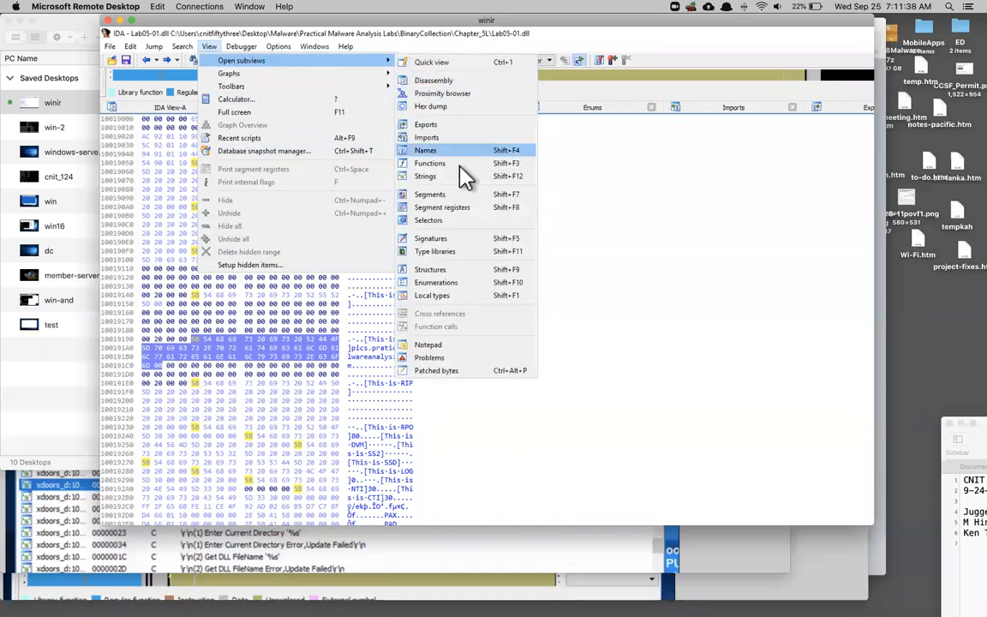
left_click(427, 176)
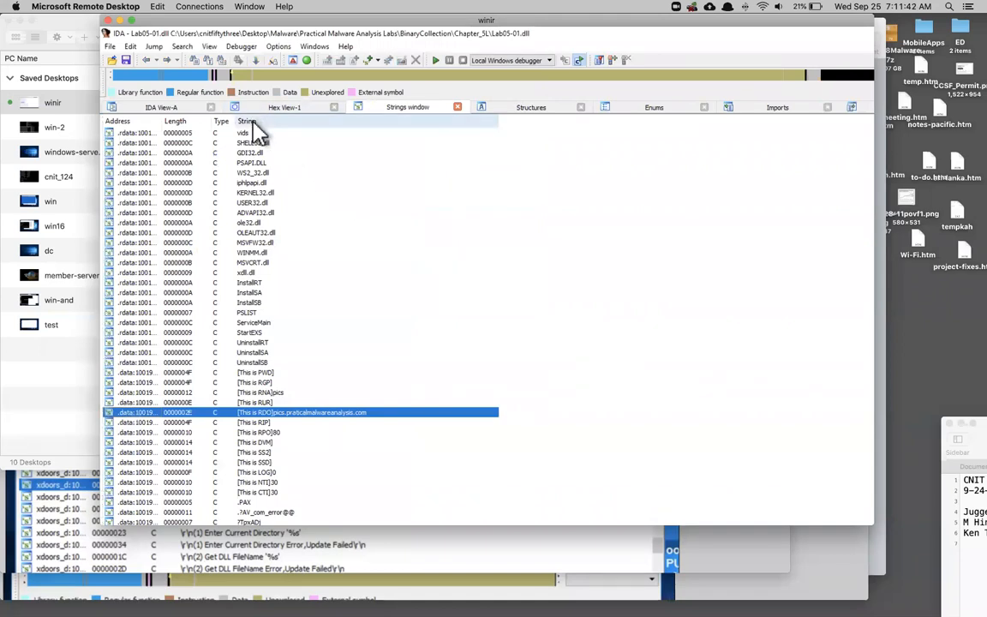
scroll("down", 3)
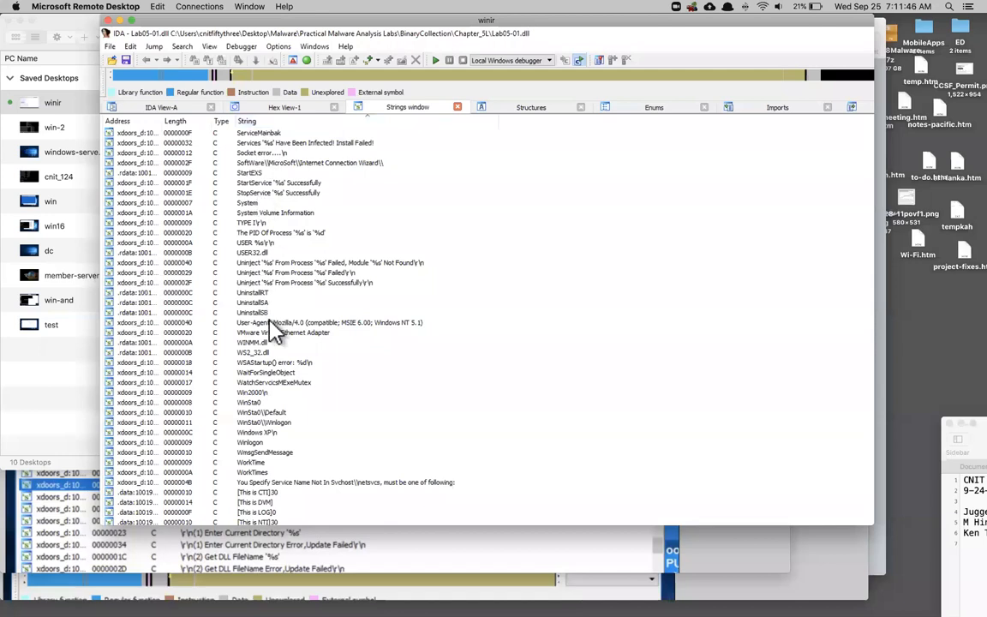
scroll("down", 3)
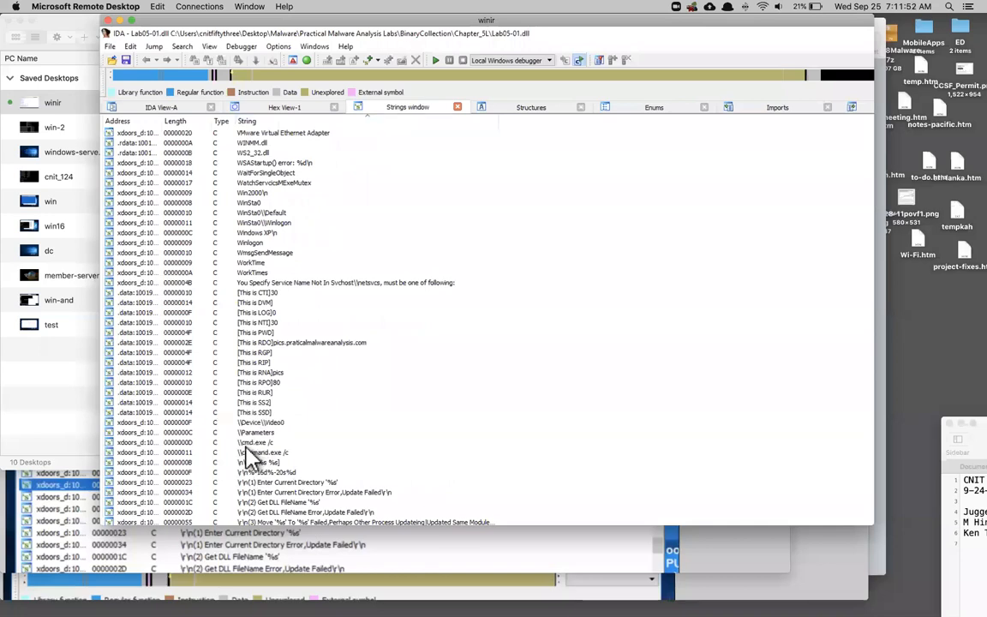
left_click(257, 443)
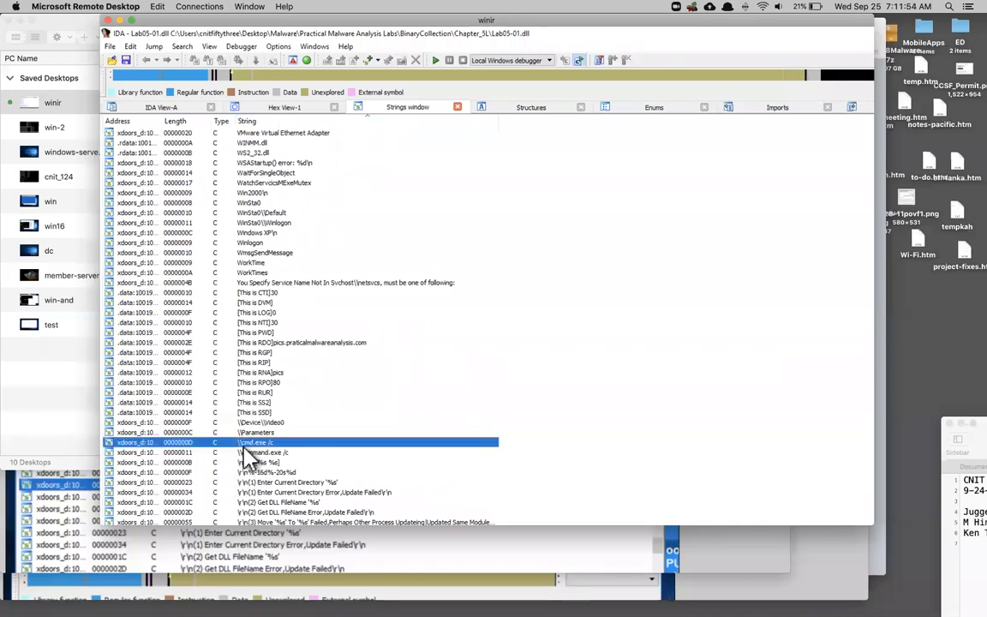
mouse_move(275, 461)
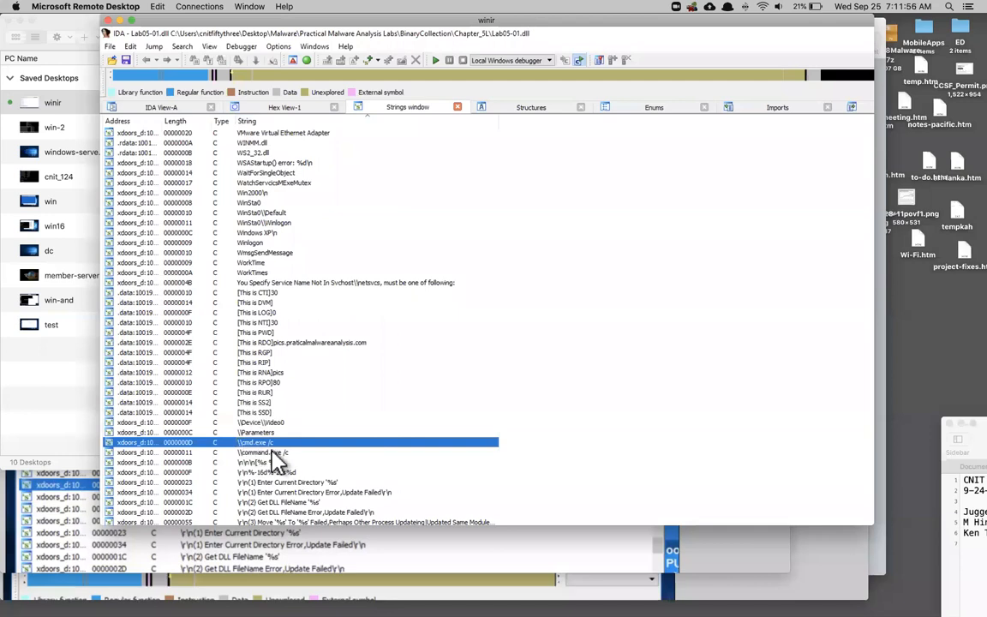
mouse_move(287, 460)
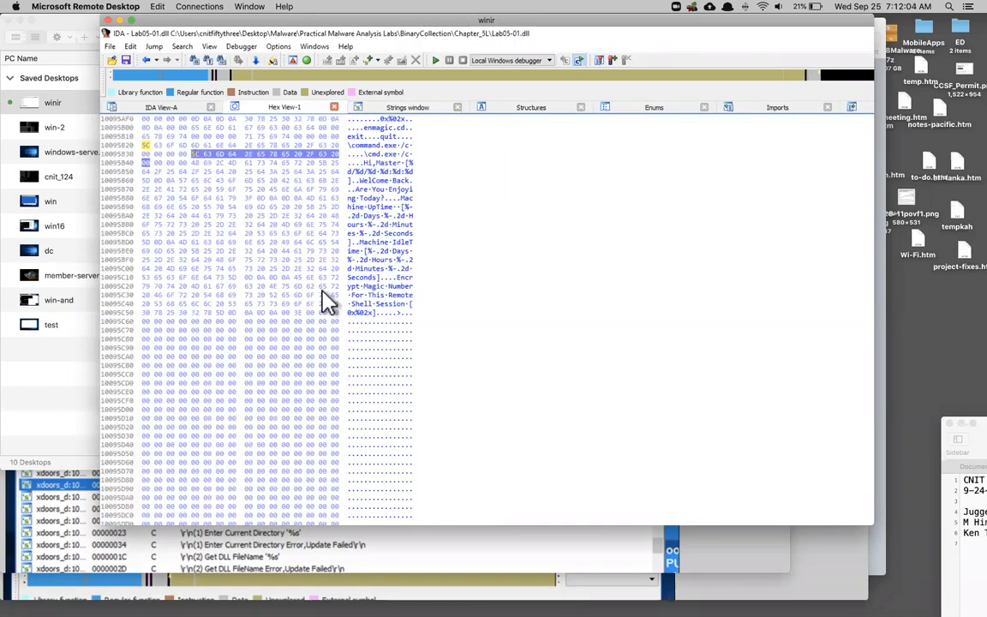
mouse_move(411, 167)
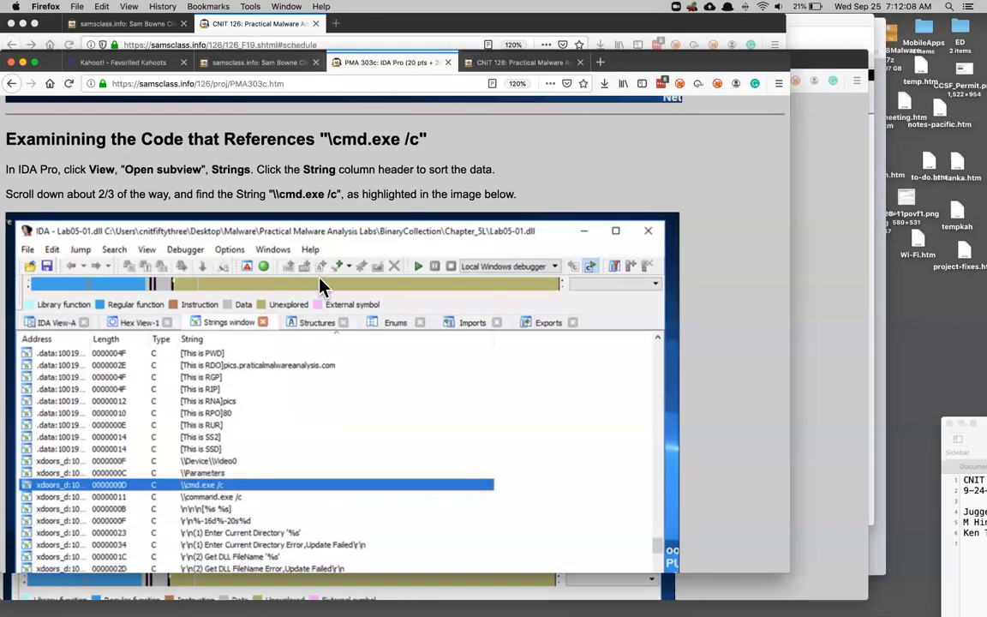
Scroll the PMA 303c lab page to the steps on following references to \cmd.exe /c.
scroll("down", 3)
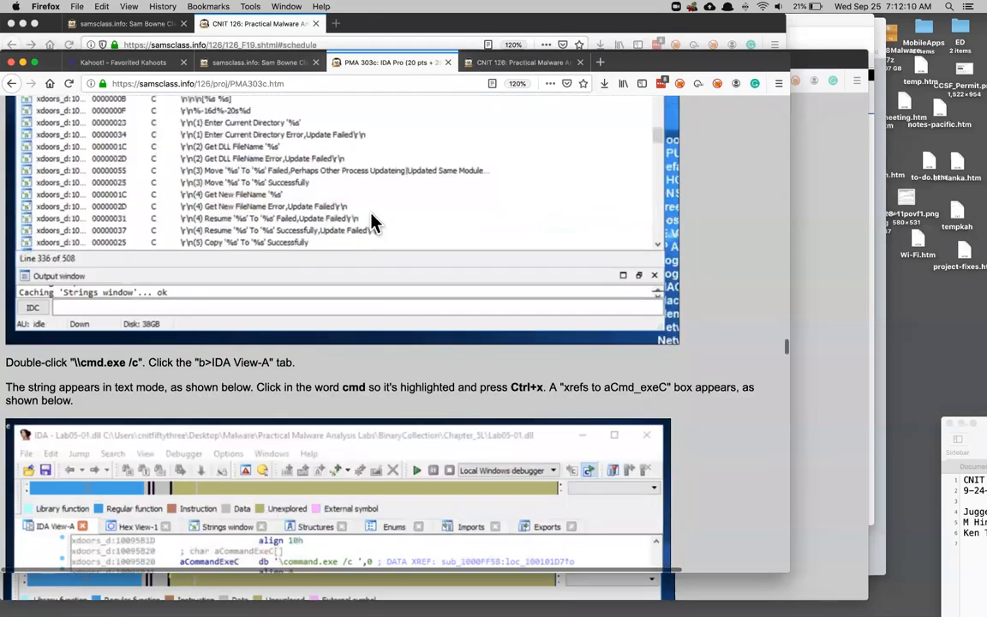
scroll("down", 3)
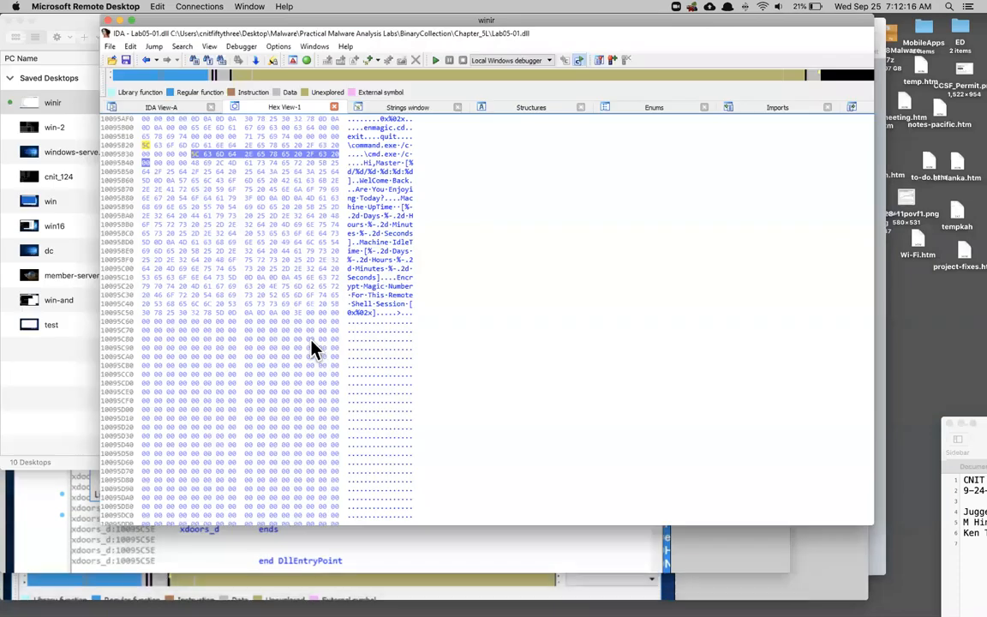
mouse_move(321, 139)
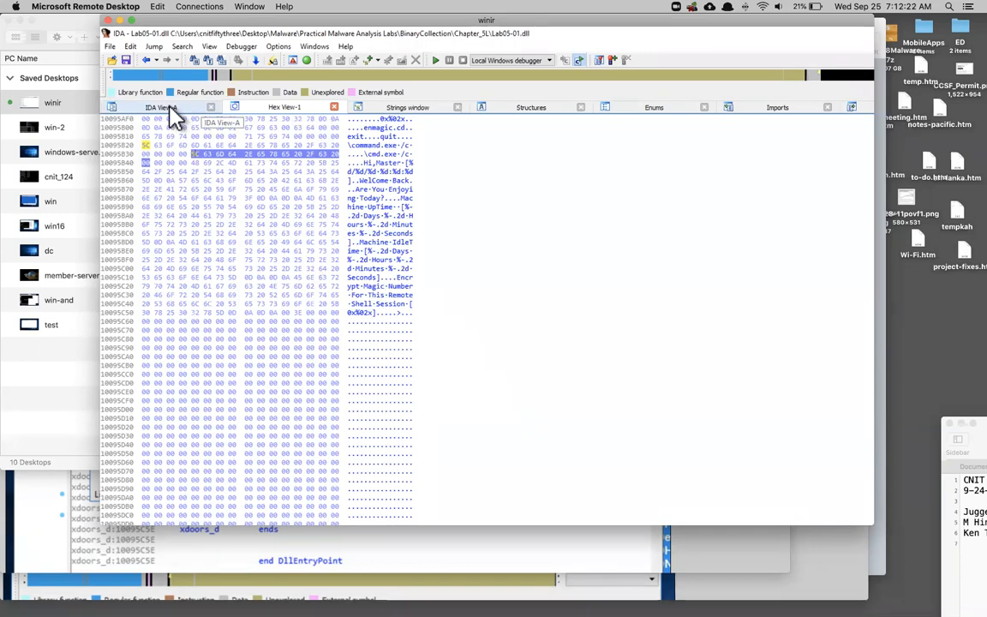
Switch to the IDA View-A disassembly where the string appears as aCmdExeC.
left_click(161, 107)
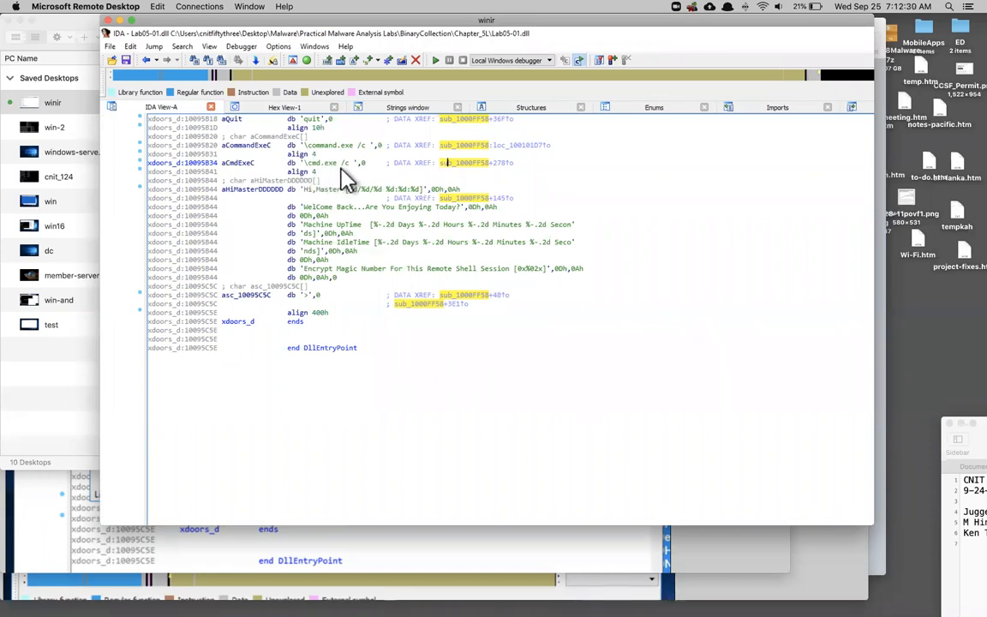
mouse_move(464, 175)
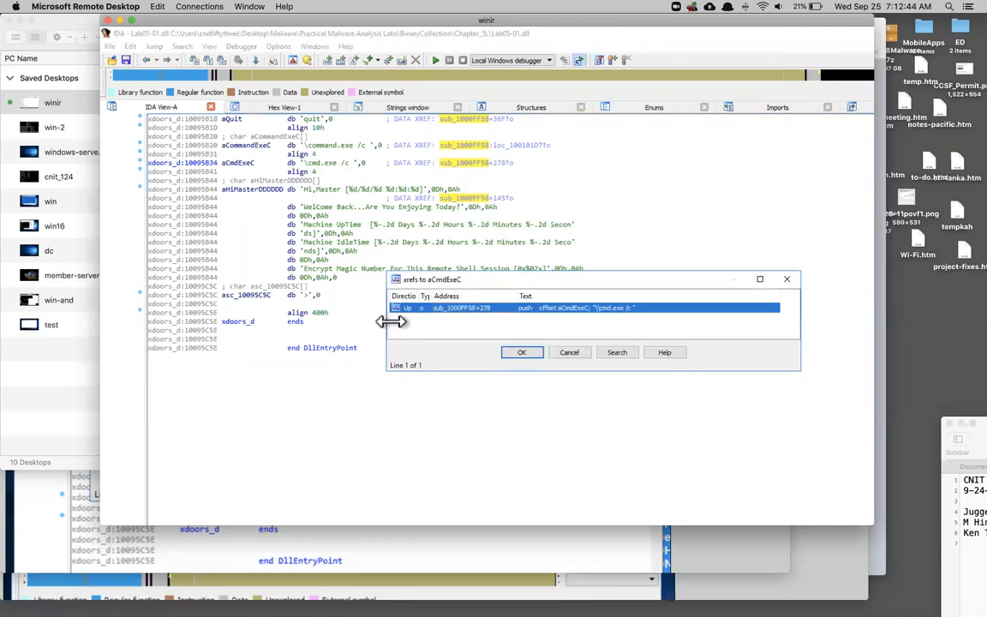
mouse_move(474, 320)
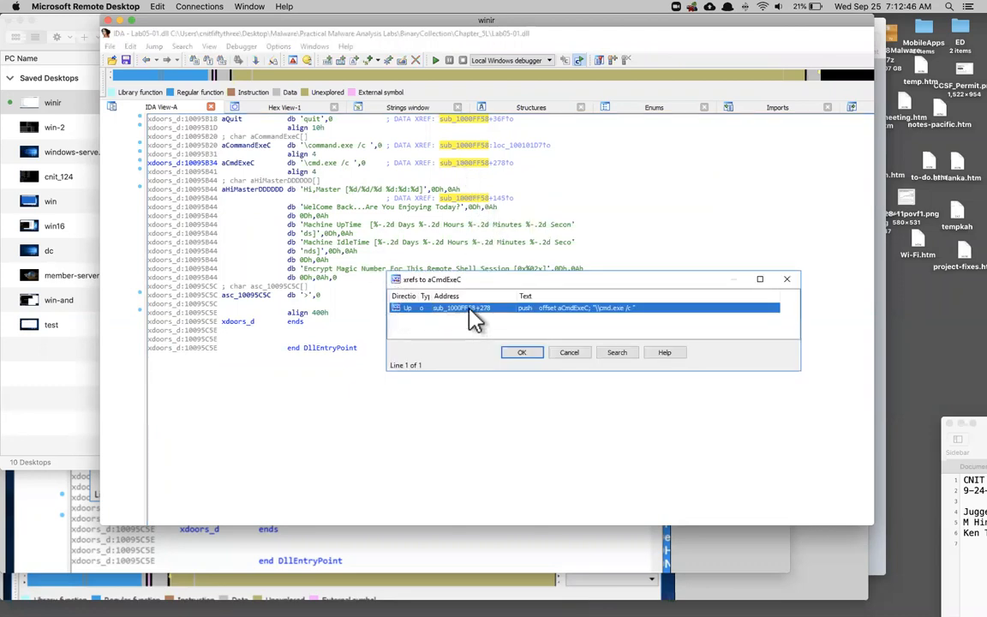
Jump from the aCmdExeC xref to sub_1000FF58 and inspect its branches in graph view.
left_click(522, 352)
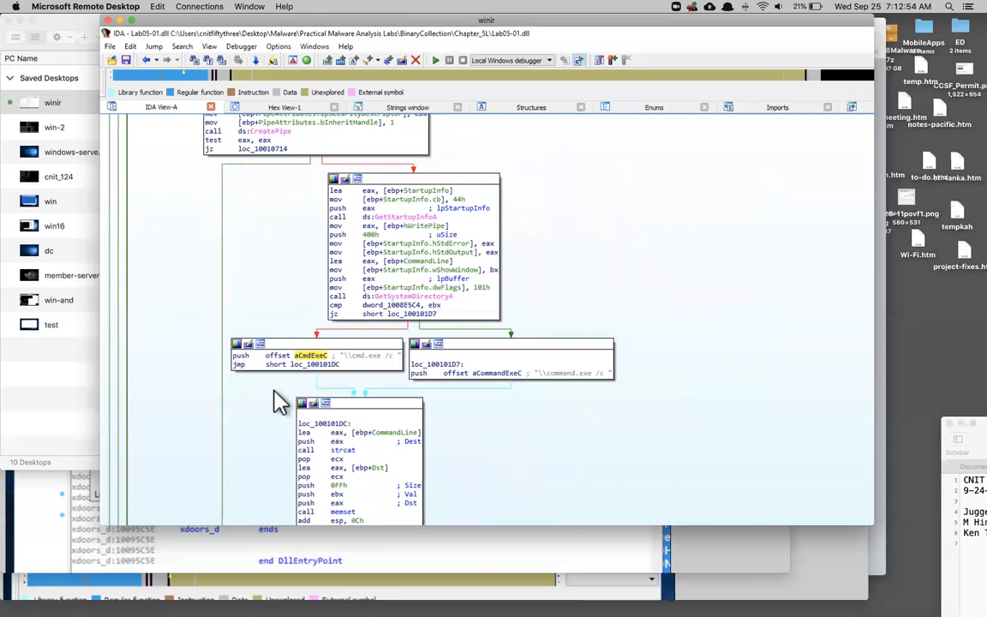
mouse_move(430, 391)
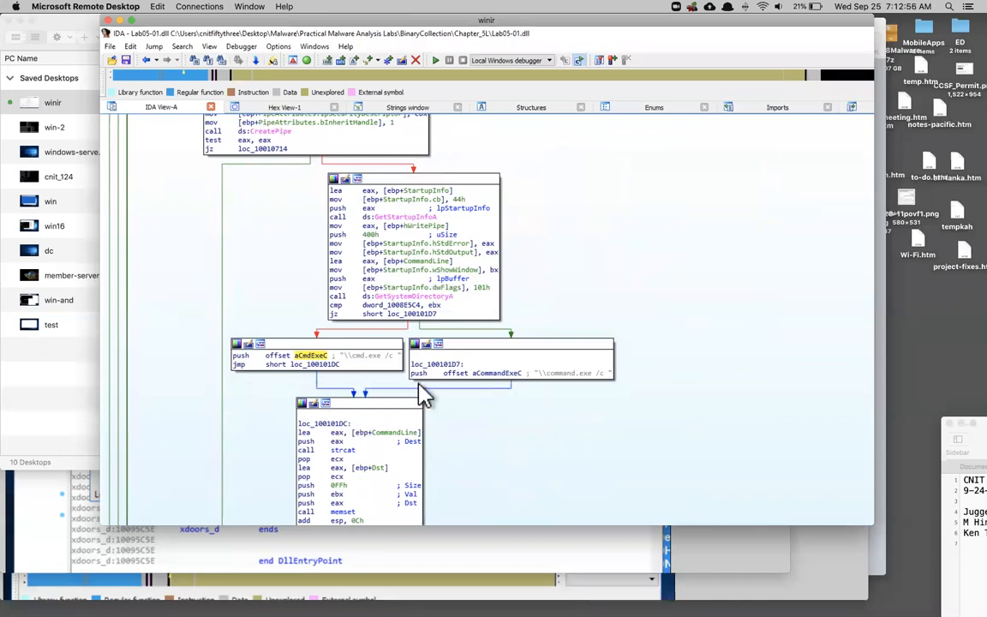
mouse_move(707, 470)
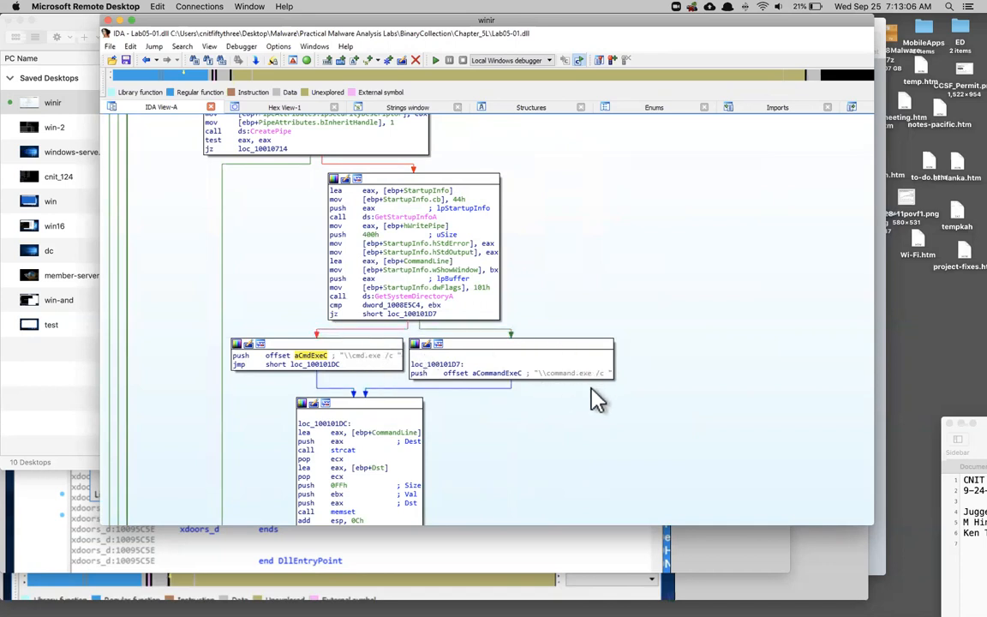
mouse_move(497, 326)
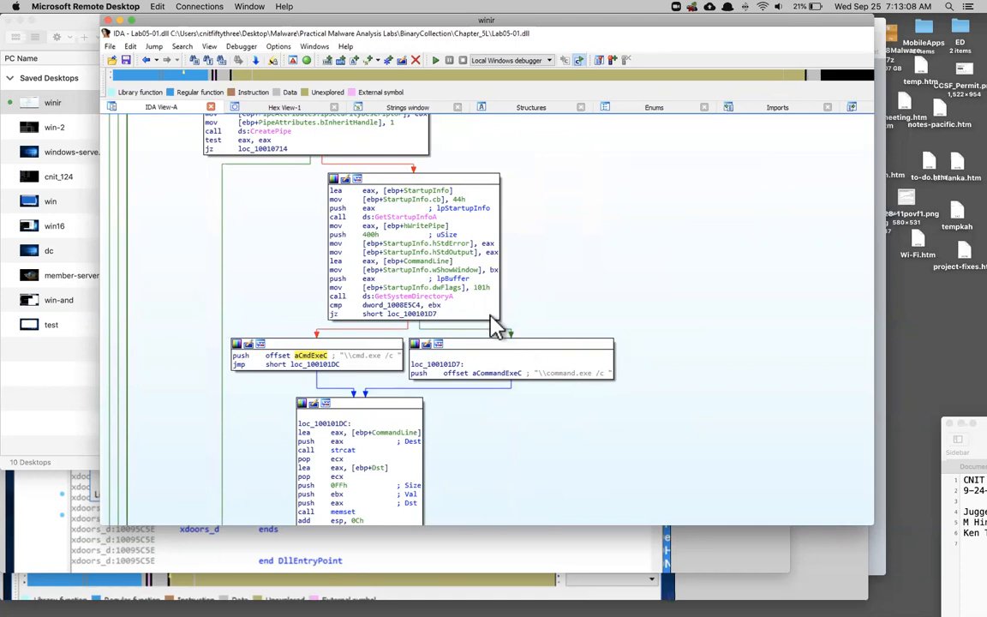
mouse_move(470, 225)
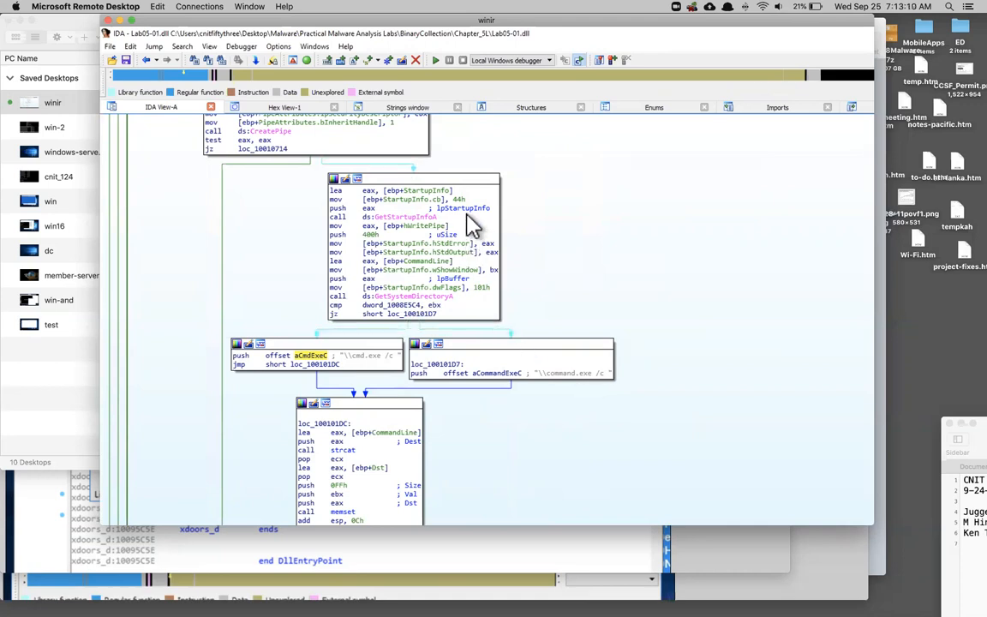
mouse_move(451, 224)
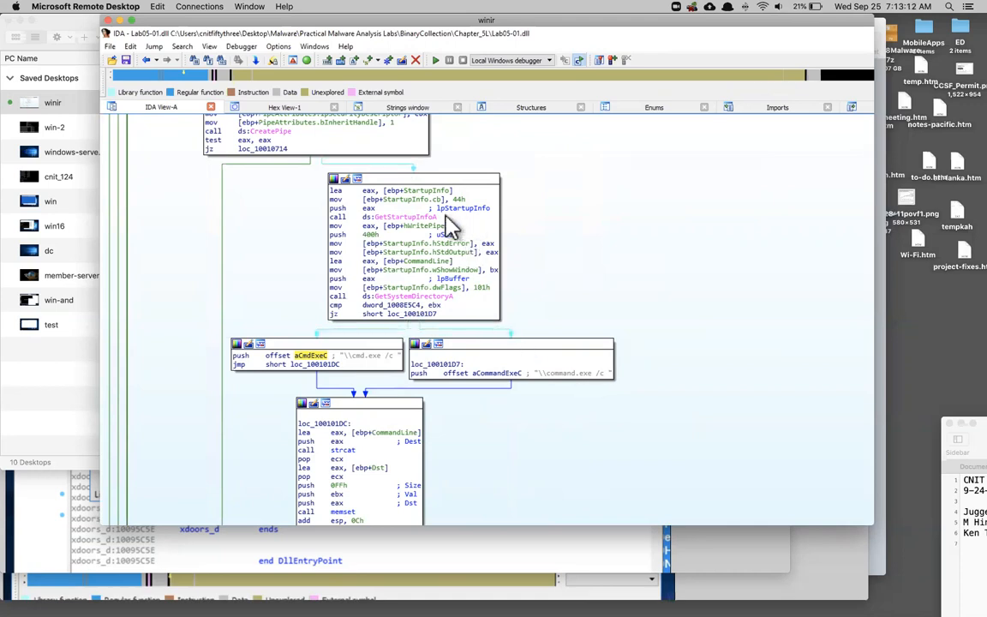
mouse_move(476, 320)
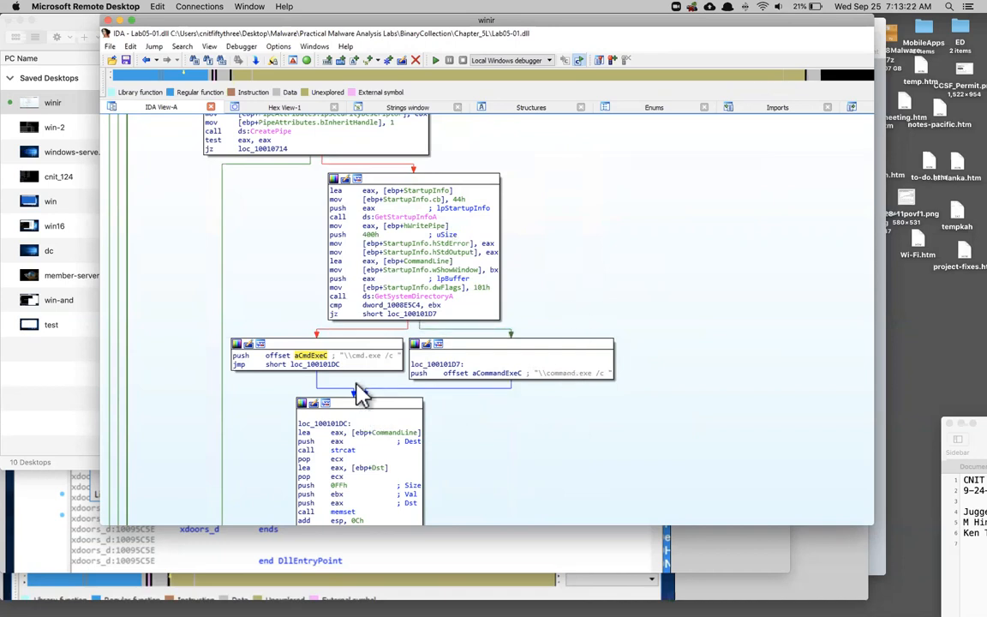
mouse_move(491, 323)
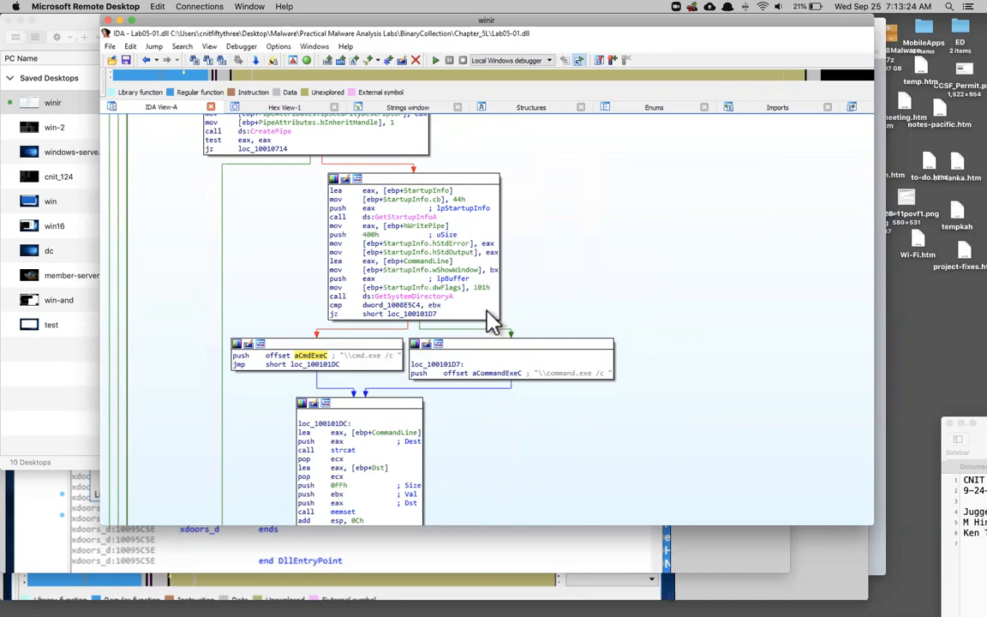
mouse_move(487, 308)
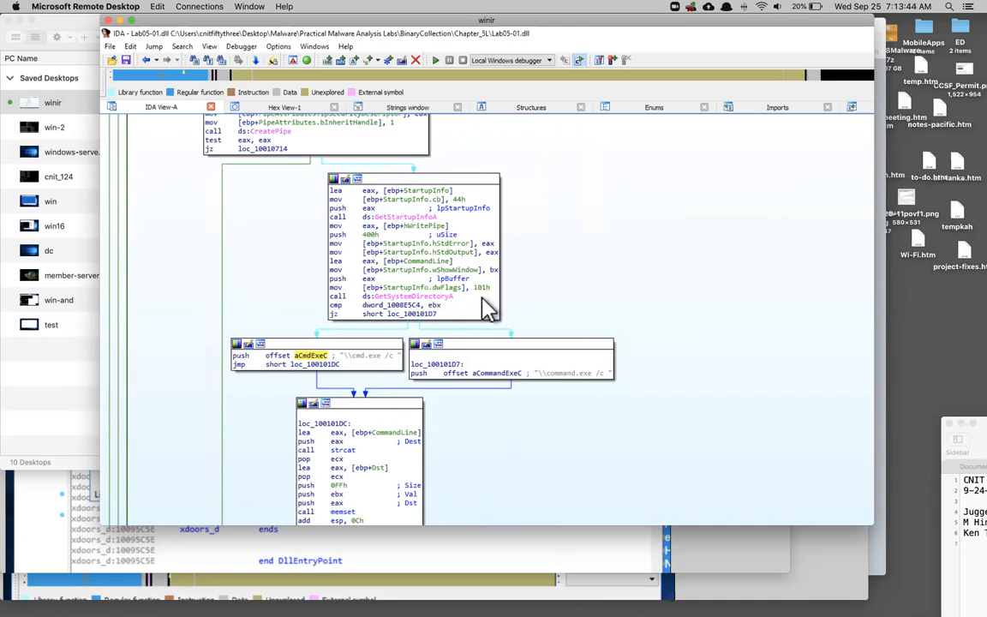
mouse_move(445, 331)
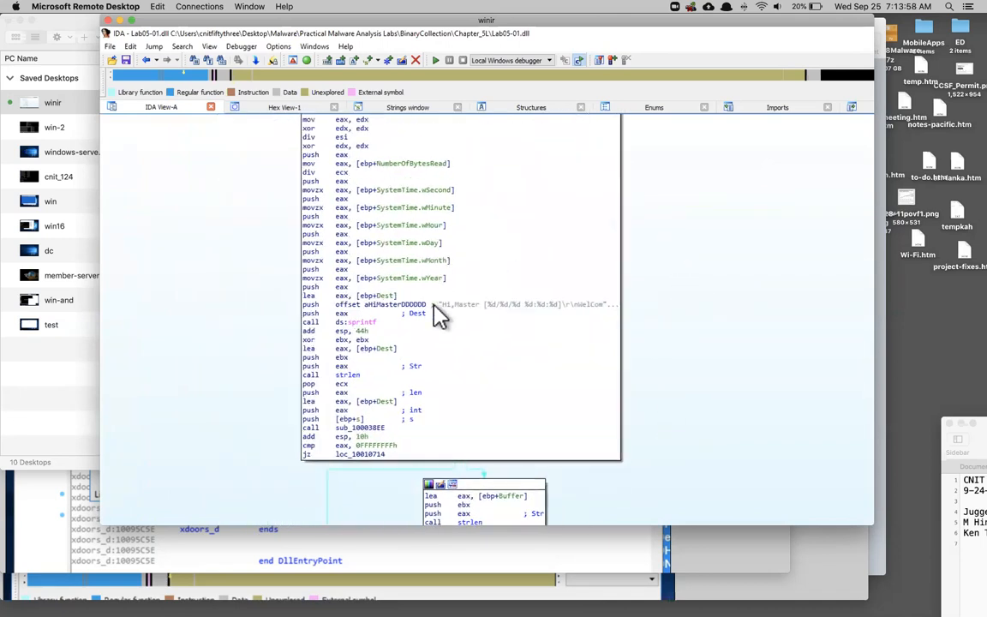
mouse_move(557, 324)
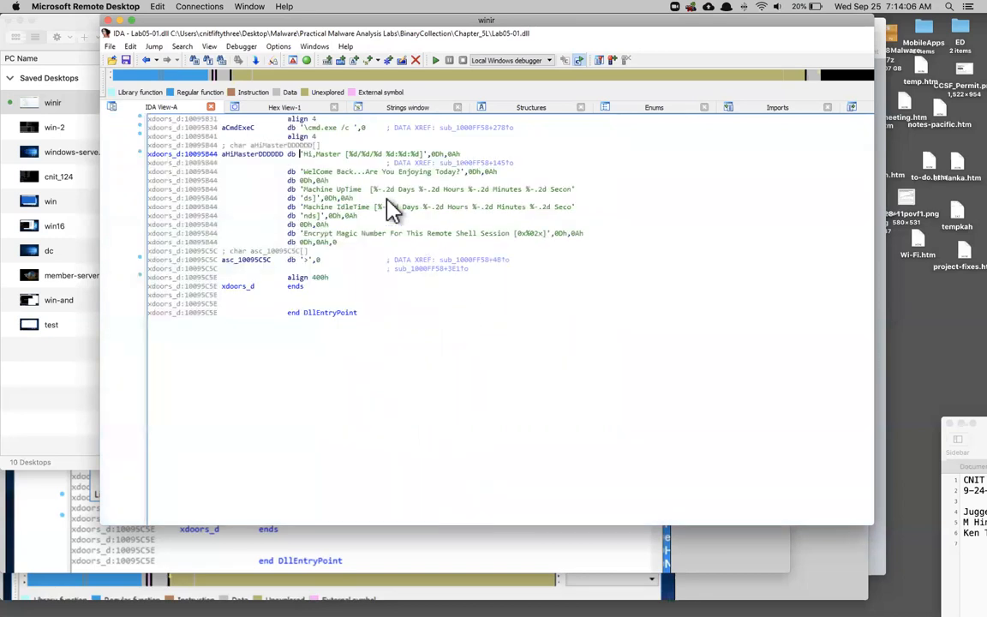
mouse_move(330, 198)
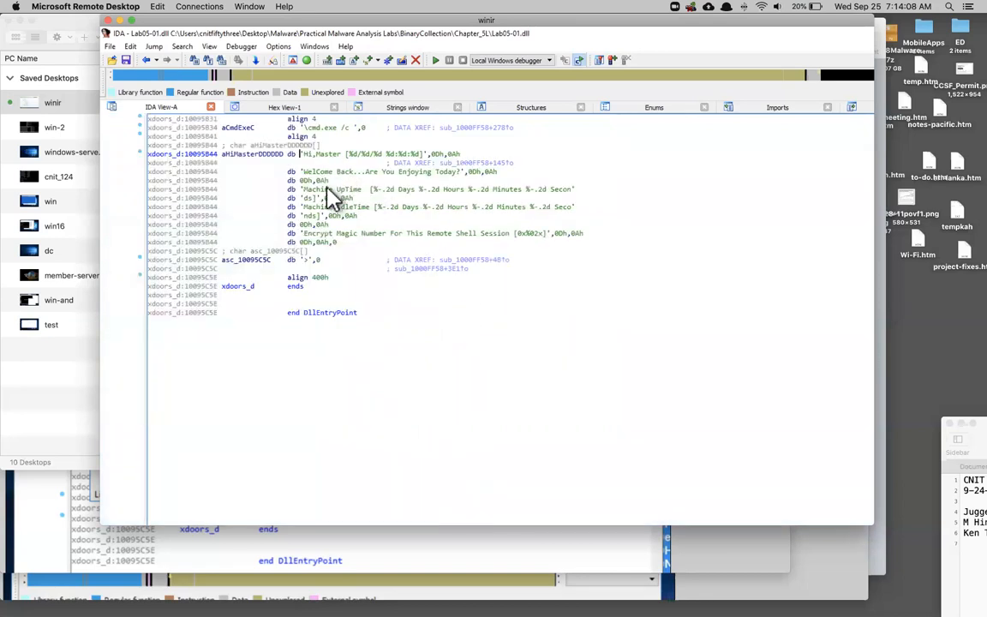
mouse_move(364, 219)
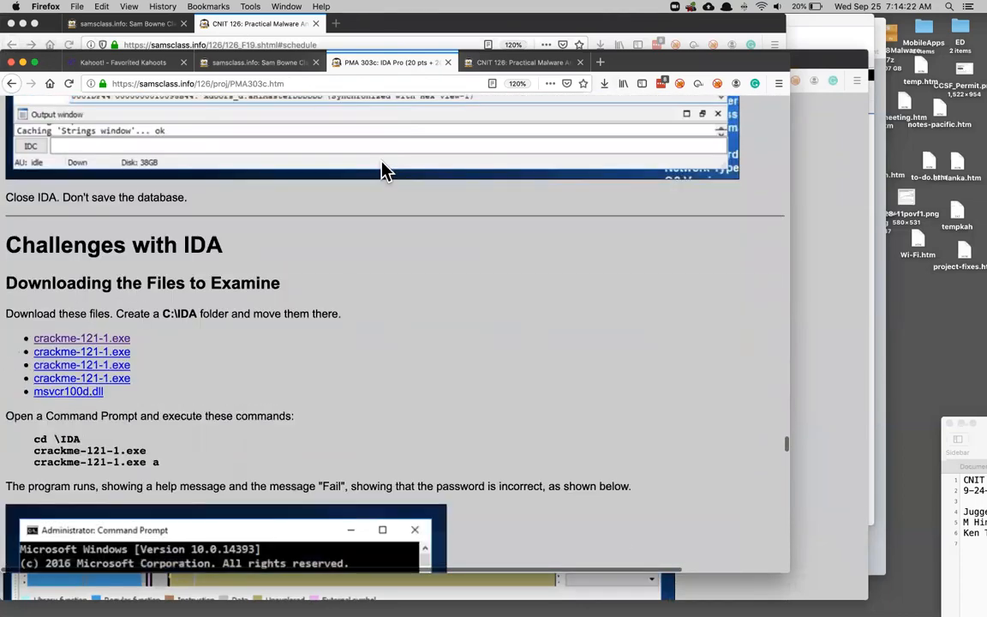
Scroll the lab page to the Challenges with IDA instructions, then return to Remote Desktop.
scroll("down", 3)
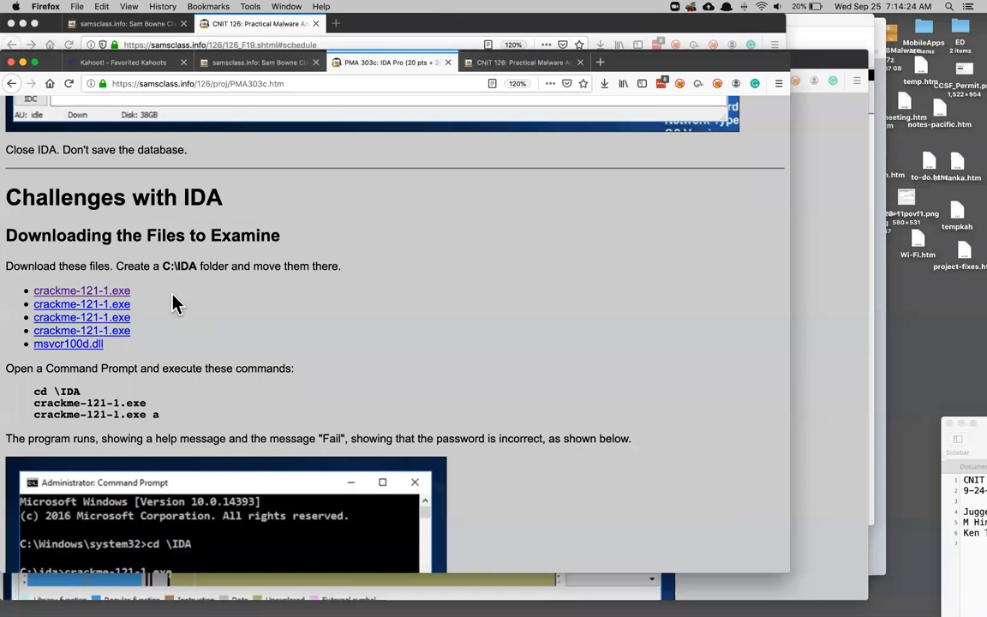
scroll("down", 3)
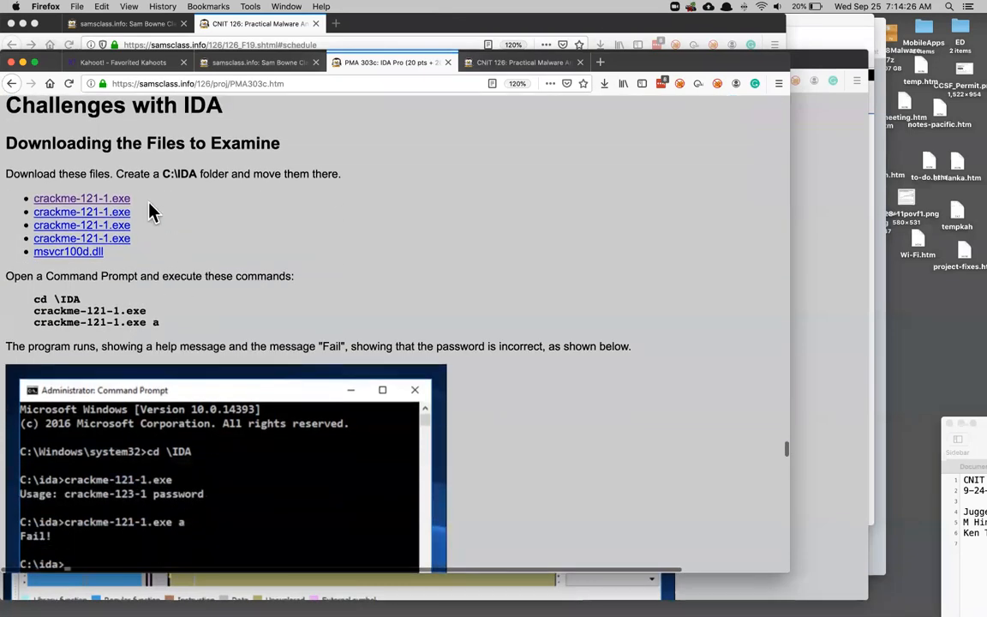
mouse_move(741, 366)
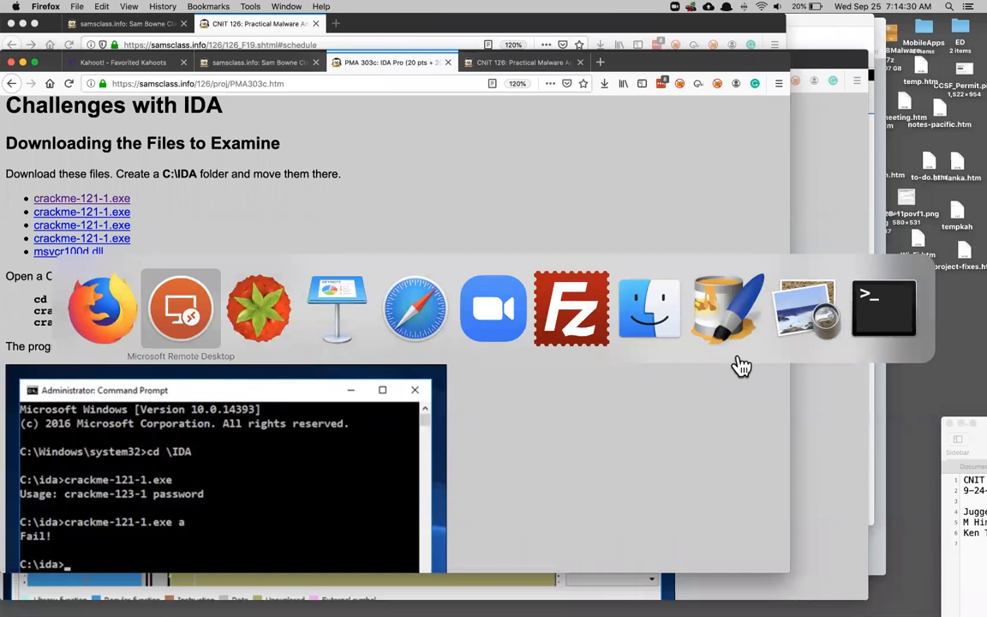
left_click(181, 308)
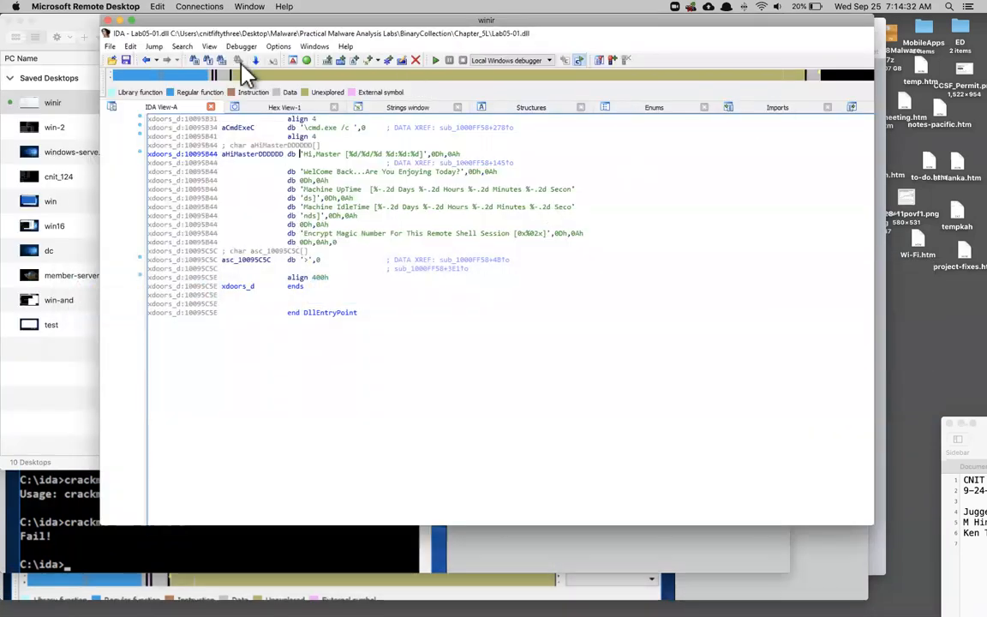
Close IDA Pro without saving the Lab05-01.dll database.
left_click(113, 46)
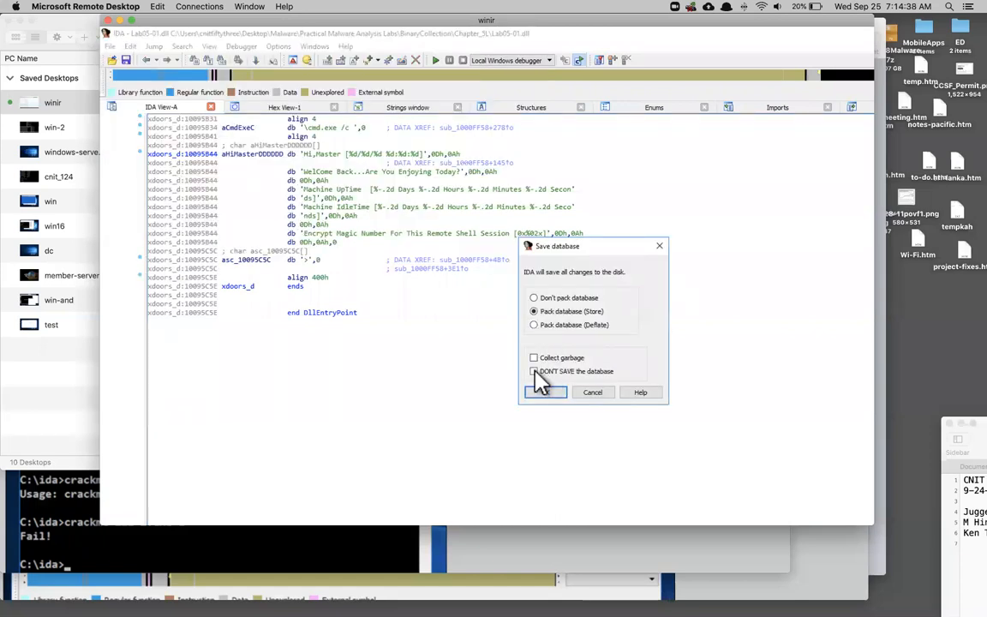
left_click(544, 391)
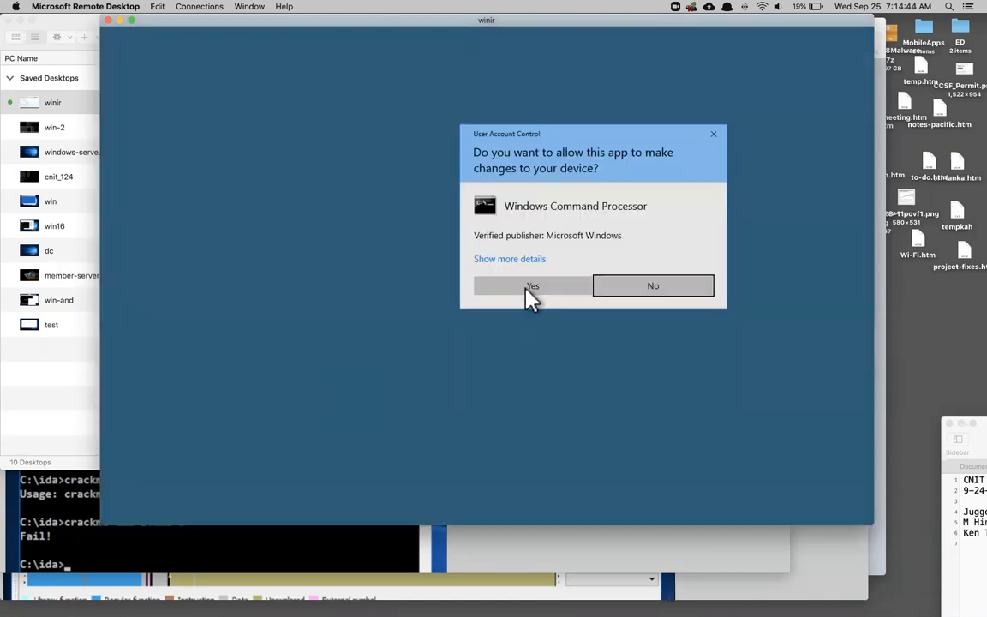
Allow the administrator Command Prompt, change to C:\ida and list its contents.
left_click(532, 285)
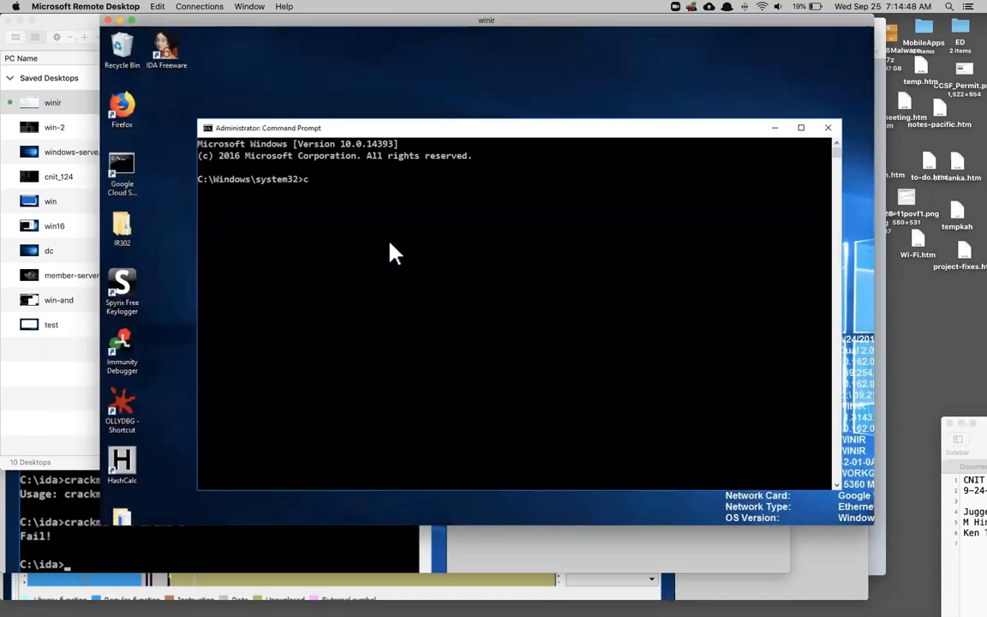
type("cd \\i")
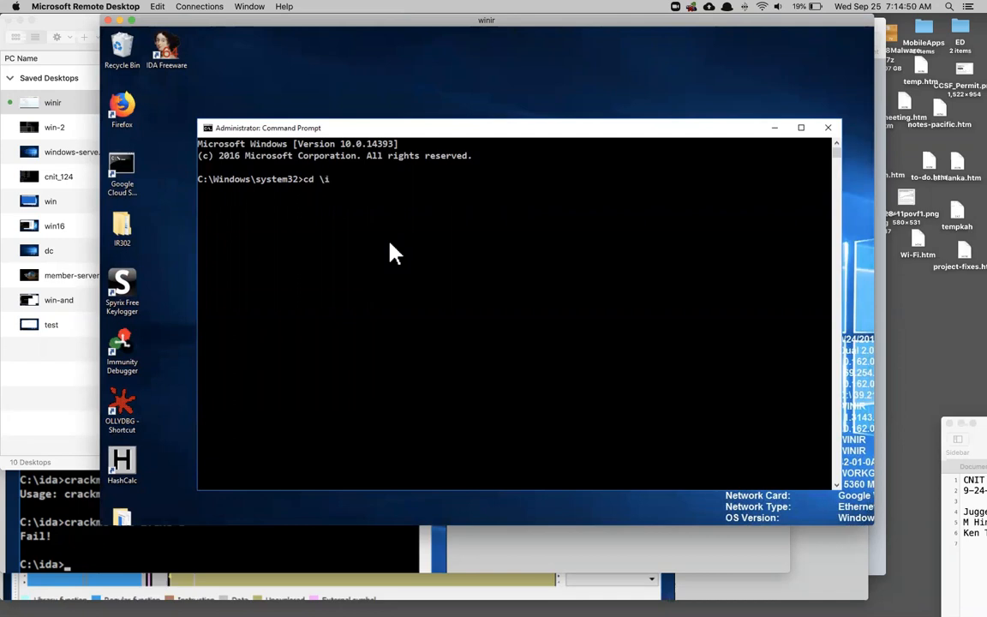
type("da")
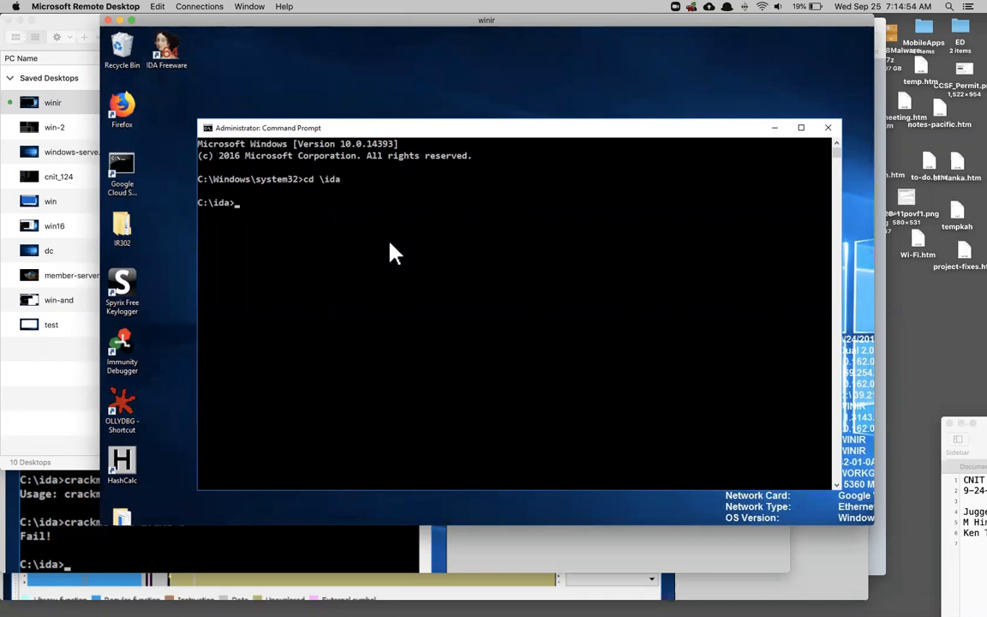
type("dir")
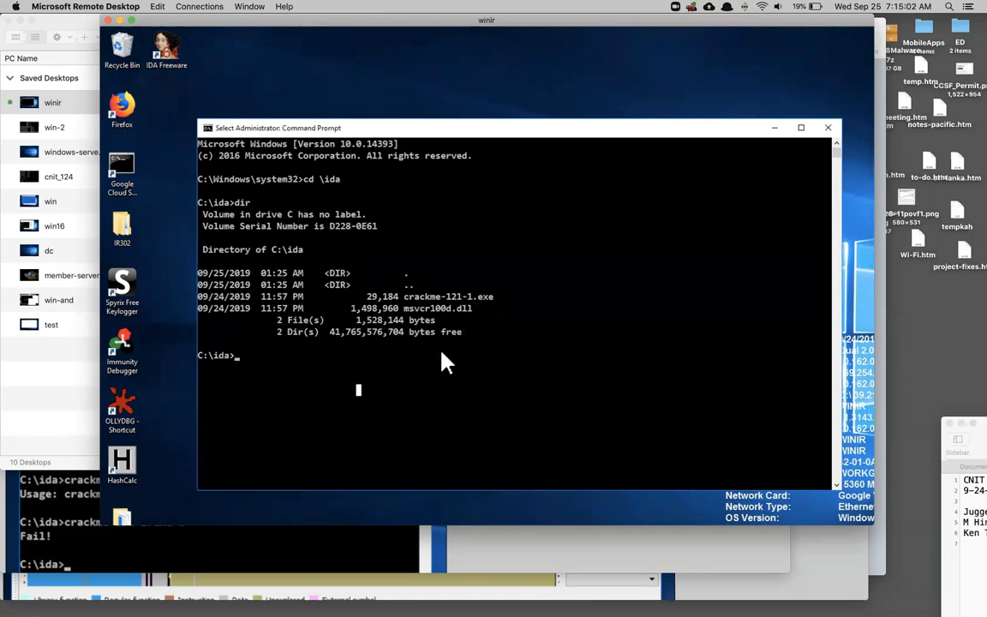
Run crackme-121-1.exe bare and with password 'pass' (Fail!), then launch IDA Freeware.
type("c")
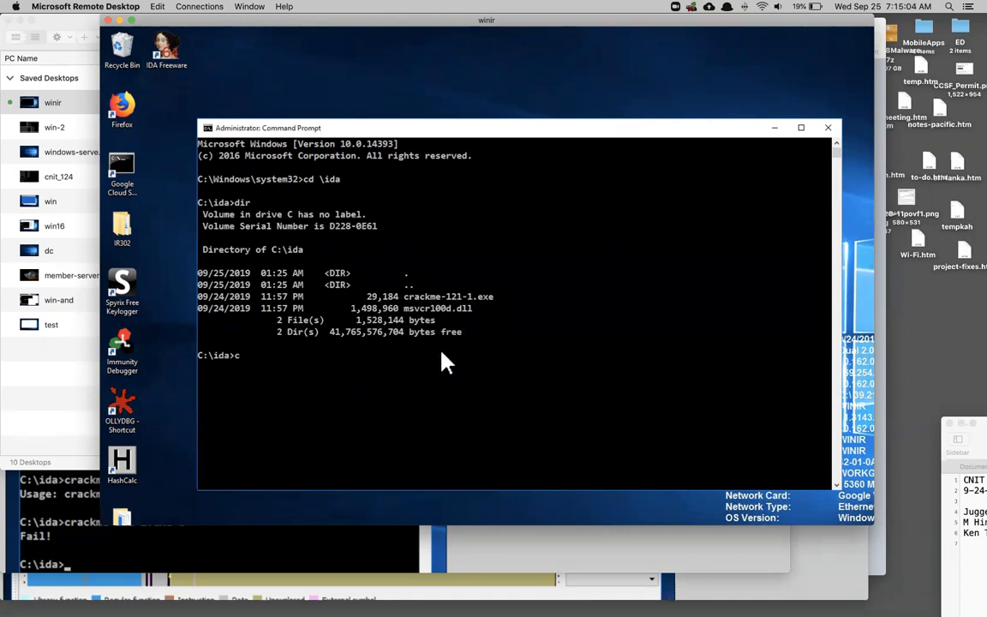
type("crackme-121-1.exe")
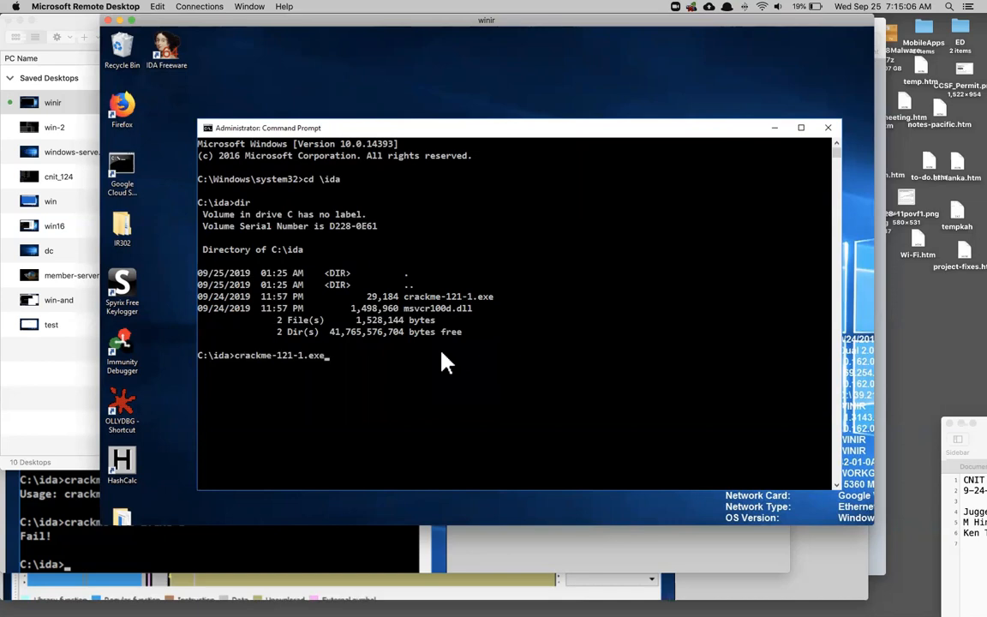
key("Return")
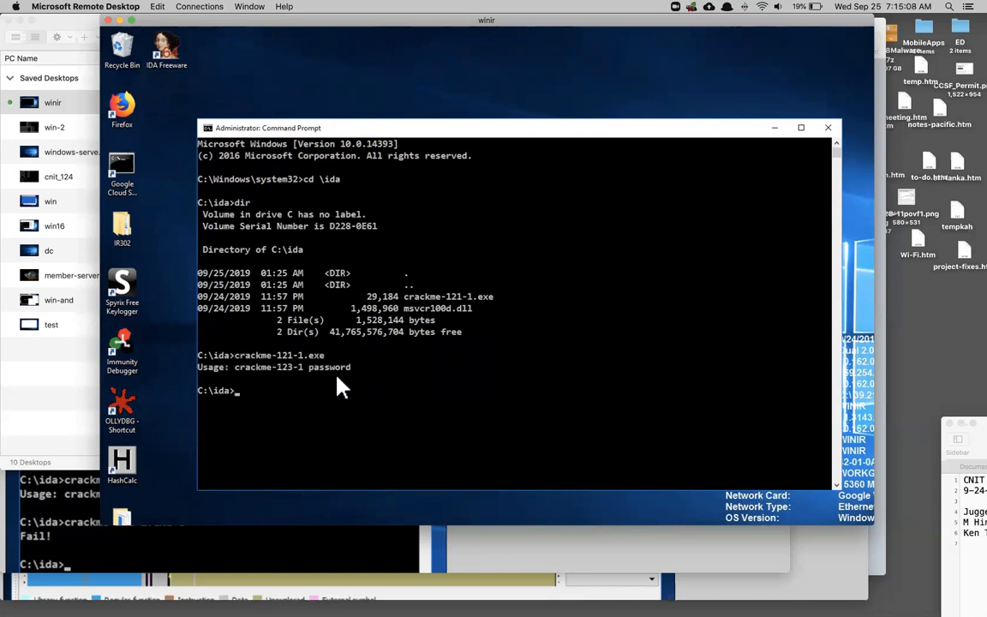
type("crackme-121-1.exe")
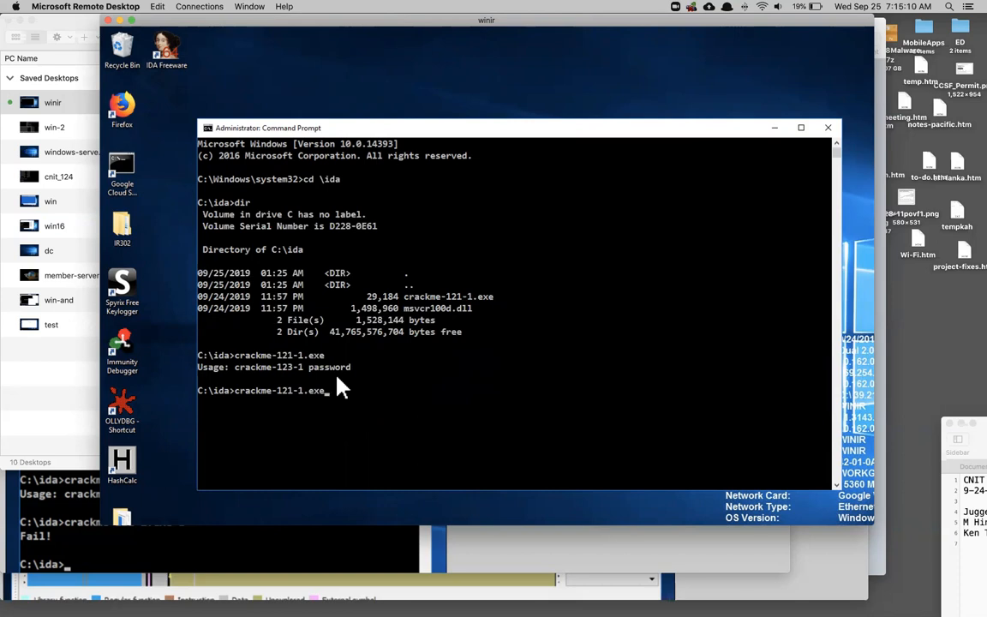
type("p")
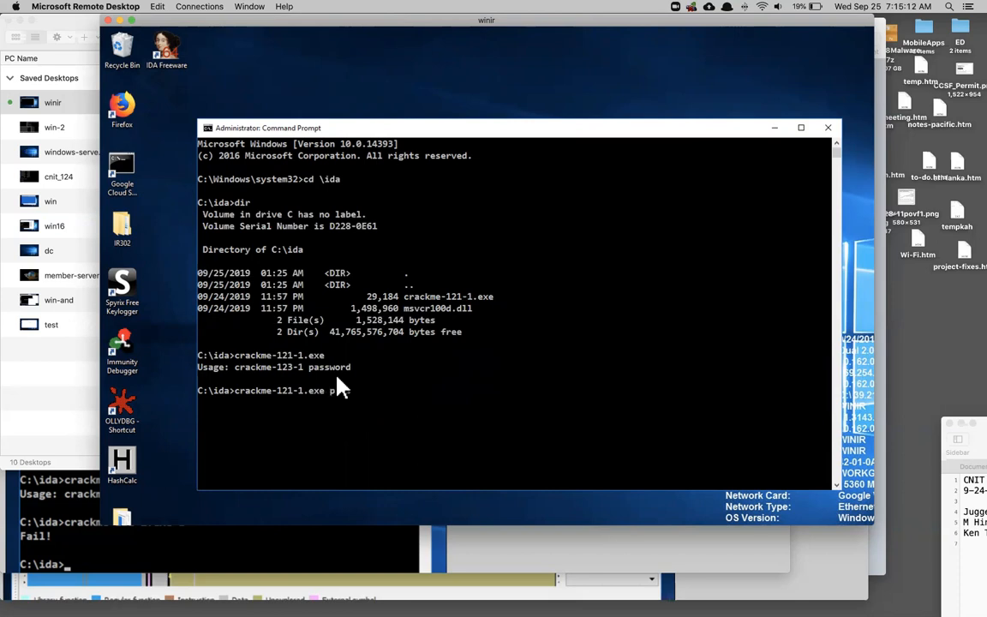
key("Enter")
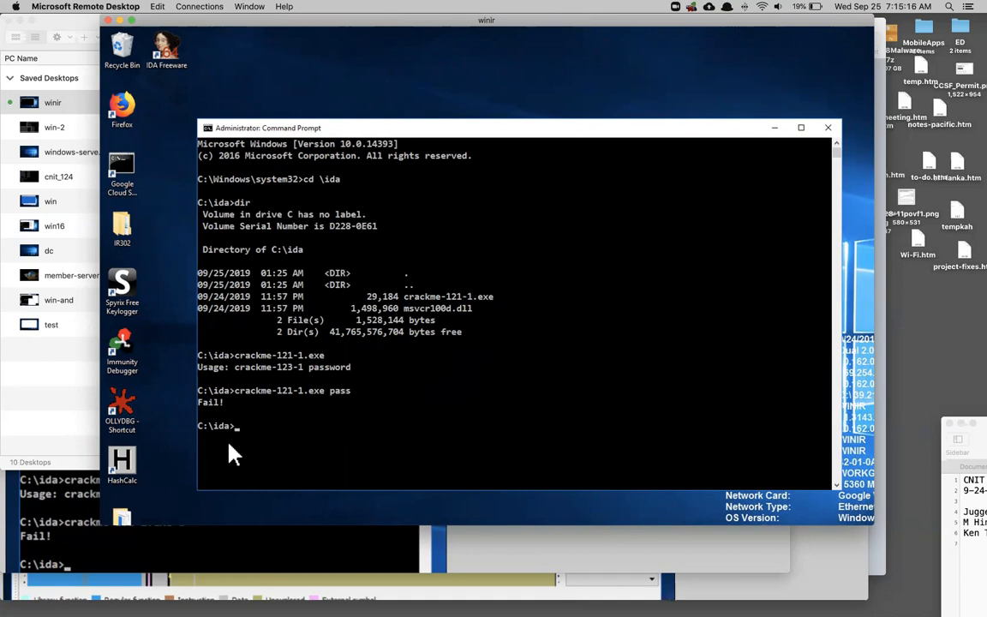
mouse_move(203, 201)
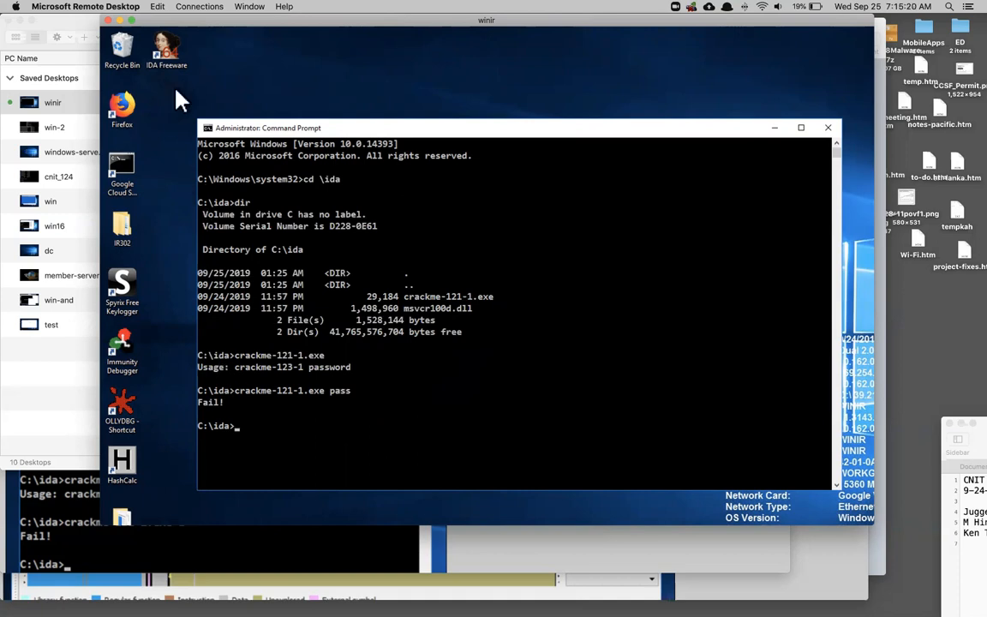
double_click(164, 48)
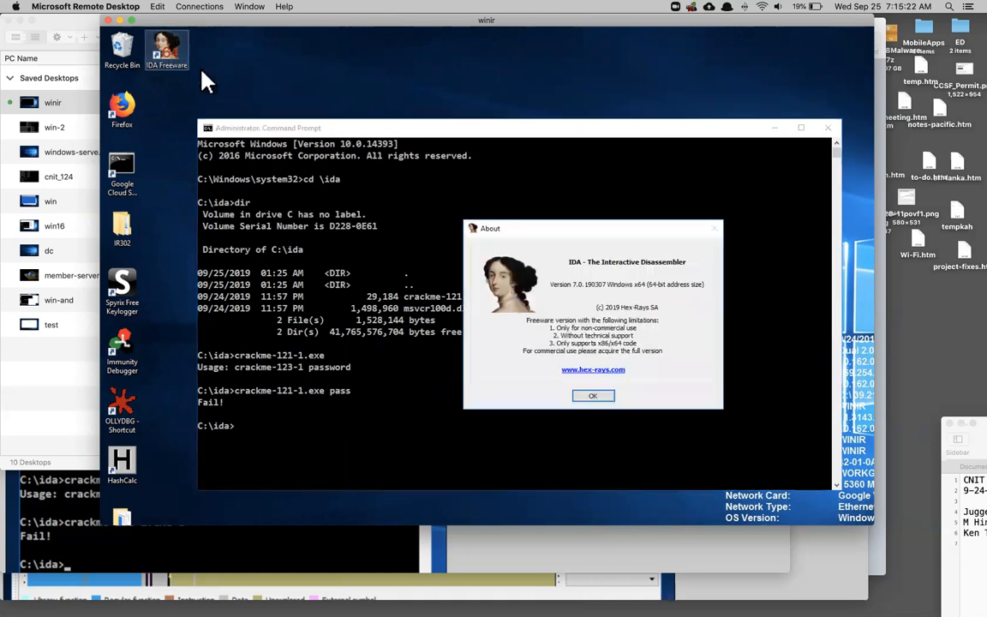
Dismiss the About box and load crackme-121-1.exe as a PE file, skipping debug symbols.
left_click(593, 395)
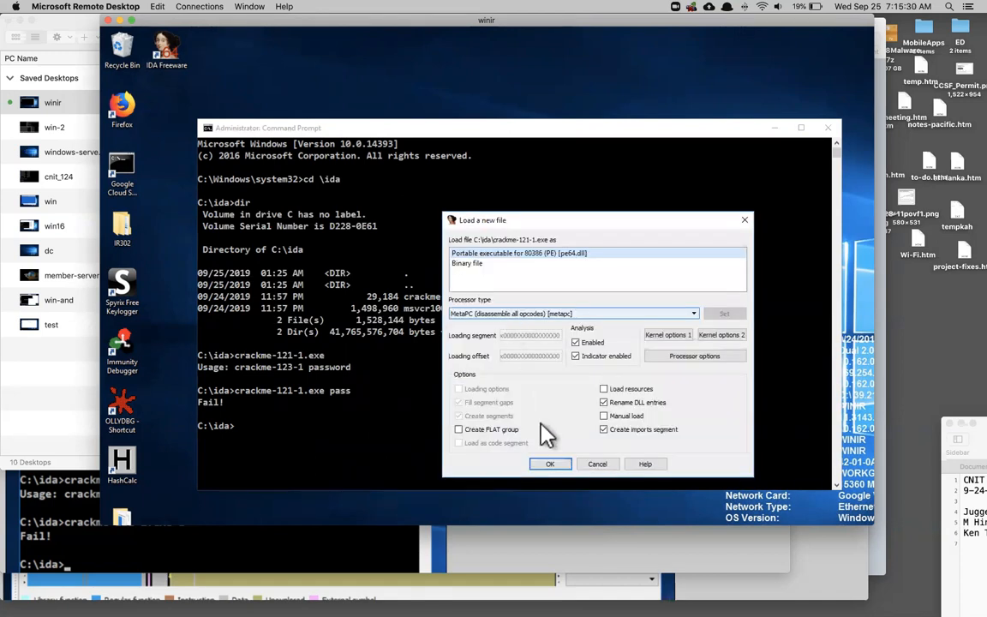
left_click(550, 464)
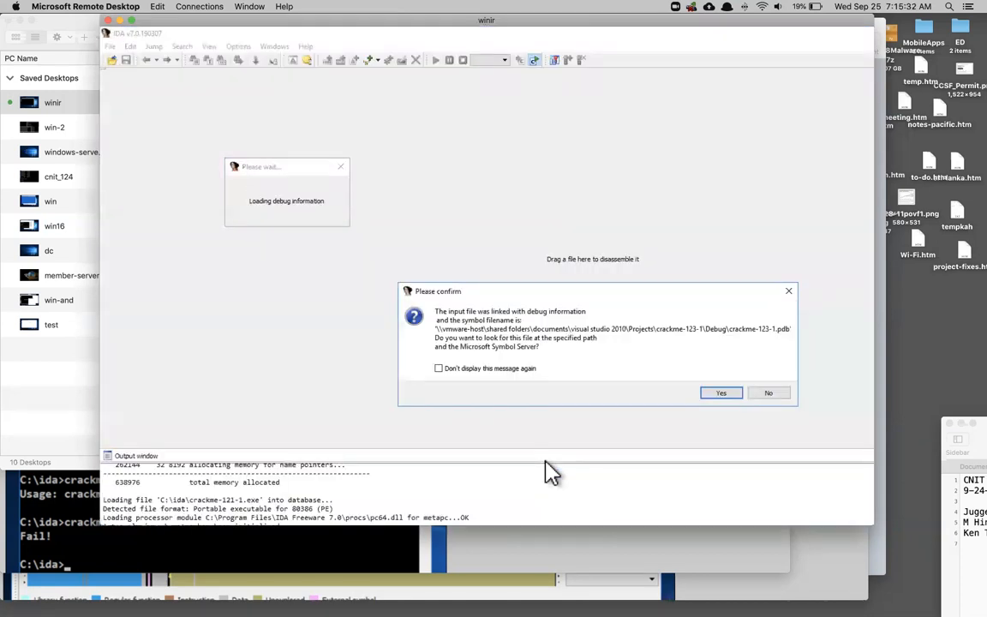
mouse_move(555, 328)
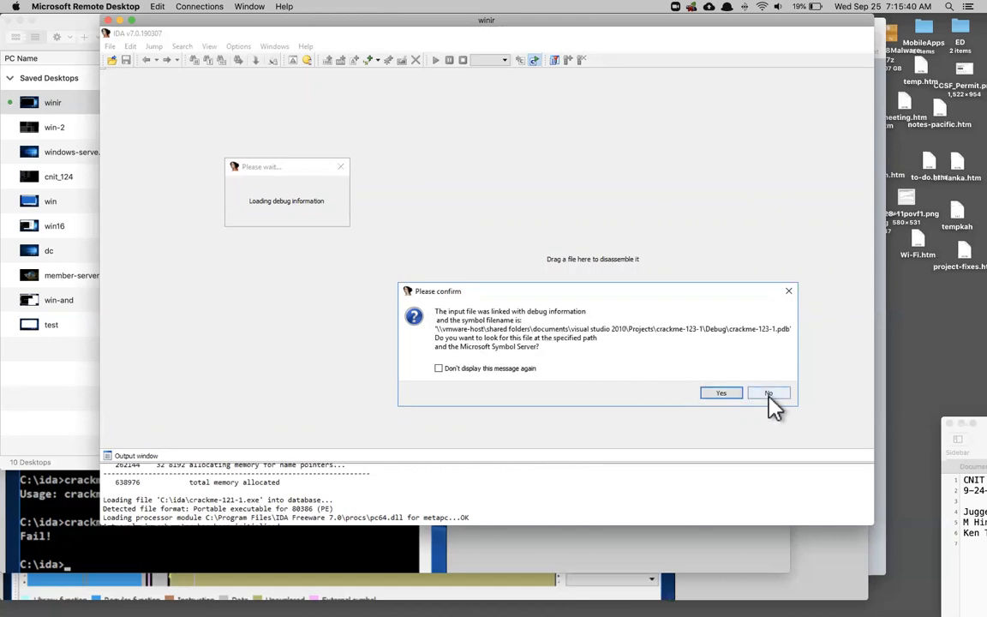
left_click(769, 392)
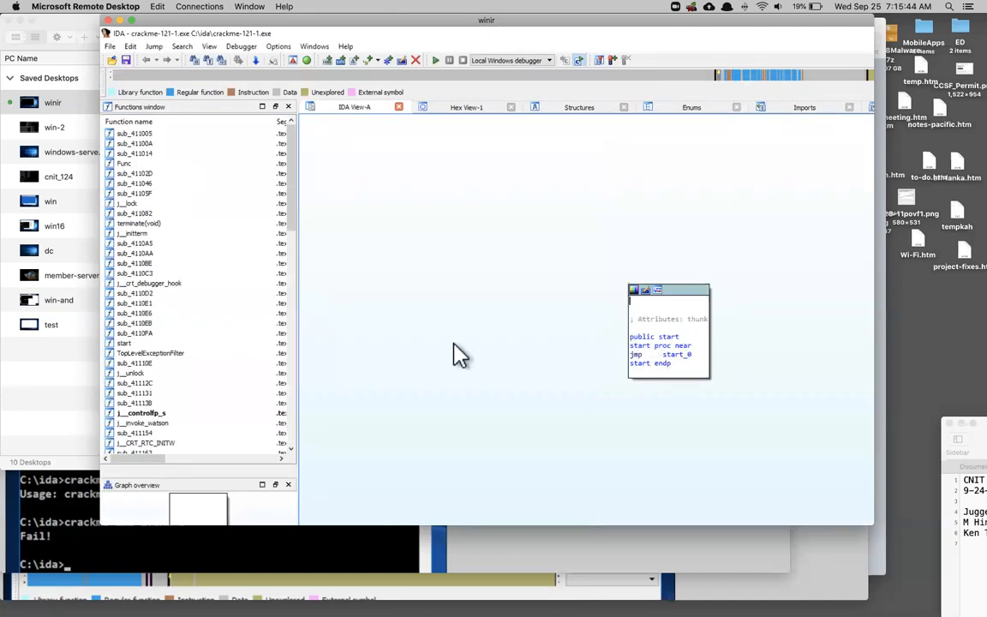
mouse_move(429, 360)
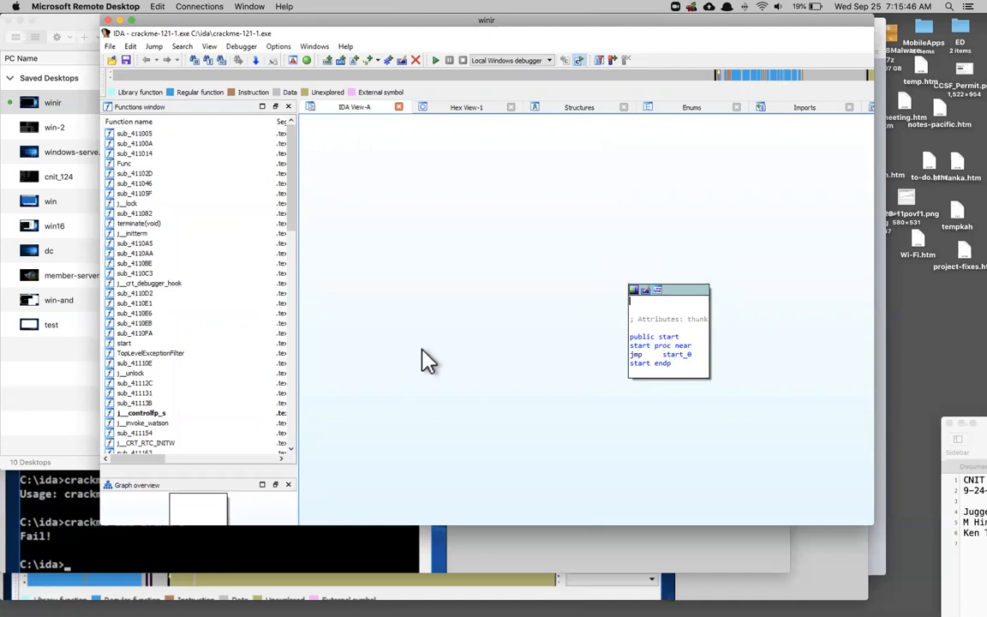
mouse_move(288, 498)
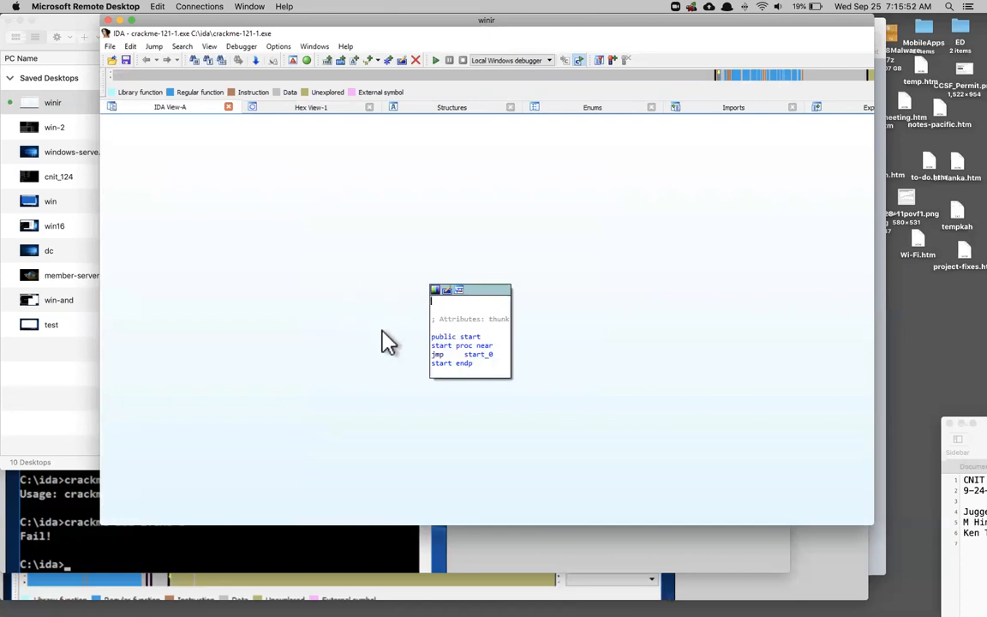
mouse_move(482, 353)
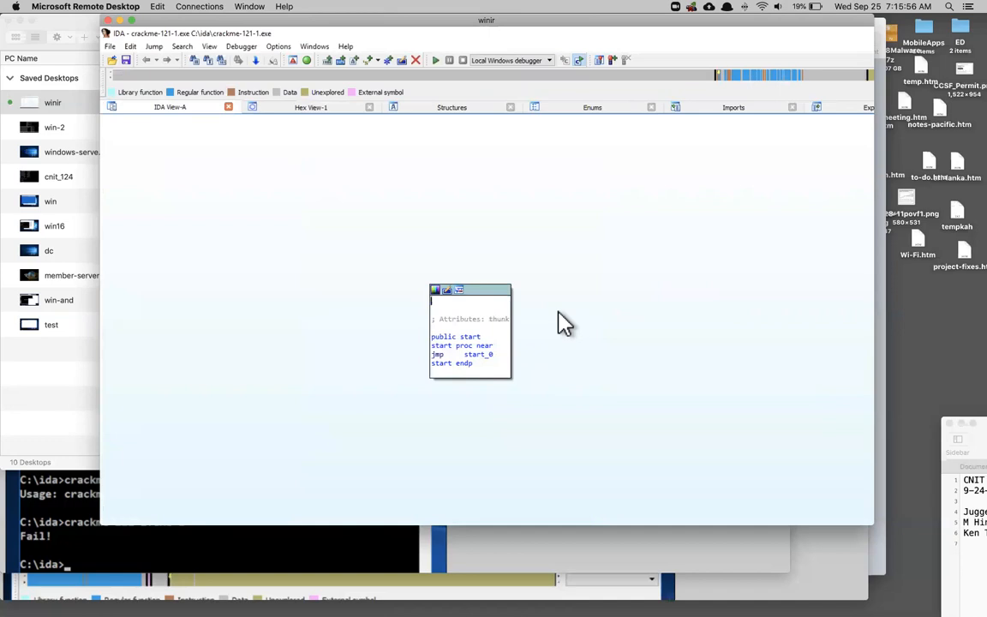
mouse_move(557, 383)
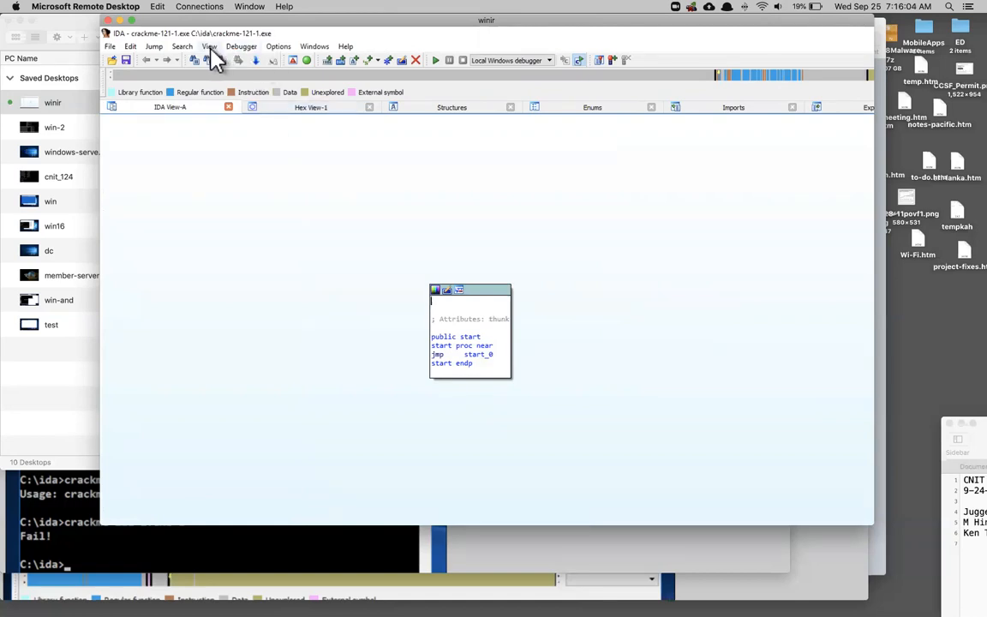
Open the Strings subview and jump to the Fail! string in .rdata.
left_click(200, 46)
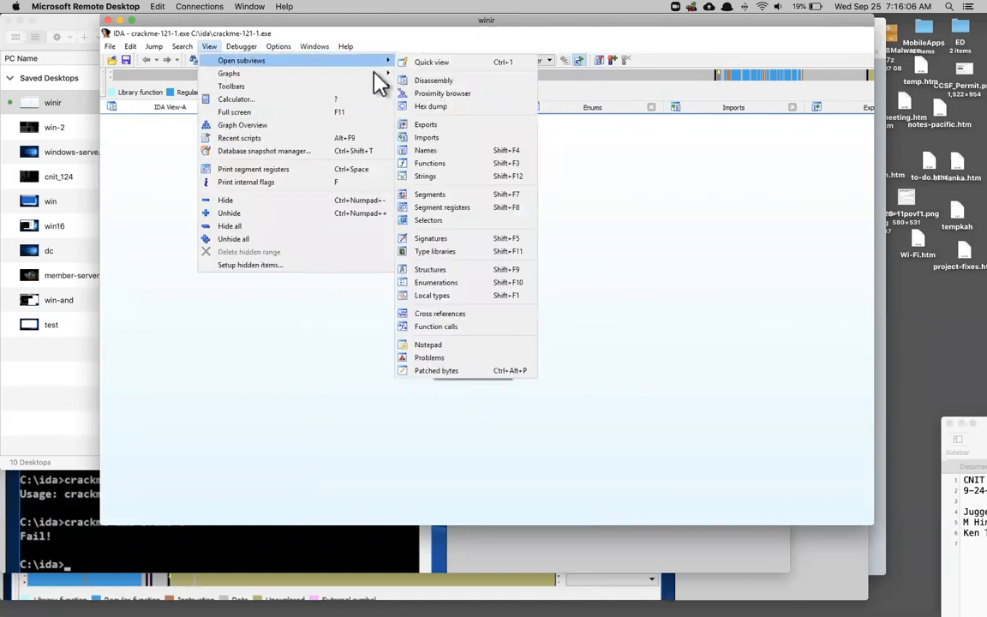
mouse_move(450, 176)
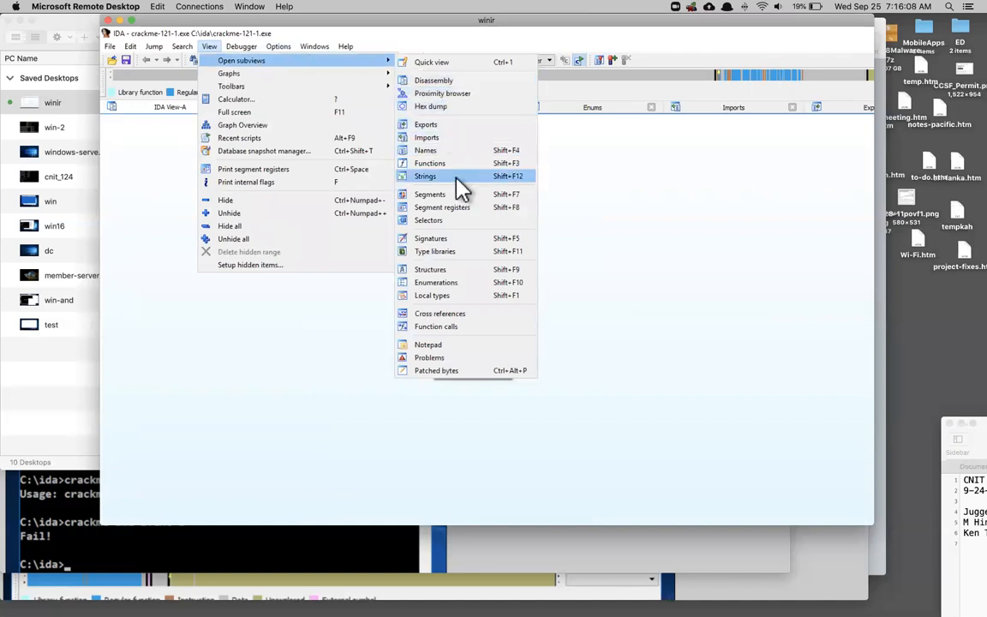
left_click(425, 175)
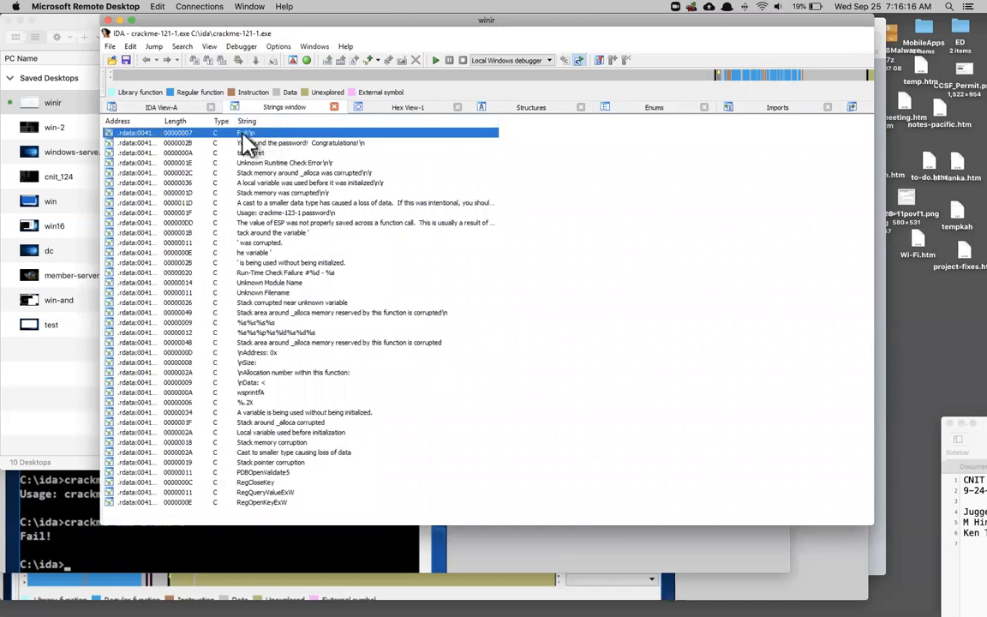
double_click(249, 138)
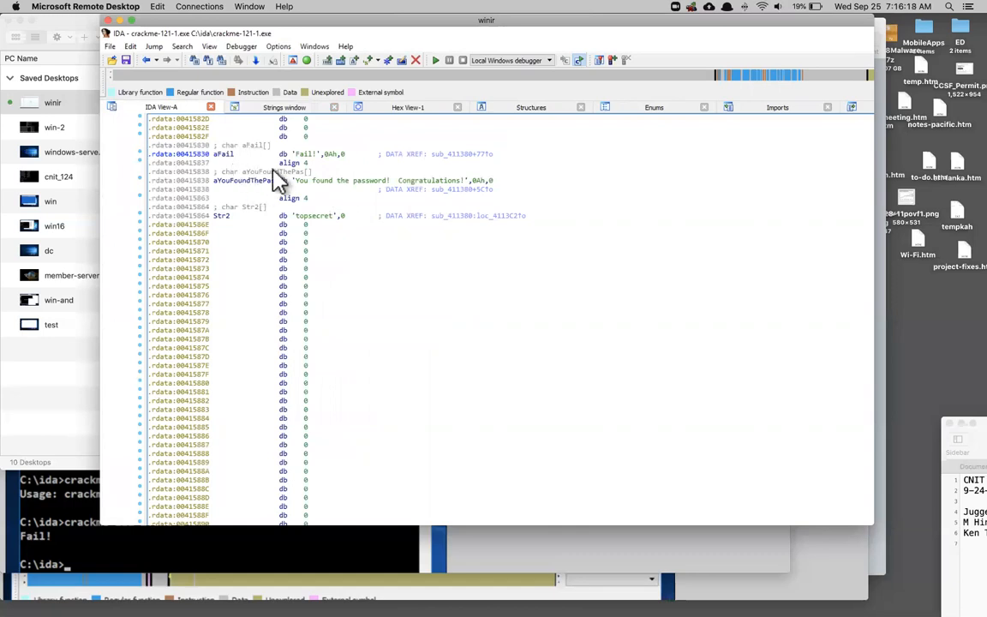
mouse_move(343, 167)
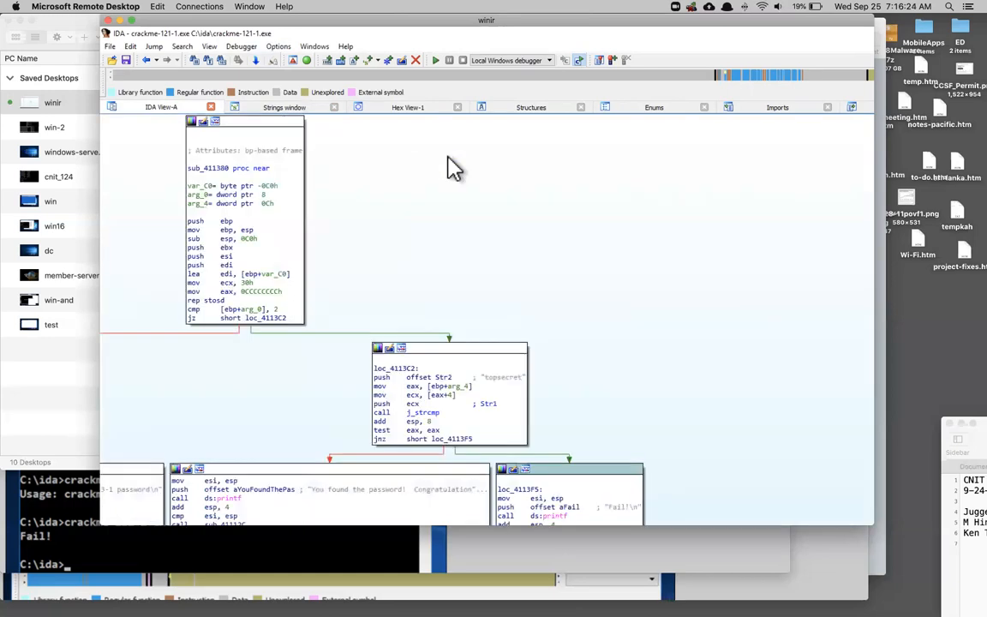
mouse_move(283, 396)
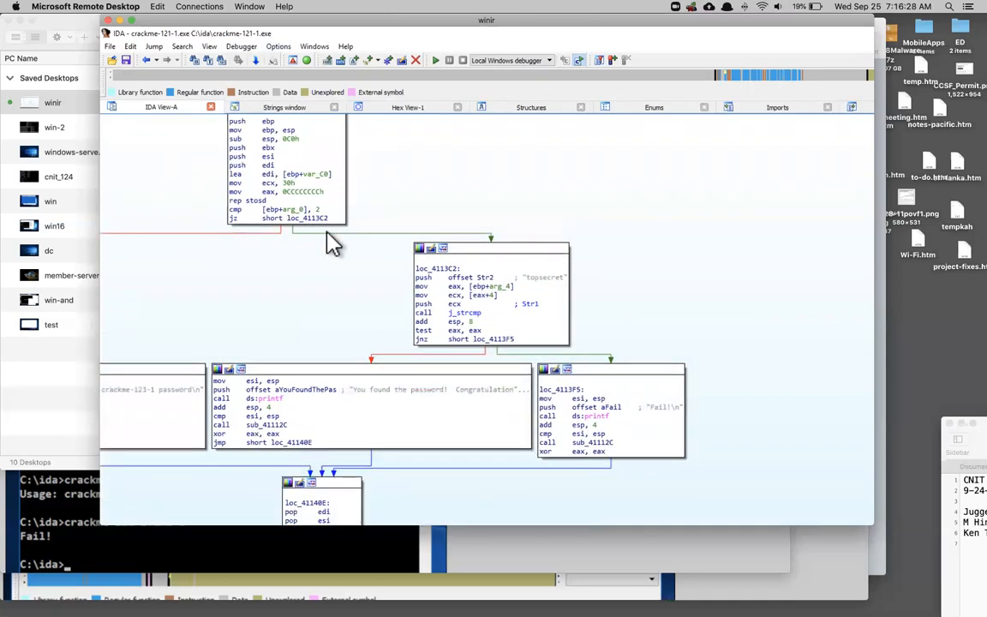
scroll("down", 3)
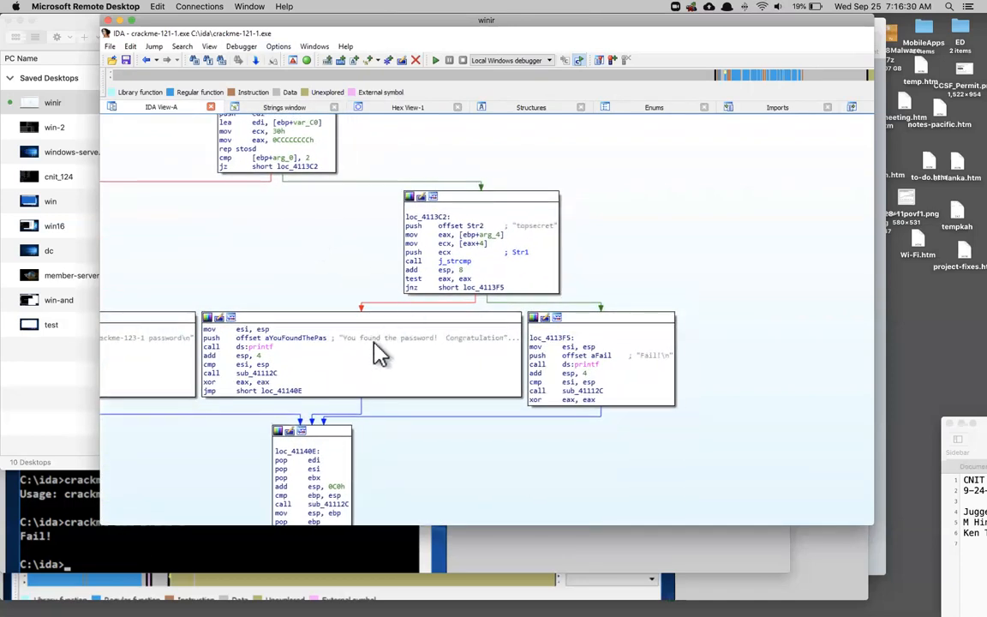
mouse_move(484, 291)
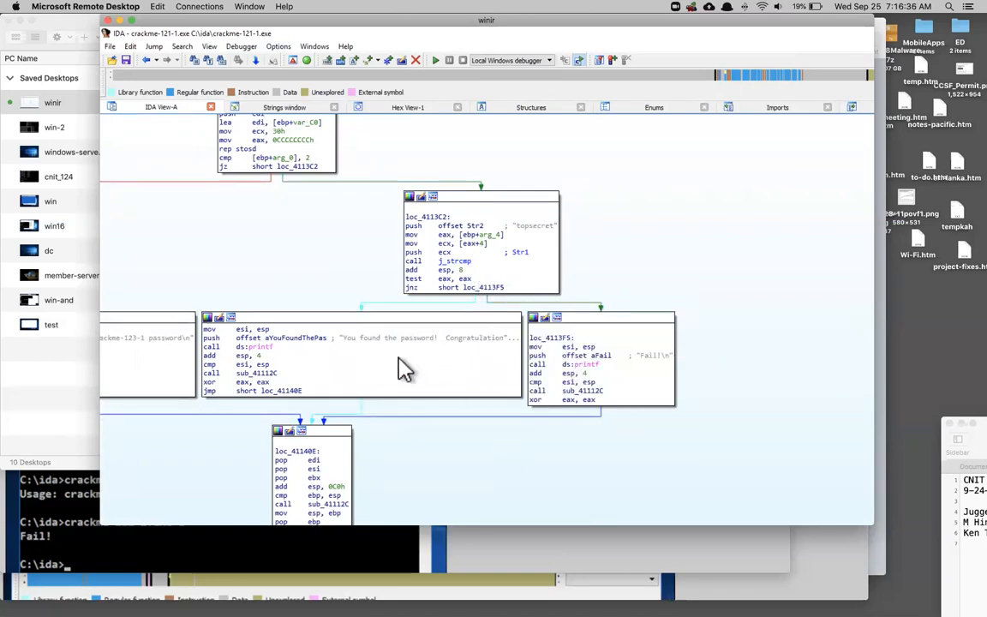
mouse_move(665, 392)
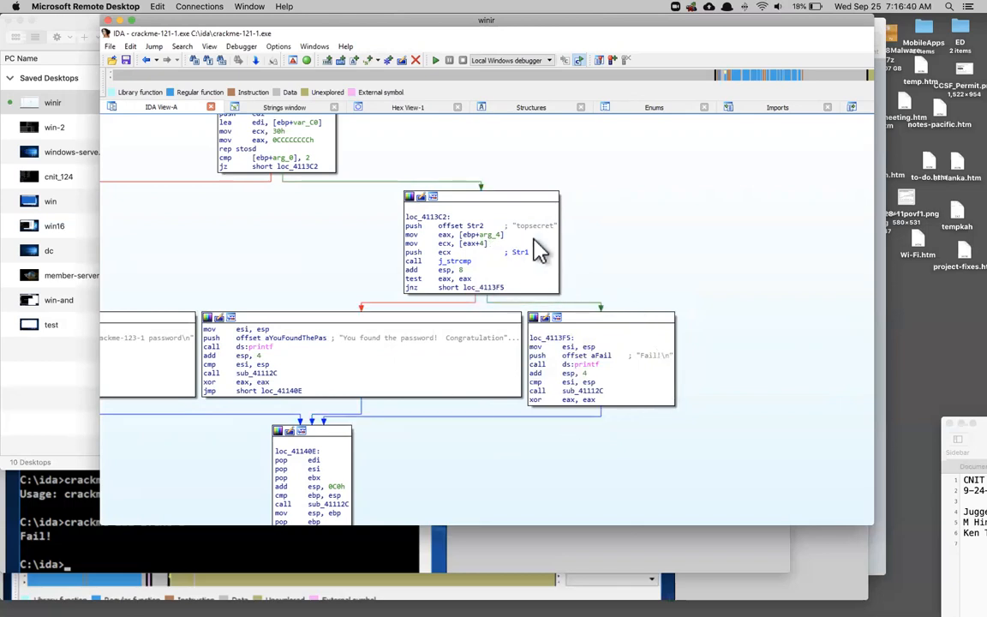
mouse_move(572, 247)
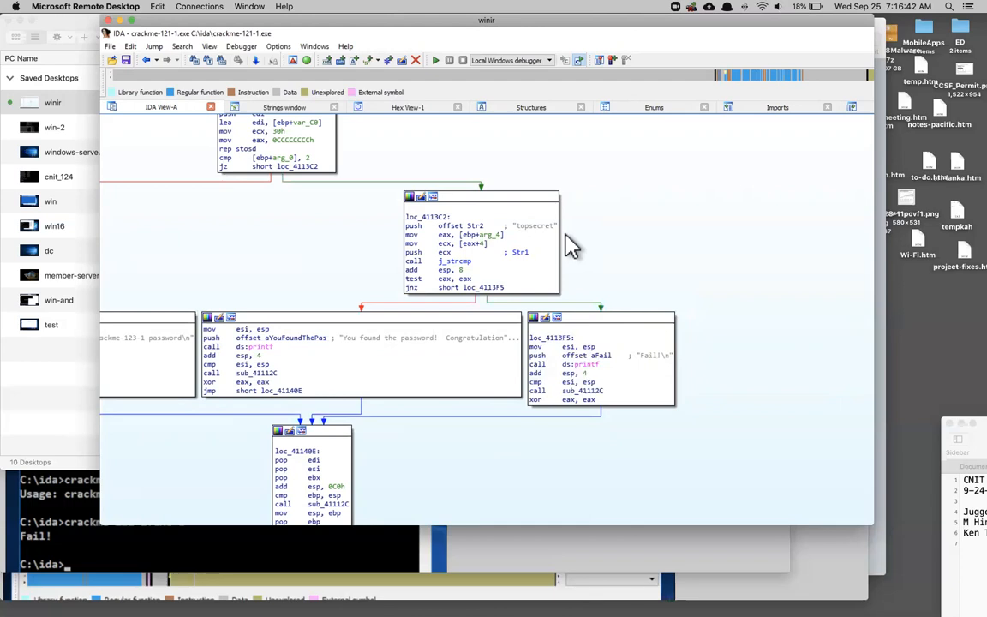
mouse_move(563, 245)
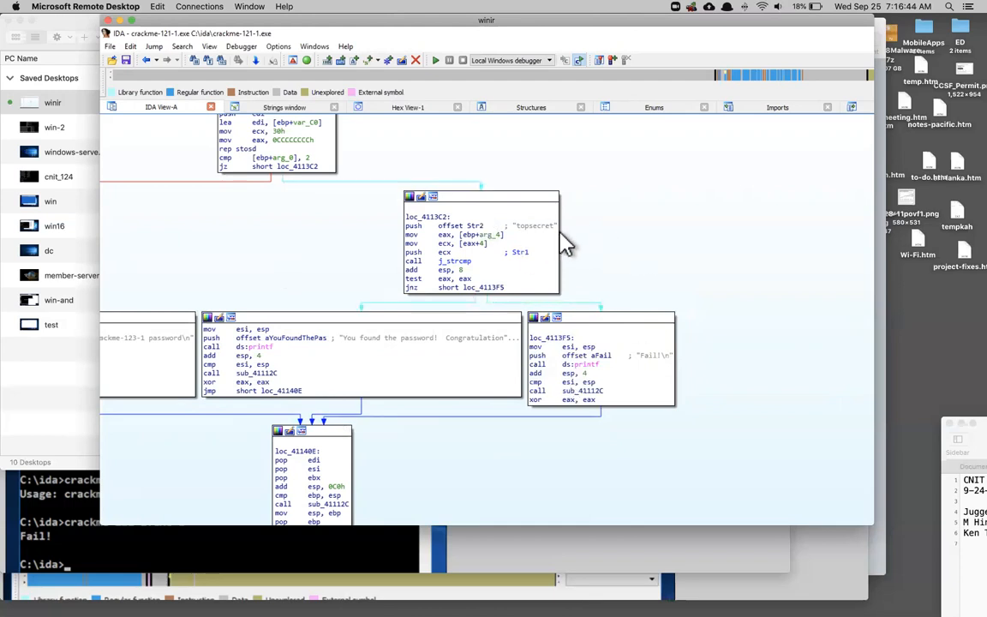
mouse_move(553, 232)
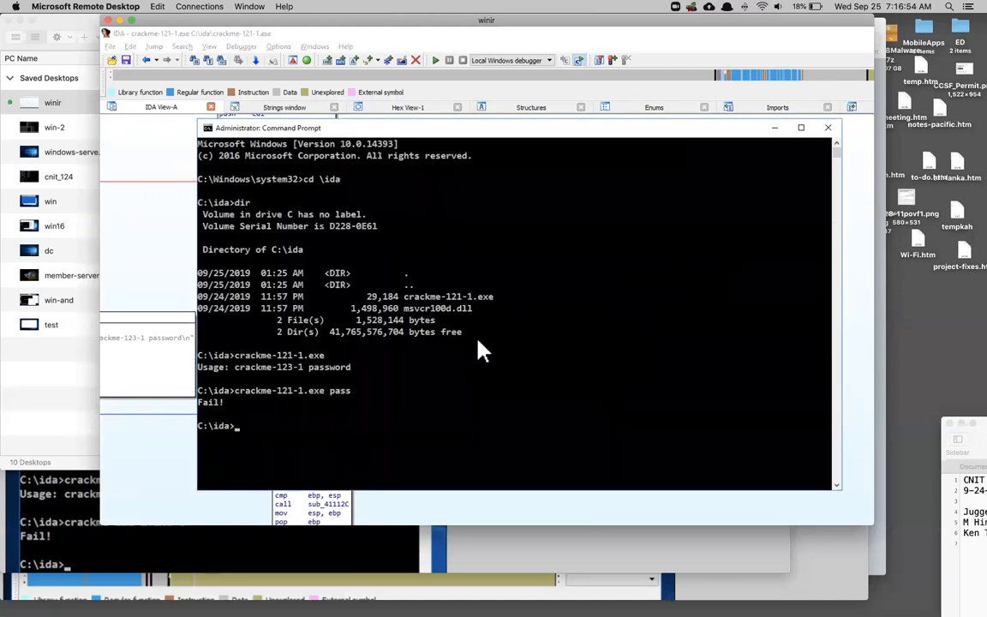
type("crackme-121-1.exe p")
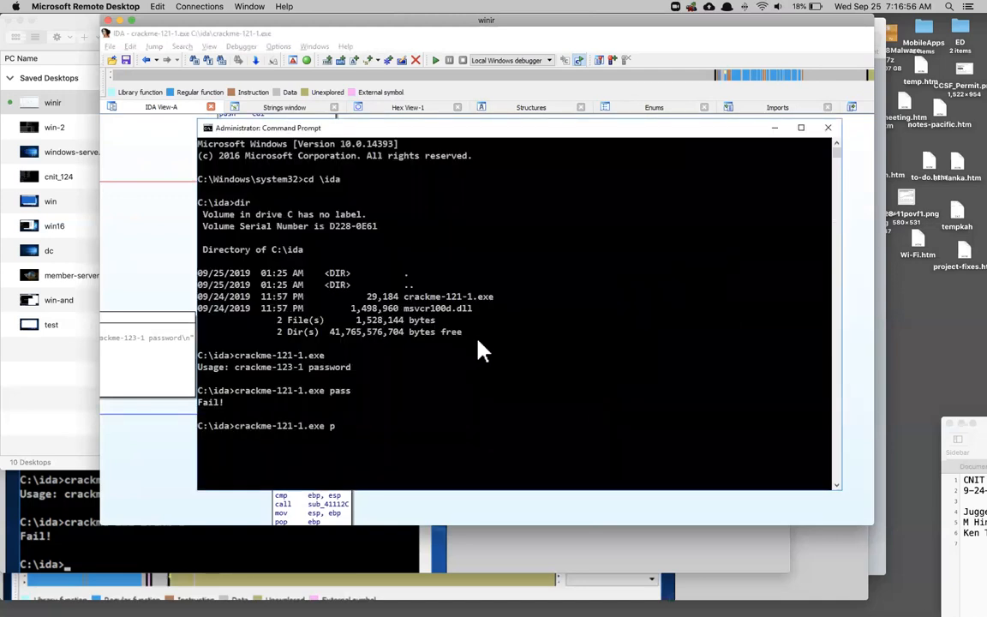
type("opsecret")
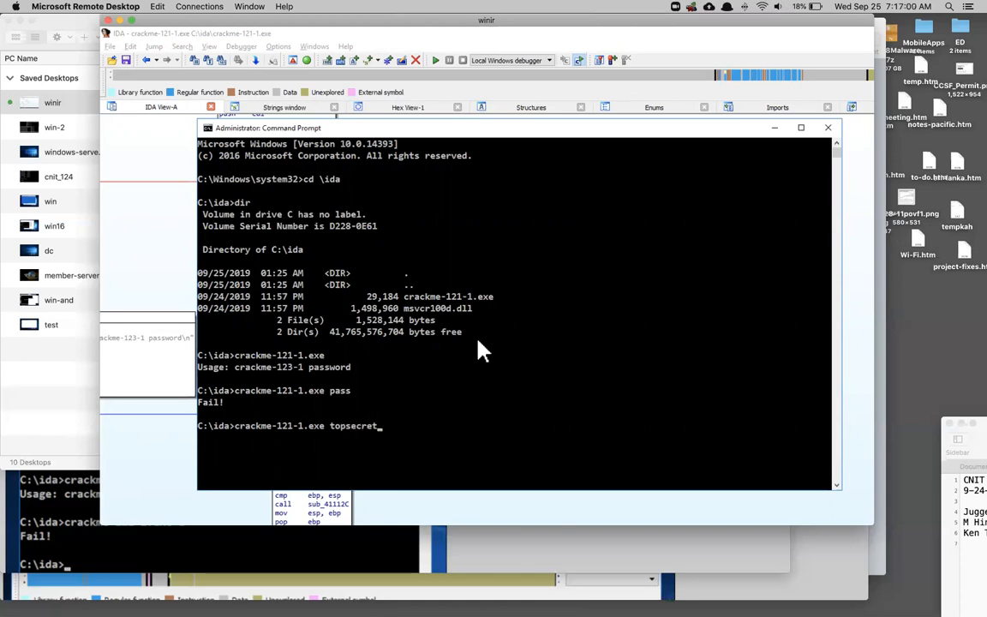
key("Return")
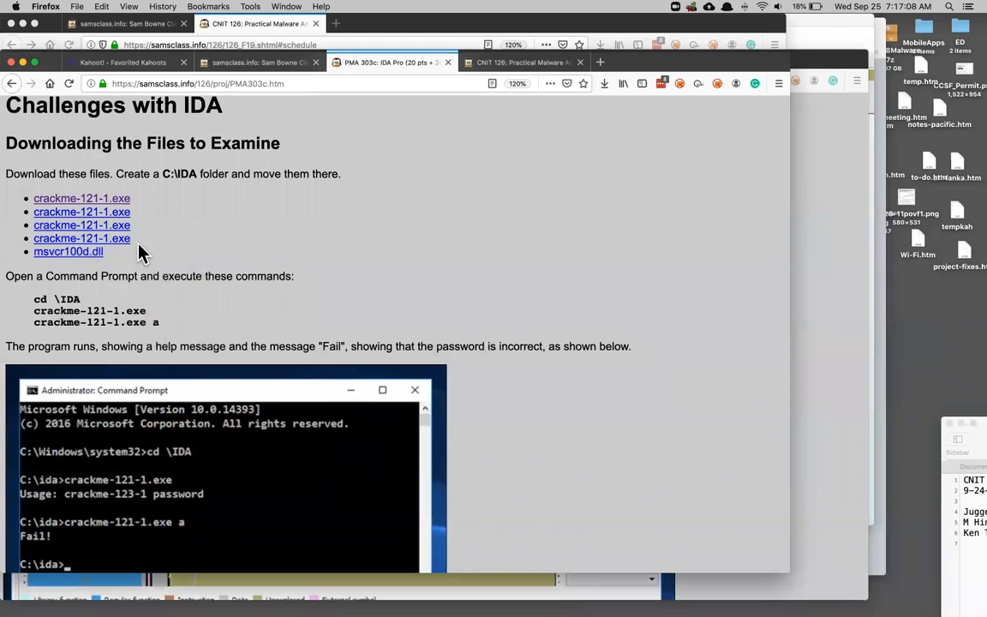
mouse_move(544, 300)
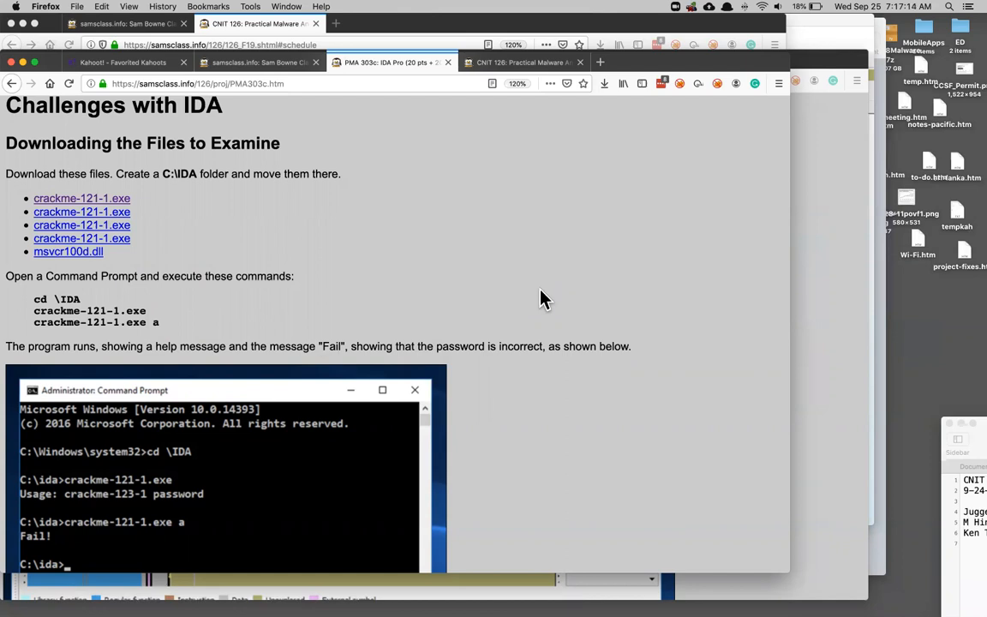
mouse_move(263, 263)
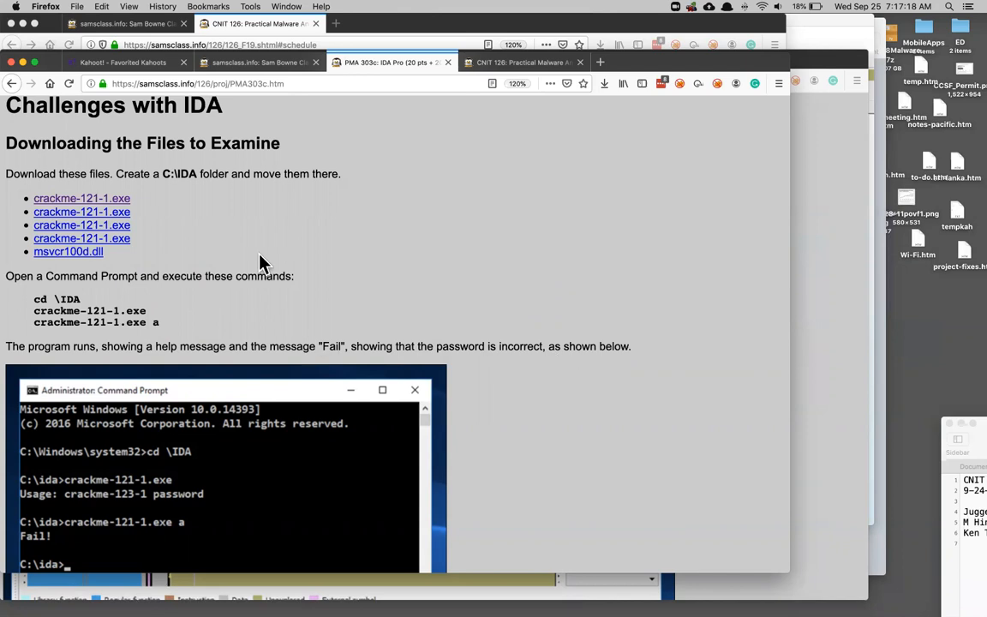
mouse_move(132, 261)
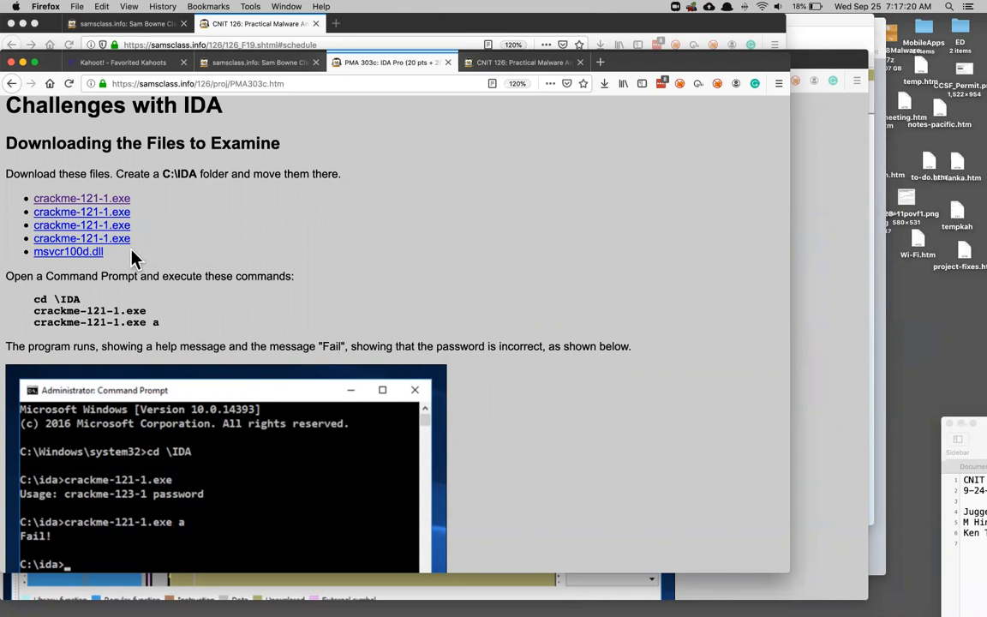
mouse_move(114, 247)
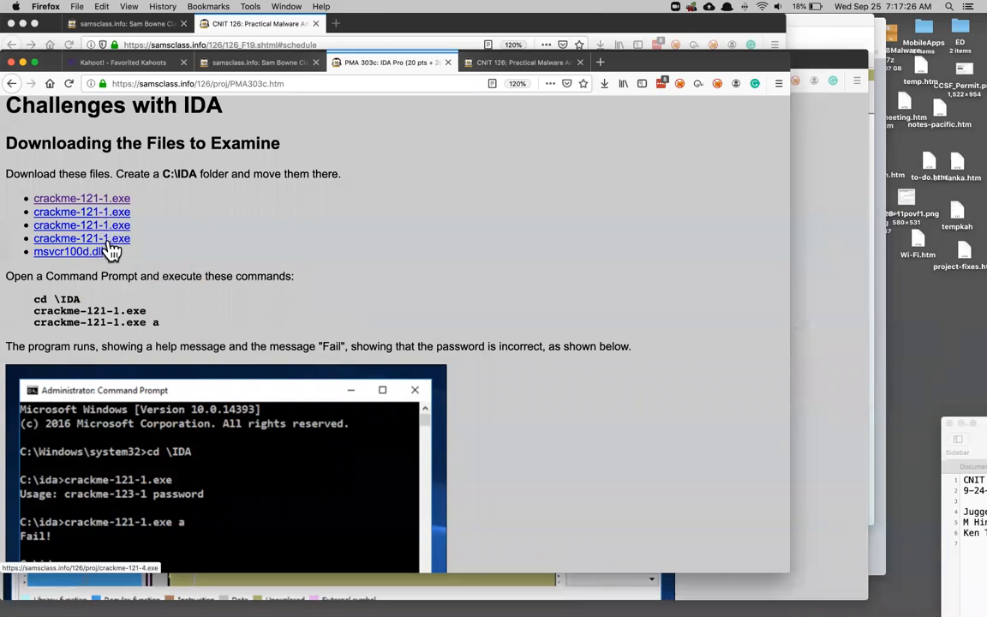
scroll("down", 3)
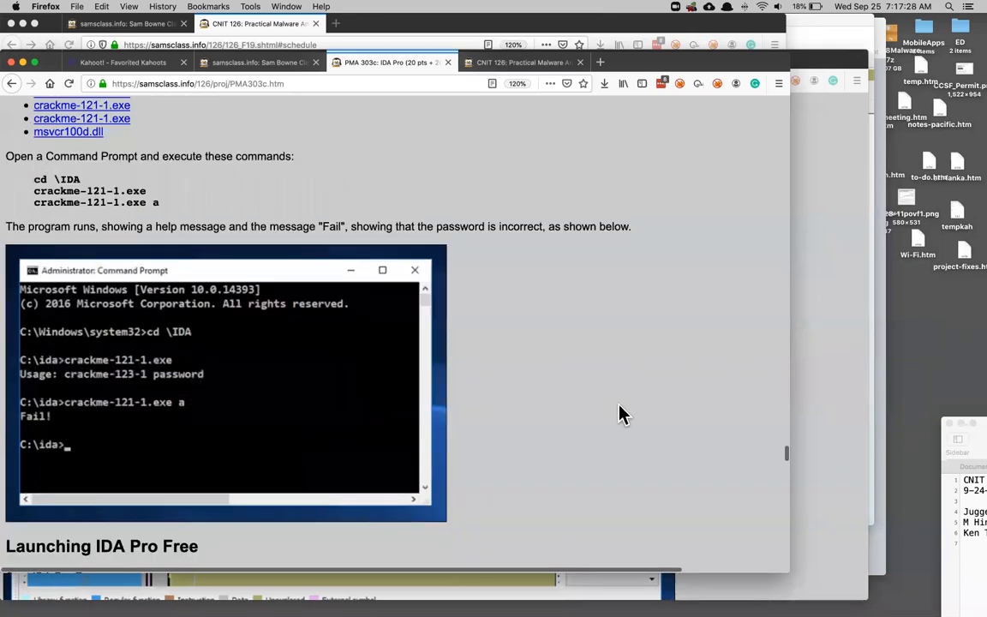
scroll("down", 3)
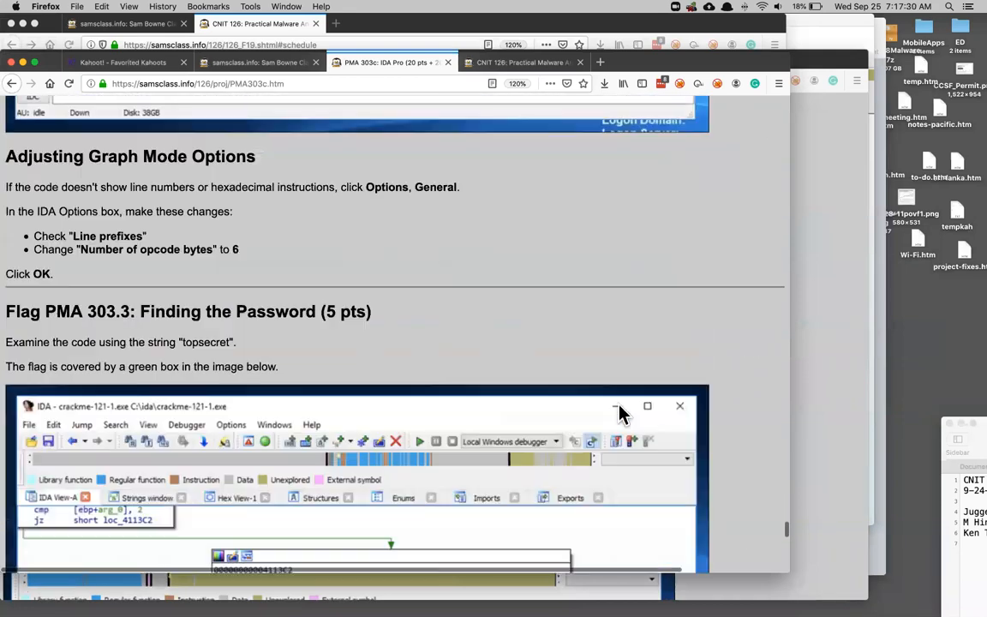
scroll("down", 3)
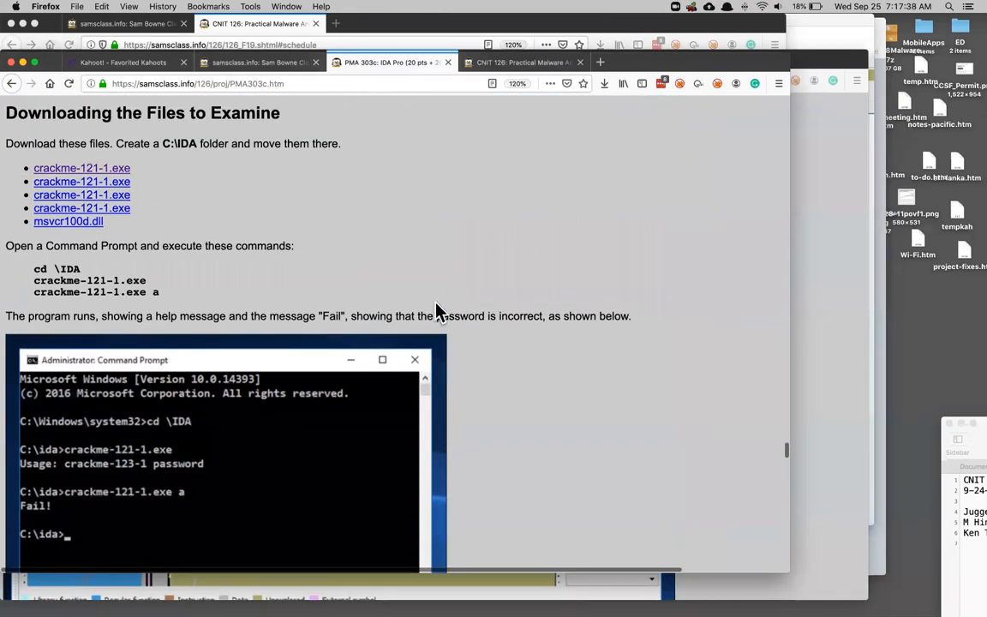
mouse_move(642, 154)
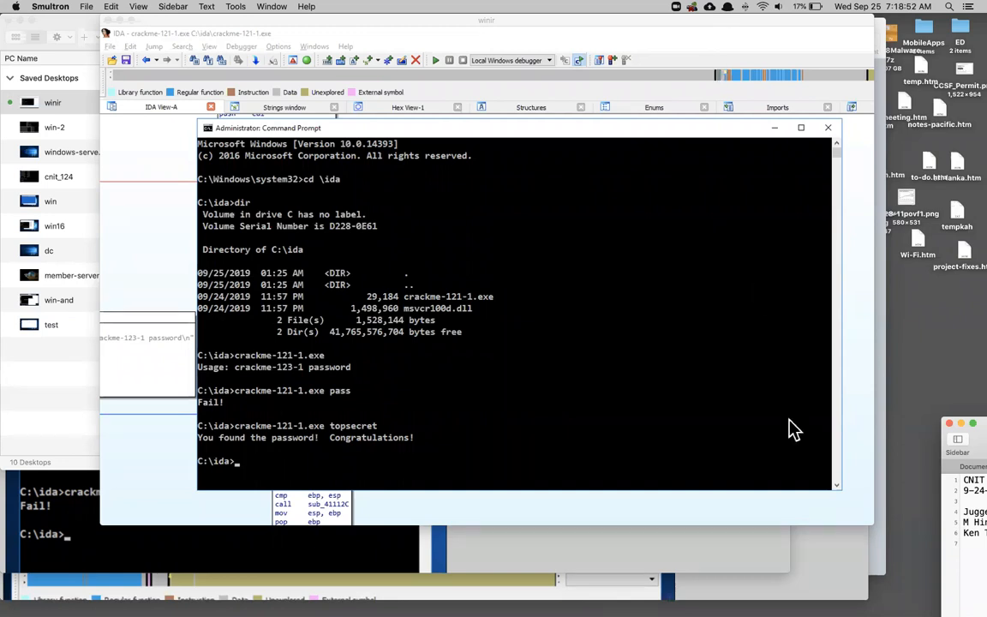
mouse_move(781, 411)
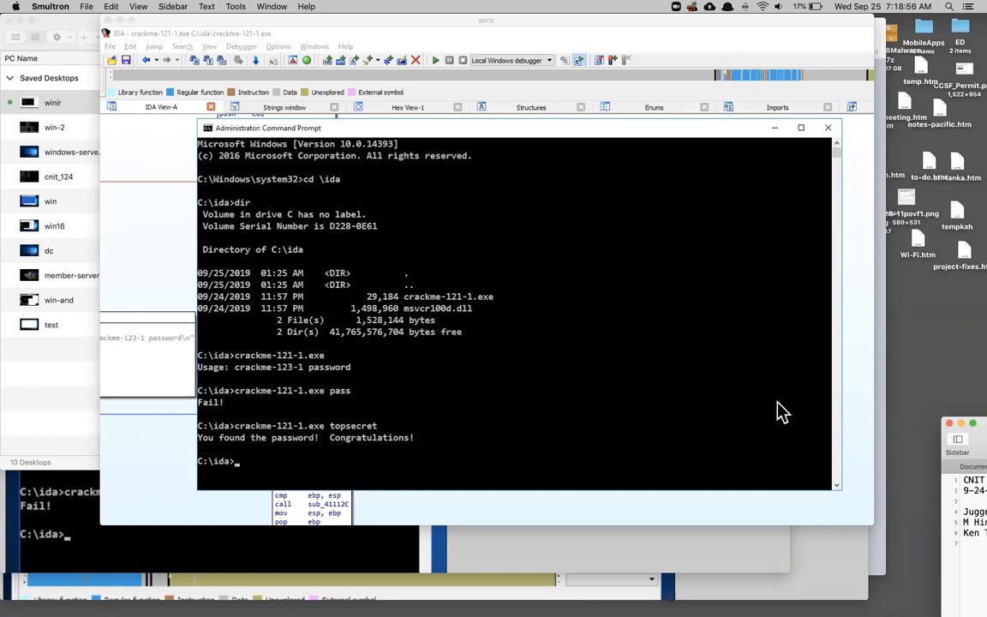
mouse_move(806, 401)
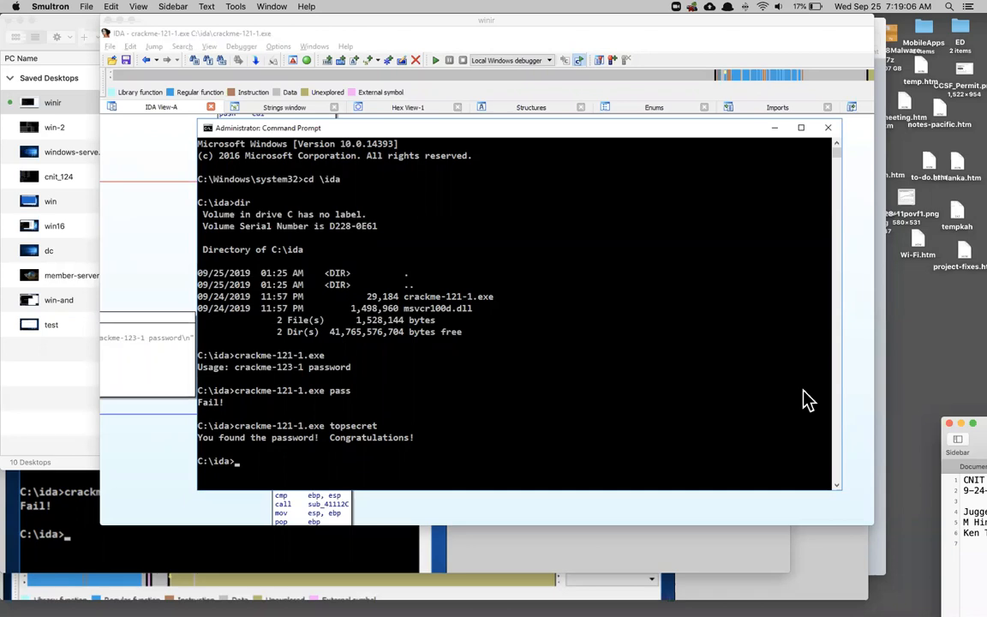
mouse_move(774, 396)
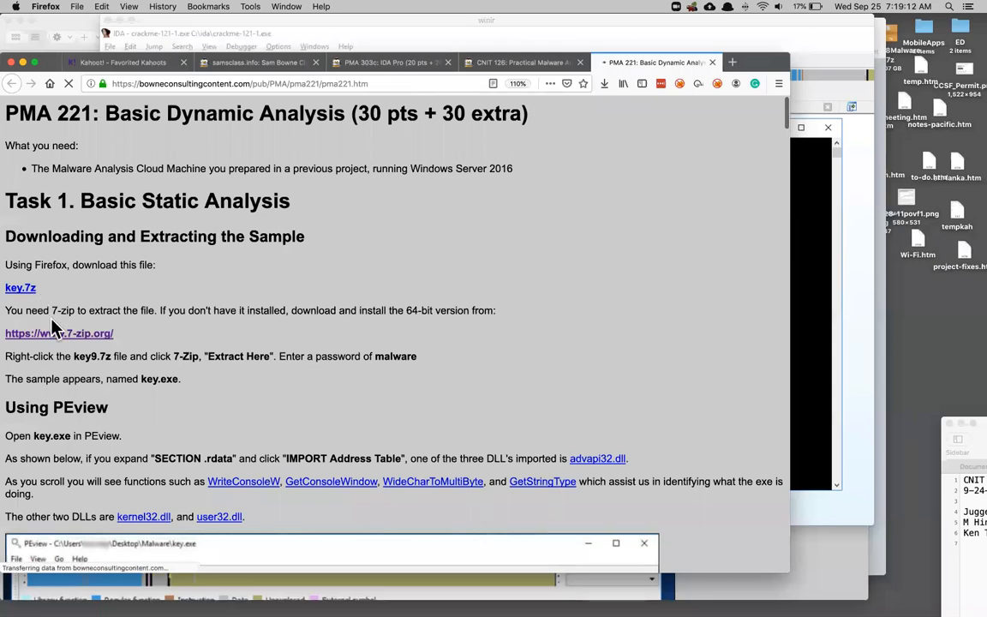
Scroll the PMA 221 page down toward the Flag 221.5 Run Key section.
scroll("down", 3)
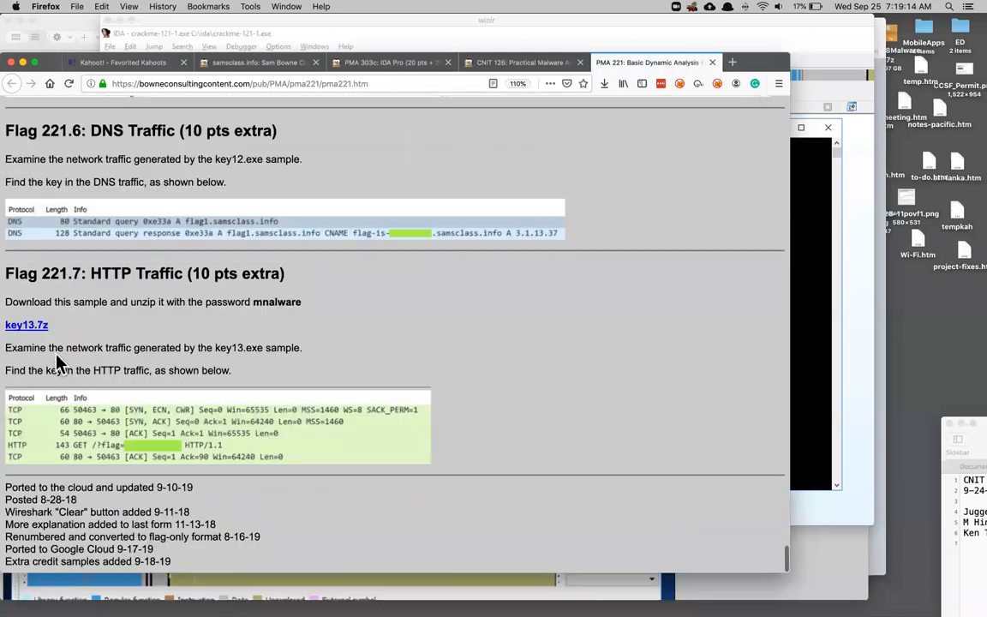
mouse_move(26, 339)
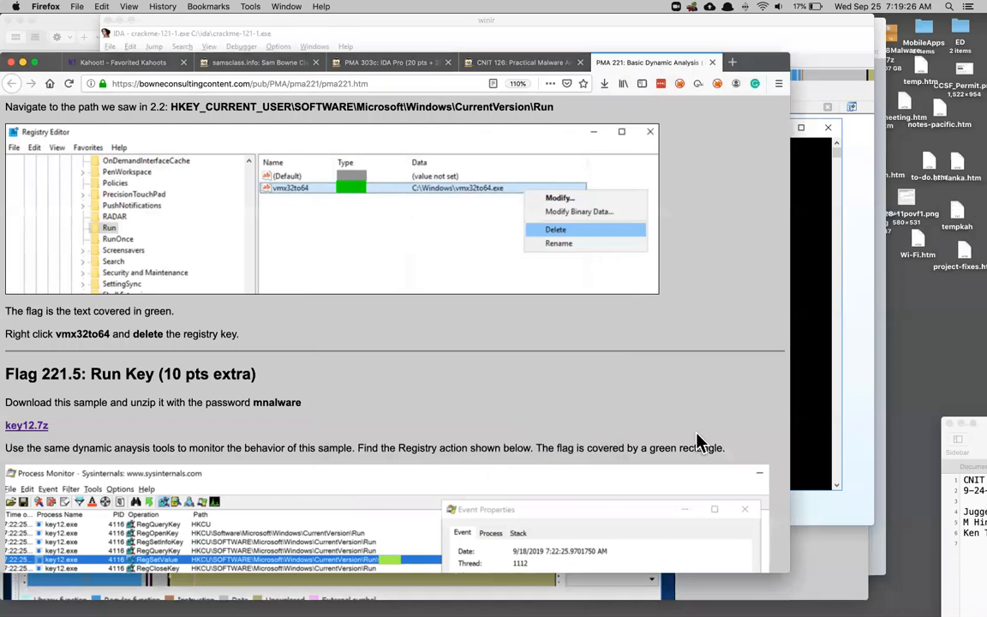
mouse_move(778, 384)
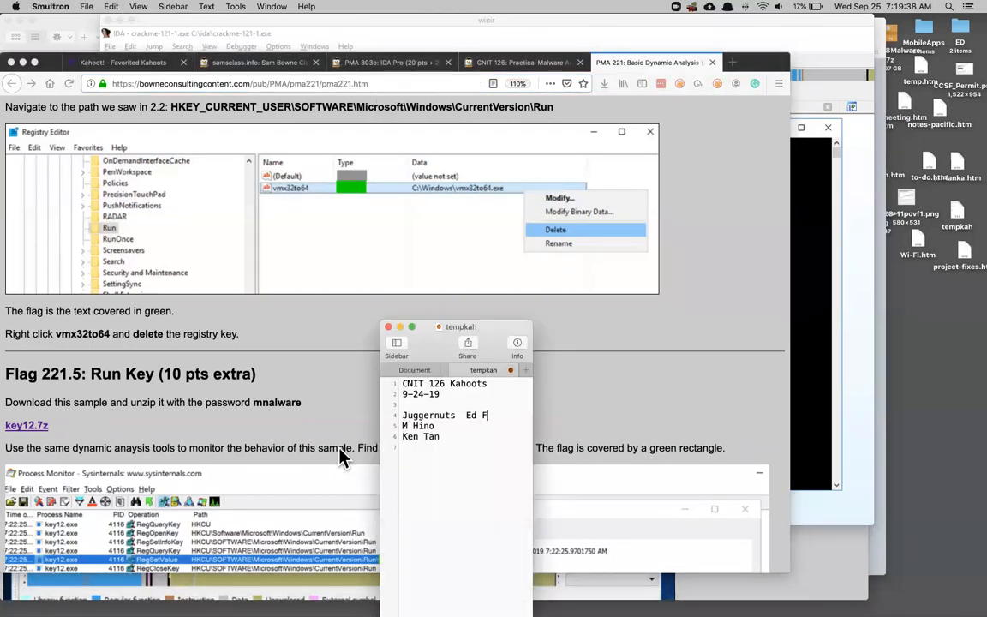
Paste the pma221.htm URL into the tempkah note and type 'key12'.
type("https://bowneconsultingcontent.com/pub/PMA/pma221/pma221.htm")
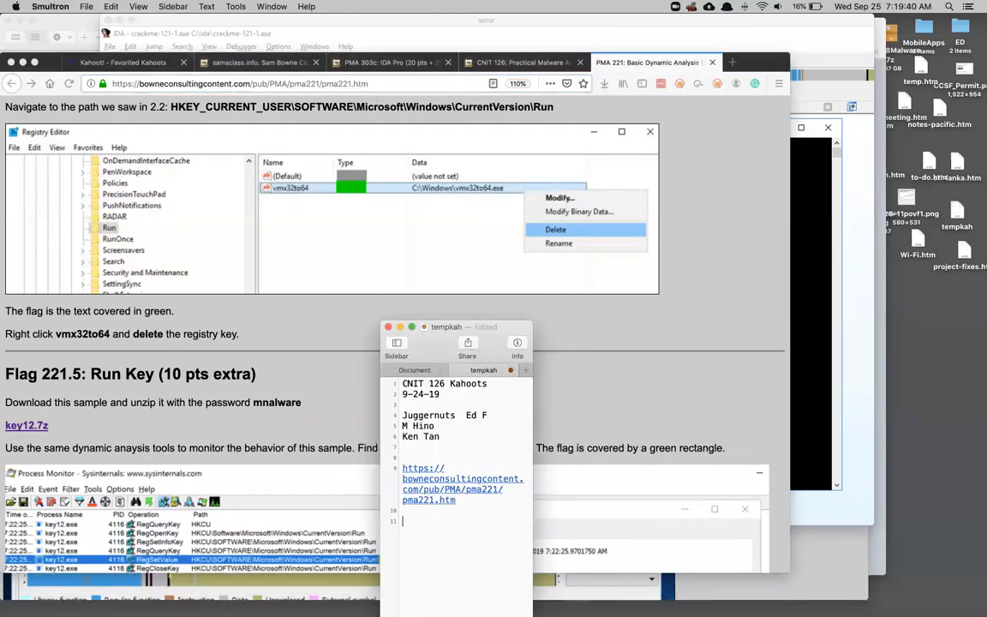
type("key12")
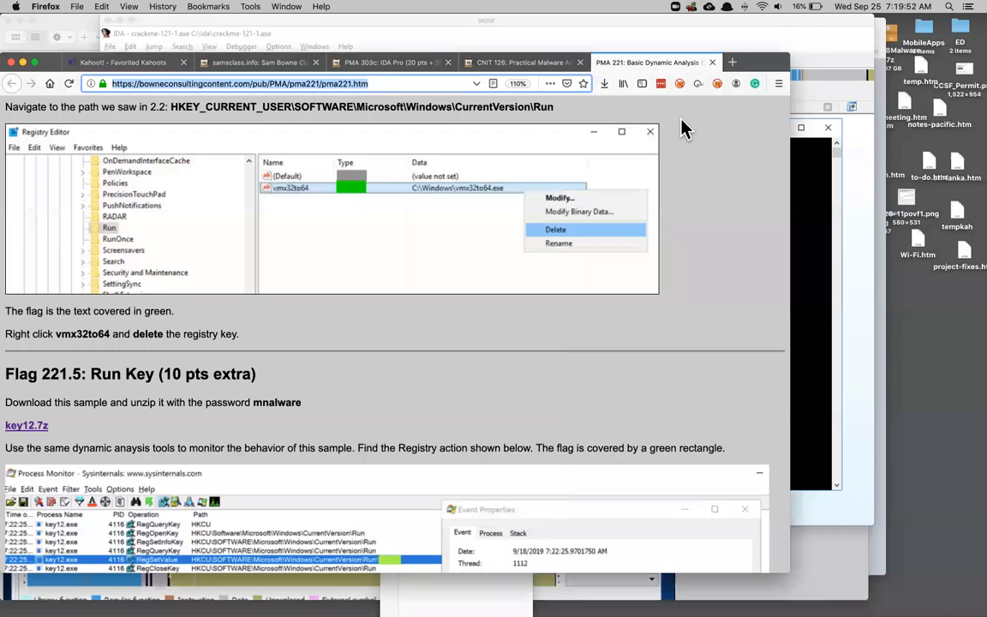
mouse_move(787, 403)
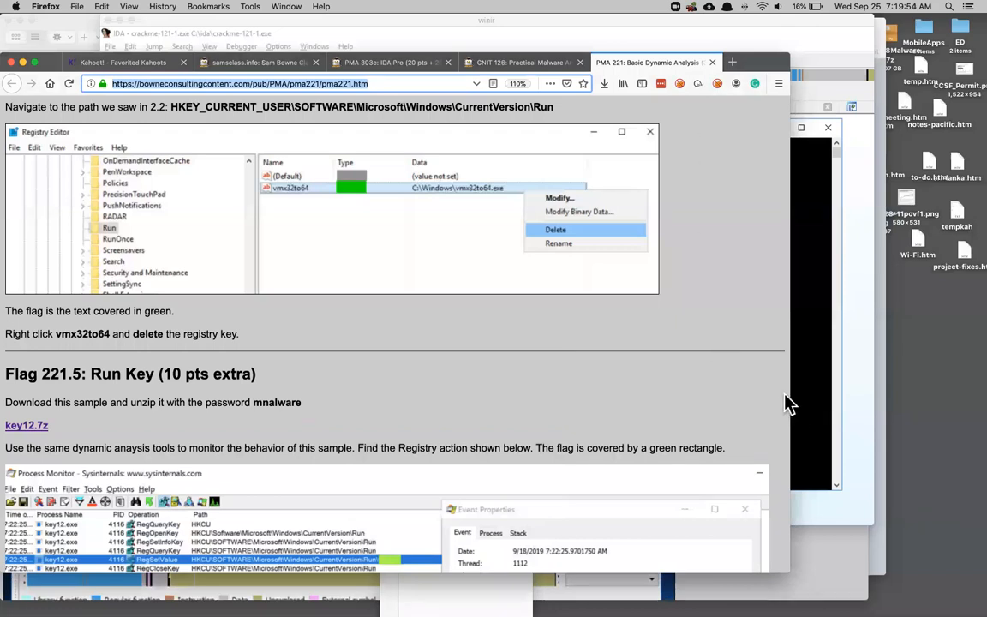
mouse_move(771, 409)
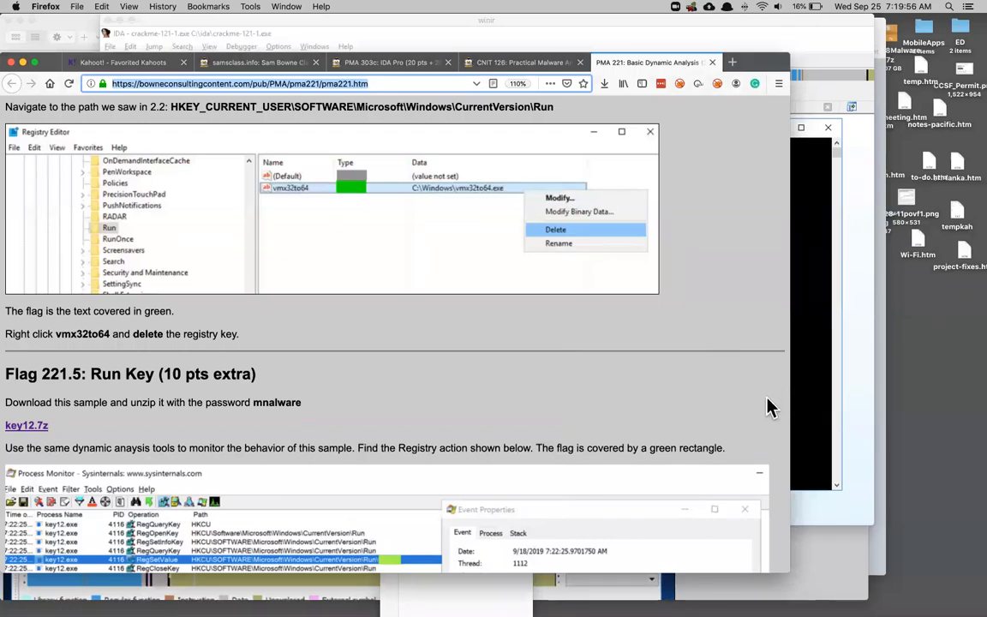
mouse_move(775, 403)
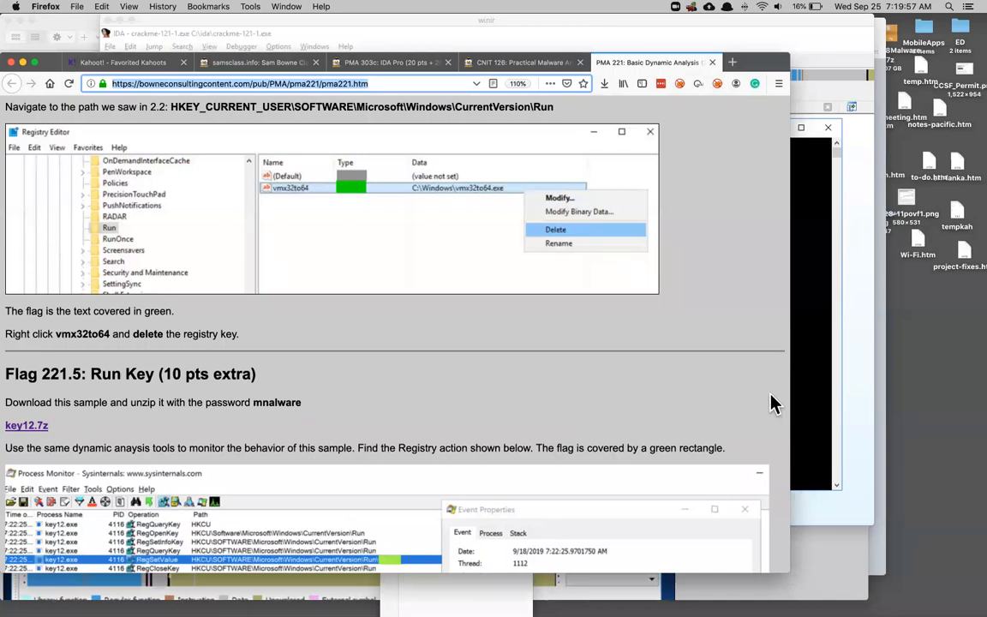
mouse_move(564, 376)
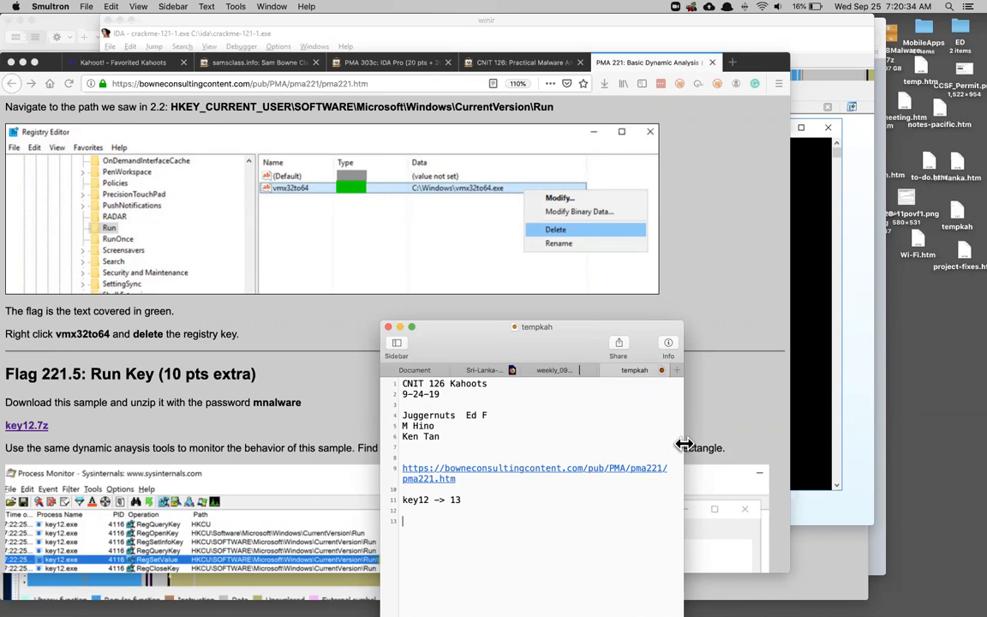
mouse_move(659, 414)
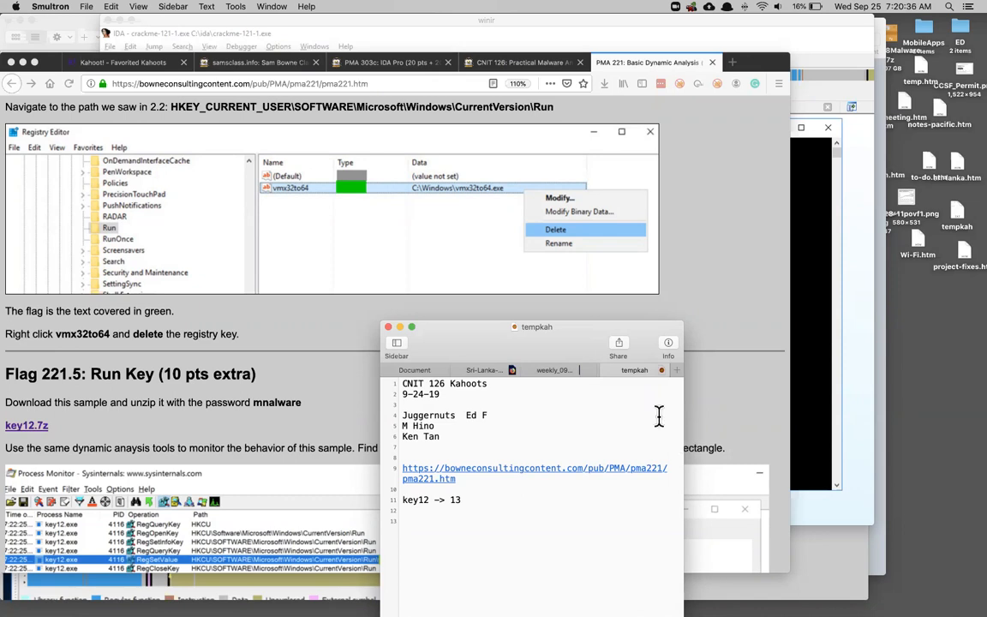
mouse_move(330, 409)
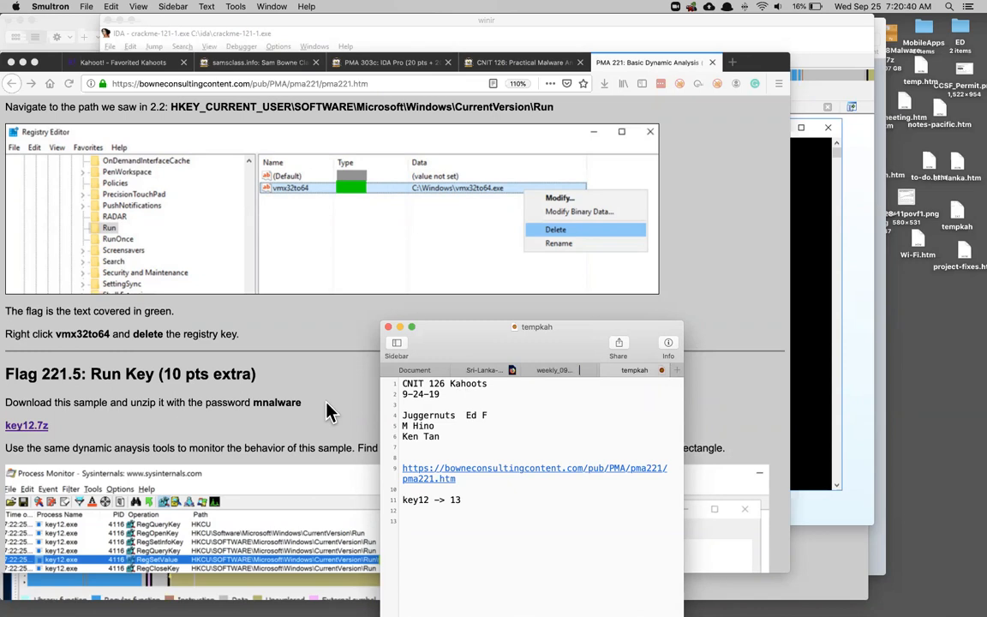
mouse_move(400, 21)
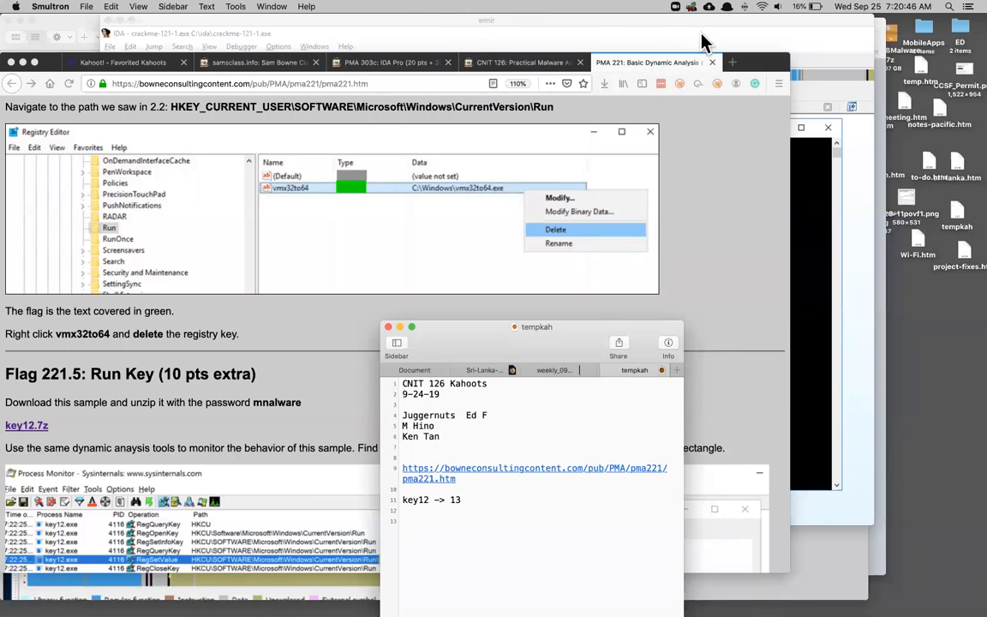
mouse_move(812, 437)
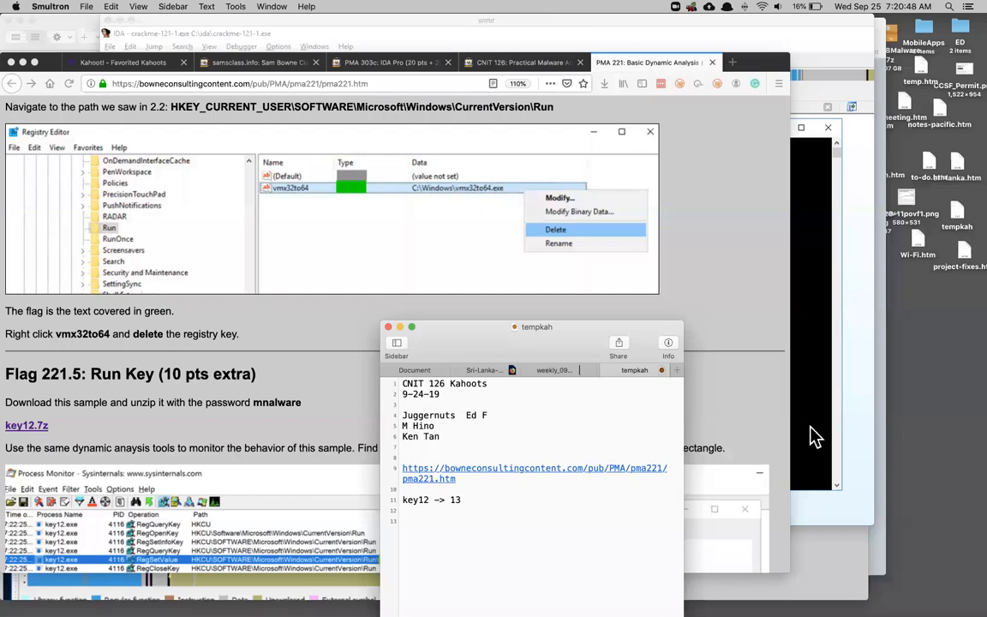
mouse_move(823, 429)
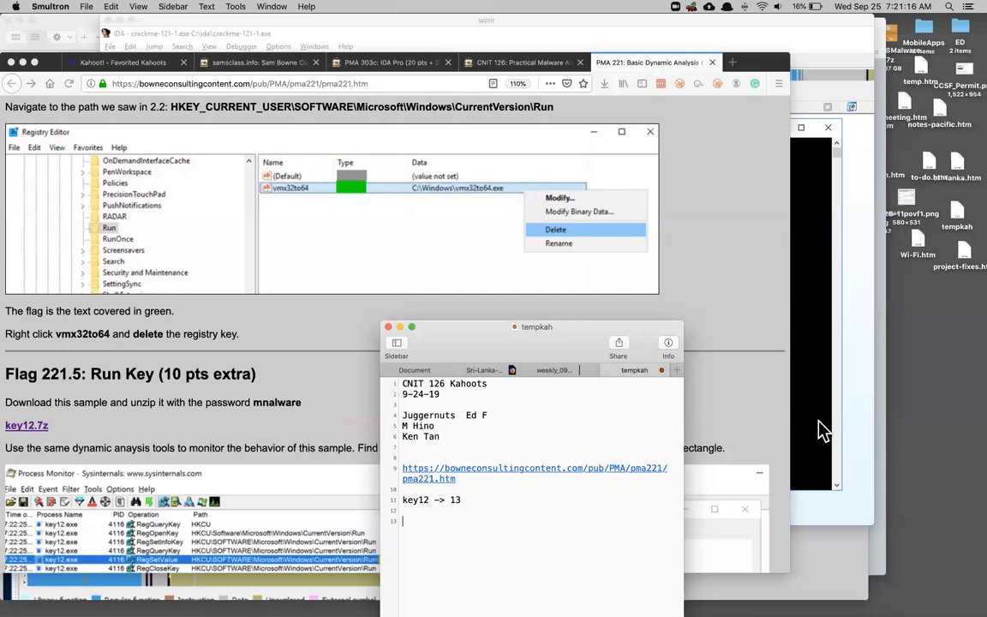
Type 'GHIDRA' on a new line below 'key12 -> 13' in the tempkah note.
type("G")
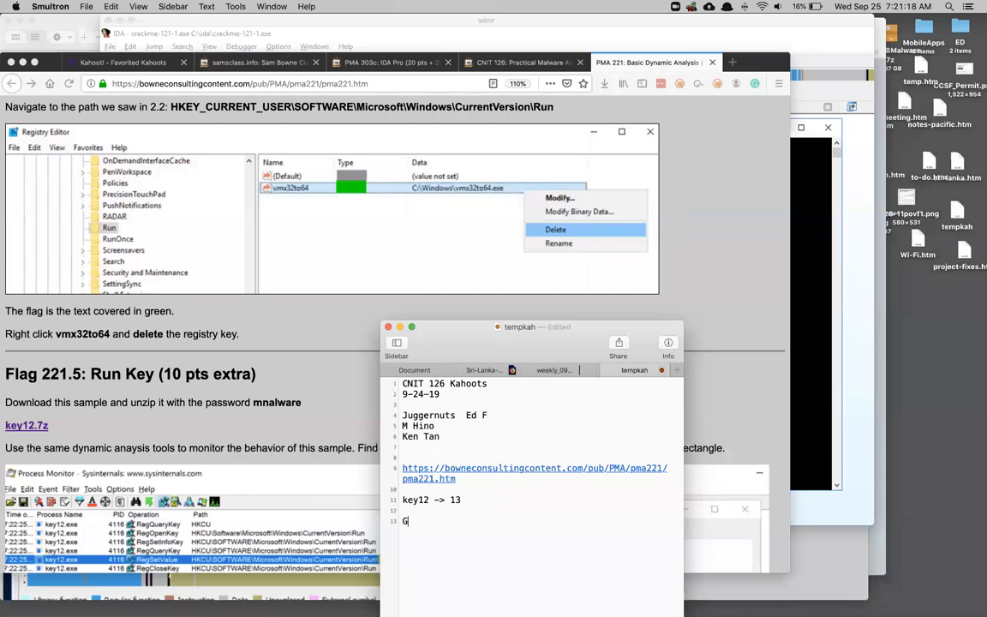
type("HIDRA")
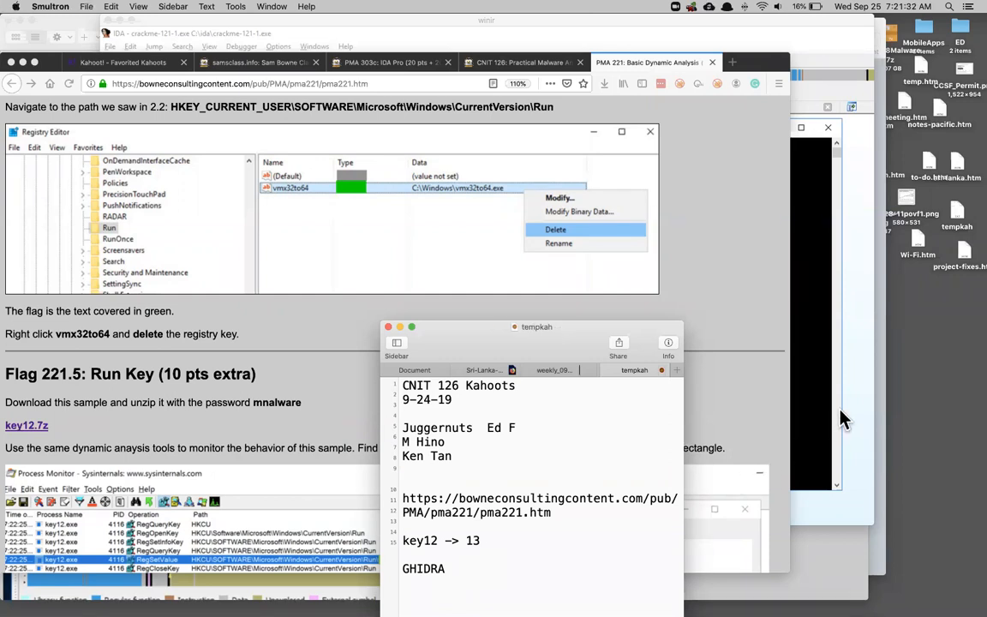
mouse_move(872, 395)
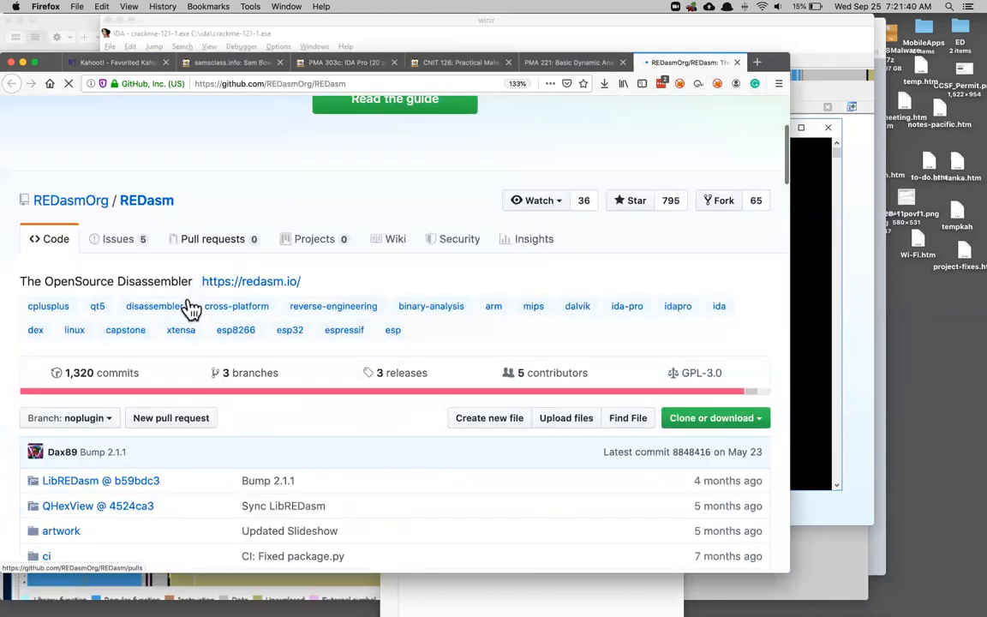
Scroll through the REDasm README covering supported formats and requirements.
scroll("down", 3)
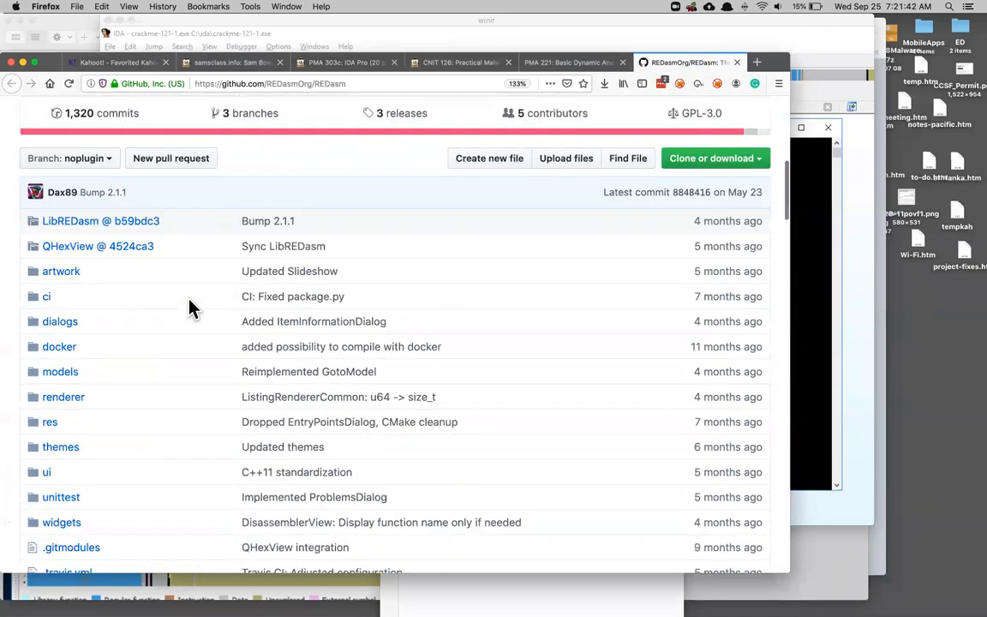
scroll("down", 3)
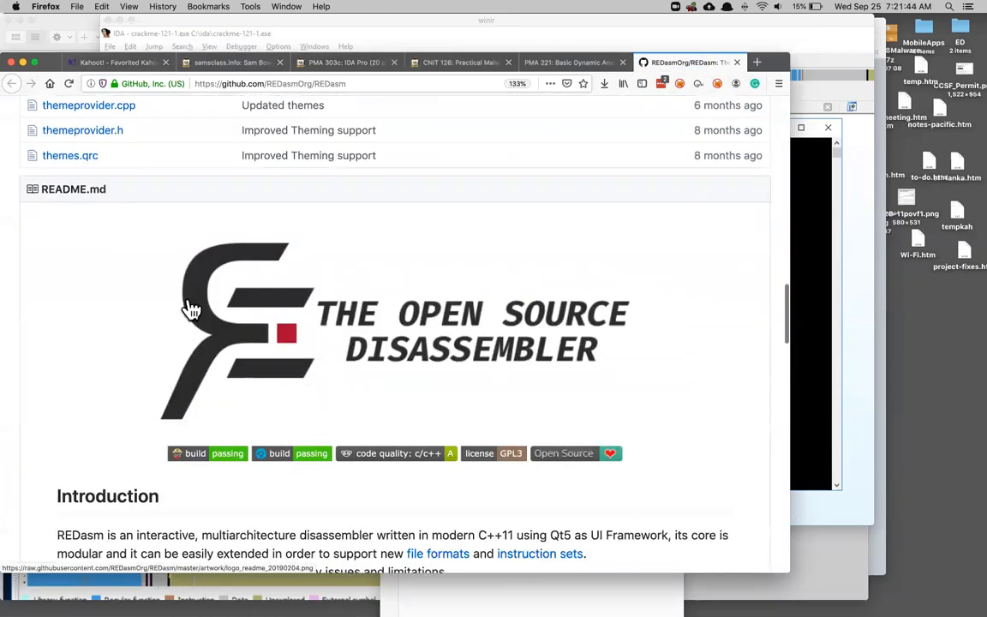
scroll("down", 3)
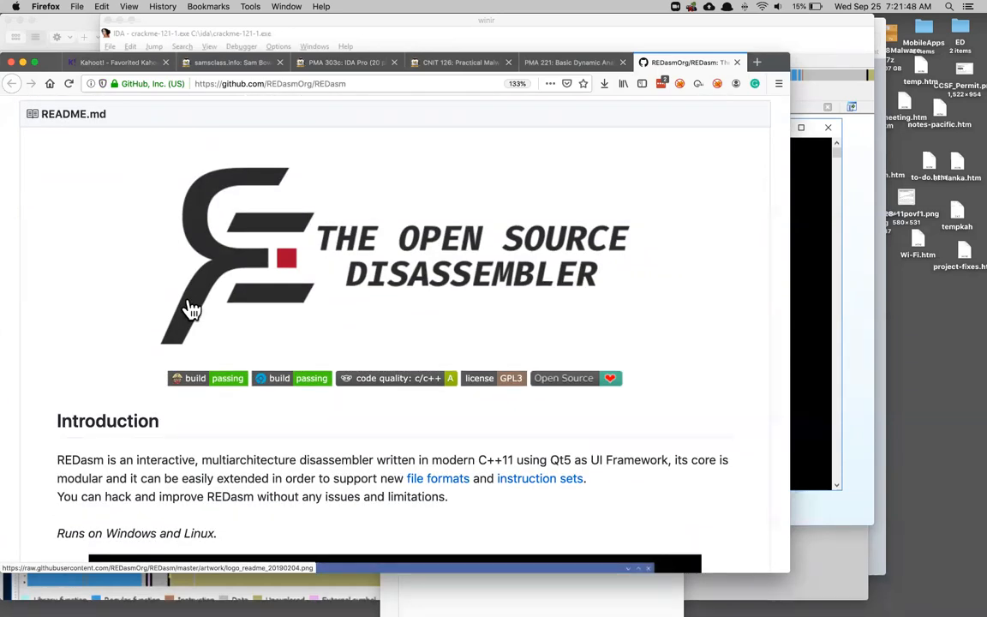
scroll("down", 3)
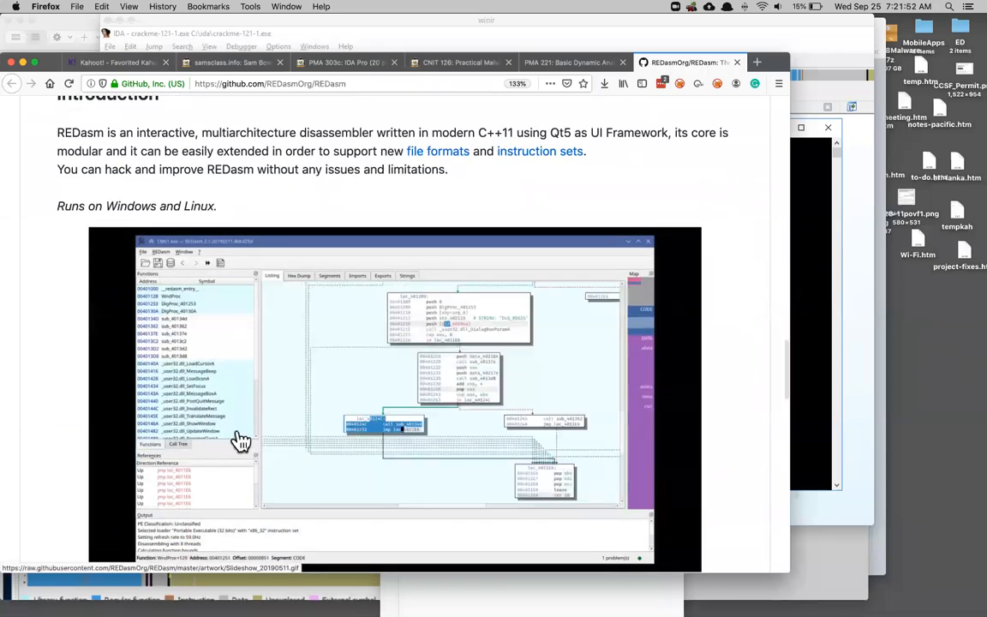
scroll("down", 3)
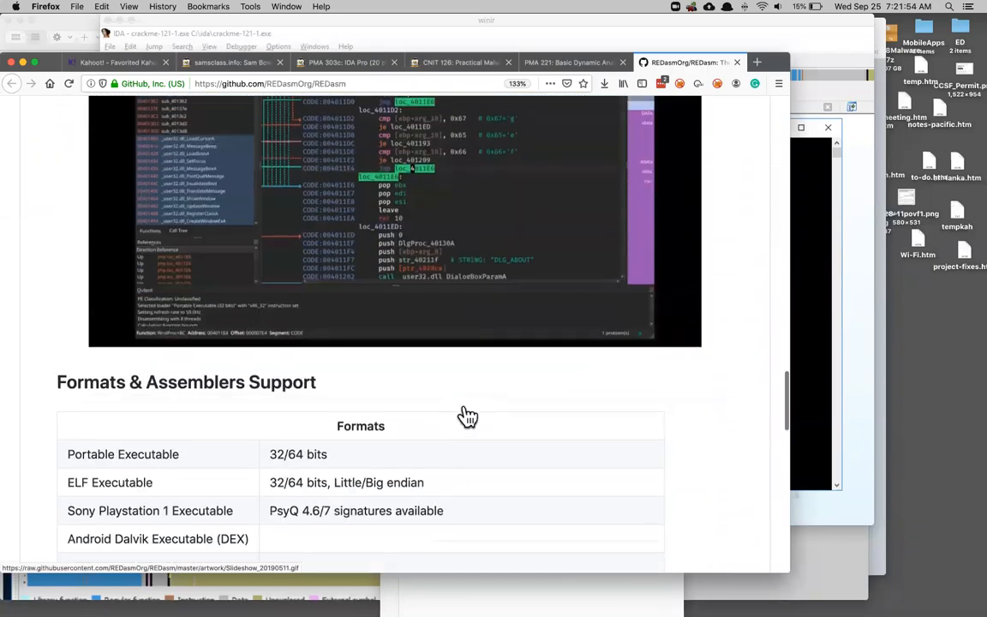
scroll("down", 3)
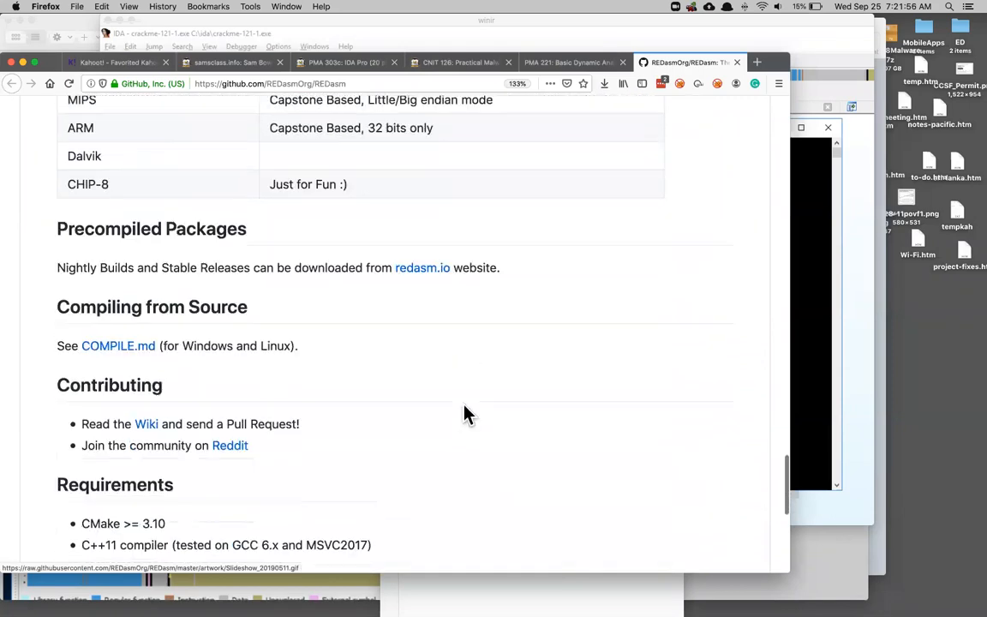
scroll("down", 3)
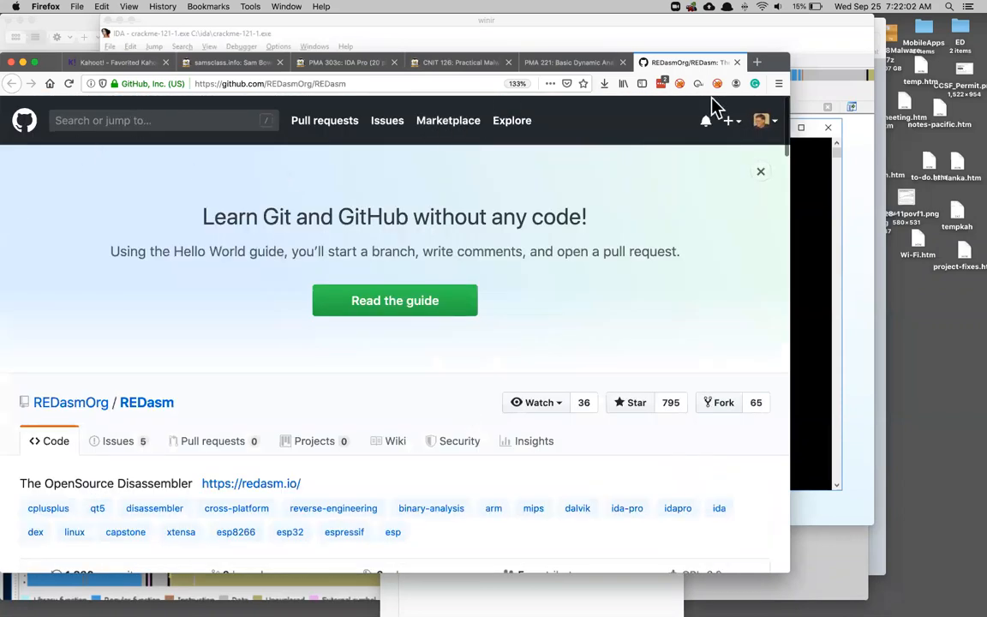
Show the Bookmarks Toolbar and file the REDasm repository link under News via the link-saver bookmarklet.
right_click(706, 83)
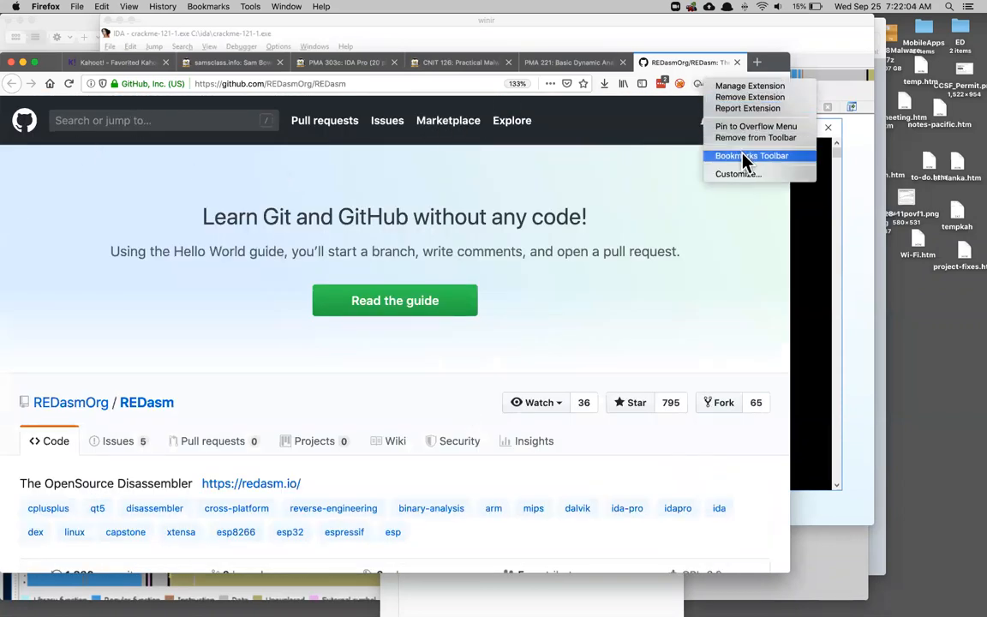
left_click(751, 155)
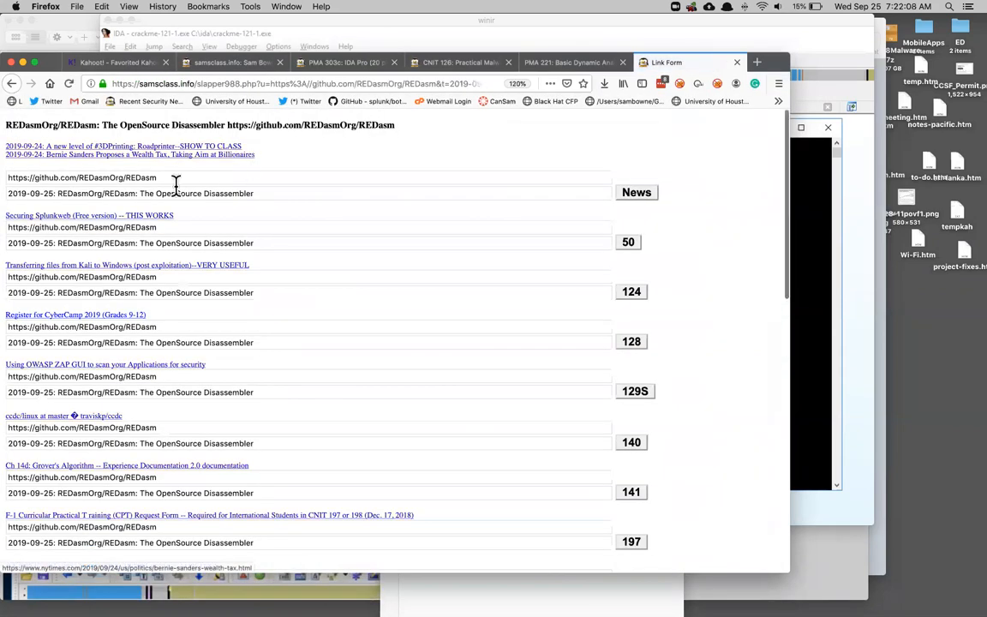
left_click(635, 192)
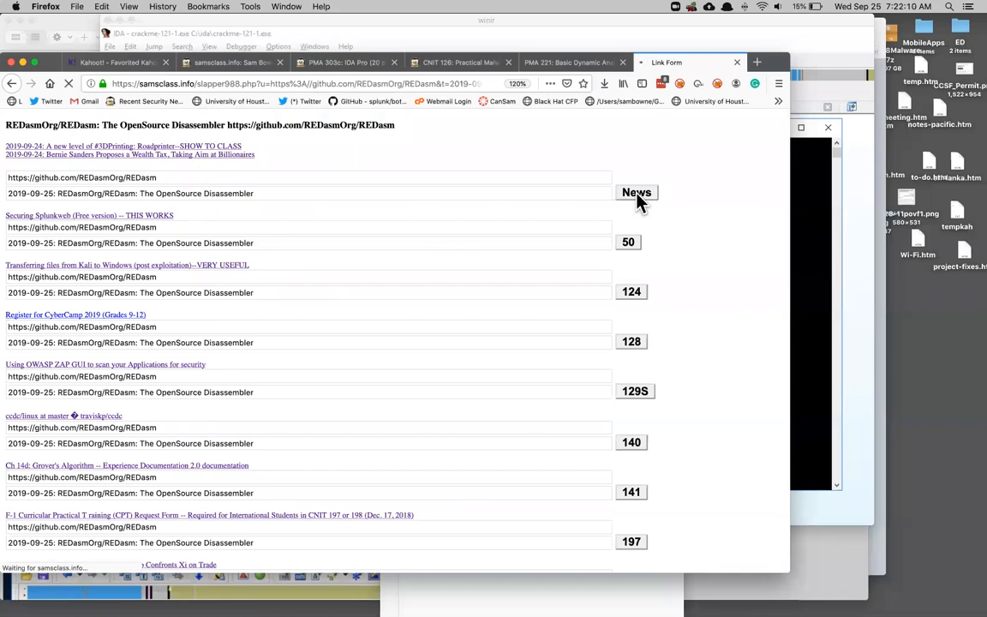
left_click(636, 192)
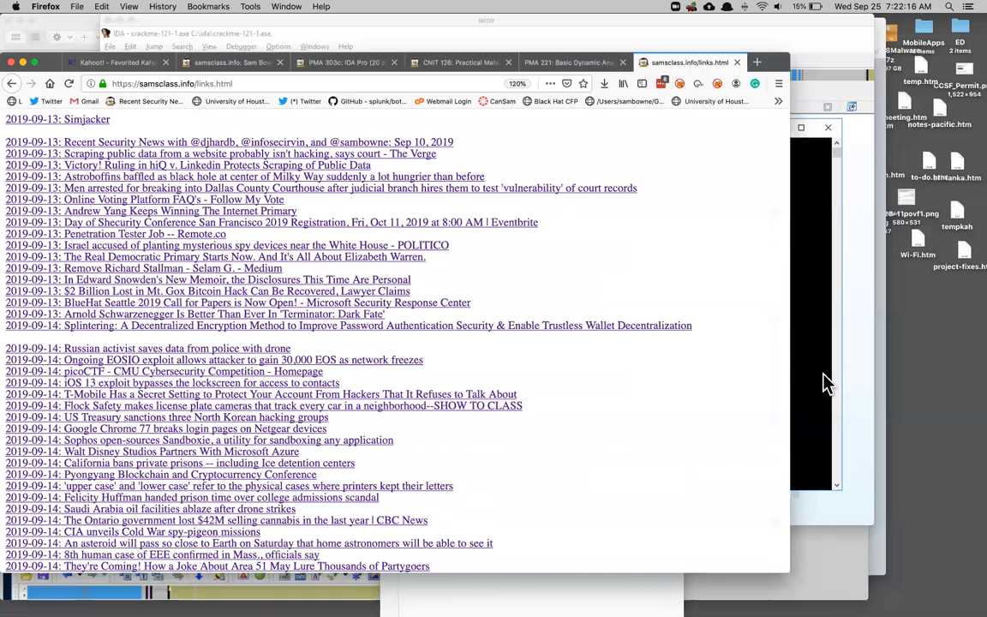
scroll("down", 3)
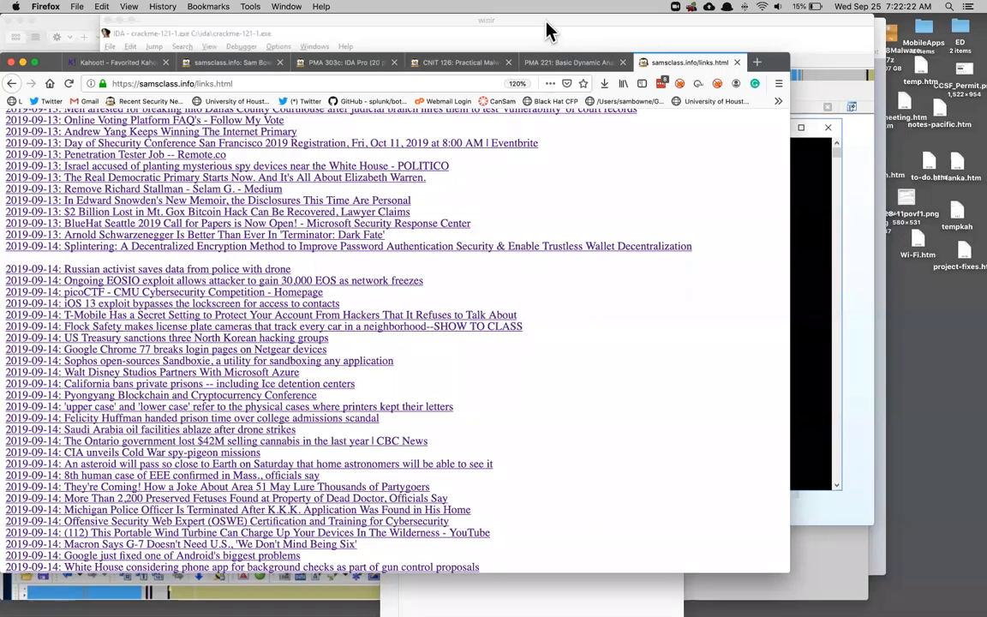
mouse_move(683, 289)
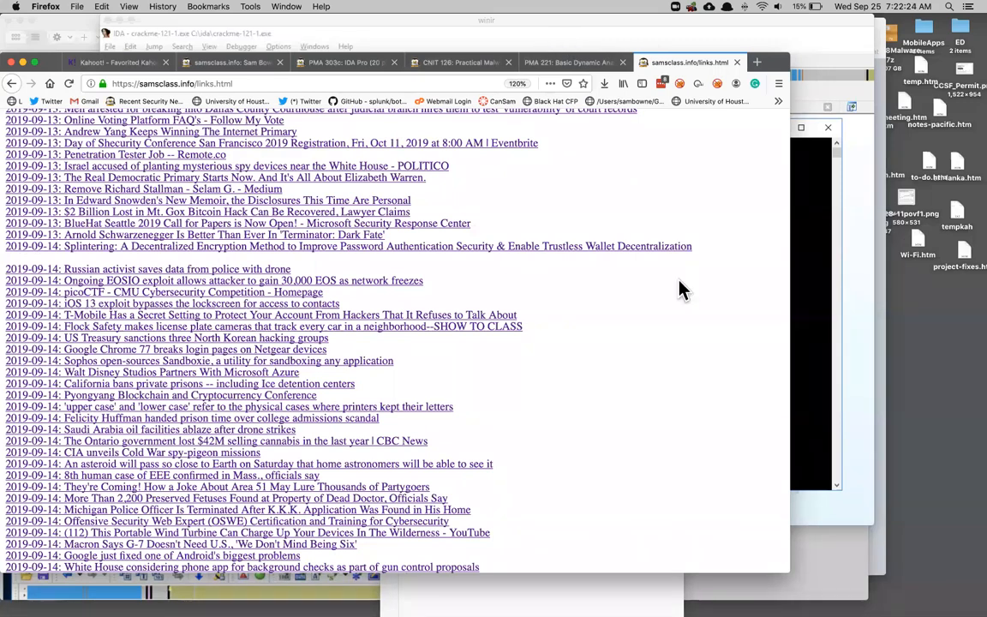
mouse_move(730, 360)
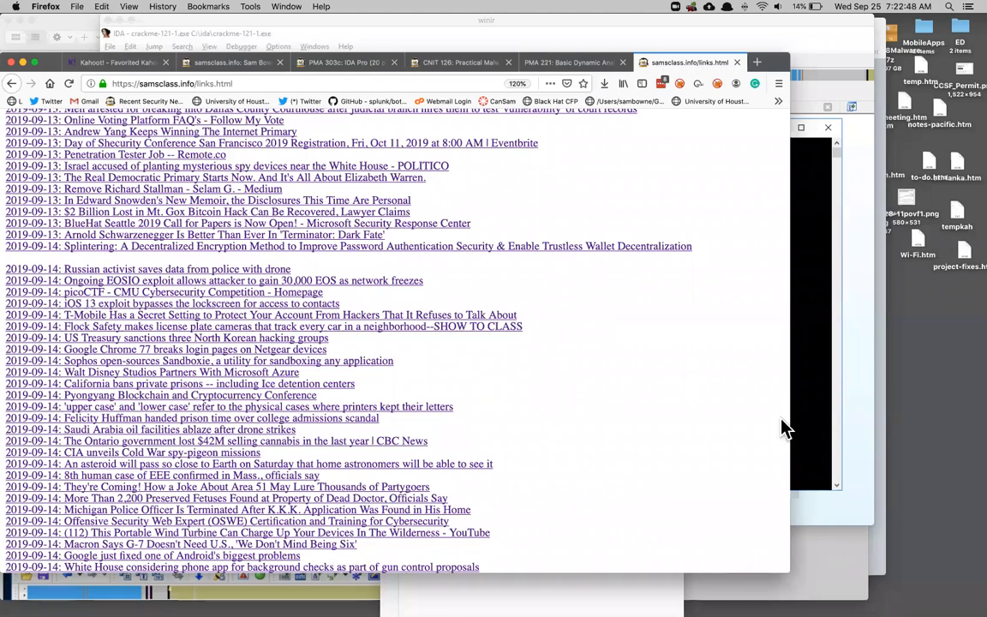
mouse_move(771, 235)
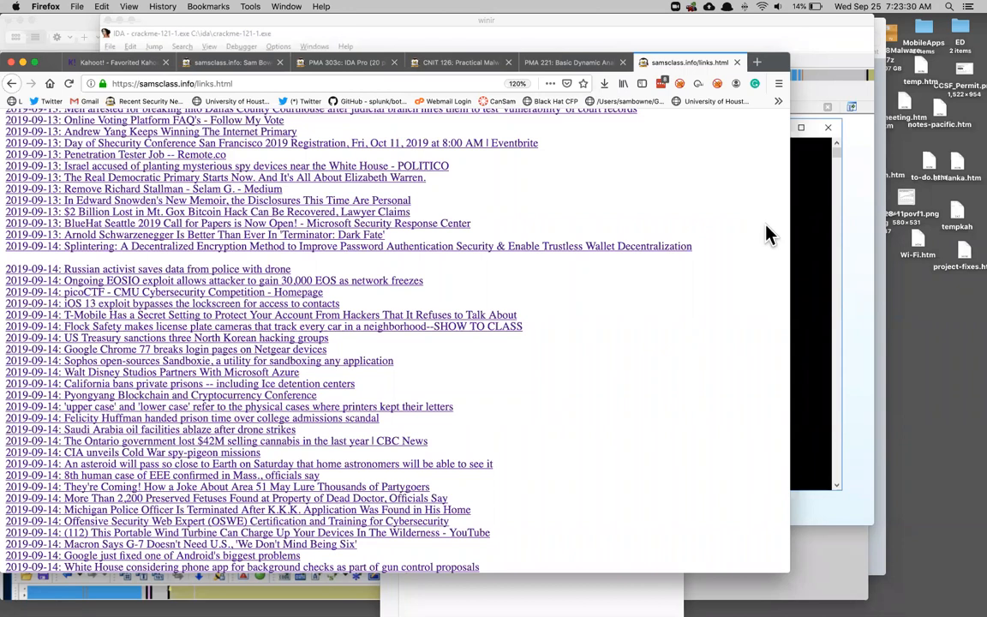
mouse_move(855, 421)
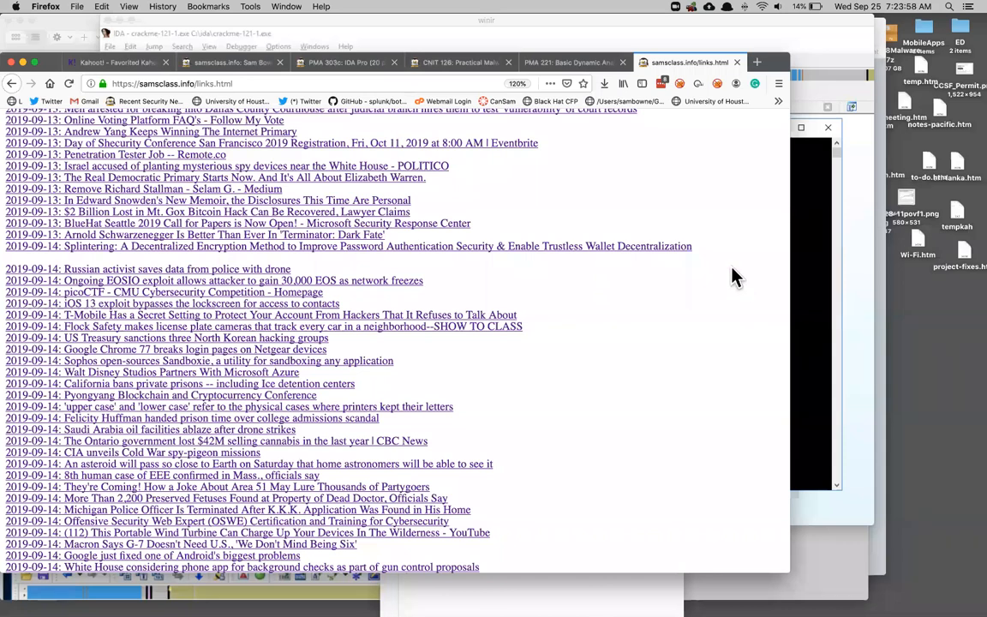
mouse_move(725, 233)
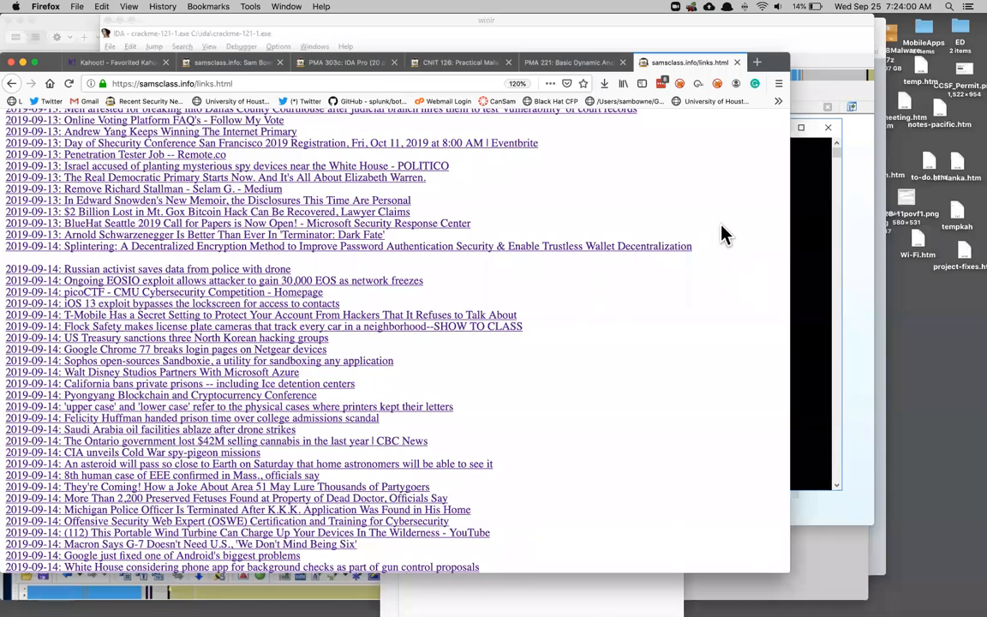